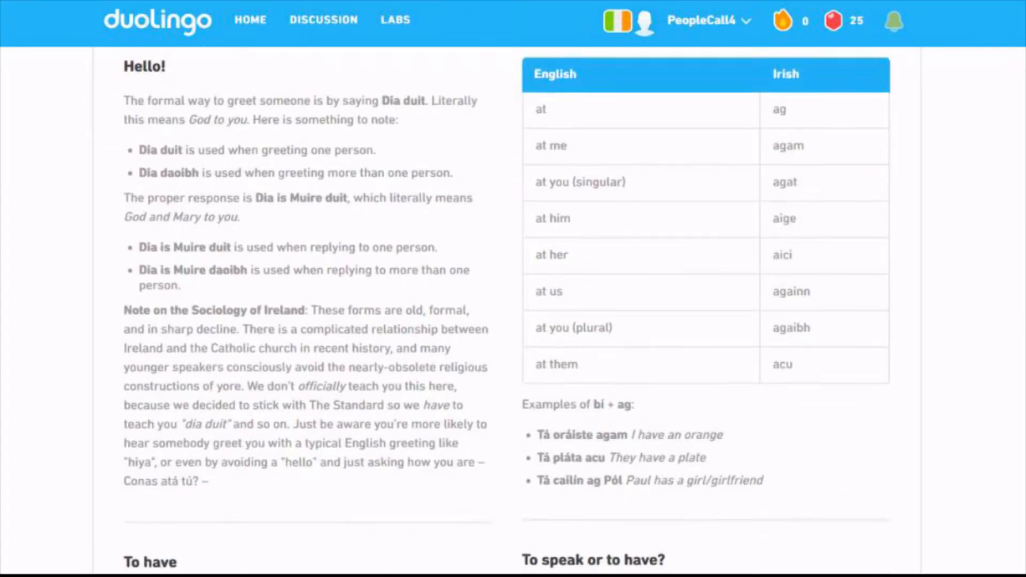
# Step: Scroll through the Phrases Tips and notes page before heading back to the skill tree
pyautogui.scroll(-3)
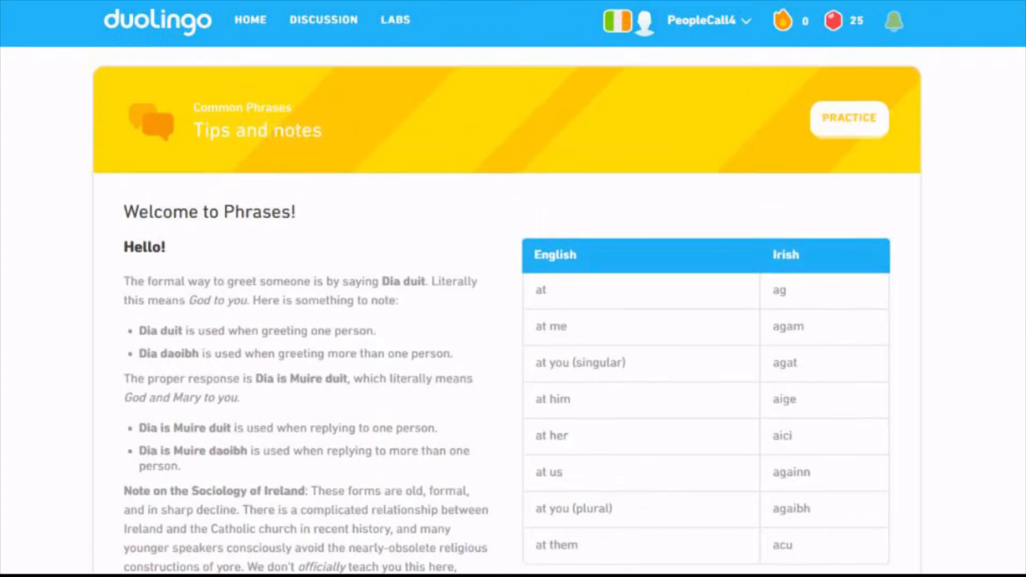
pyautogui.scroll(-3)
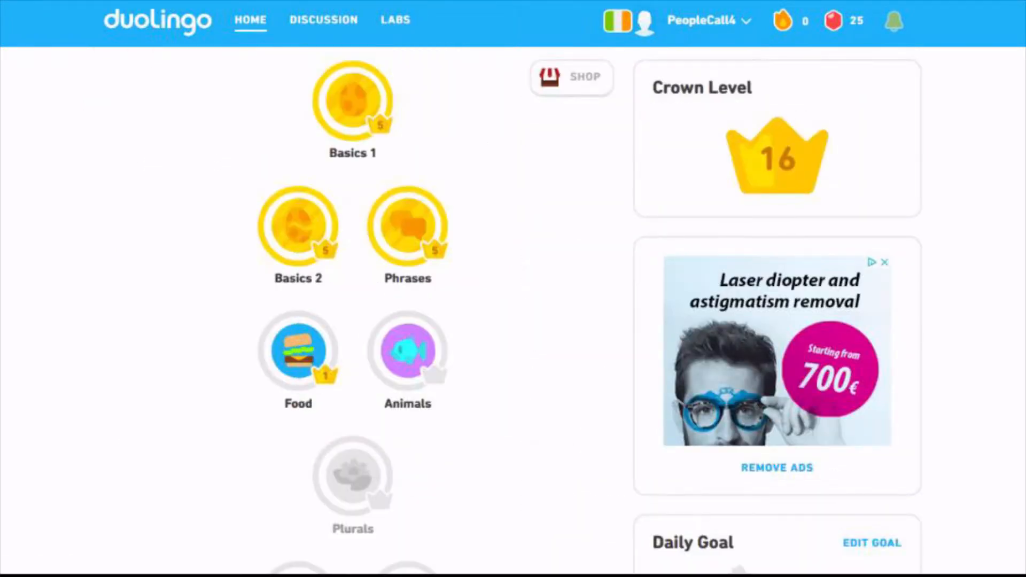
# Step: Start the first lesson of the Food skill, reaching the "Tá oráiste aige." translation prompt
pyautogui.click(298, 353)
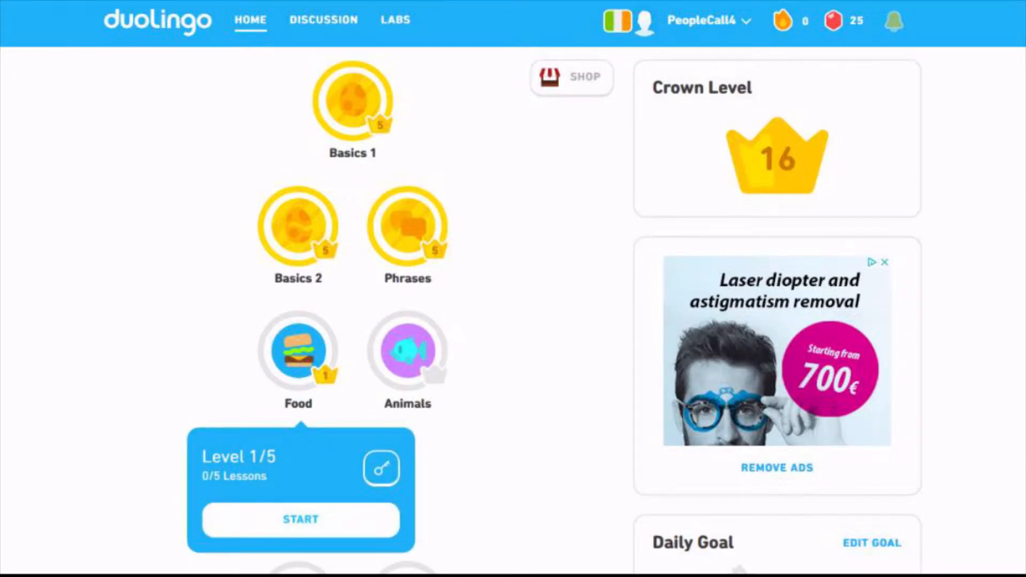
pyautogui.click(300, 519)
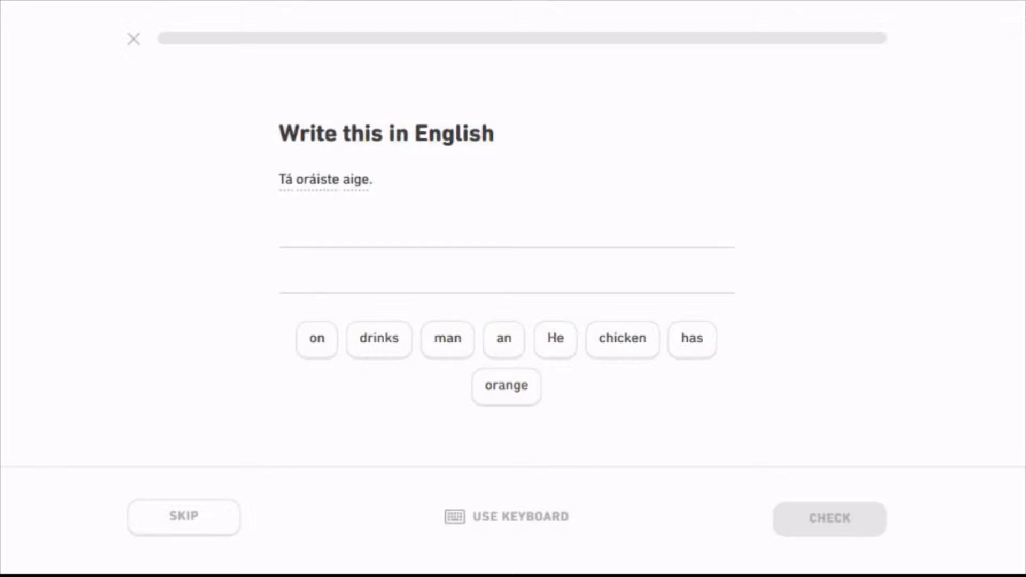
# Step: Answer the orange sentence with the 'He' tile, marked wrong, and move on
pyautogui.click(554, 338)
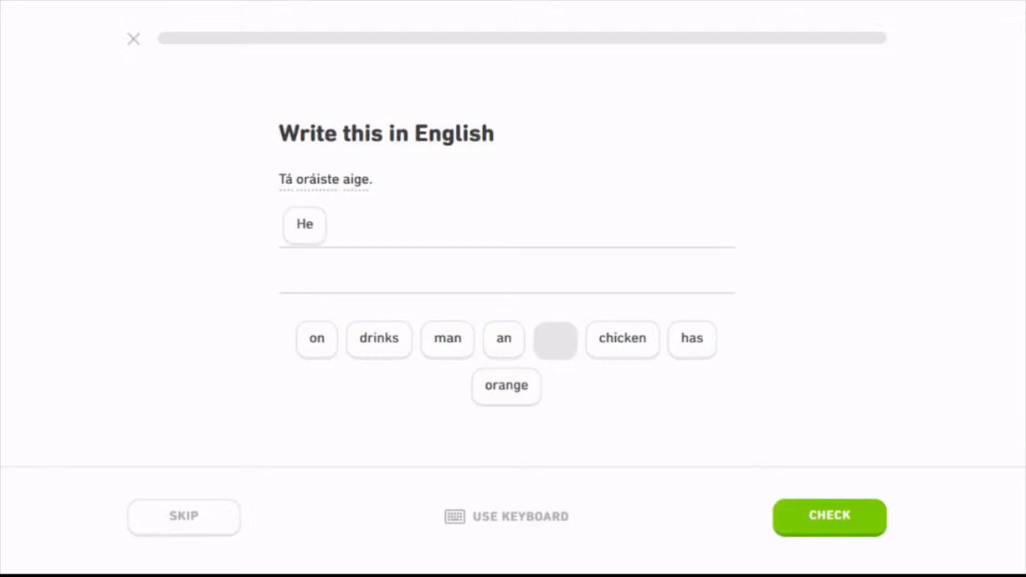
pyautogui.click(828, 516)
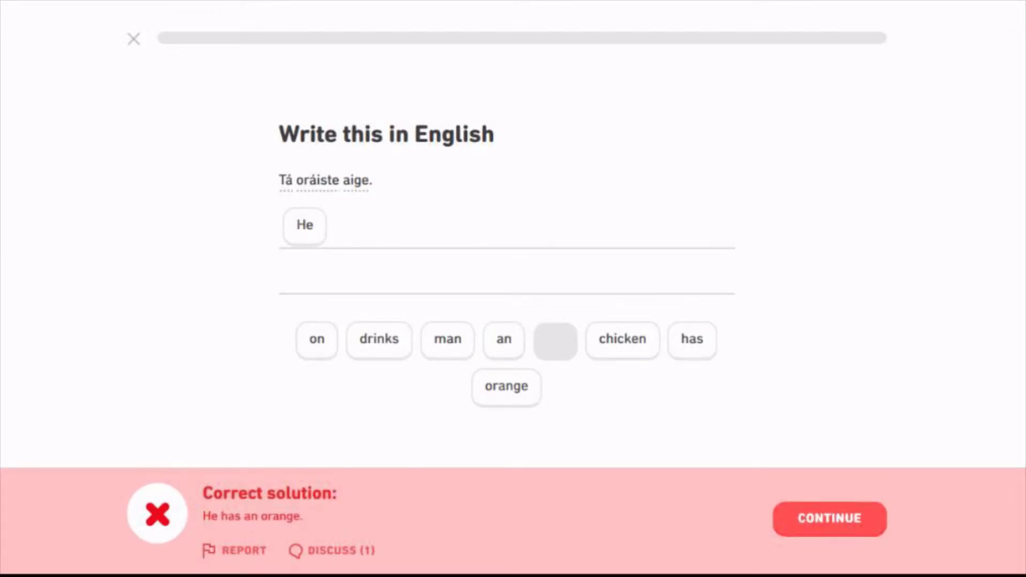
pyautogui.click(828, 519)
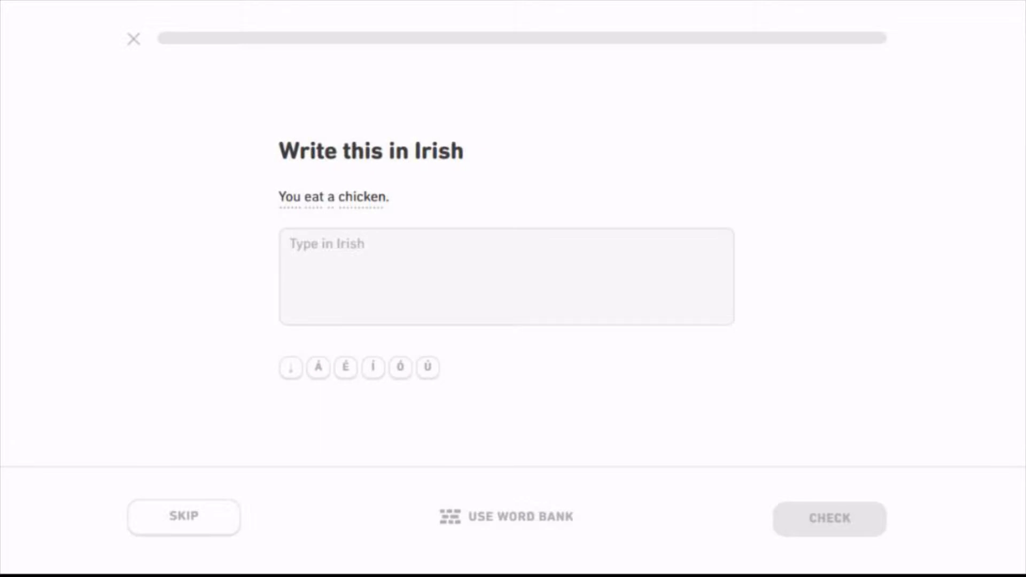
# Step: Translate the chicken sentence into Irish ('Itheann tu sikin'), fix a typo, get it accepted with typos
pyautogui.write('Itheann t')
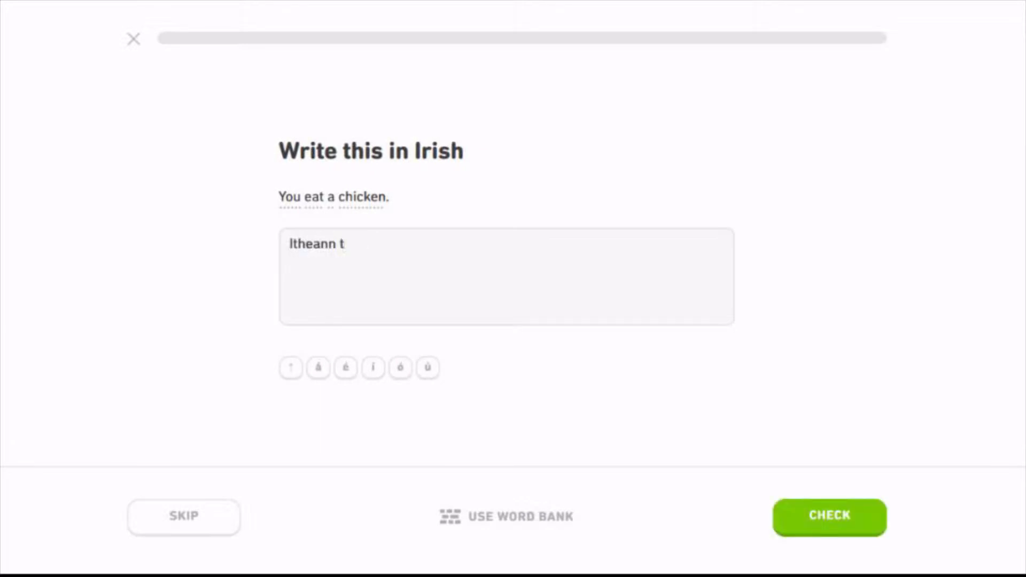
pyautogui.write('u sikin')
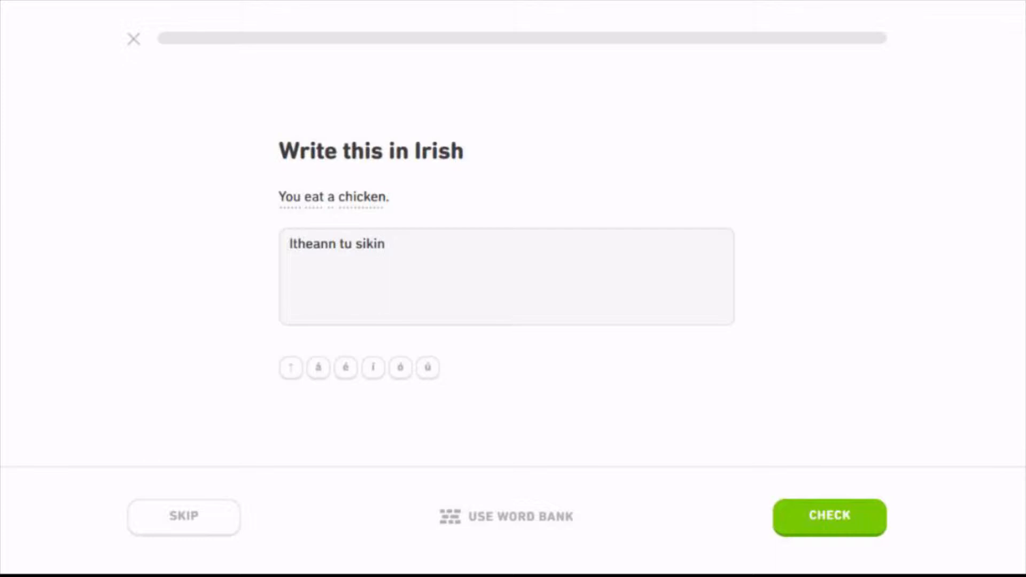
pyautogui.press('BackSpace')
pyautogui.write('c')
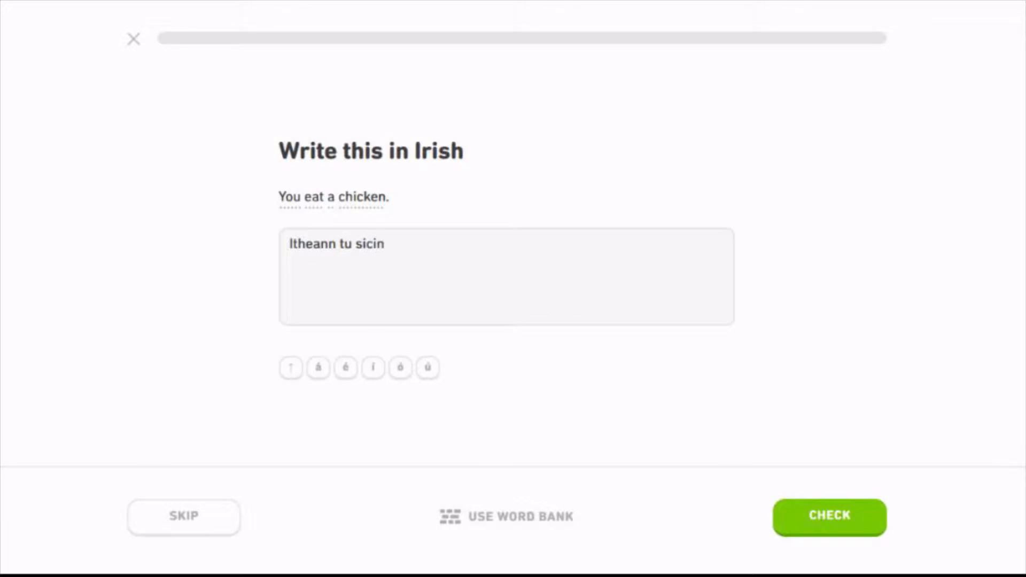
pyautogui.click(829, 517)
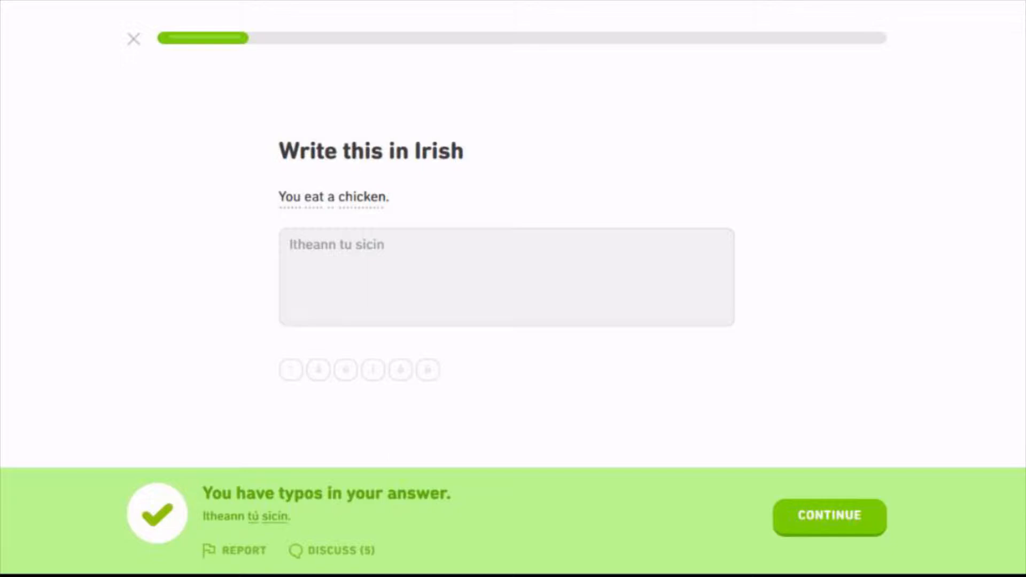
pyautogui.click(828, 517)
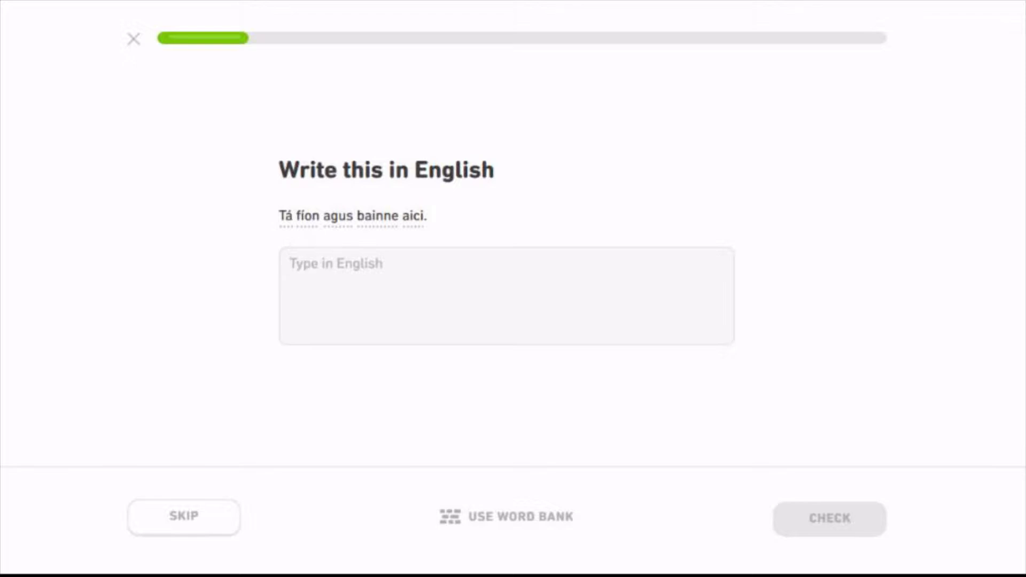
# Step: Translate the wine-and-milk sentence into English and submit it
pyautogui.click(504, 296)
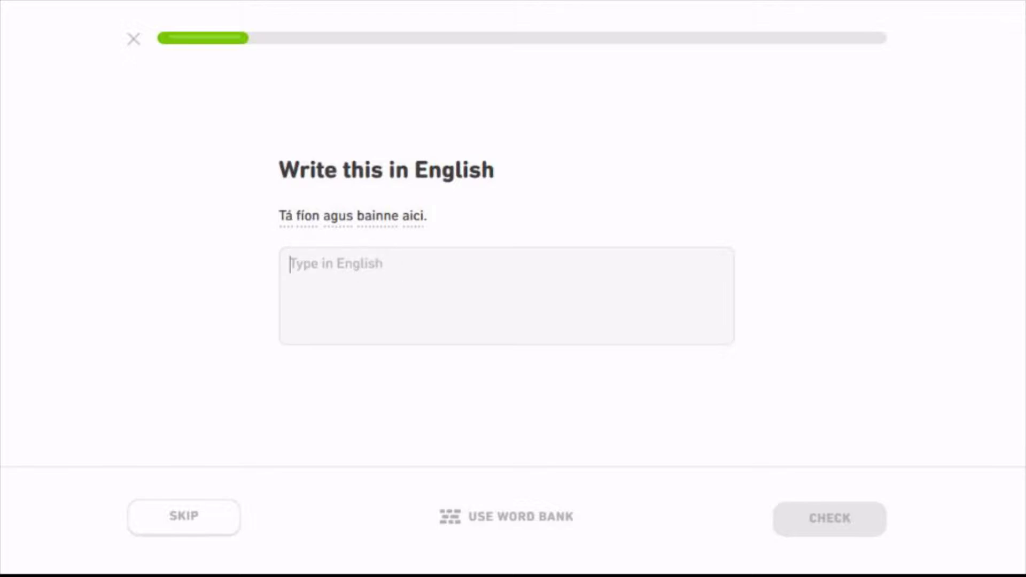
pyautogui.write('She has wine a')
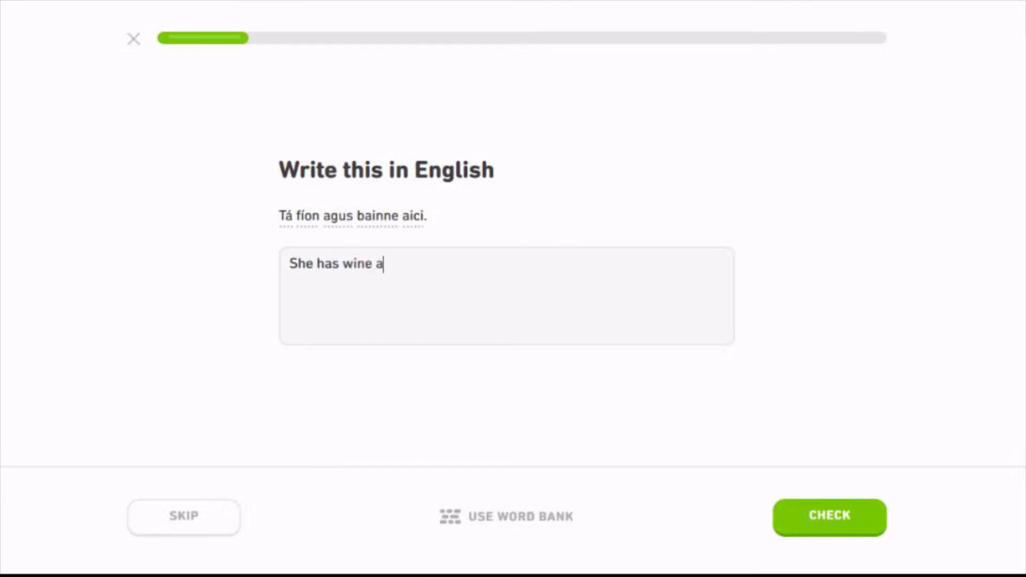
pyautogui.write('nd mil')
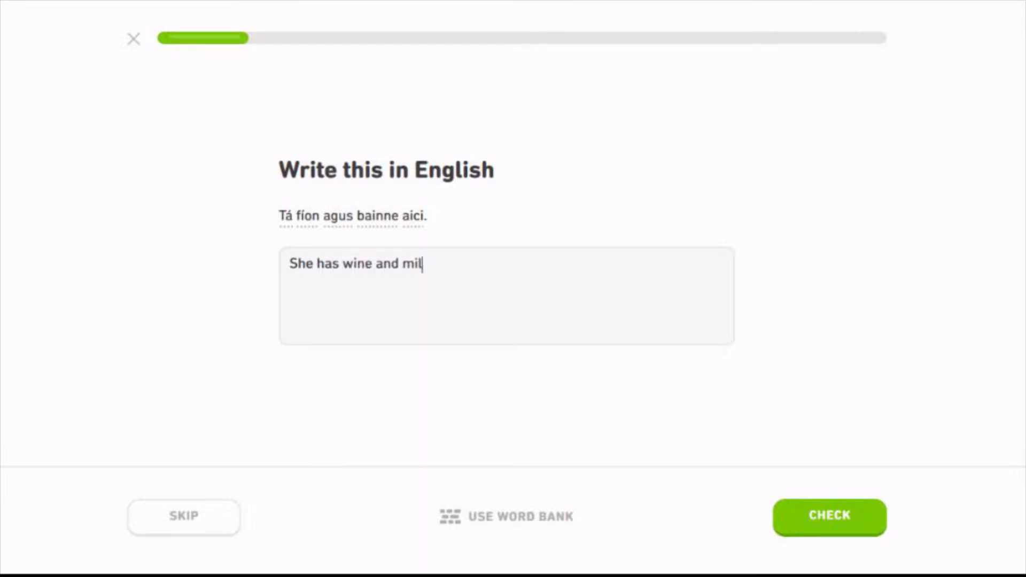
pyautogui.click(828, 516)
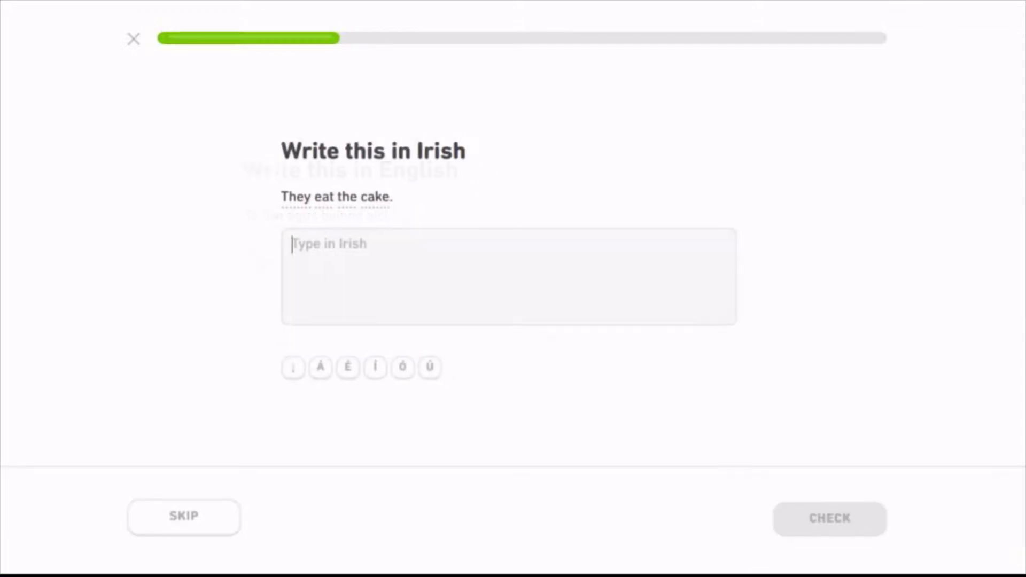
# Step: Answer the cake sentence (marked wrong), then submit the coffee and fish translations
pyautogui.write('Ithen siad sicin')
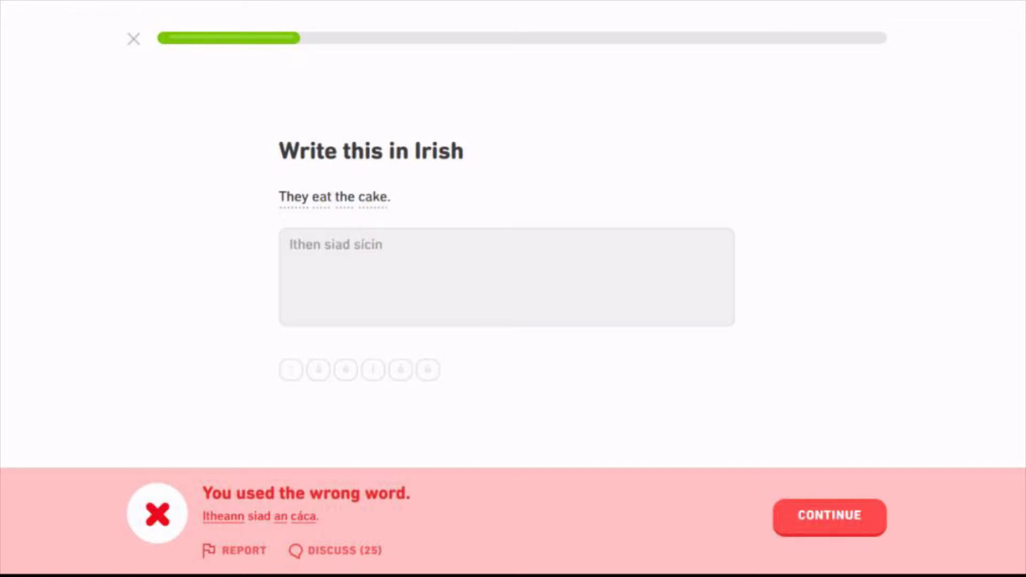
pyautogui.click(829, 516)
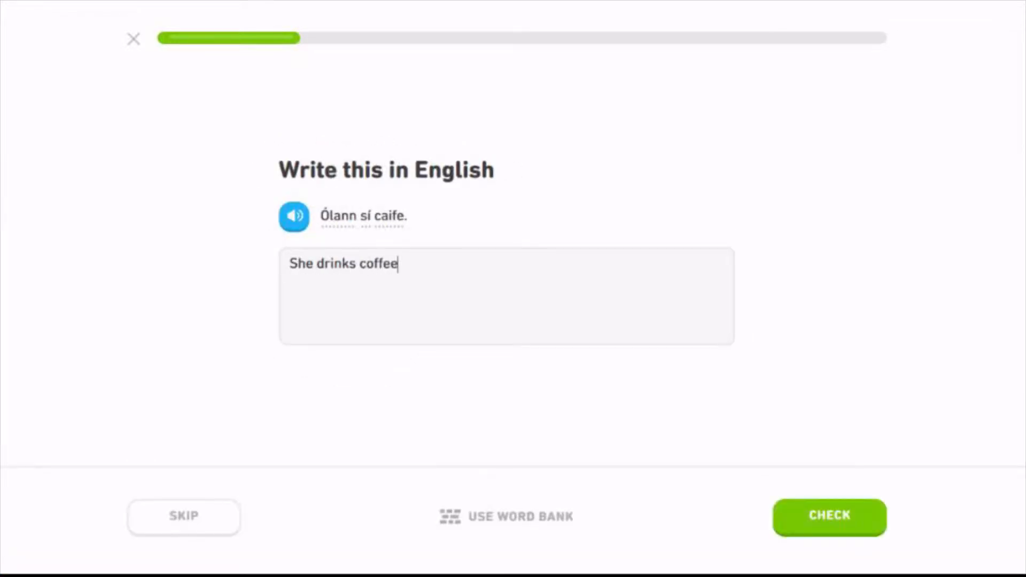
pyautogui.click(829, 517)
pyautogui.write('An lasc')
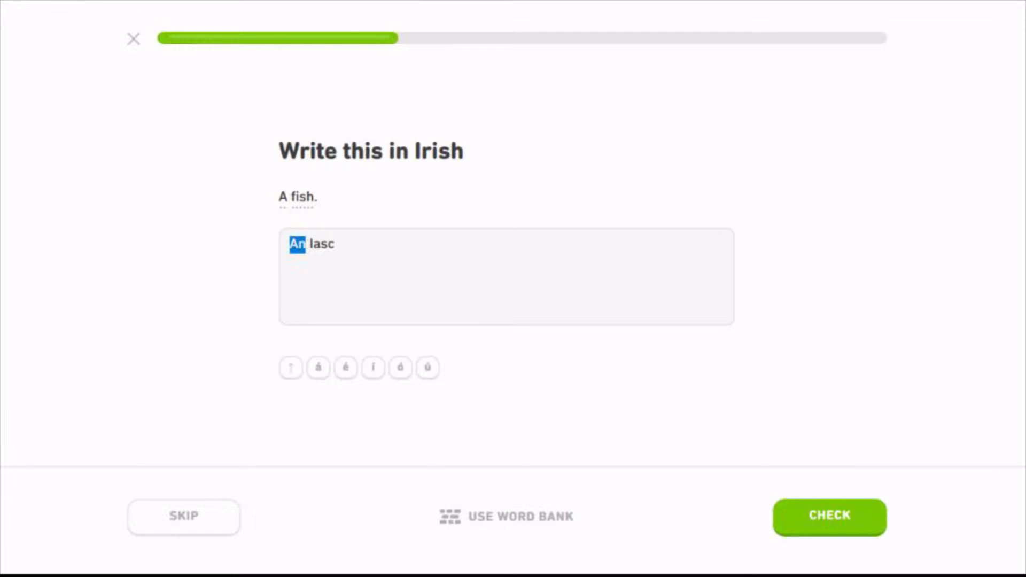
pyautogui.click(829, 517)
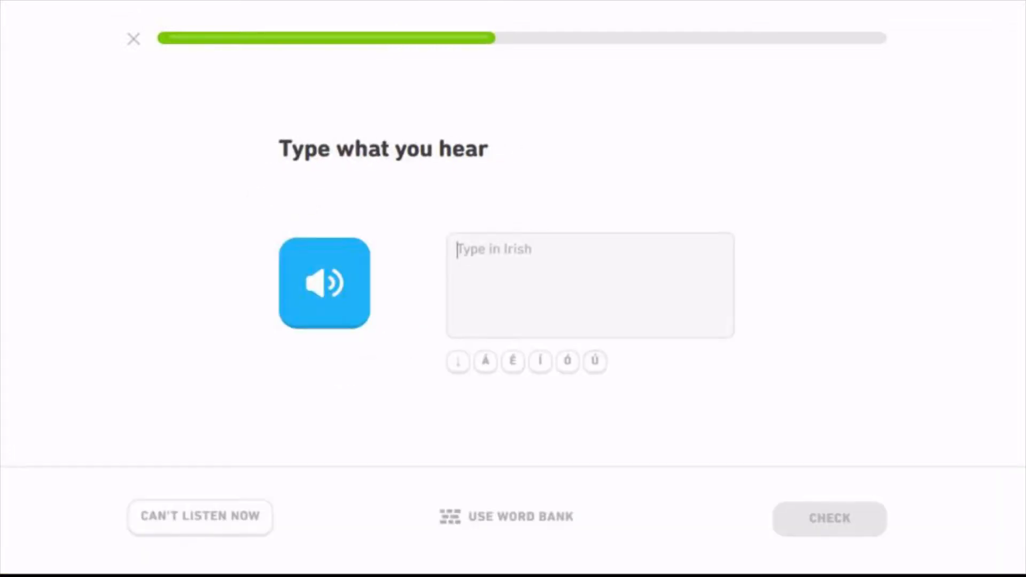
# Step: Type the dictation 'Tá platá agam', then translate the vegetables-and-sauce sentence into Irish
pyautogui.write('Tá platá agam')
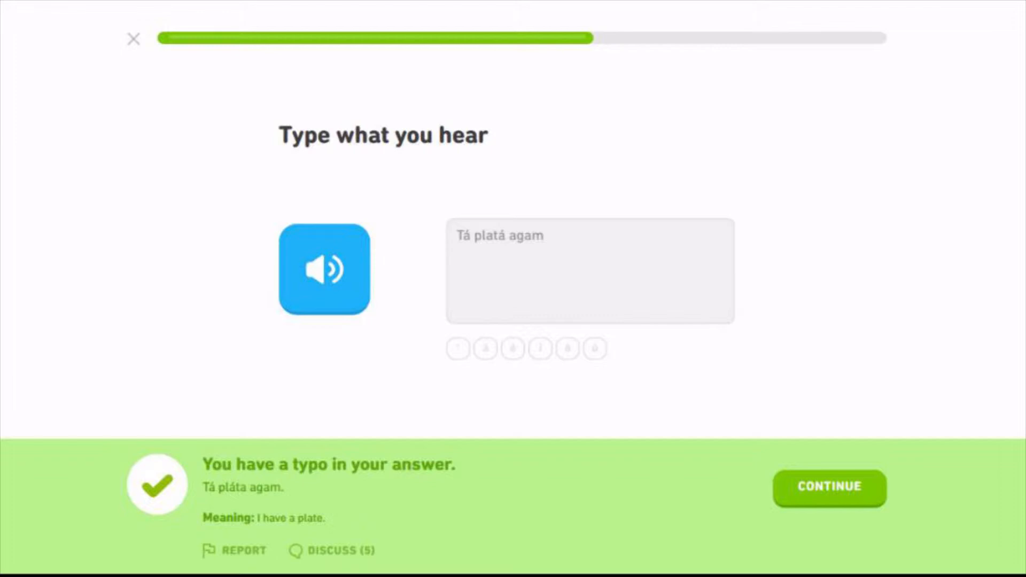
pyautogui.click(828, 488)
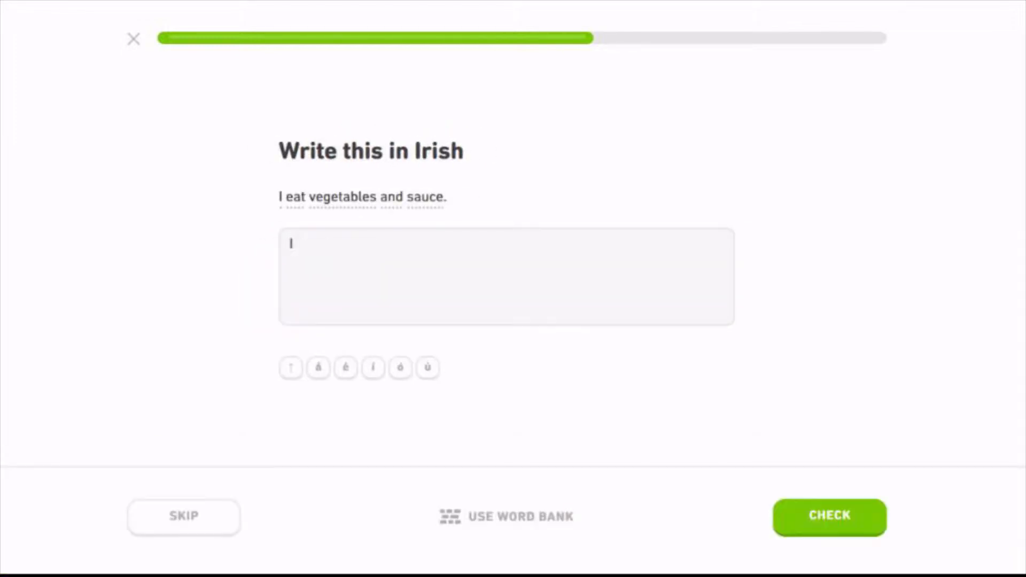
pyautogui.write('thim glasri')
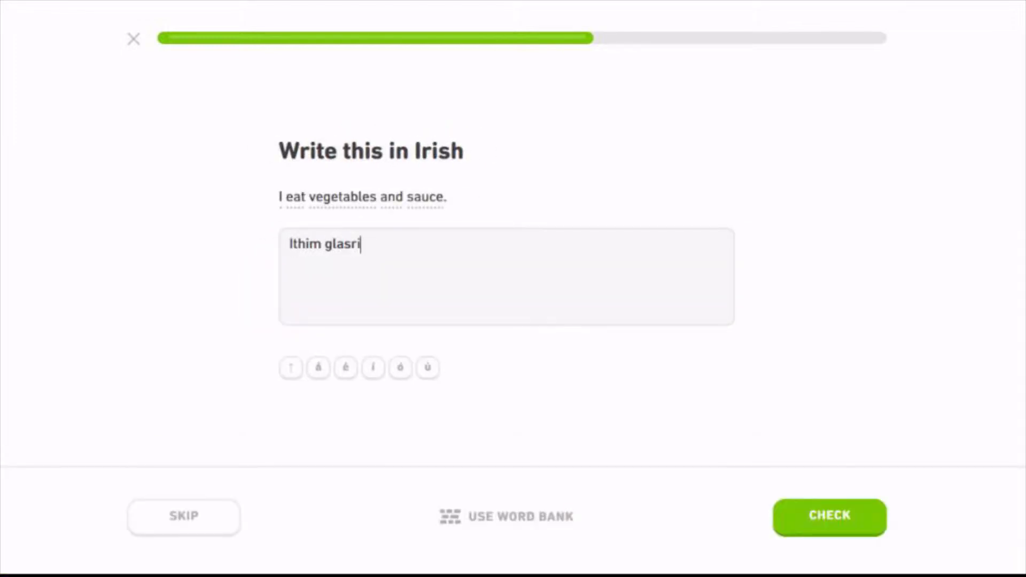
pyautogui.write('agus anlan')
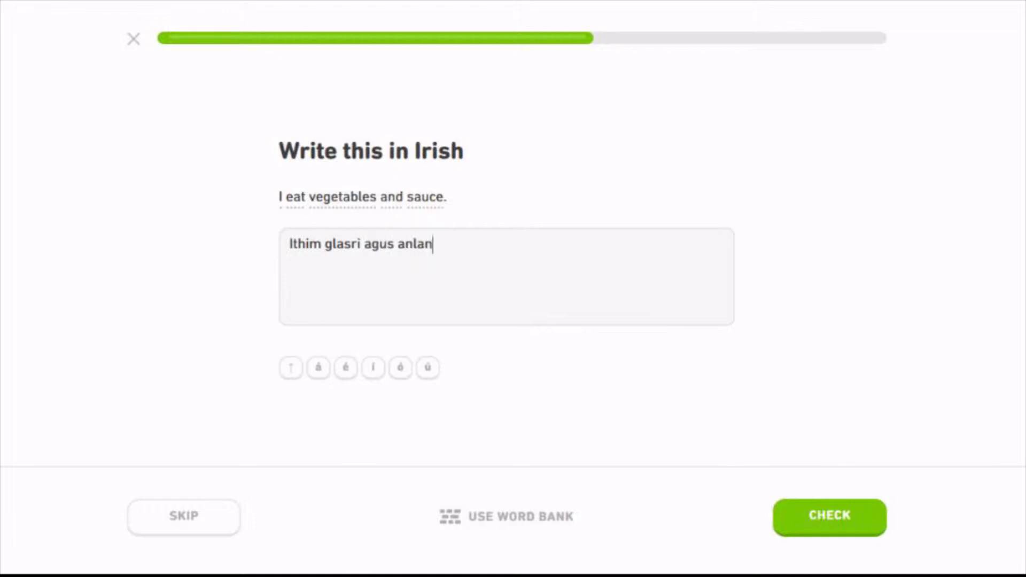
pyautogui.click(828, 516)
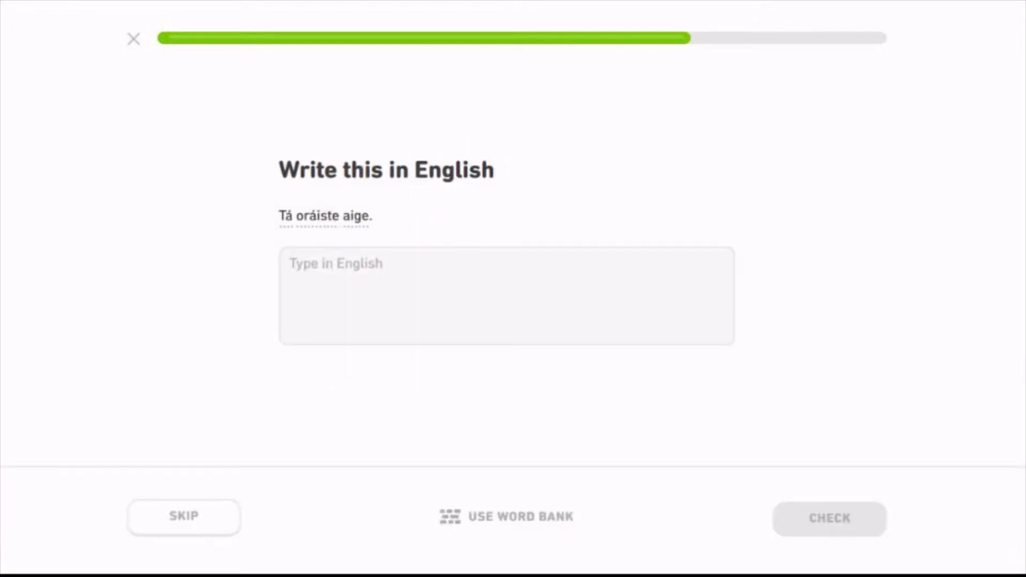
# Step: Translate the orange and cake sentences and finish the Food lesson for +10 XP
pyautogui.write('he has an oran')
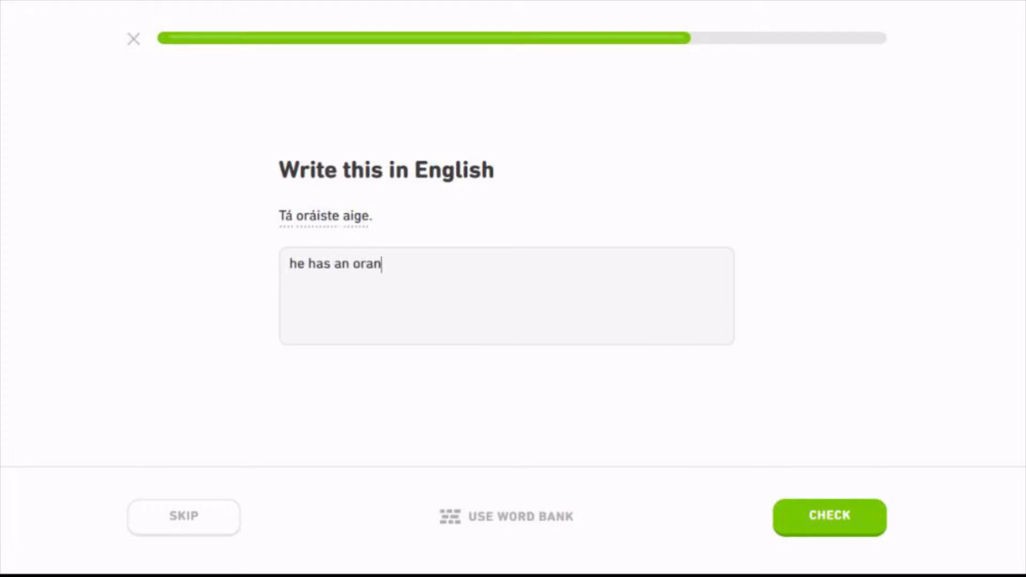
pyautogui.click(829, 517)
pyautogui.write('ithean siad an caca')
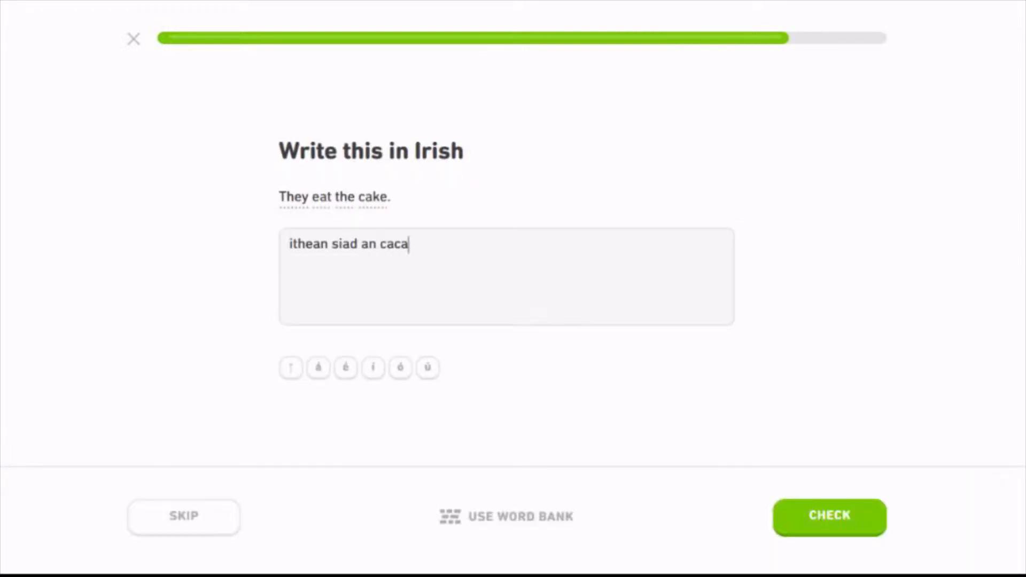
pyautogui.click(828, 517)
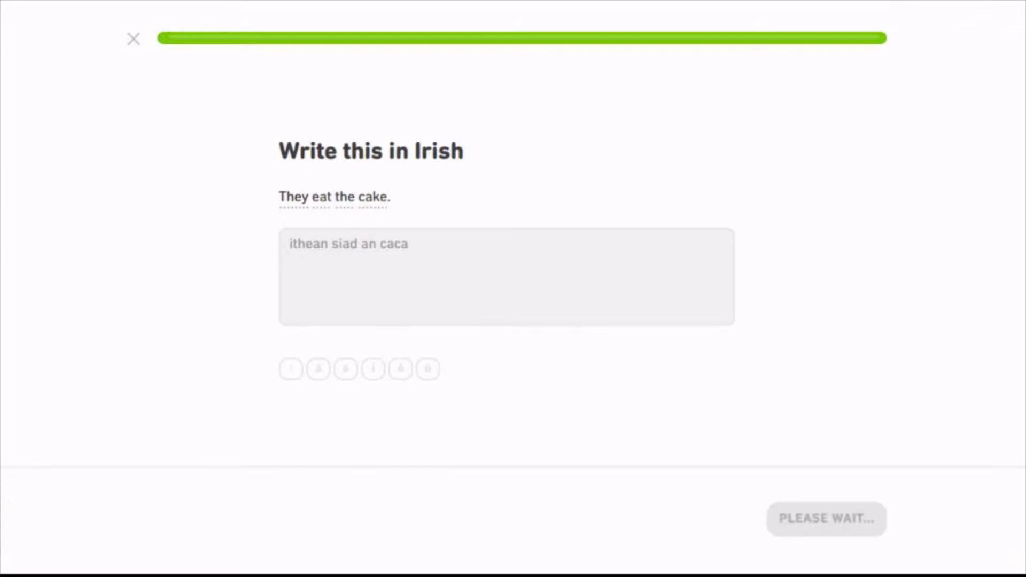
pyautogui.click(825, 519)
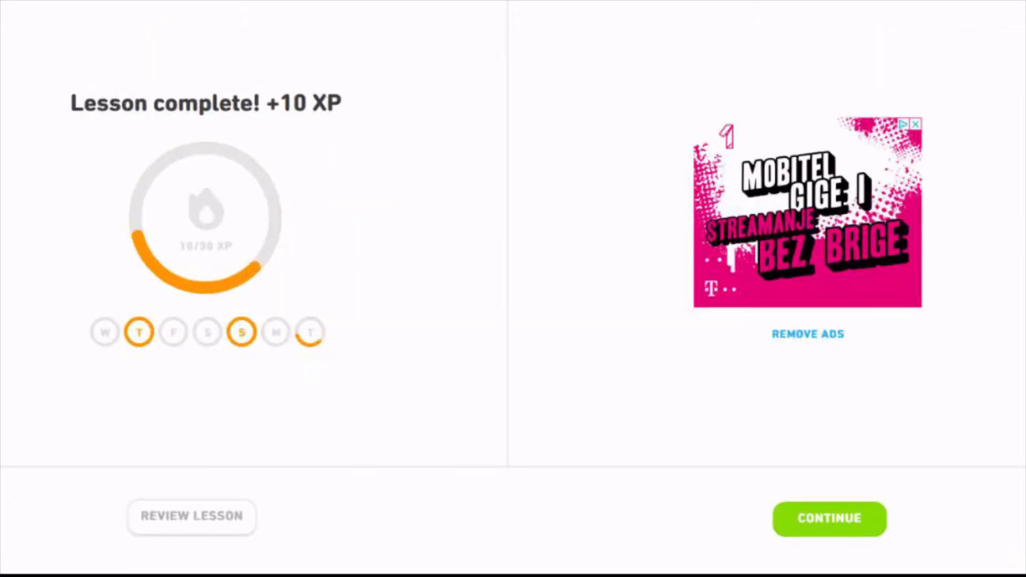
# Step: Return to the skill tree and start a new Food lesson, opening on "The fruit."
pyautogui.click(829, 519)
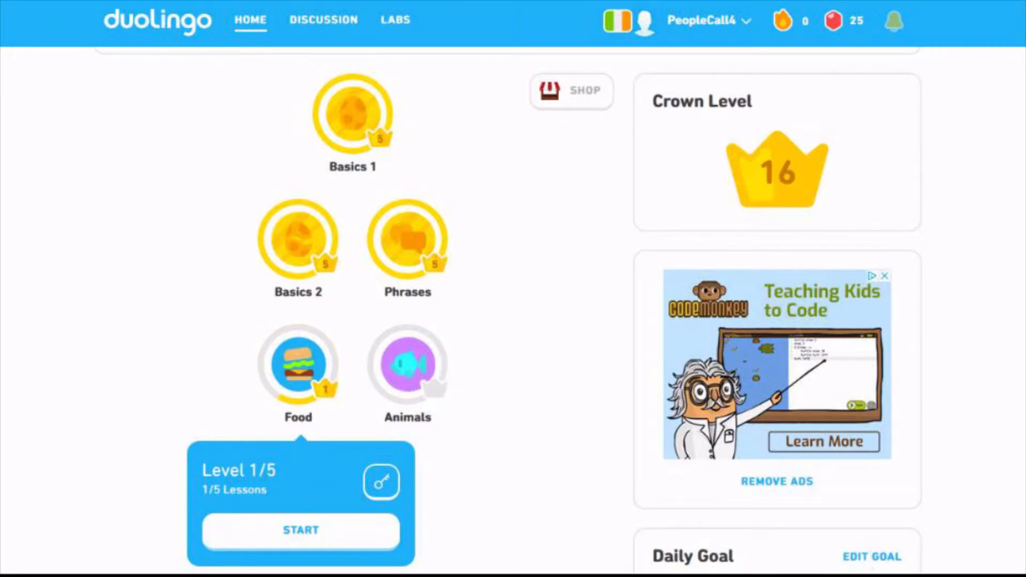
pyautogui.scroll(-3)
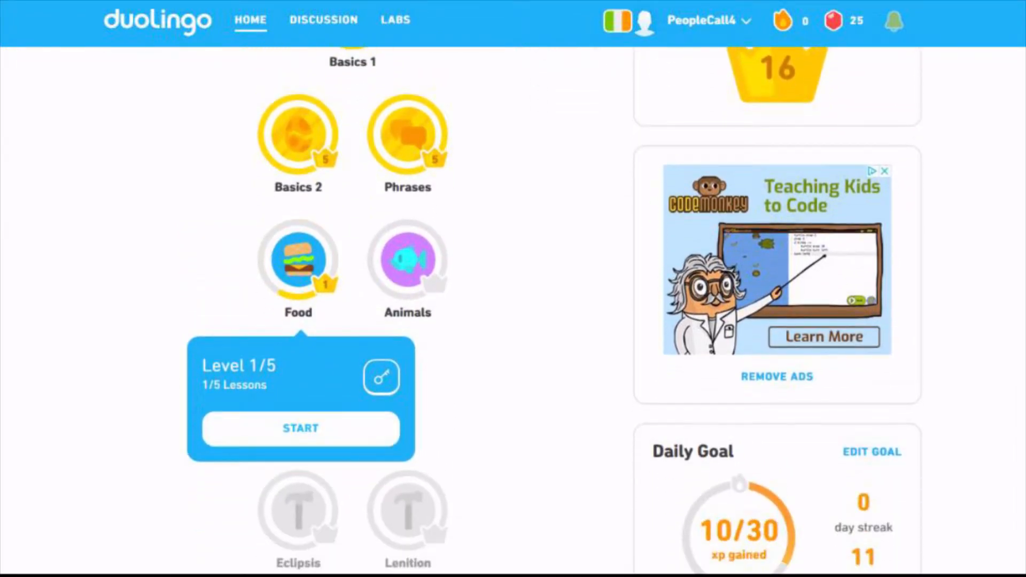
pyautogui.click(300, 428)
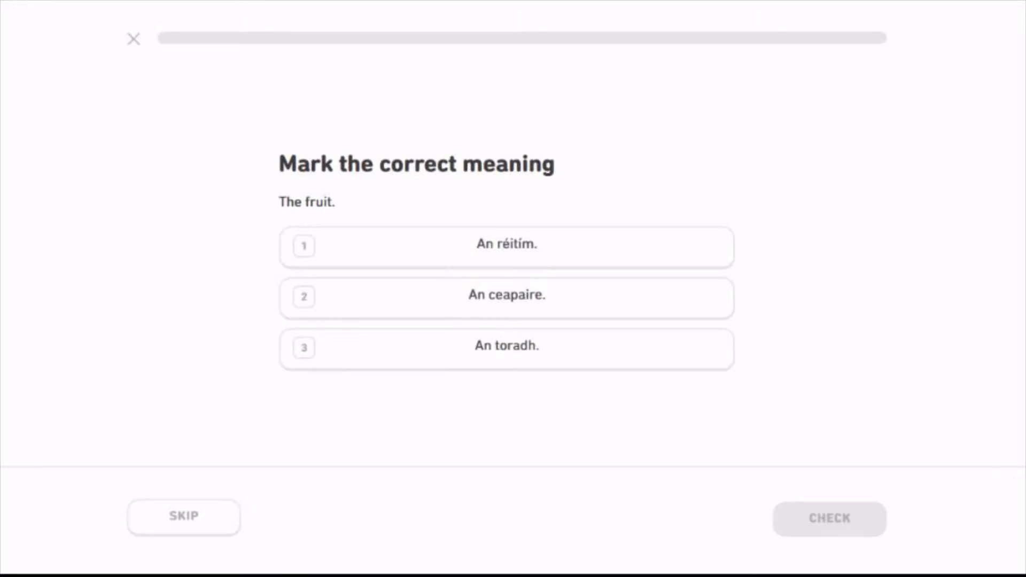
# Step: Choose An toradh as the meaning of "The fruit." and pass the breakfast exercise
pyautogui.click(506, 247)
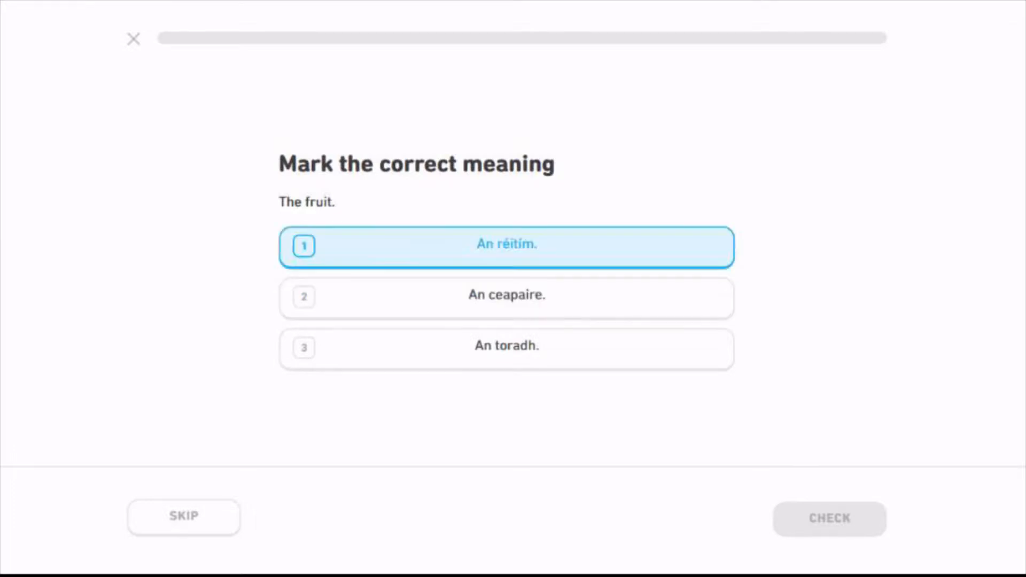
pyautogui.click(506, 349)
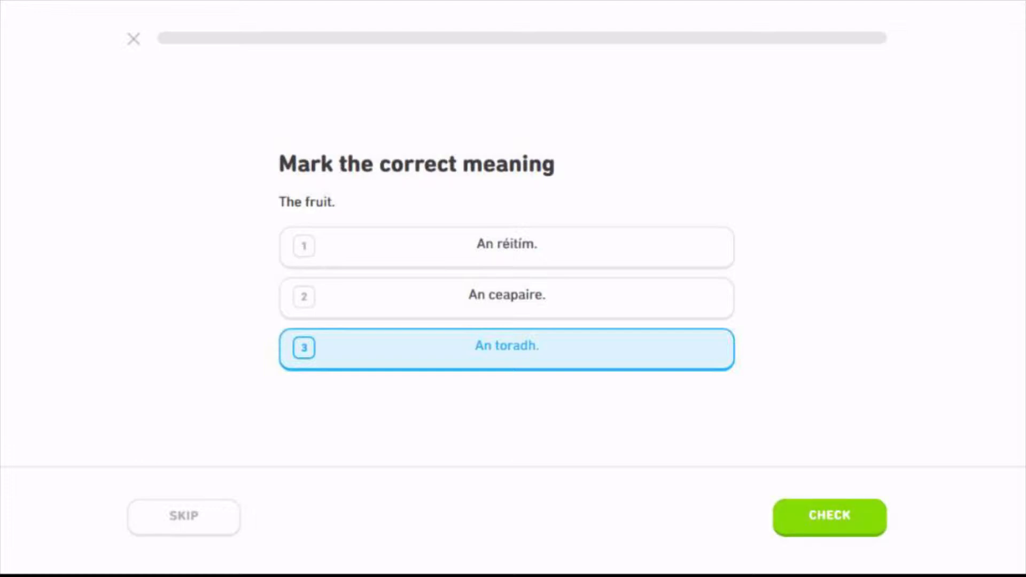
pyautogui.click(828, 517)
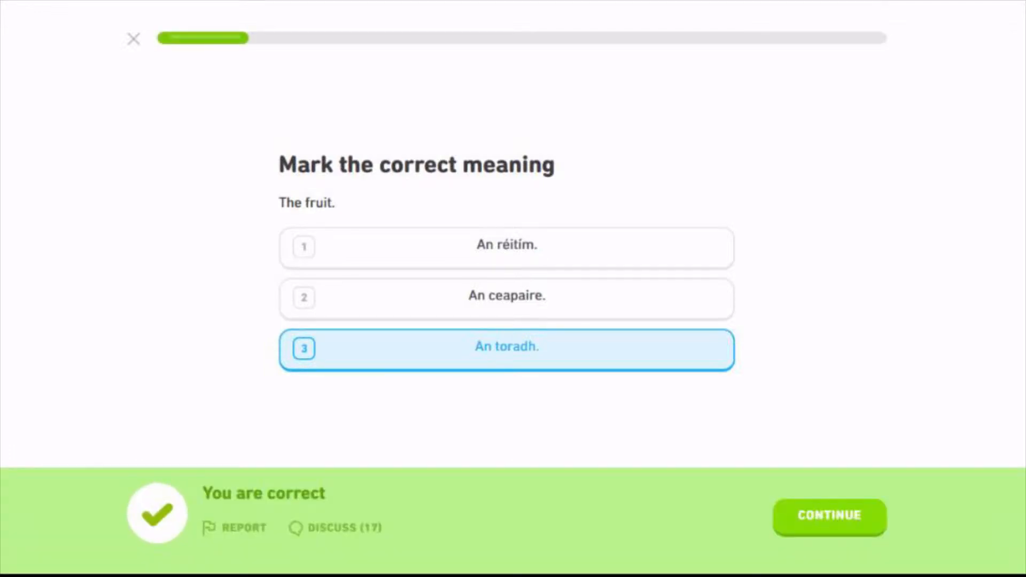
pyautogui.click(829, 516)
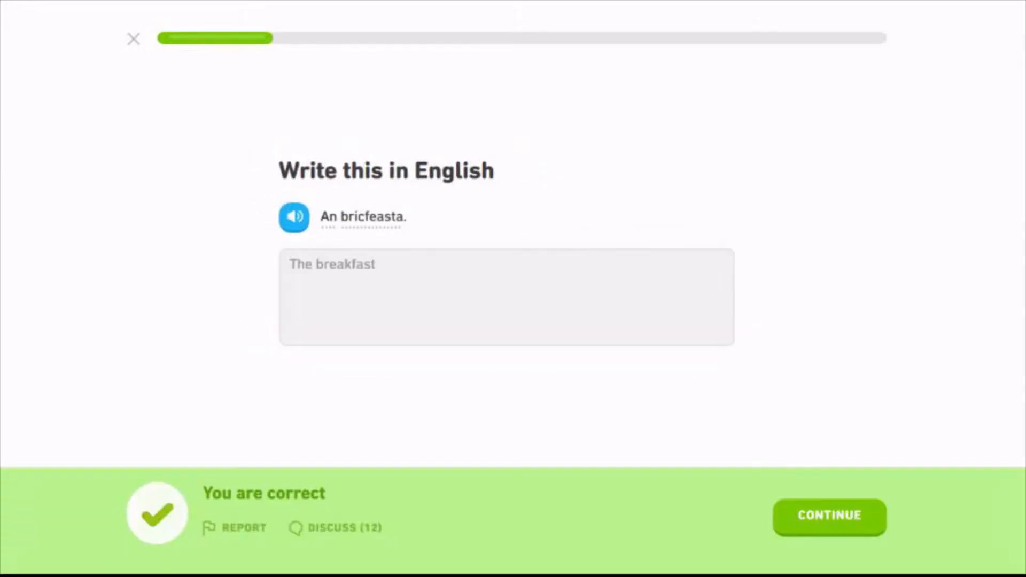
pyautogui.click(828, 515)
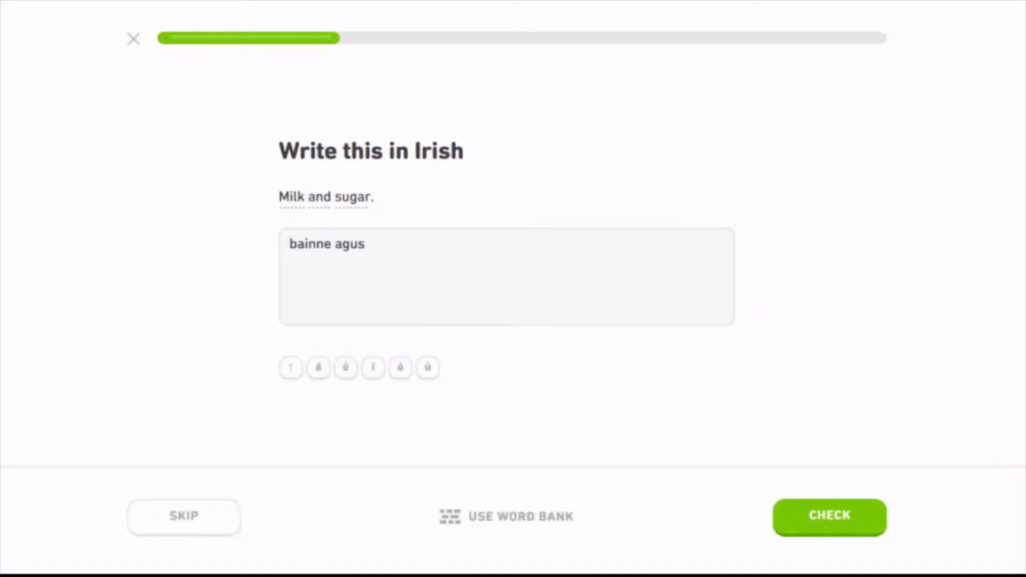
# Step: Submit 'bainne agus sucra' for Milk and sugar, then answer the listening exercise wrong
pyautogui.write('sucra')
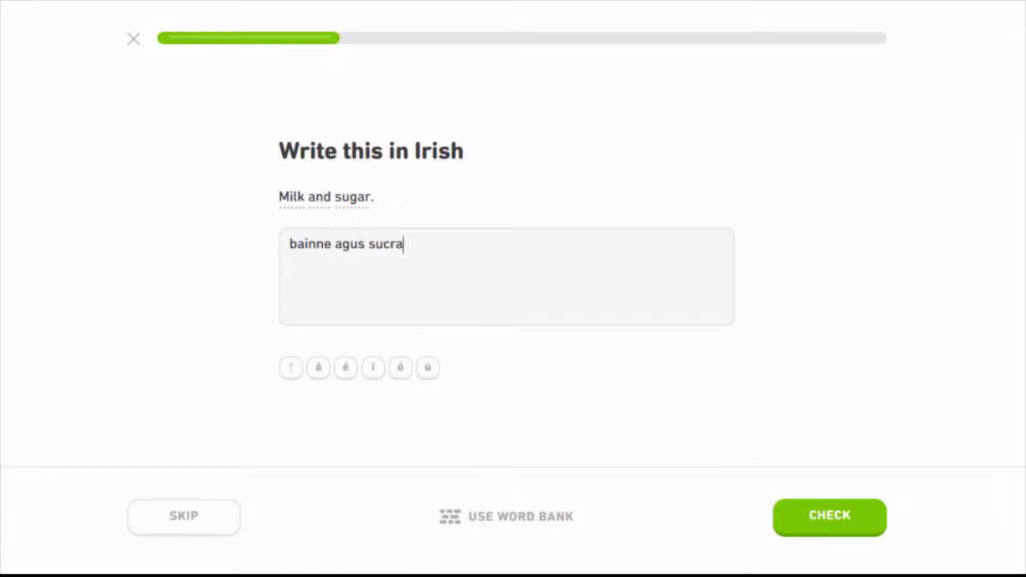
pyautogui.click(829, 517)
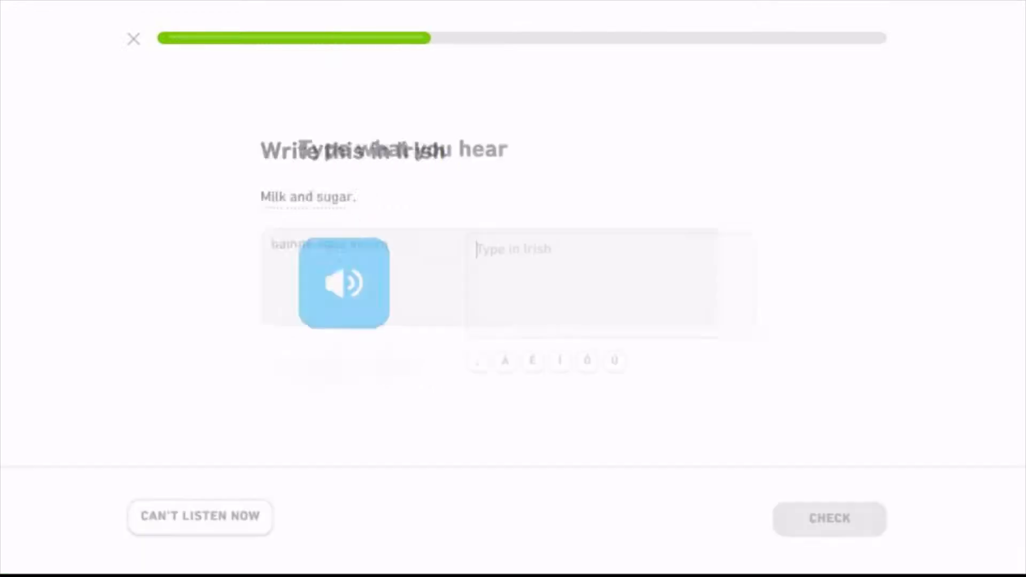
pyautogui.click(828, 519)
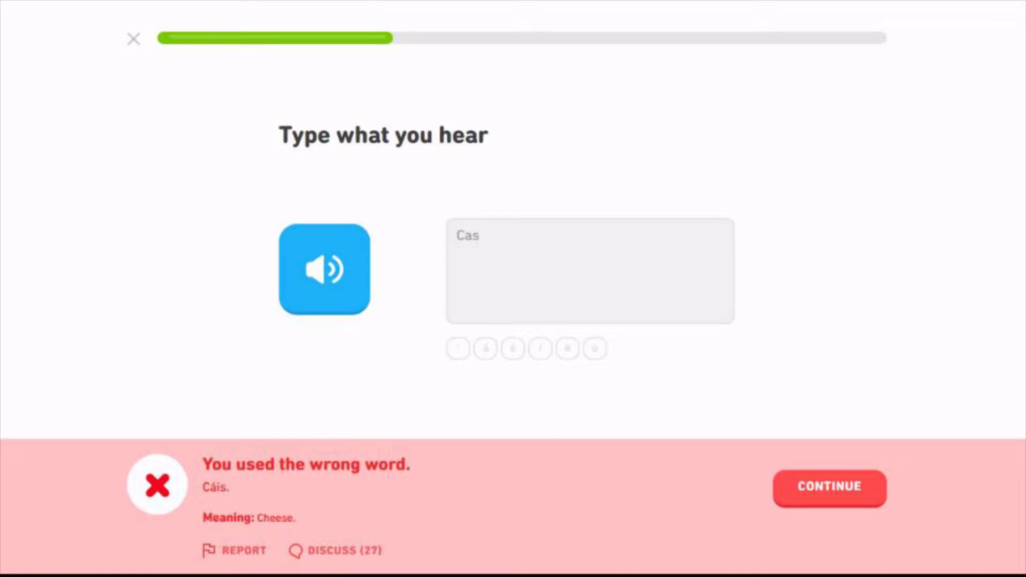
# Step: Translate the lunch-and-juice sentence into Irish and submit it
pyautogui.click(828, 488)
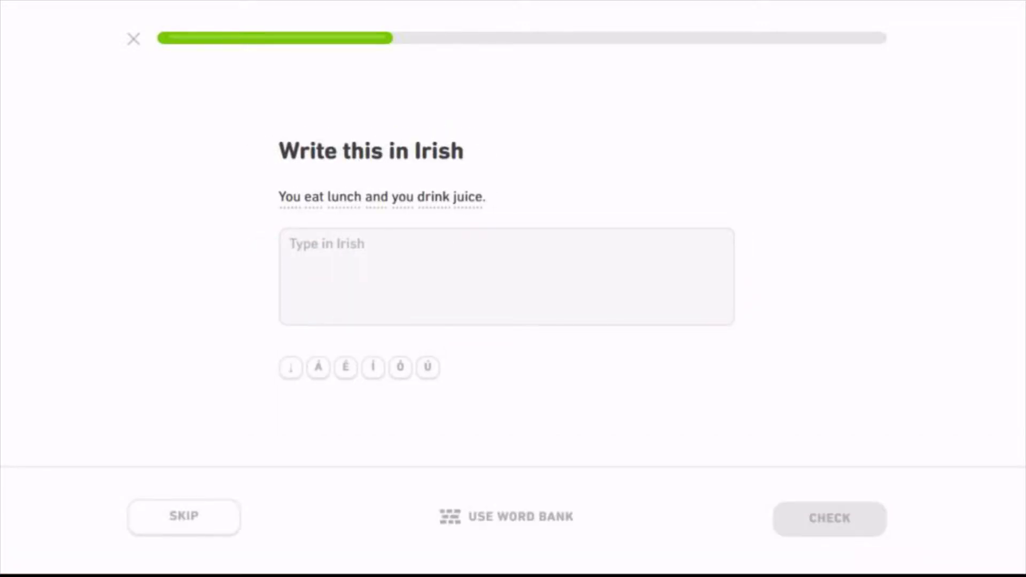
pyautogui.write('Itheann tu lon a')
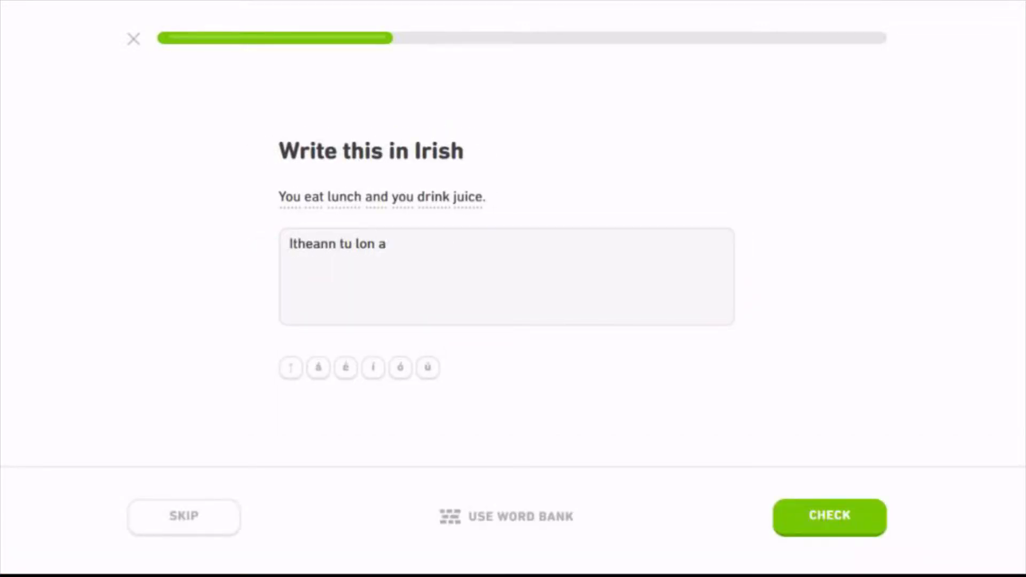
pyautogui.write('gus ólann tu su')
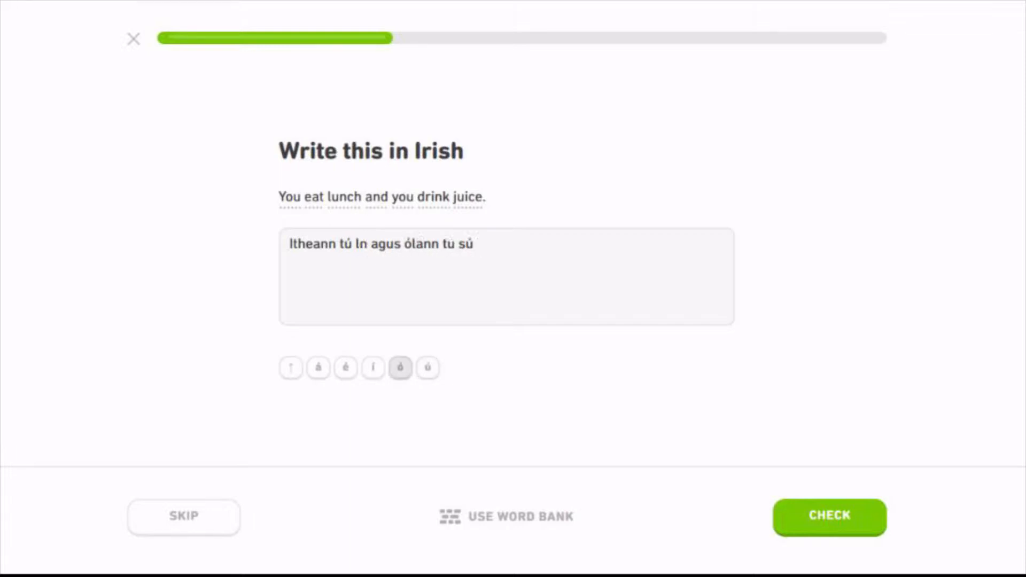
pyautogui.click(828, 517)
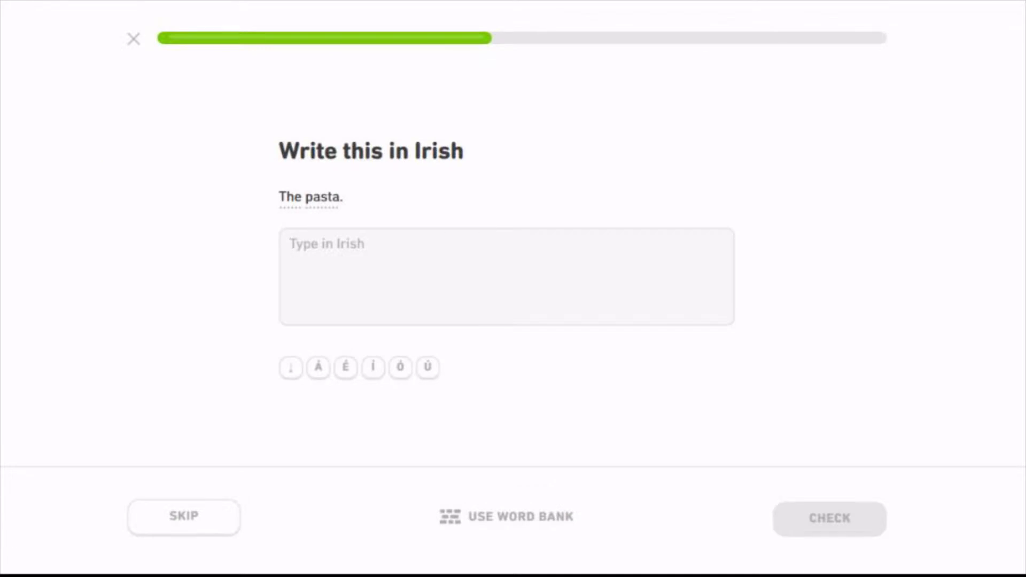
# Step: Submit the Irish for The pasta, then 'torthaí' with the accented í for Fruits, accepted
pyautogui.write('an pasta')
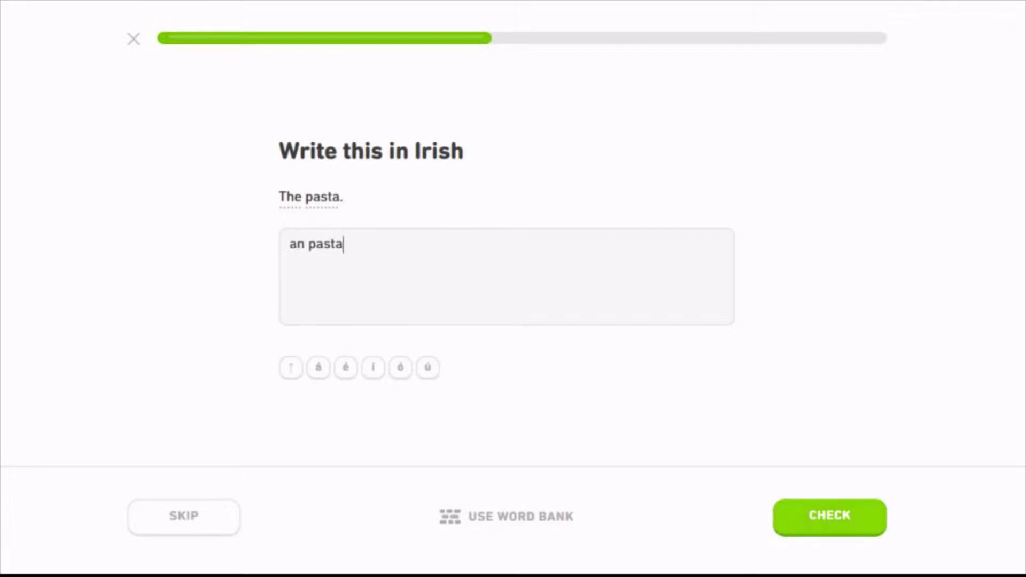
pyautogui.click(828, 517)
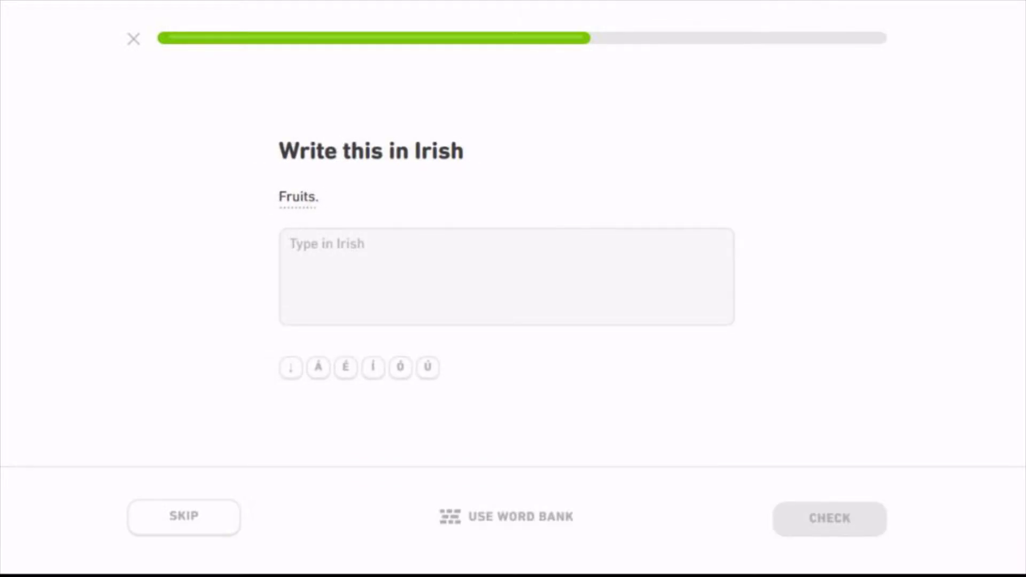
pyautogui.write('toradh')
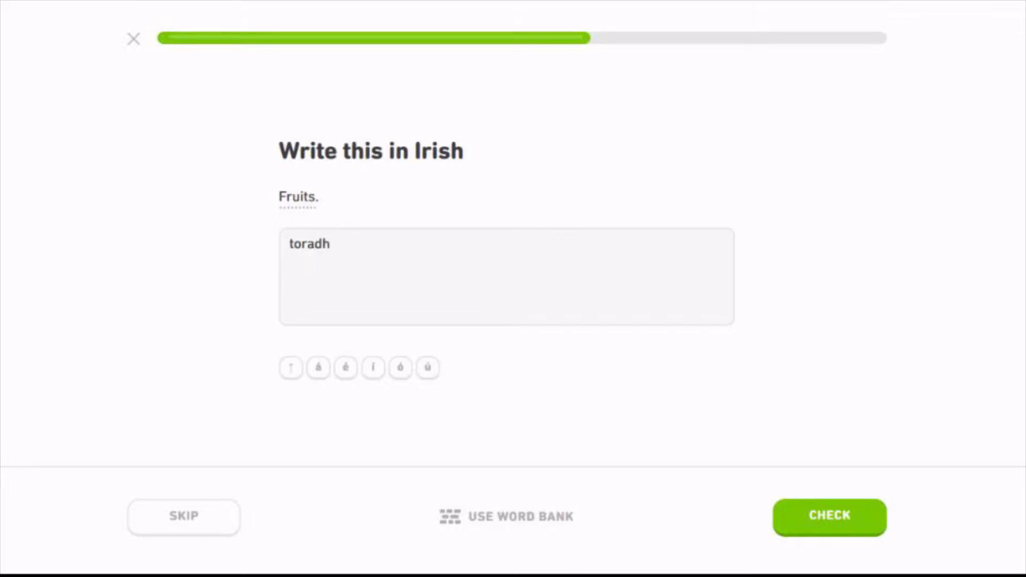
pyautogui.write('tortha')
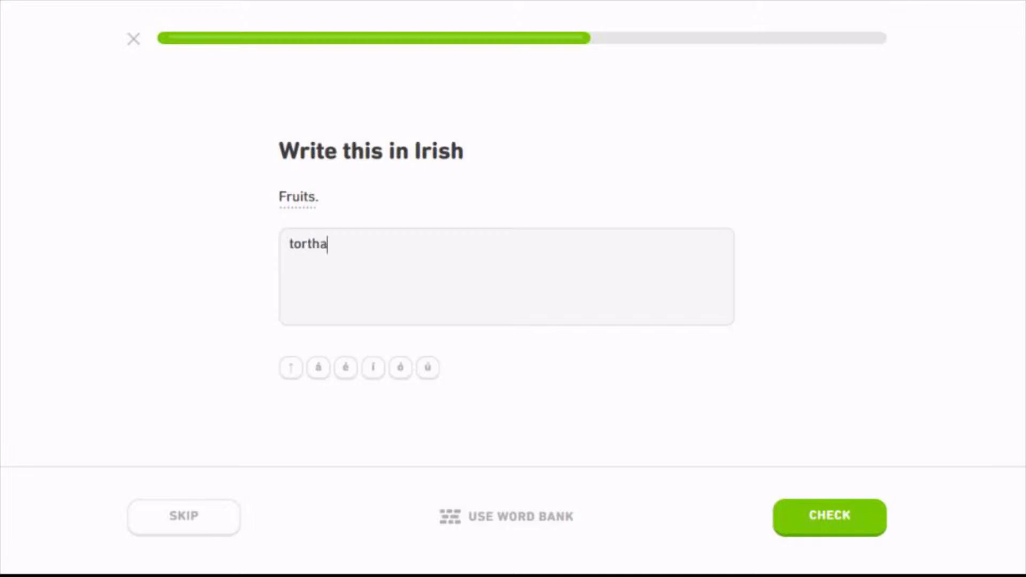
pyautogui.click(373, 368)
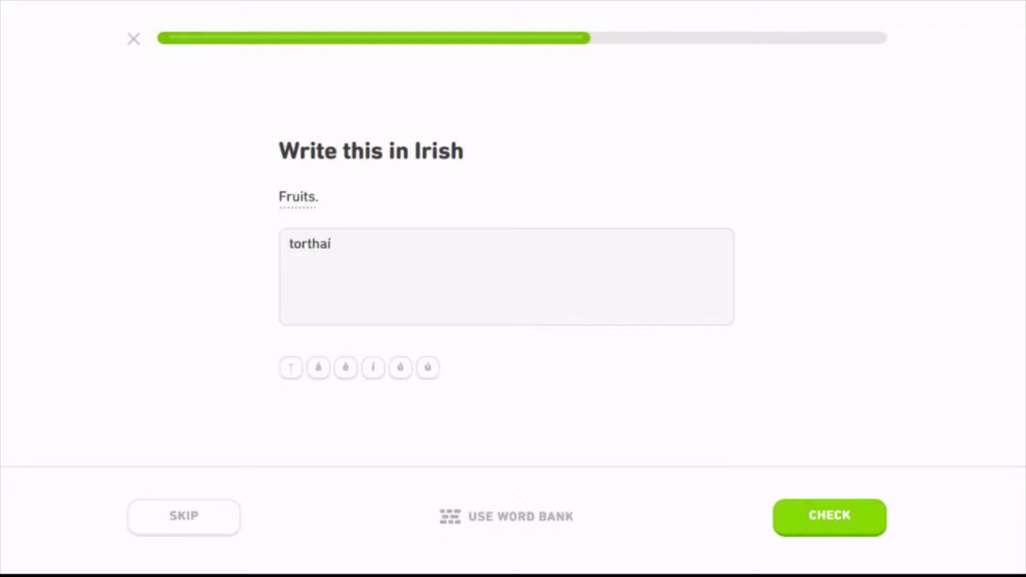
pyautogui.click(829, 517)
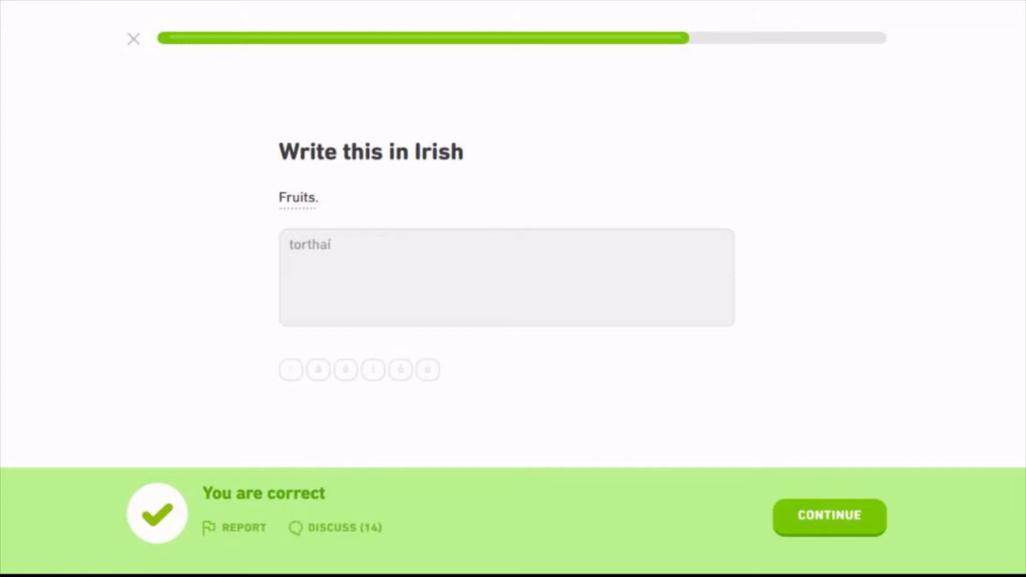
# Step: Translate "The girl eats the carrot." into Irish, correcting the carrot word with é, accepted with typos
pyautogui.click(829, 518)
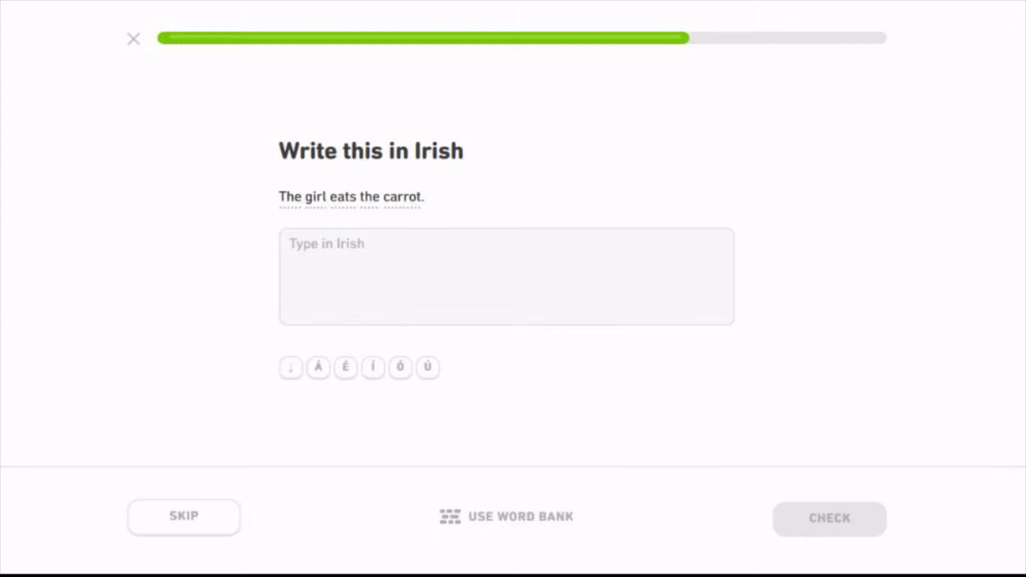
pyautogui.write('Itehan')
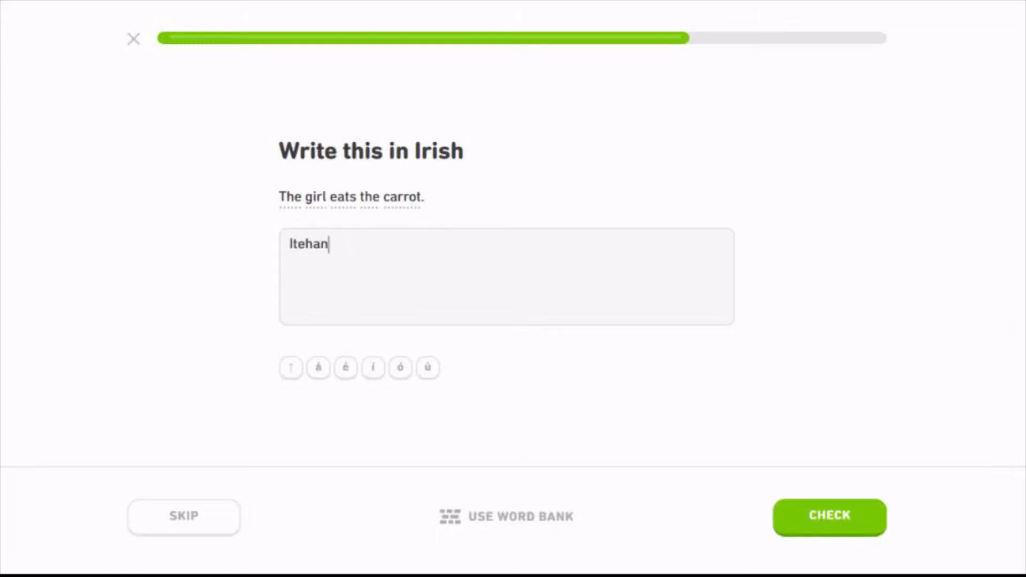
pyautogui.write('n a')
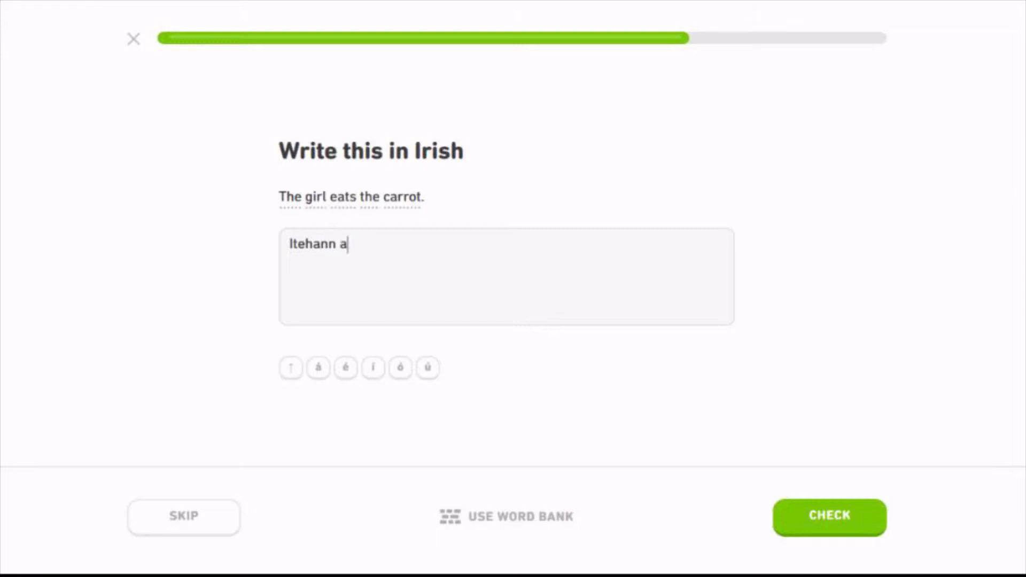
pyautogui.write('n cailin')
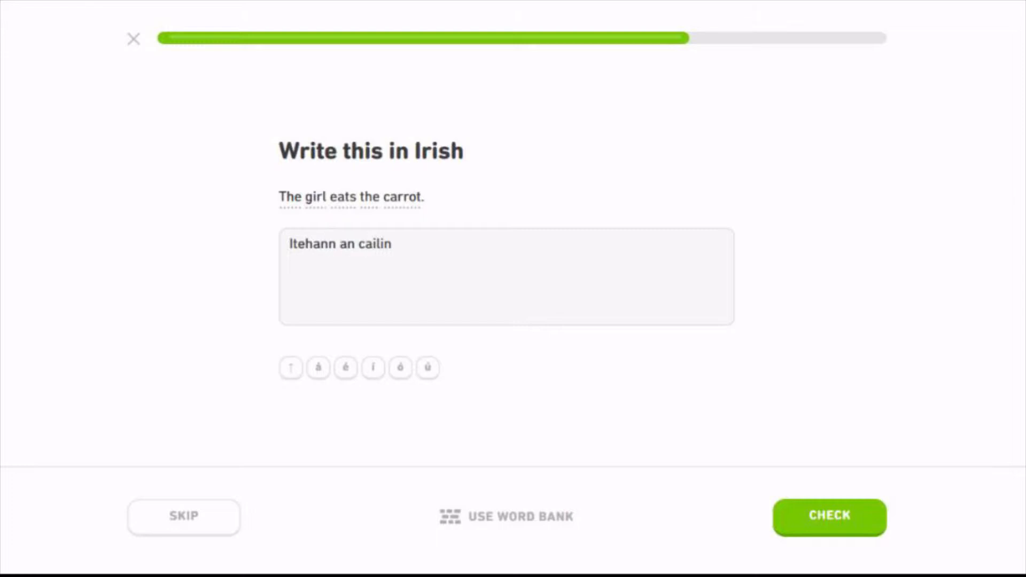
pyautogui.write('an careid')
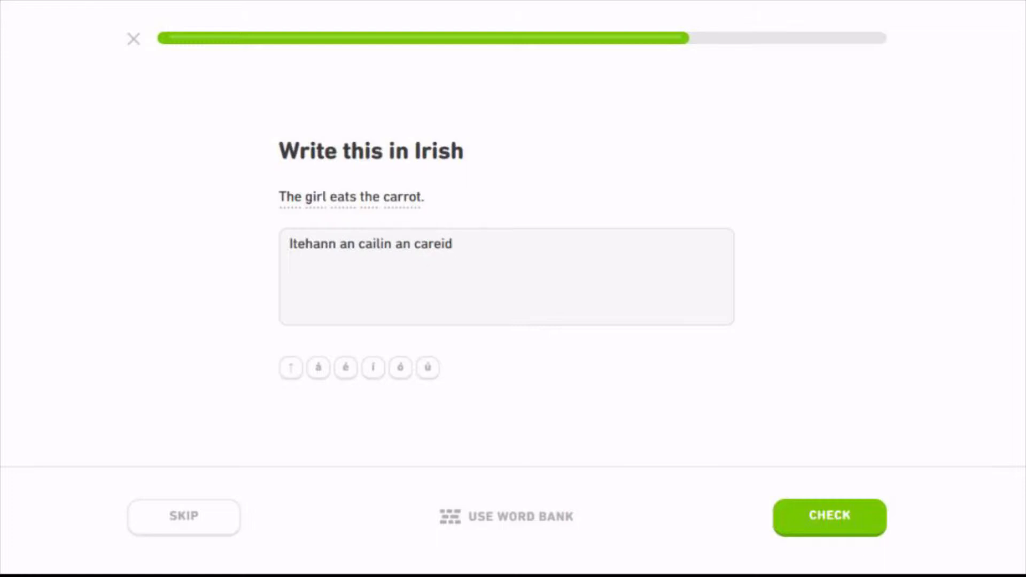
pyautogui.doubleClick(442, 244)
pyautogui.write('i')
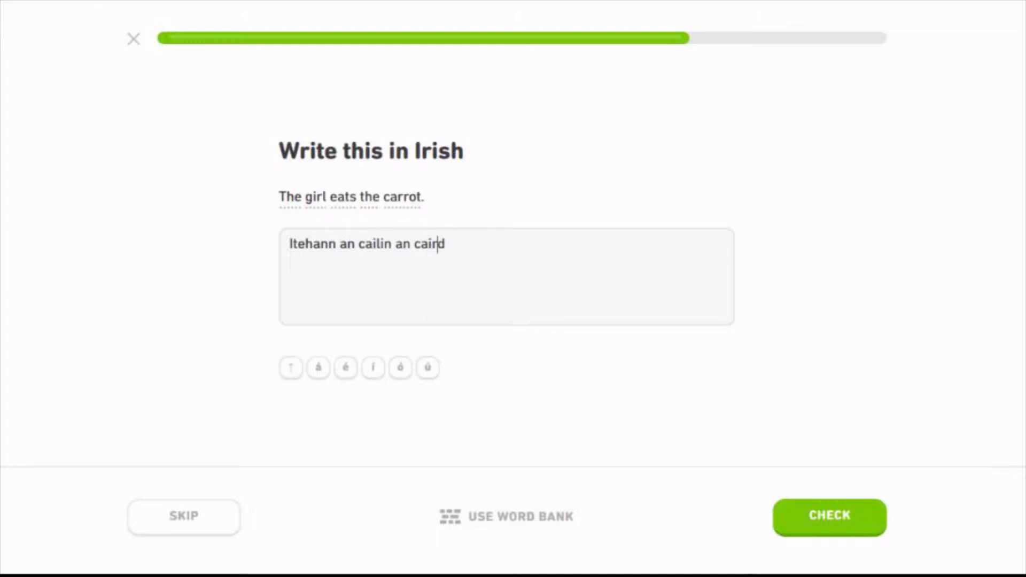
pyautogui.write('é')
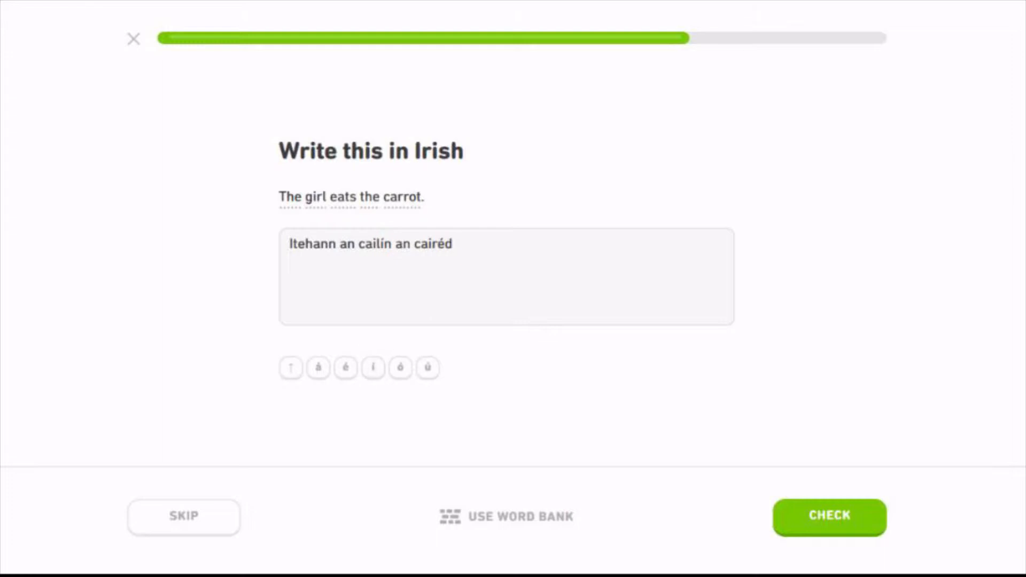
pyautogui.click(828, 516)
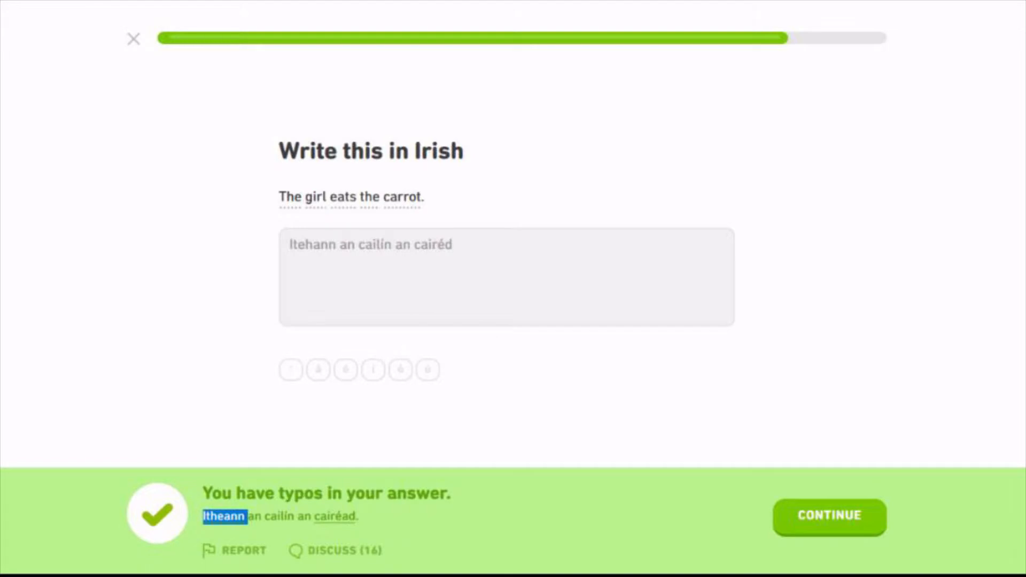
# Step: Answer the cheese listening exercise with 'cais', accepted with a typo
pyautogui.click(828, 516)
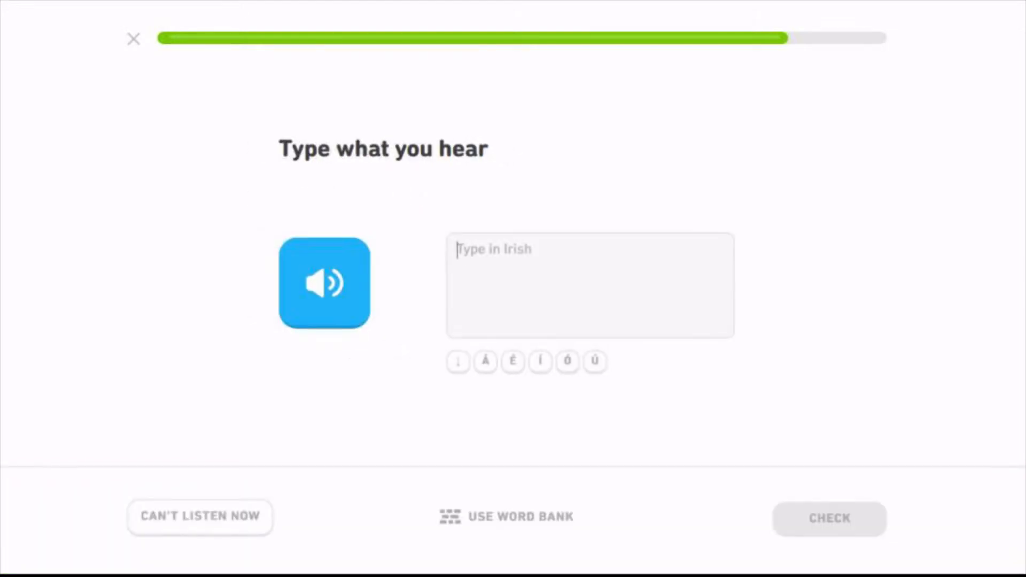
pyautogui.write('cai')
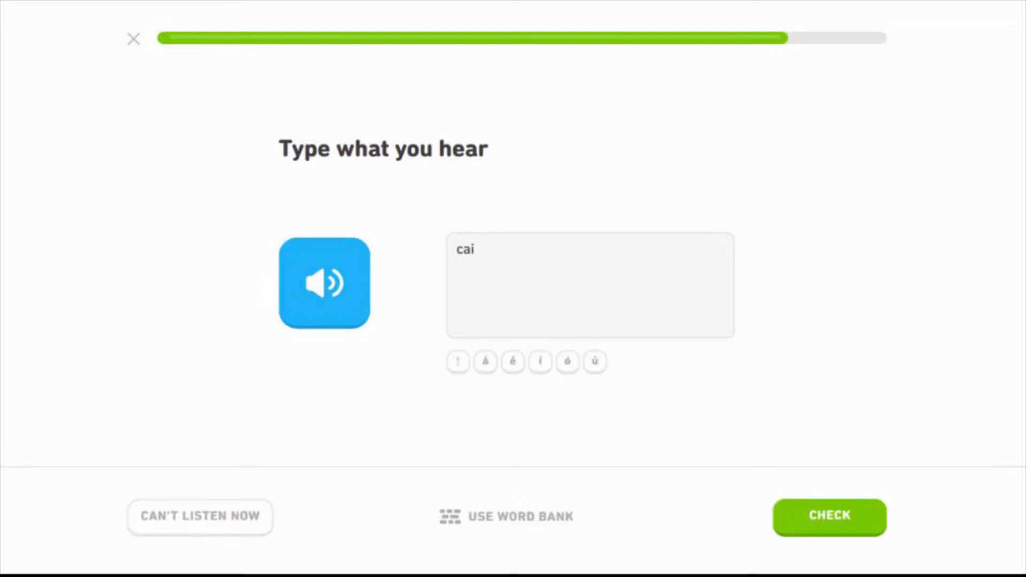
pyautogui.write('s')
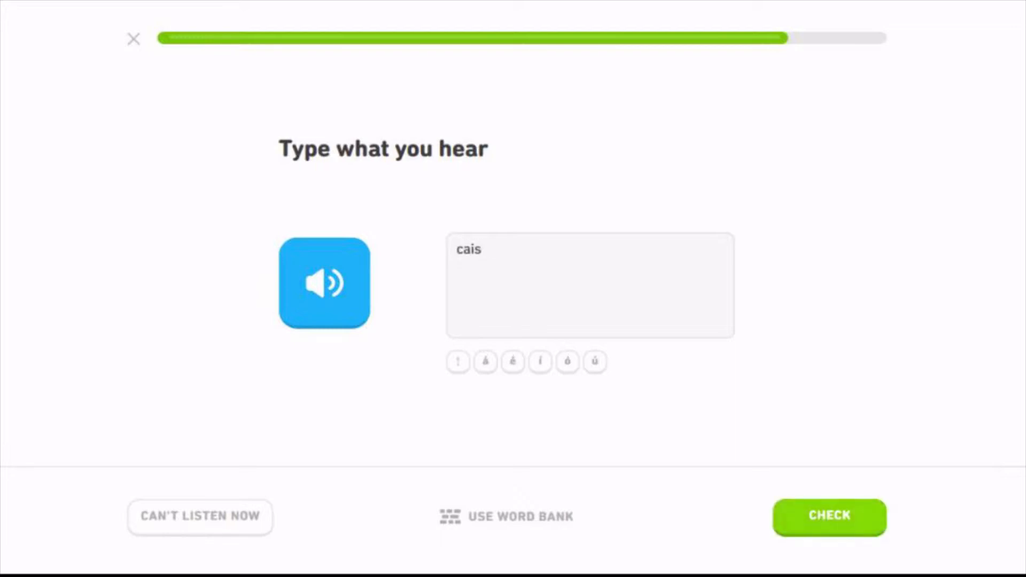
pyautogui.click(828, 516)
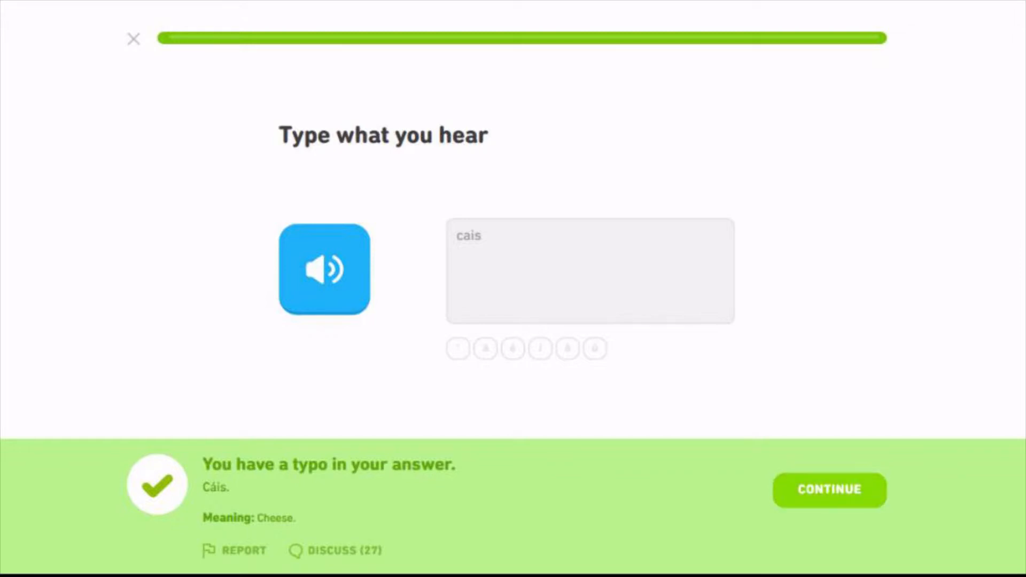
# Step: Complete the Food lesson for +10 XP and return to the skill tree
pyautogui.click(828, 489)
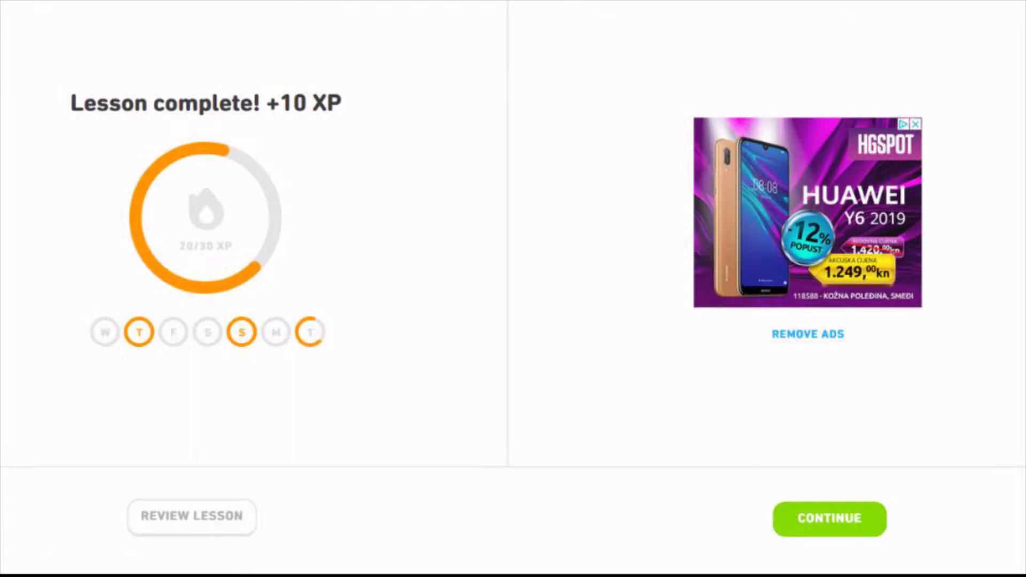
pyautogui.click(829, 519)
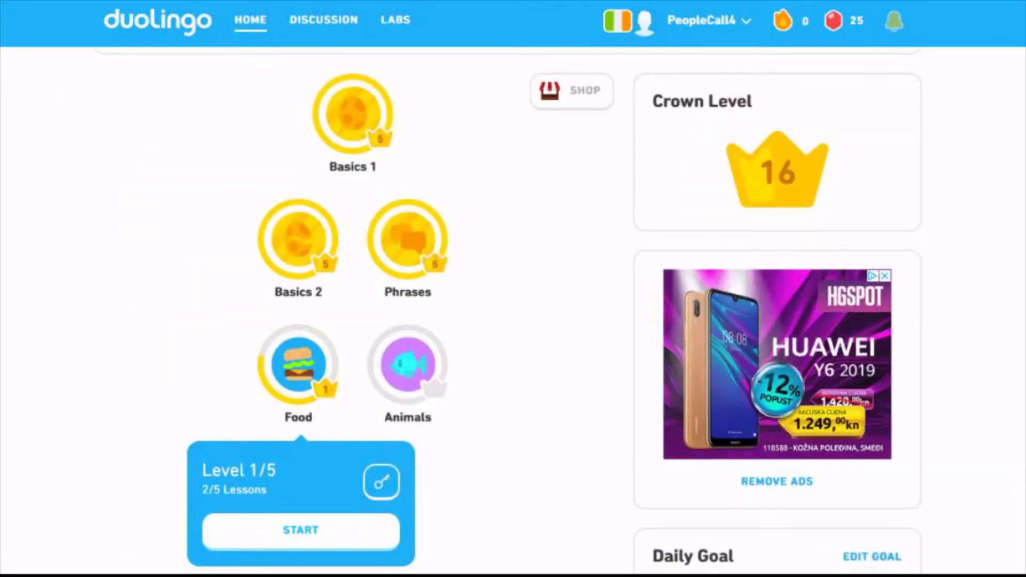
# Step: Start the Food lesson and answer its first exercise with 'Beef and chicken'
pyautogui.click(301, 530)
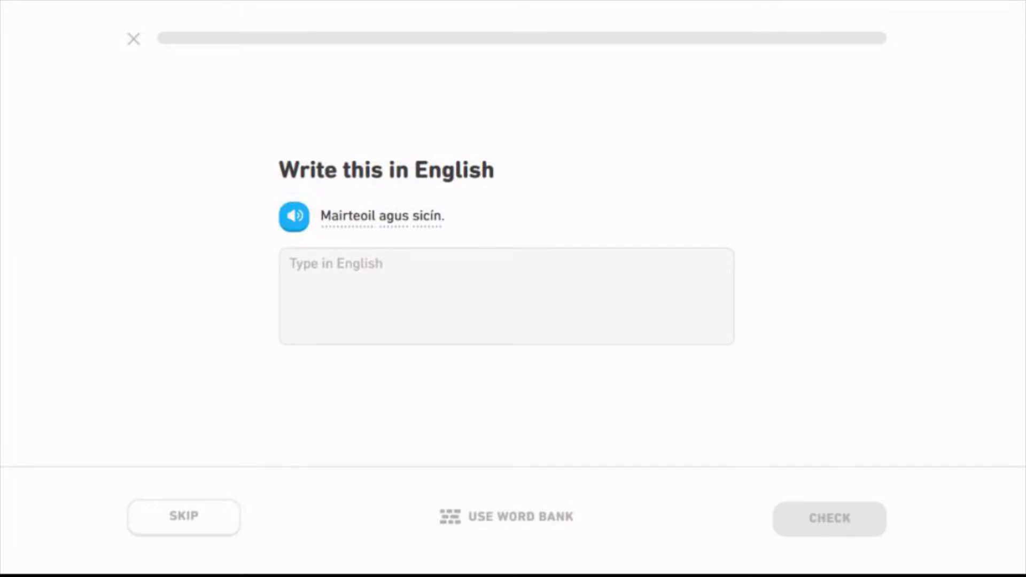
pyautogui.write('Beef and ch')
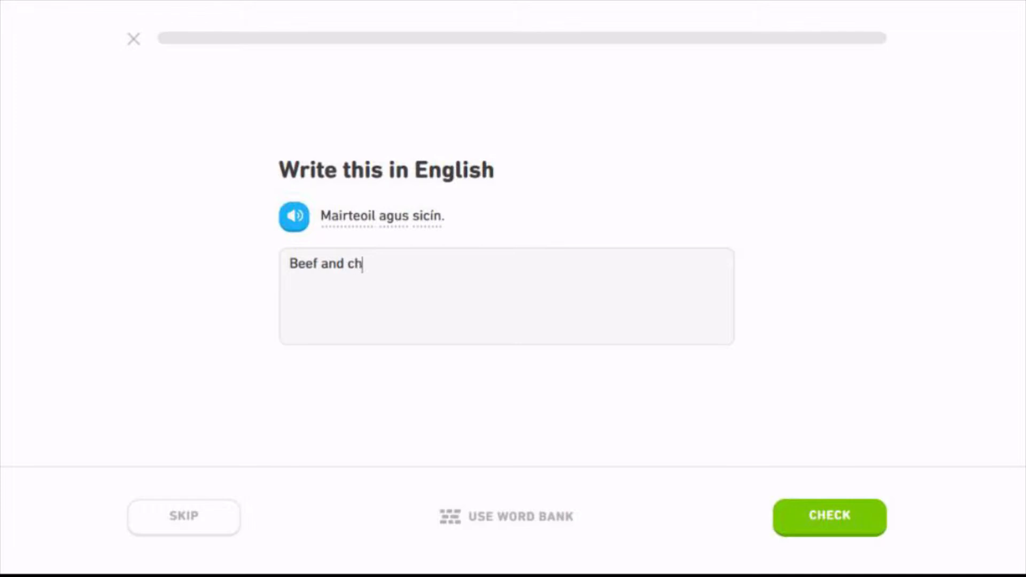
pyautogui.write('icken')
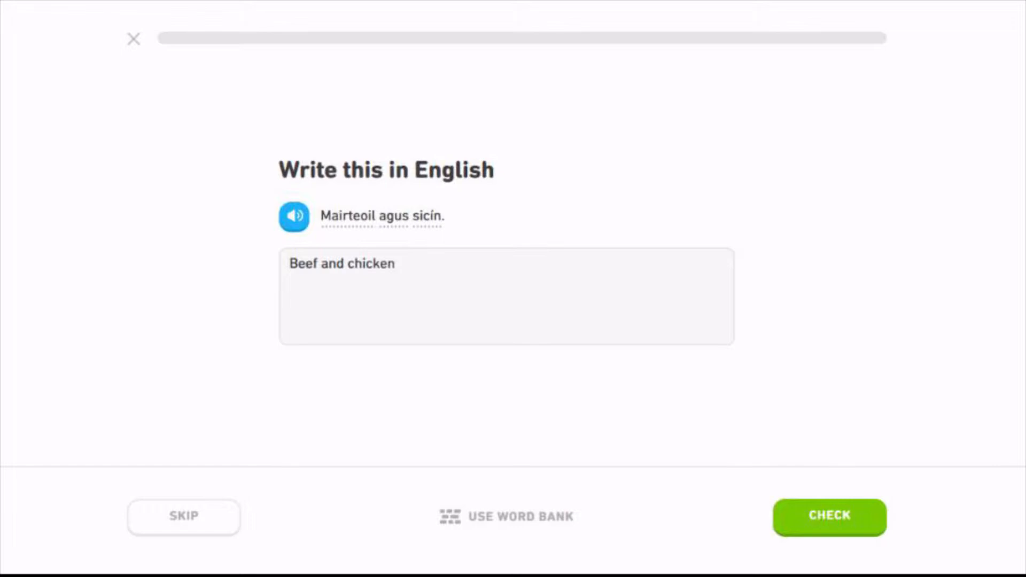
pyautogui.click(829, 517)
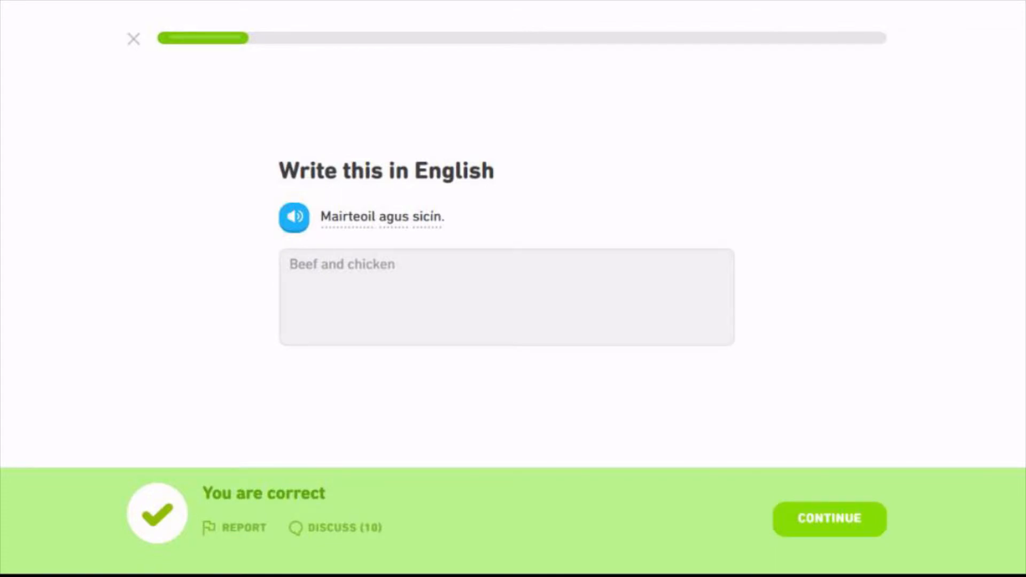
pyautogui.click(828, 519)
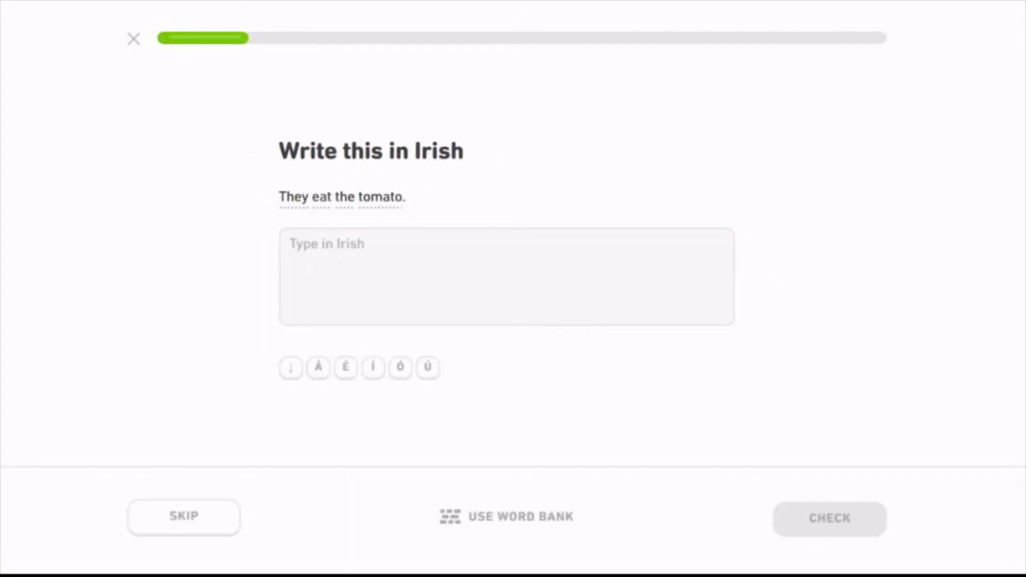
# Step: Answer the second exercise with the Irish sentence 'Itheann siad an tráta'
pyautogui.write('Ithean')
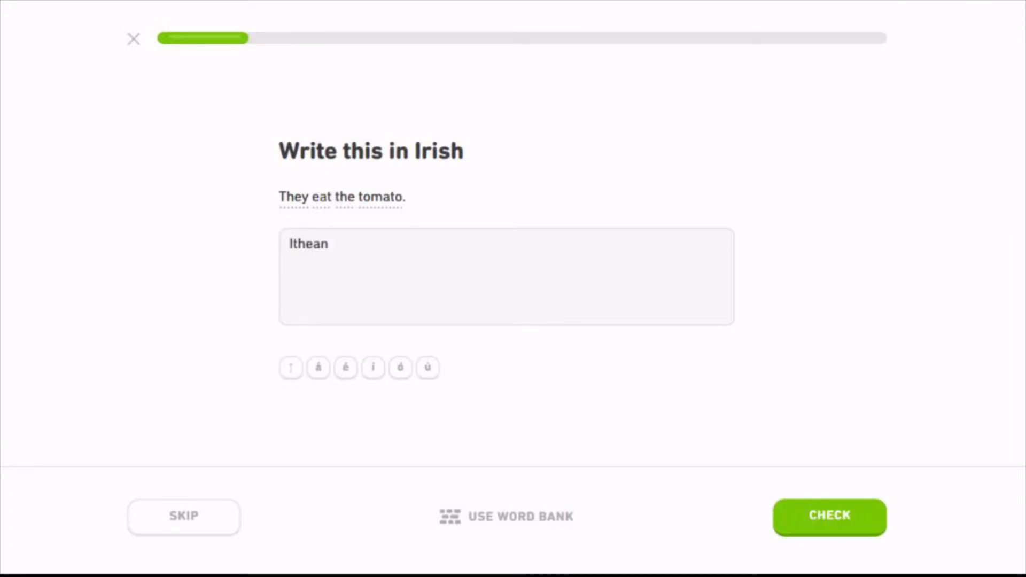
pyautogui.write('n')
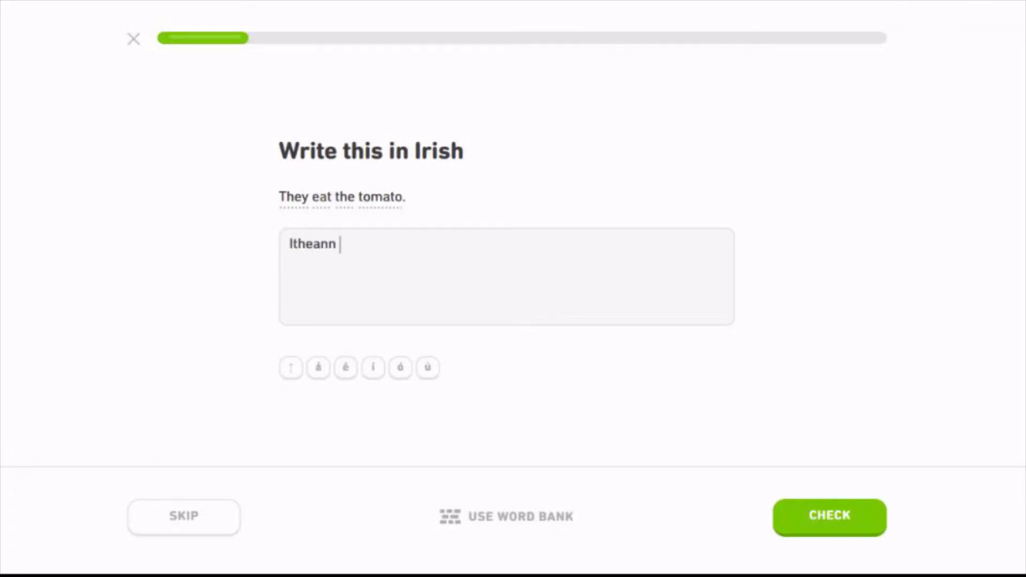
pyautogui.write('s')
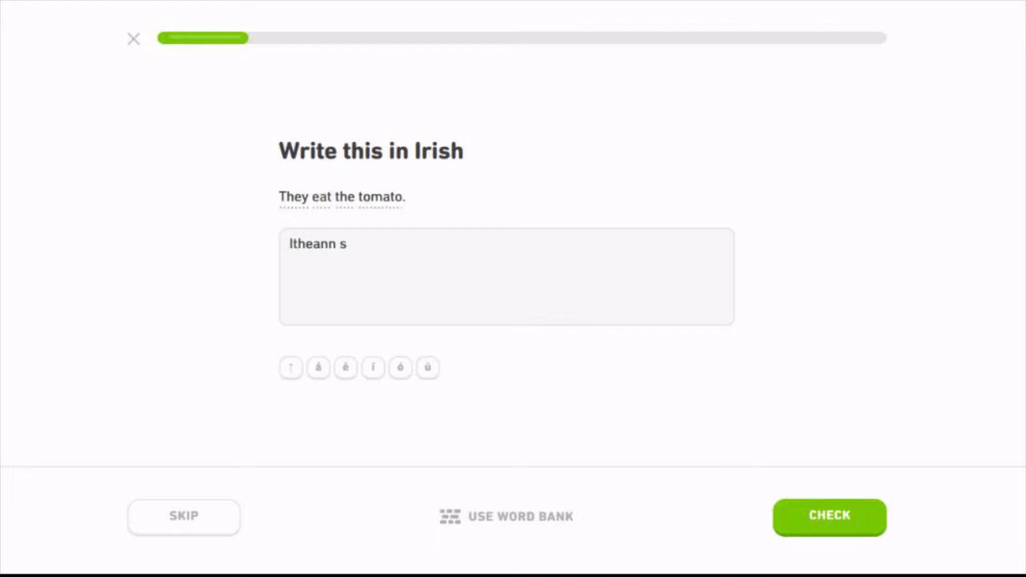
pyautogui.write('iad an trá')
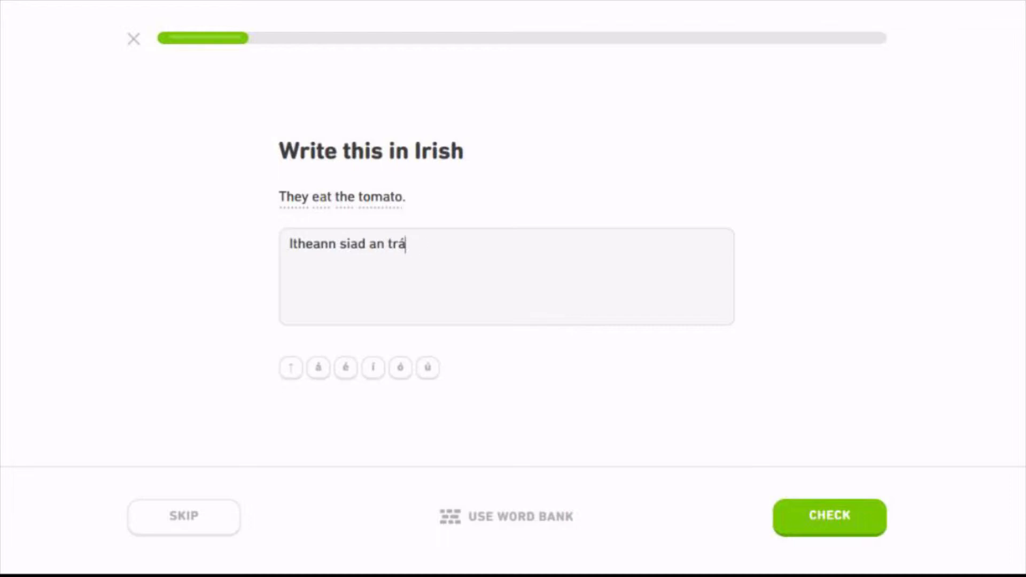
pyautogui.click(829, 516)
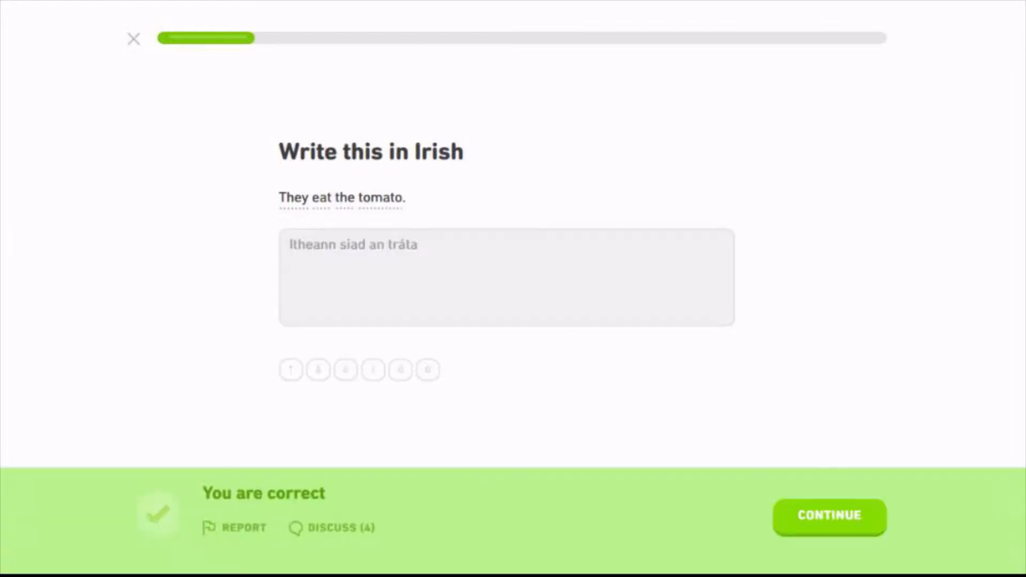
# Step: Answer the 'I like bacon' translation exercise and continue
pyautogui.click(829, 516)
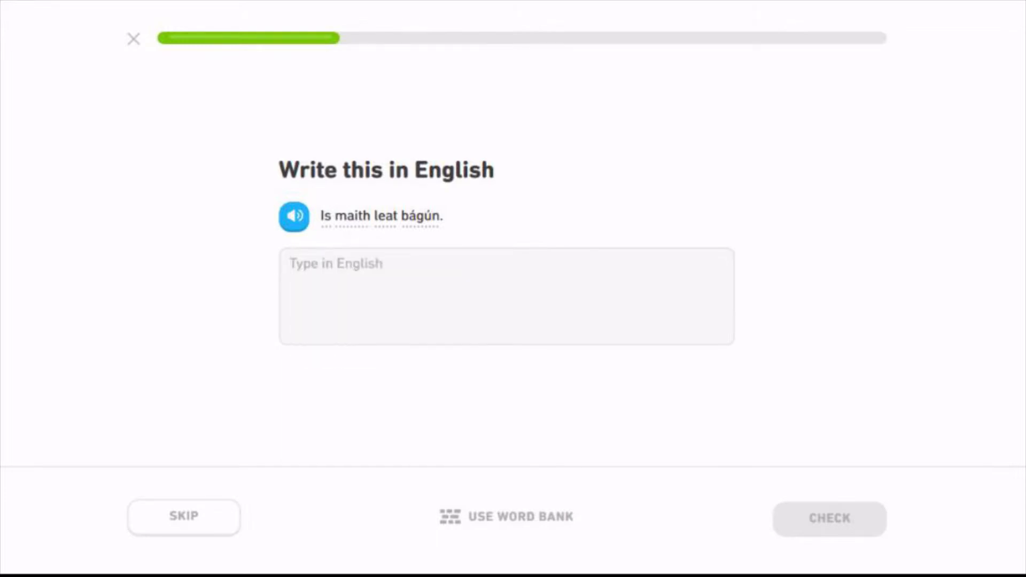
pyautogui.write('Il')
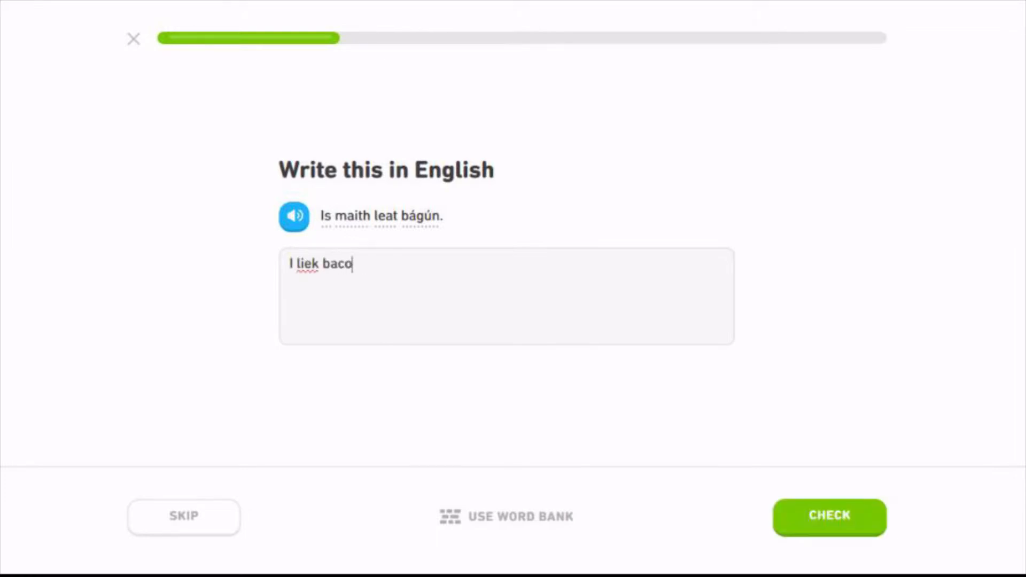
pyautogui.write('n')
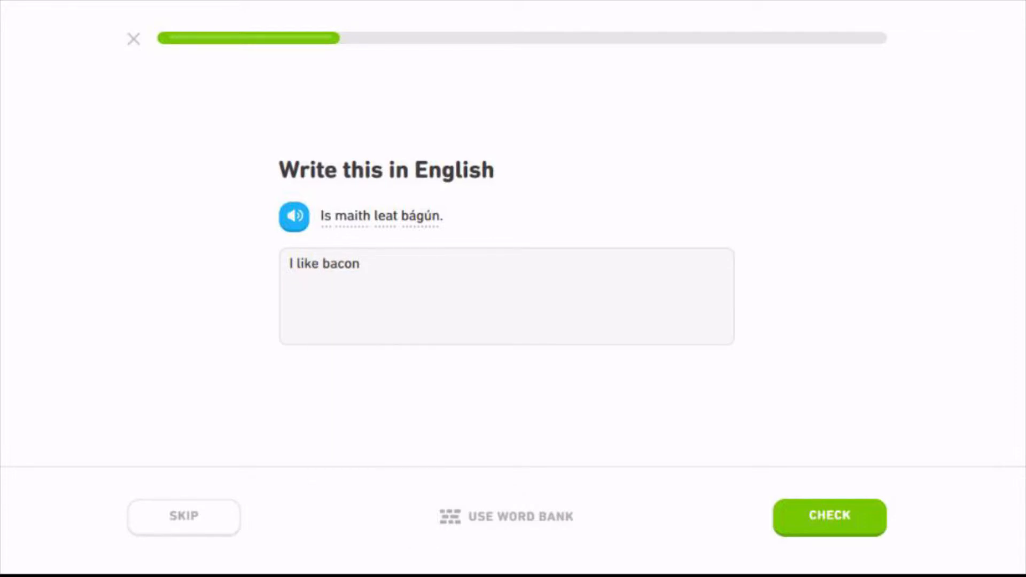
pyautogui.click(828, 516)
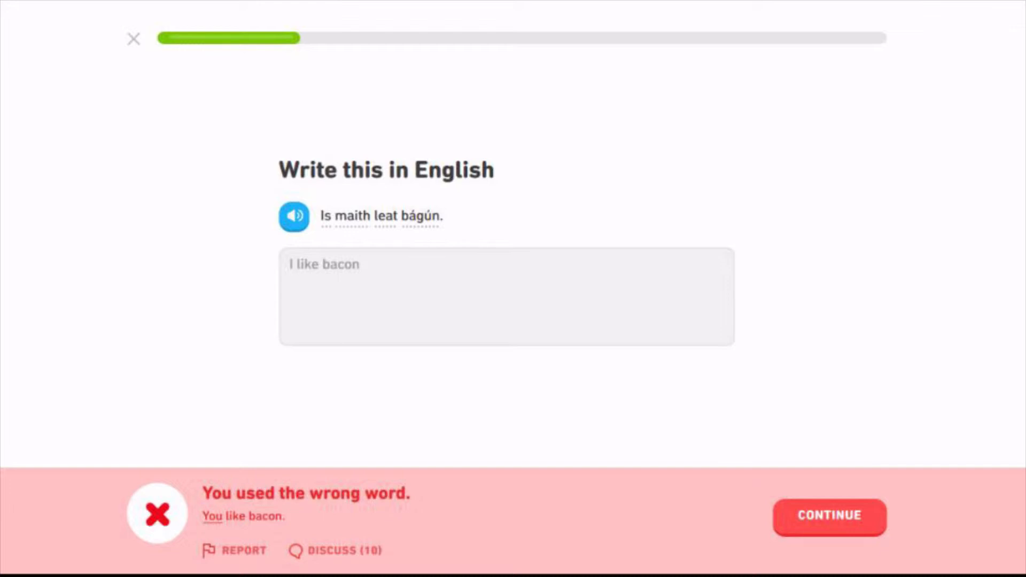
pyautogui.moveTo(382, 216)
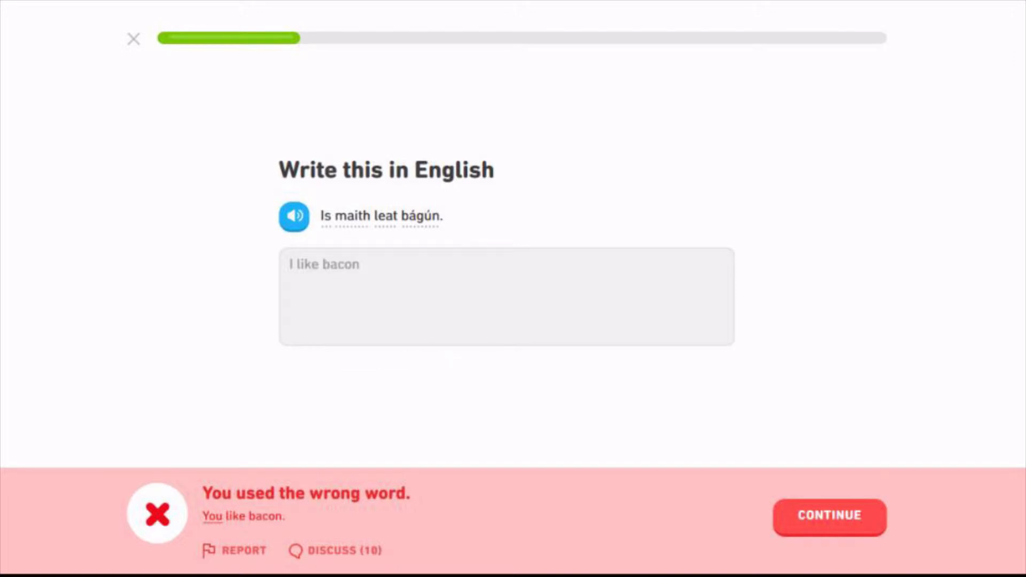
pyautogui.click(828, 517)
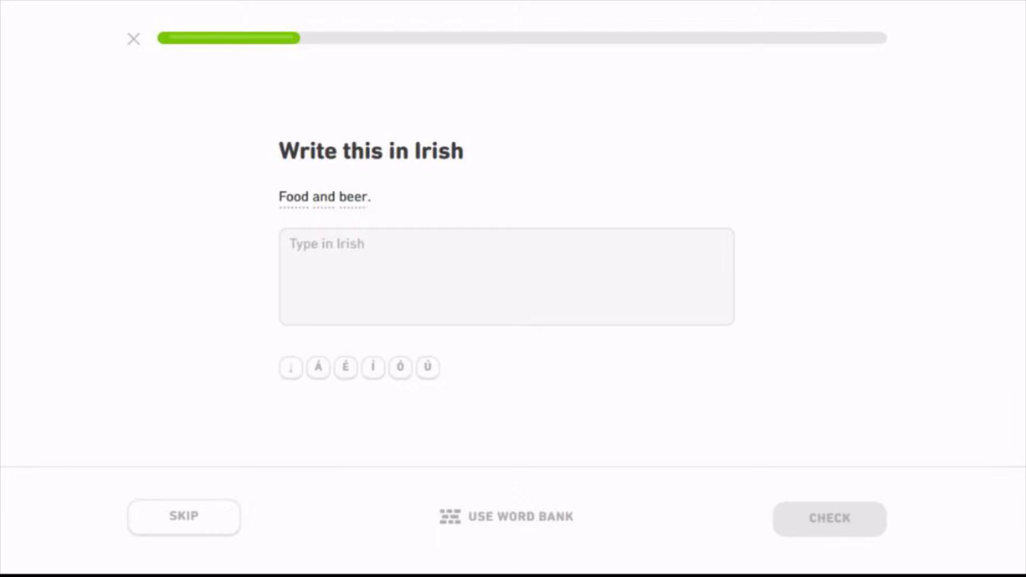
# Step: Answer the 'bia agus...' and 'soup and bread' translation exercises
pyautogui.write('bia agus')
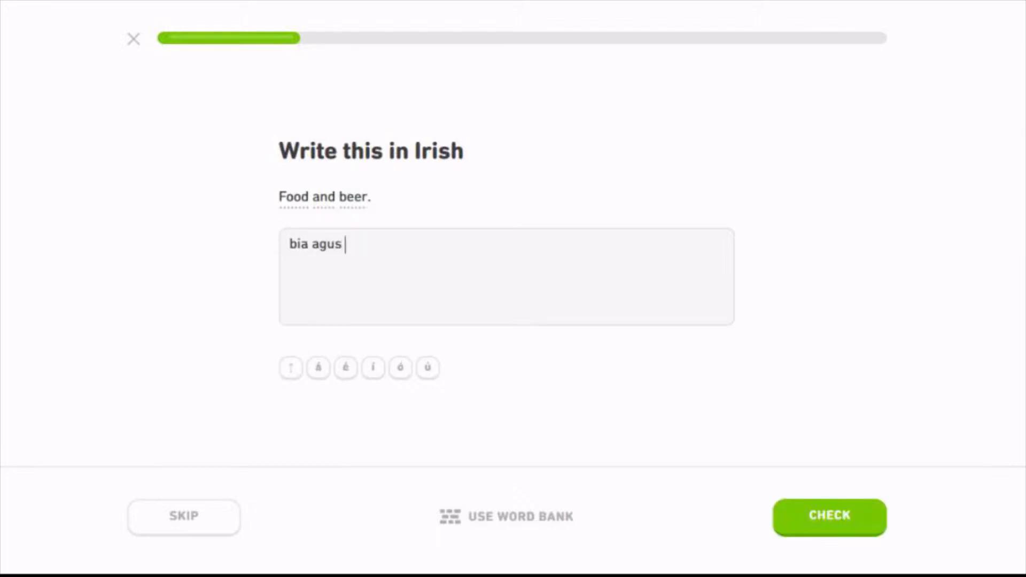
pyautogui.click(829, 517)
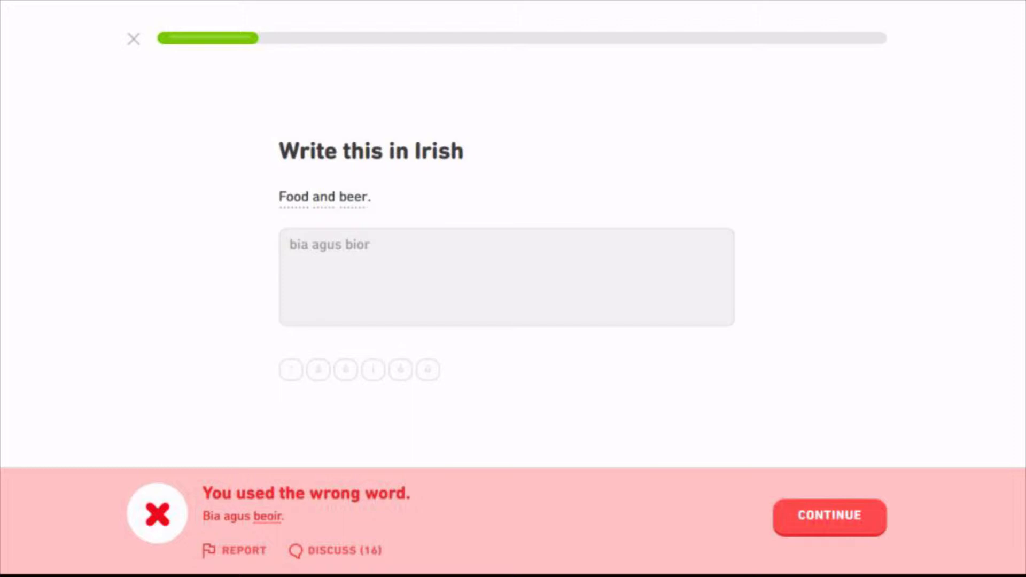
pyautogui.click(829, 517)
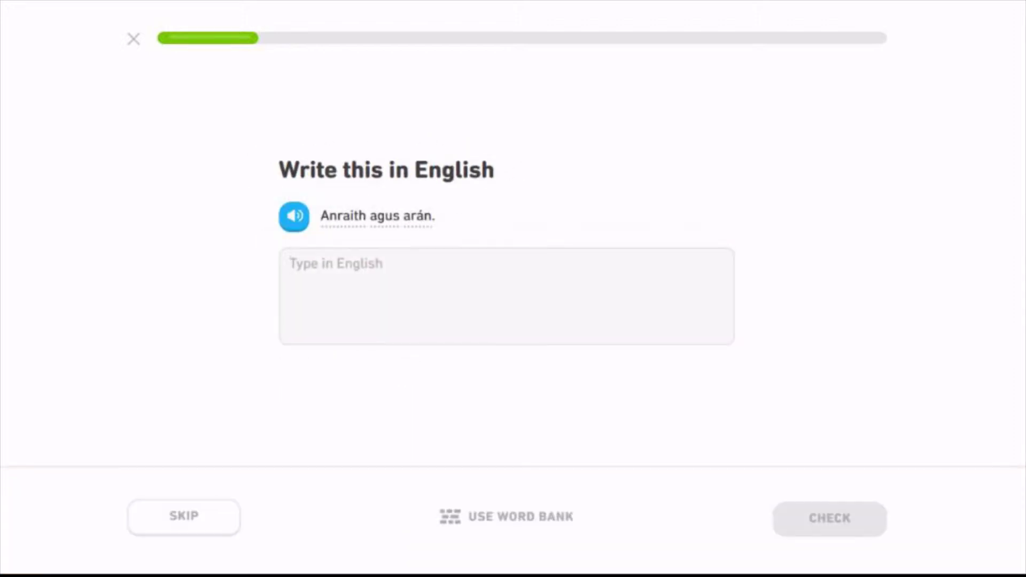
pyautogui.click(829, 518)
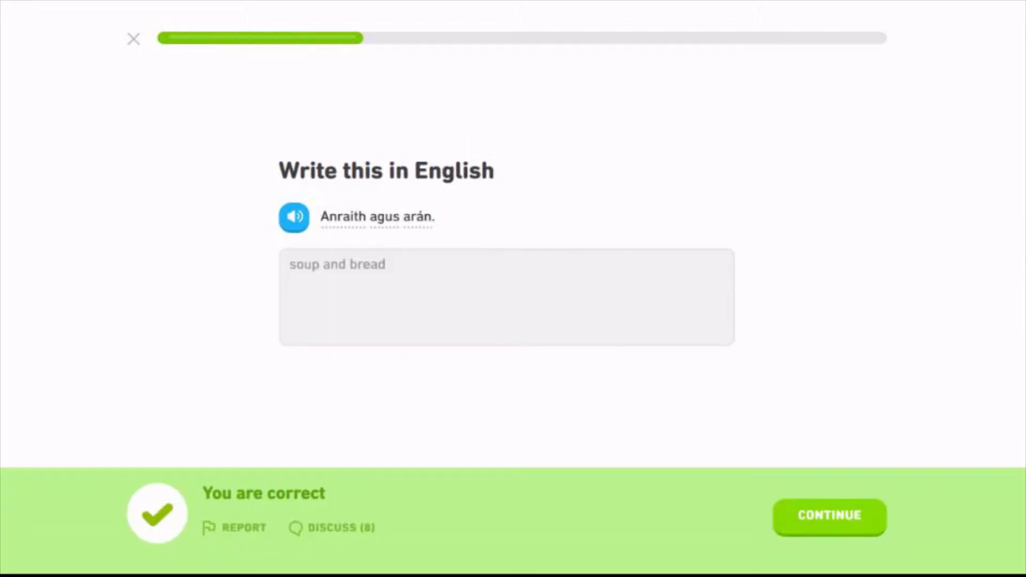
pyautogui.click(828, 516)
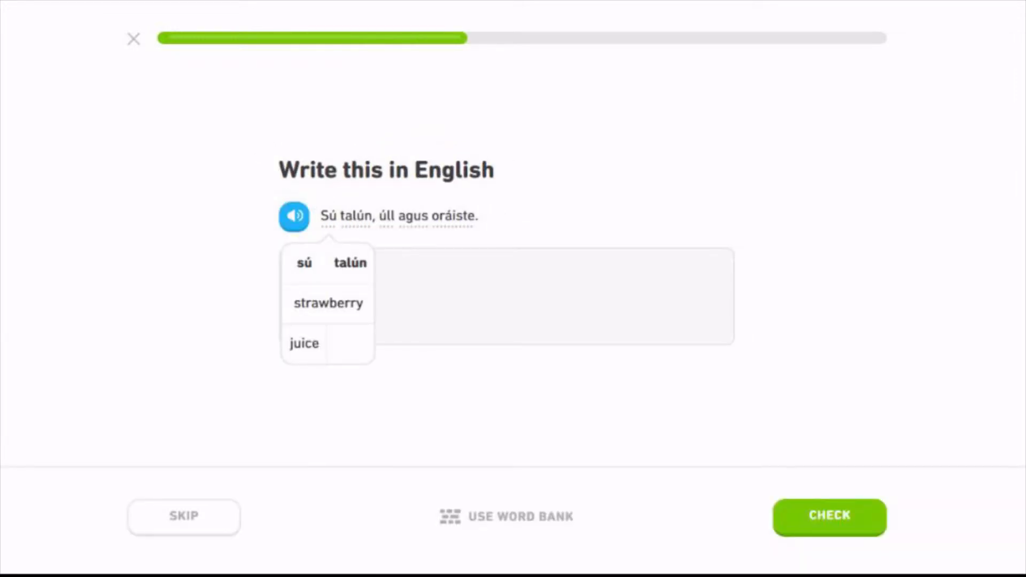
# Step: Answer 'Strawberry, apple and orange' and the Irish 'maith liom é' for 'I like it'
pyautogui.write('Strawbearry')
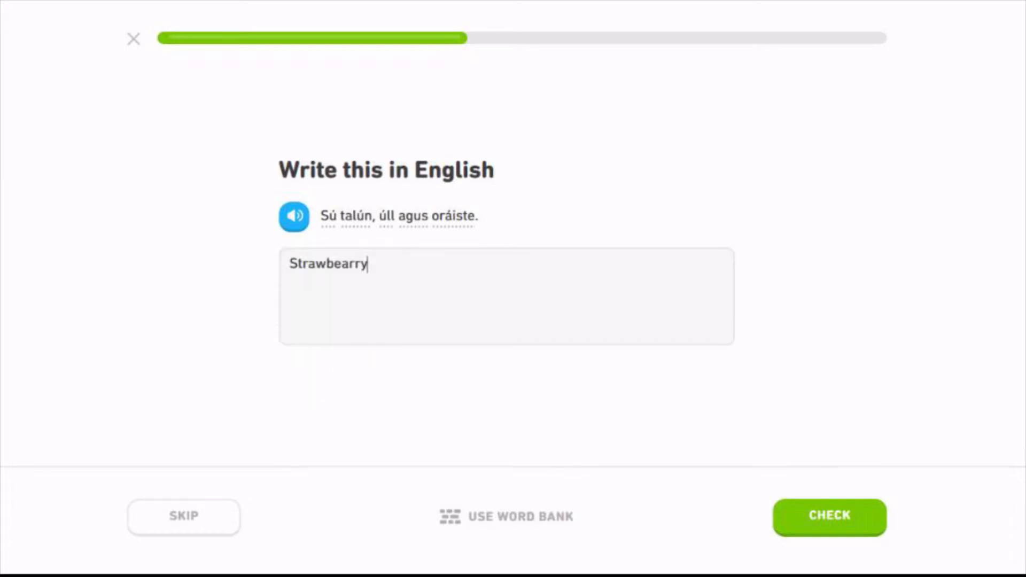
pyautogui.write(', apple and orange')
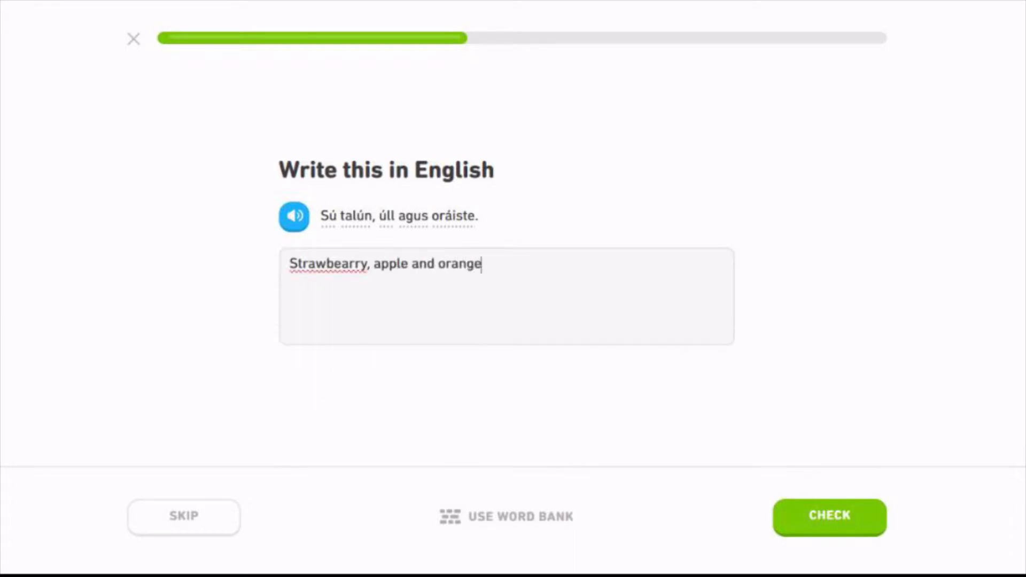
pyautogui.click(829, 517)
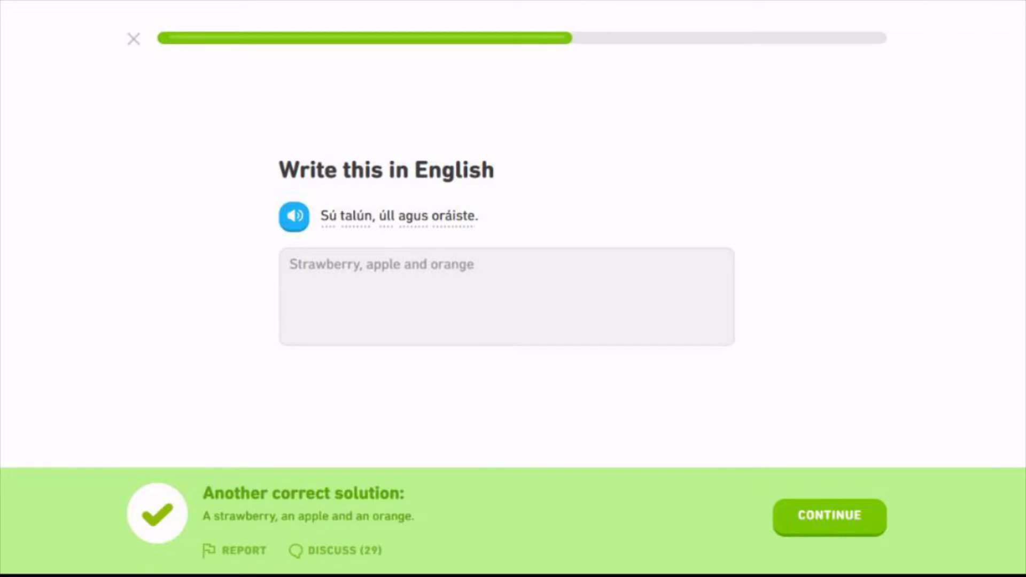
pyautogui.click(828, 516)
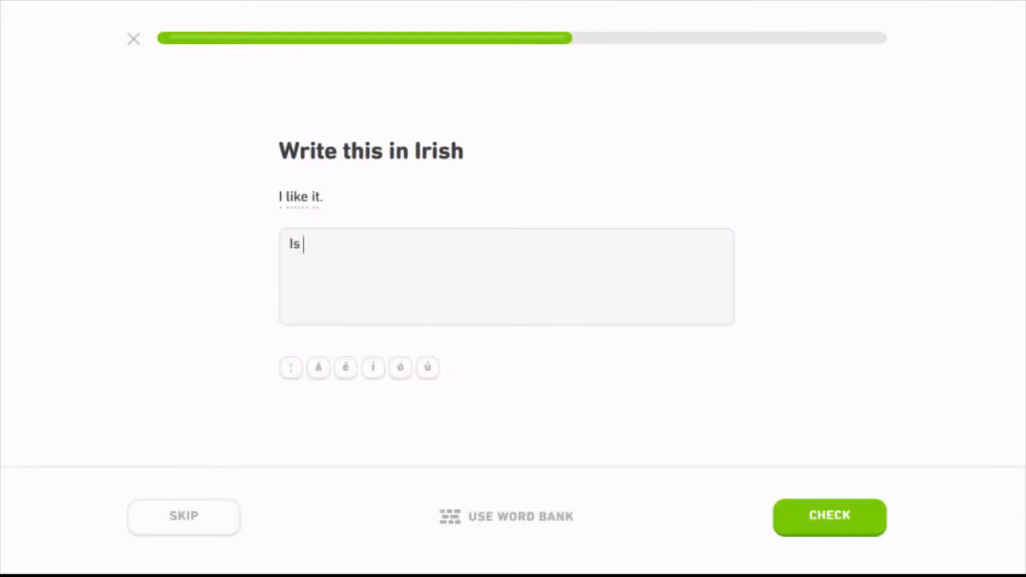
pyautogui.write('maith leion é')
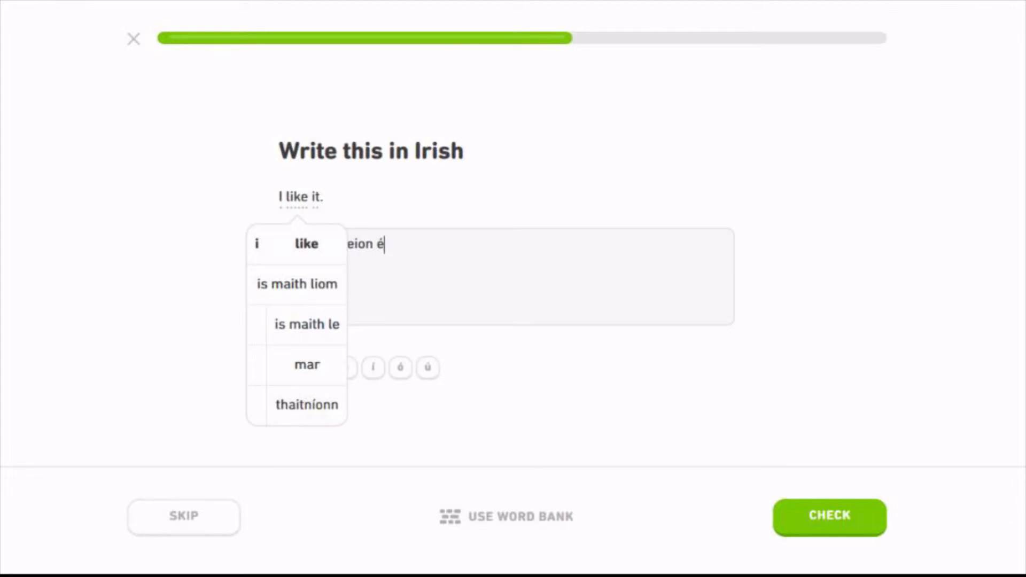
pyautogui.click(828, 515)
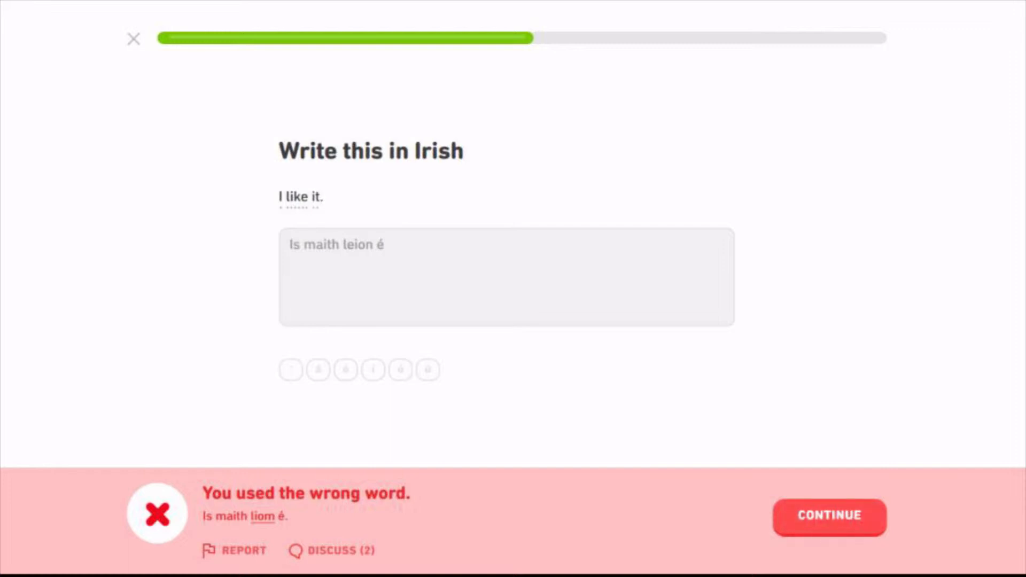
pyautogui.click(829, 517)
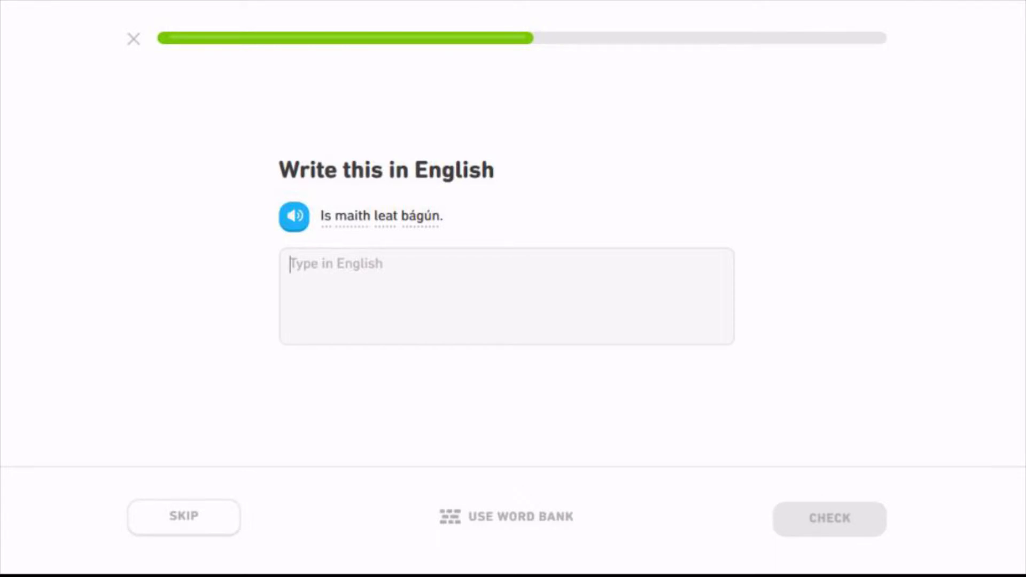
# Step: Answer 'You like bacon', 'bia agus b...' and 'Is maith liom é', completing the lesson for +10 XP
pyautogui.write('You like')
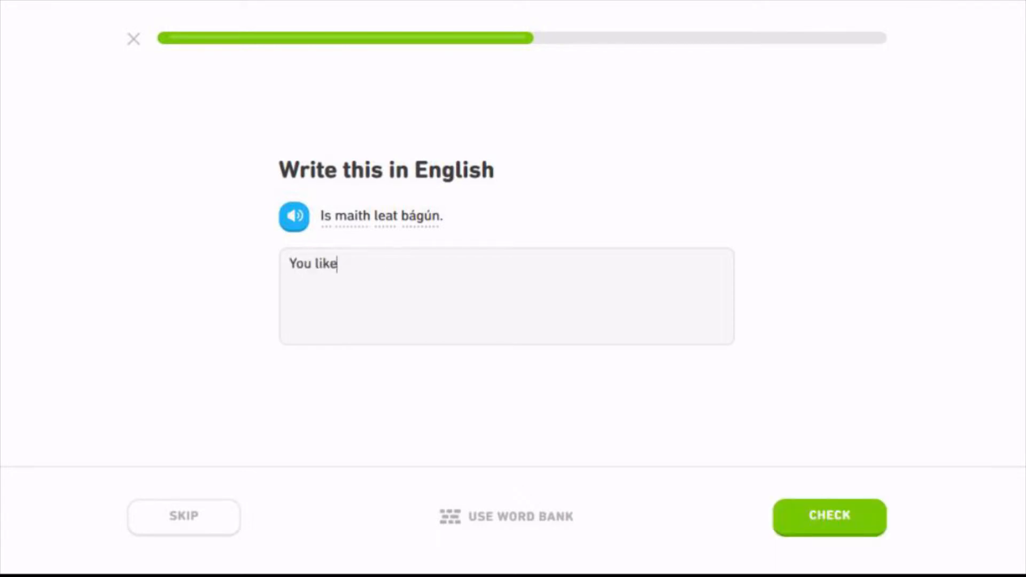
pyautogui.write('bacon')
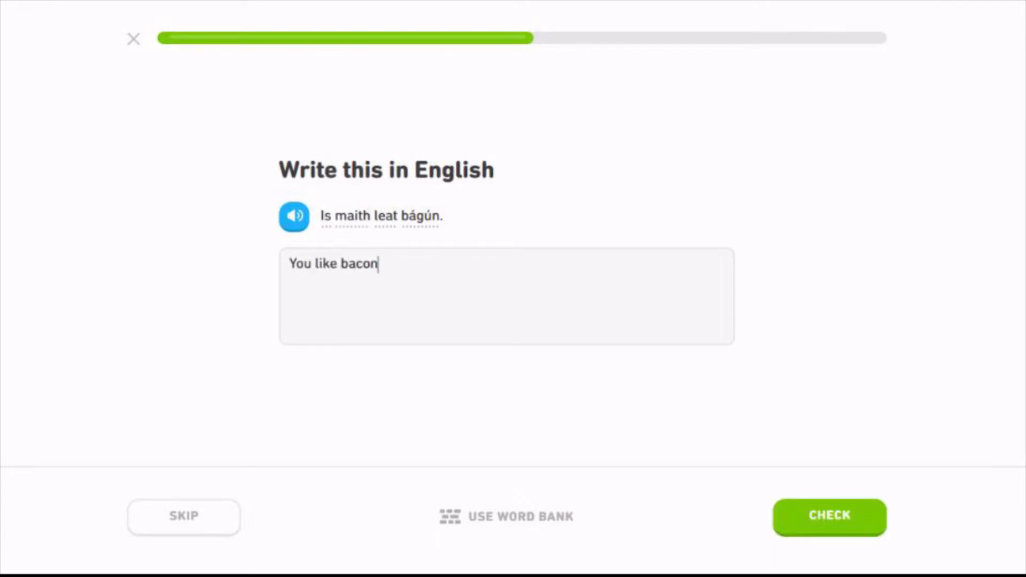
pyautogui.click(829, 516)
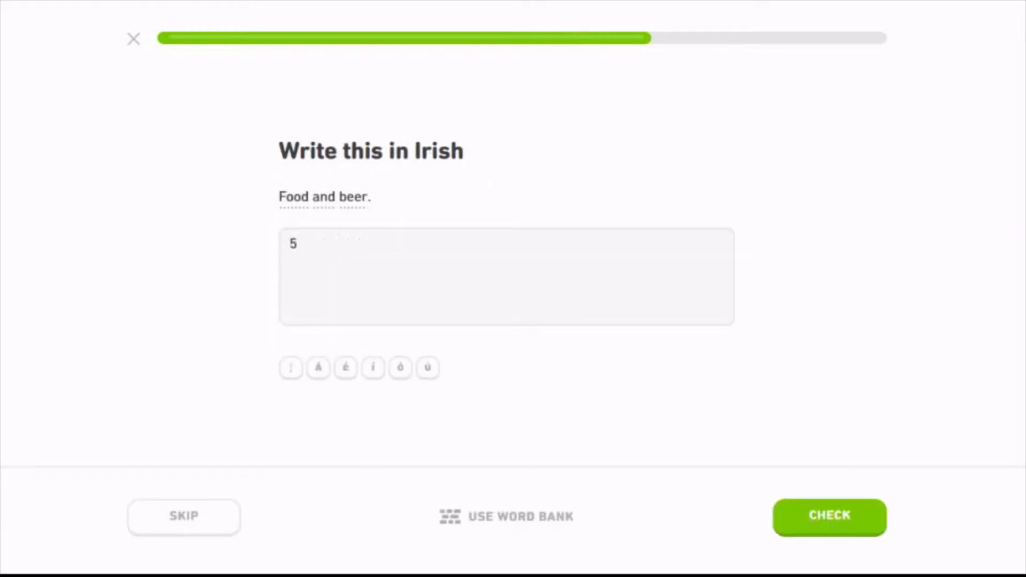
pyautogui.write('bia agus b')
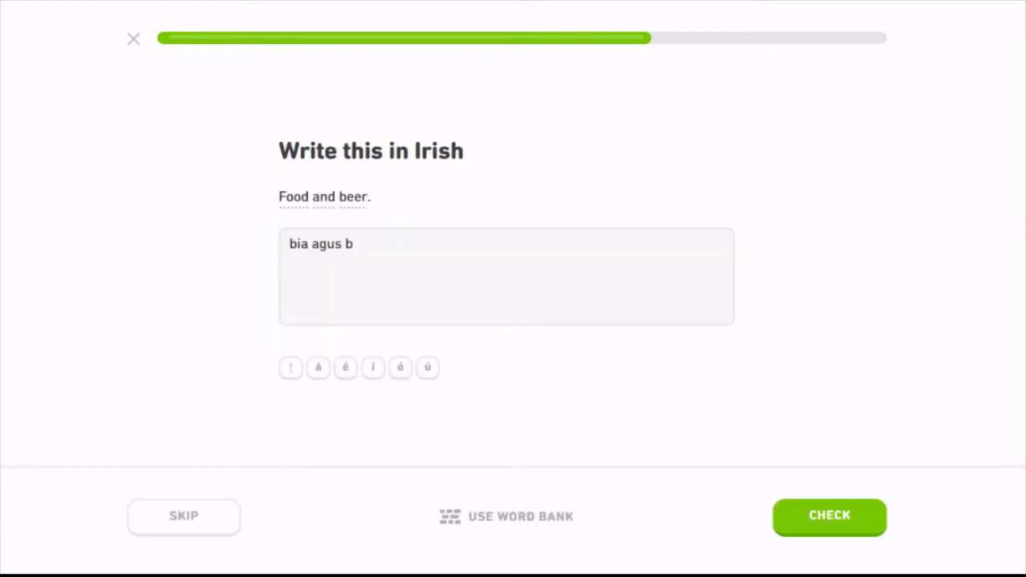
pyautogui.click(829, 517)
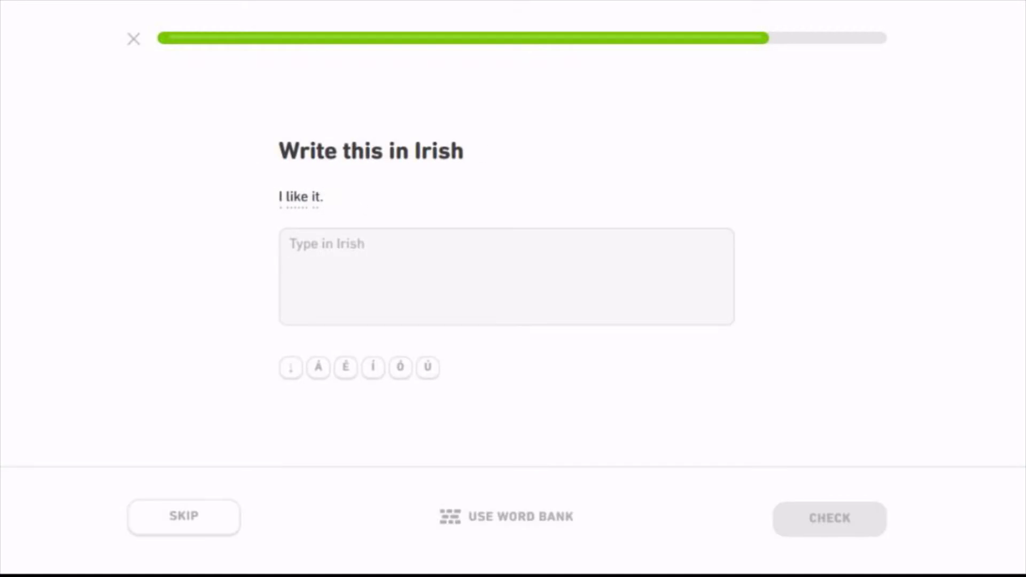
pyautogui.write('Is maith liom')
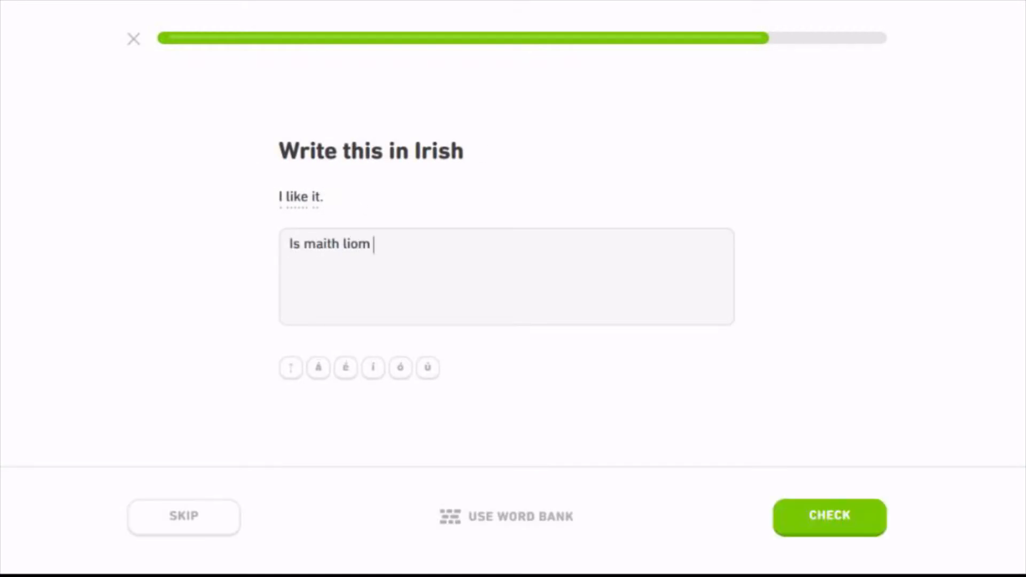
pyautogui.click(829, 517)
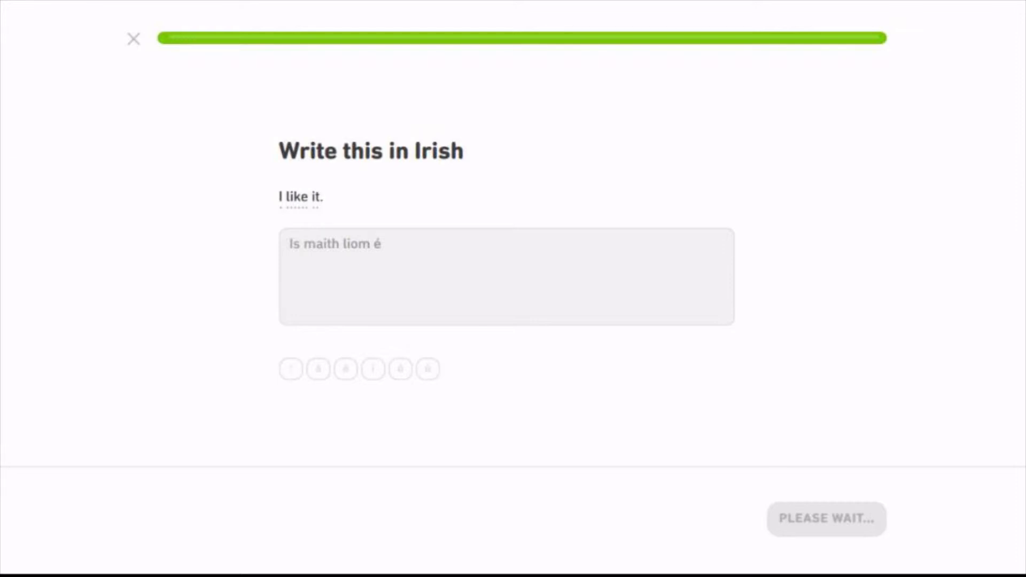
pyautogui.click(827, 518)
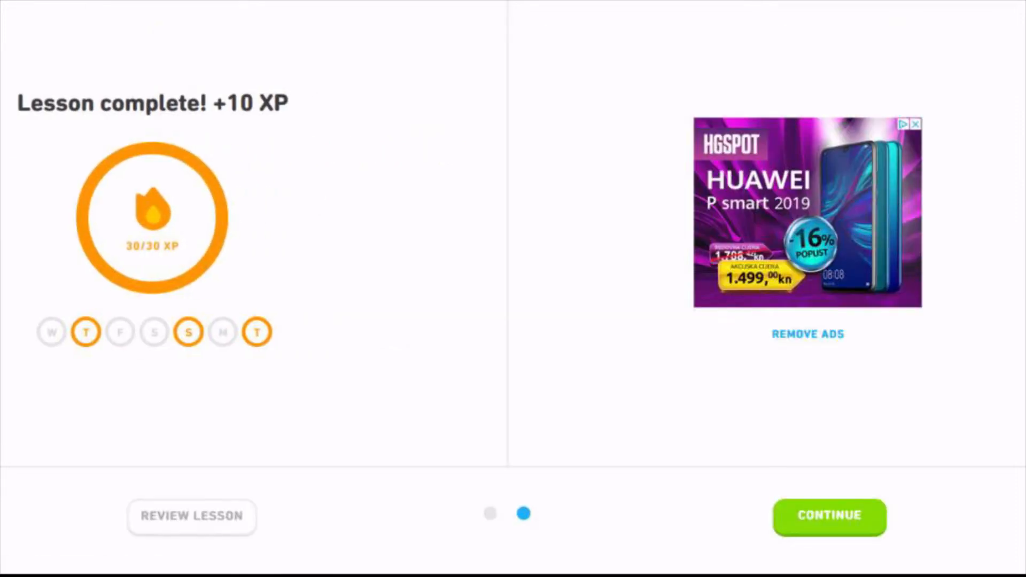
# Step: Leave the lesson summary and bring up the language course catalogue for English speakers
pyautogui.click(829, 517)
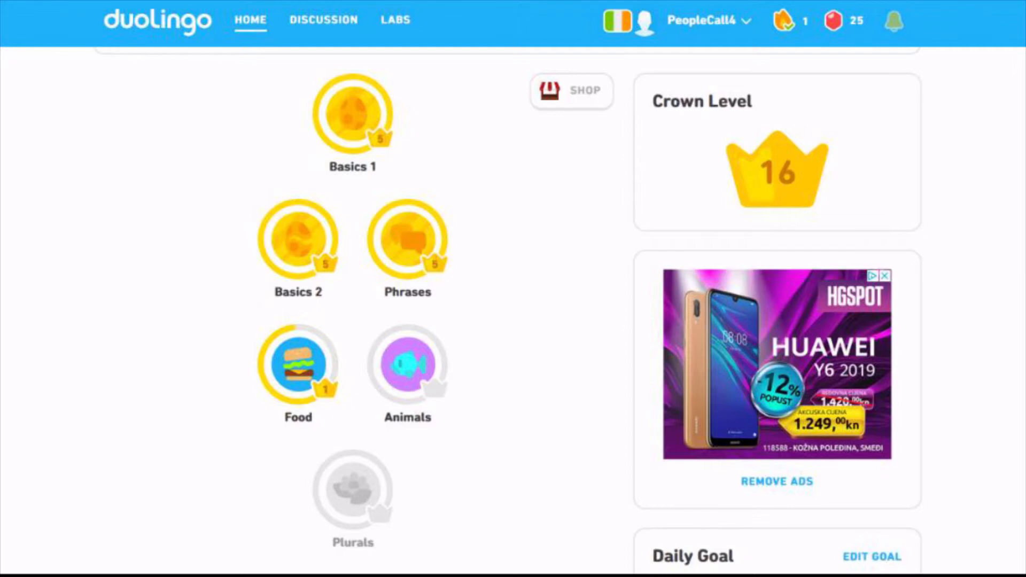
pyautogui.click(618, 21)
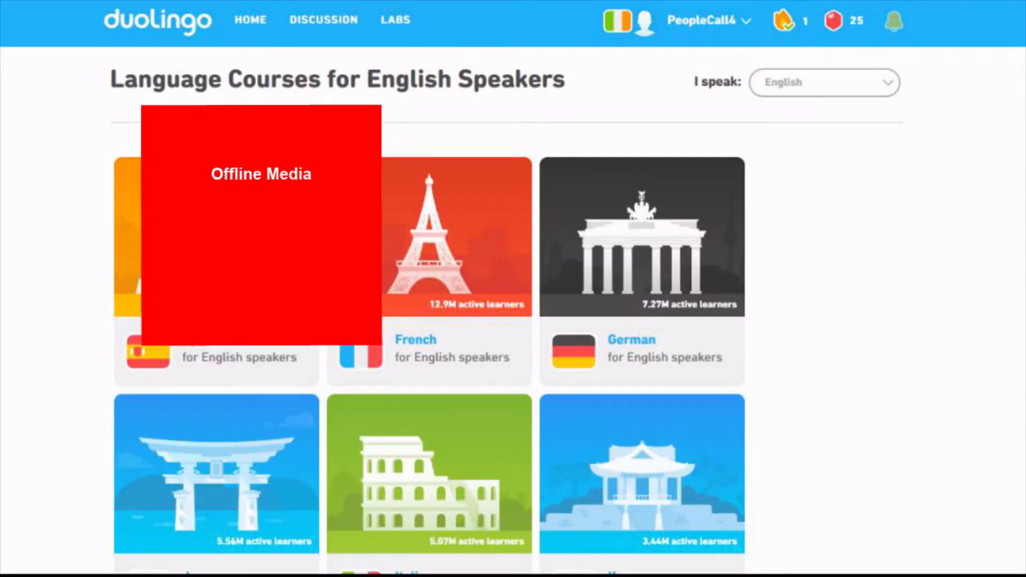
# Step: Scroll through the course catalogue to find the Russian course card
pyautogui.scroll(-3)
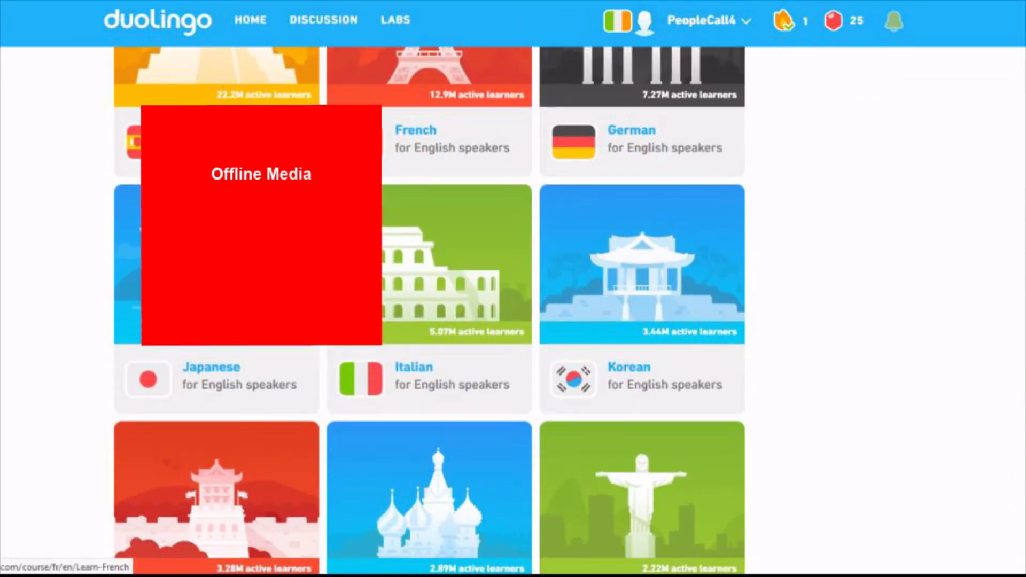
pyautogui.scroll(-3)
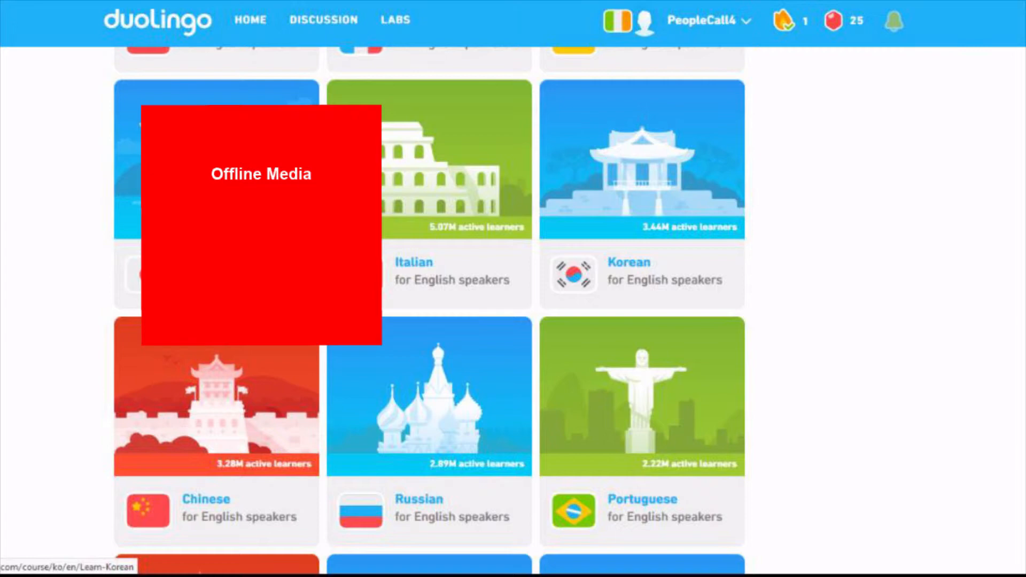
pyautogui.scroll(-3)
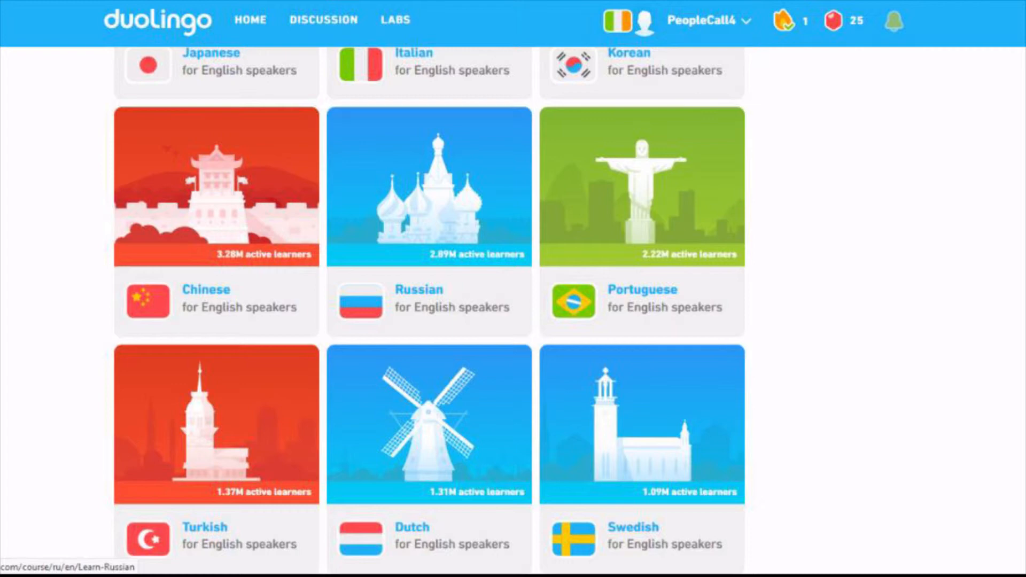
pyautogui.scroll(-3)
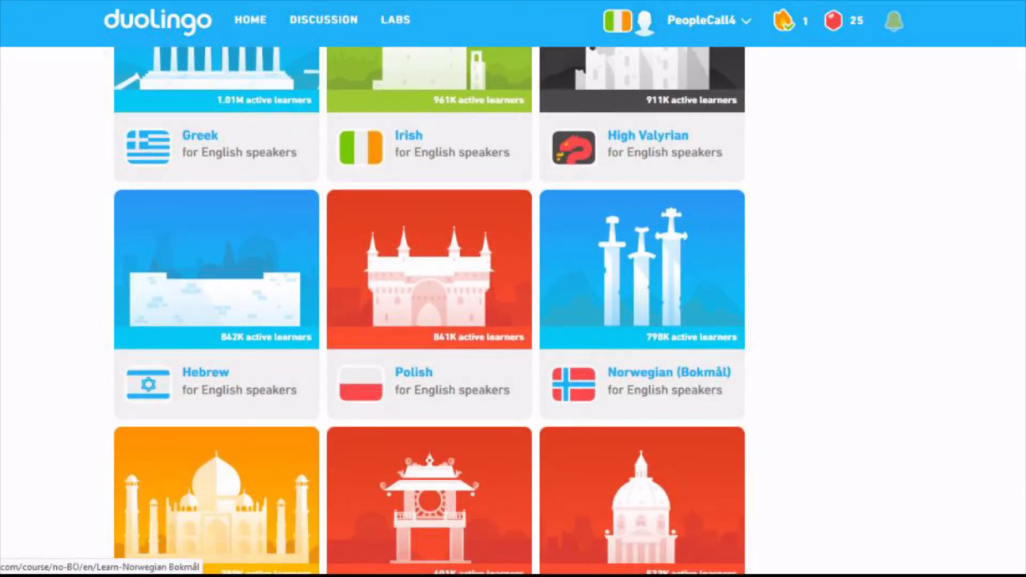
pyautogui.scroll(-3)
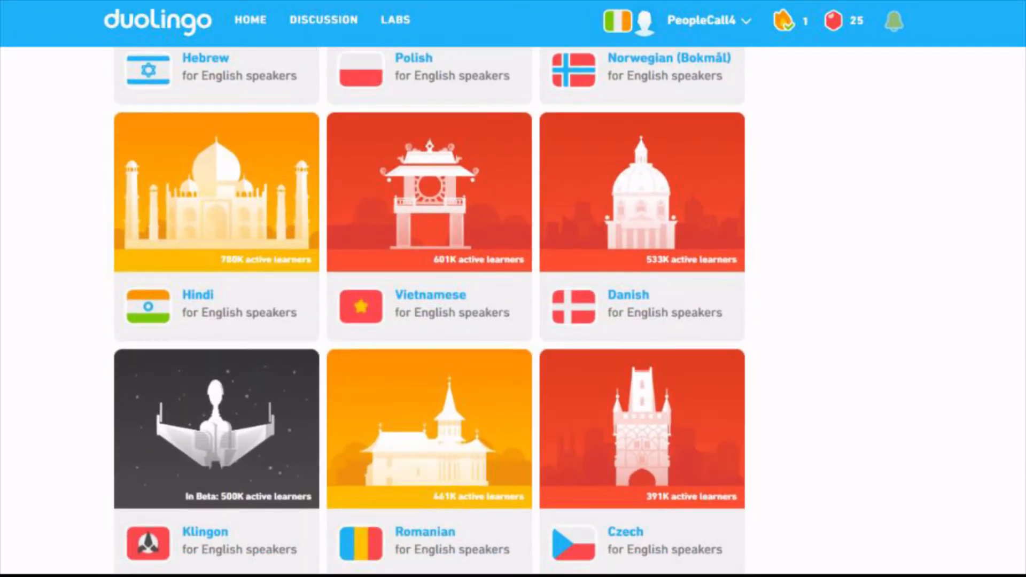
pyautogui.scroll(-3)
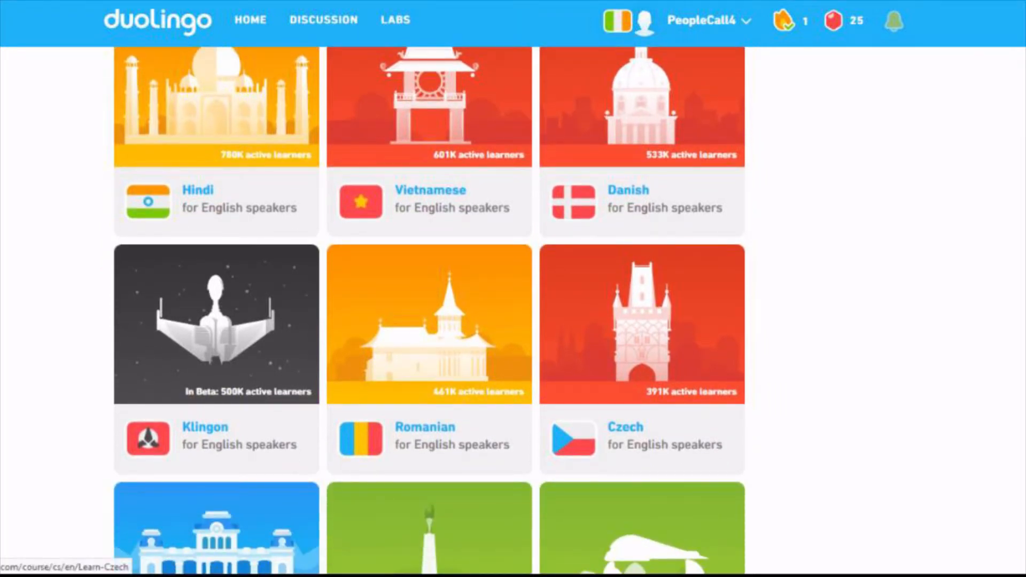
pyautogui.scroll(-3)
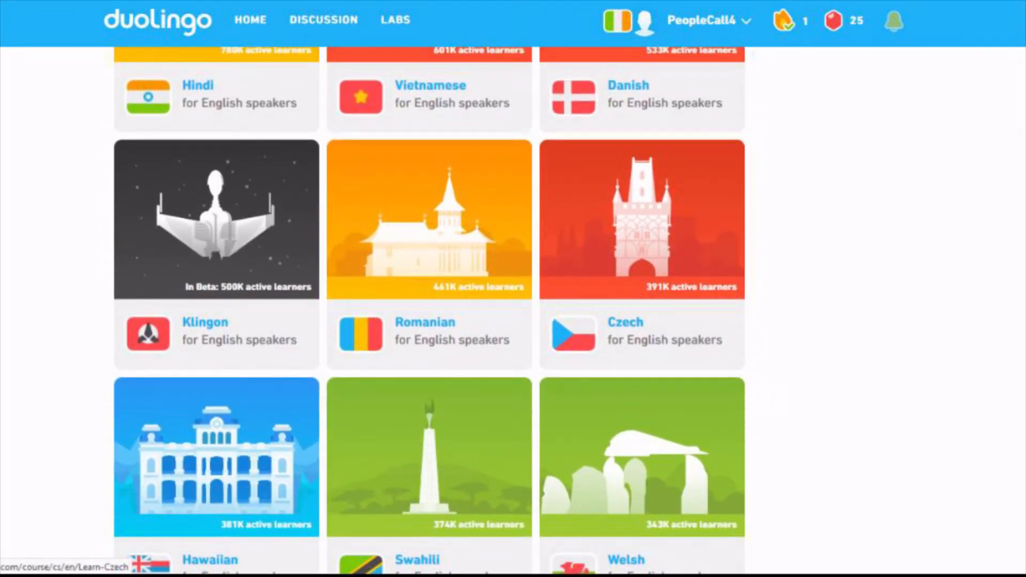
pyautogui.scroll(-3)
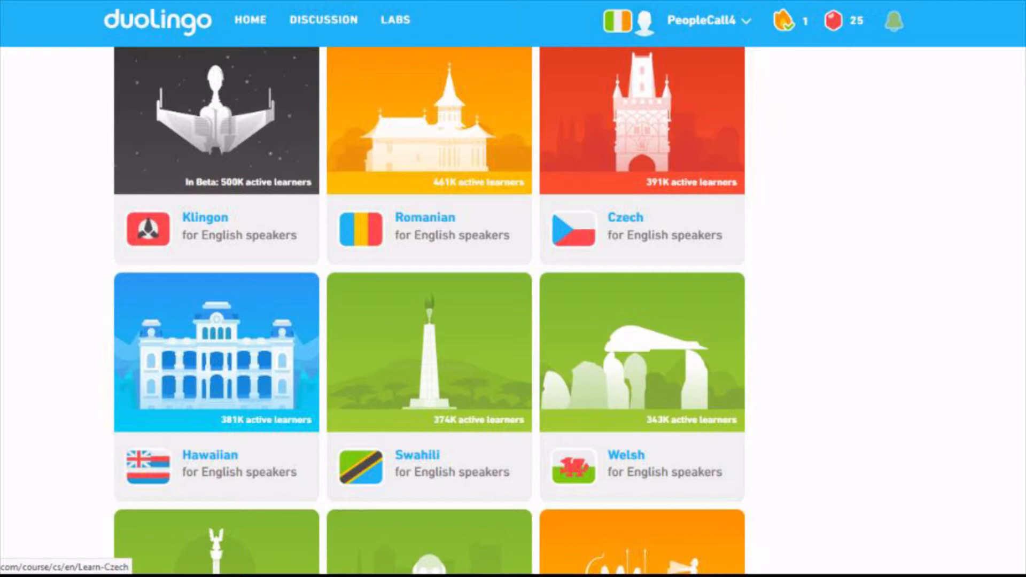
pyautogui.scroll(-3)
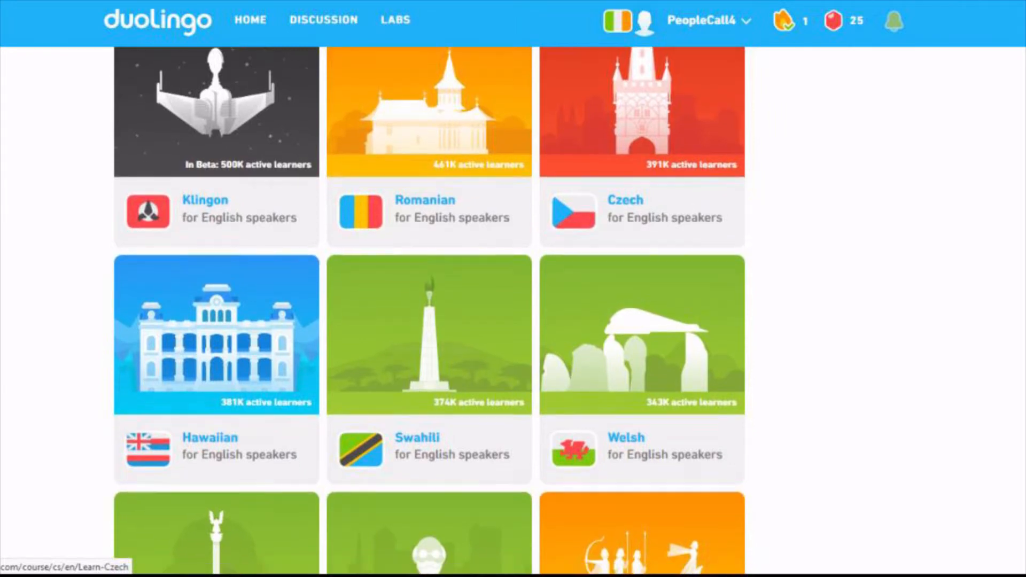
pyautogui.scroll(-3)
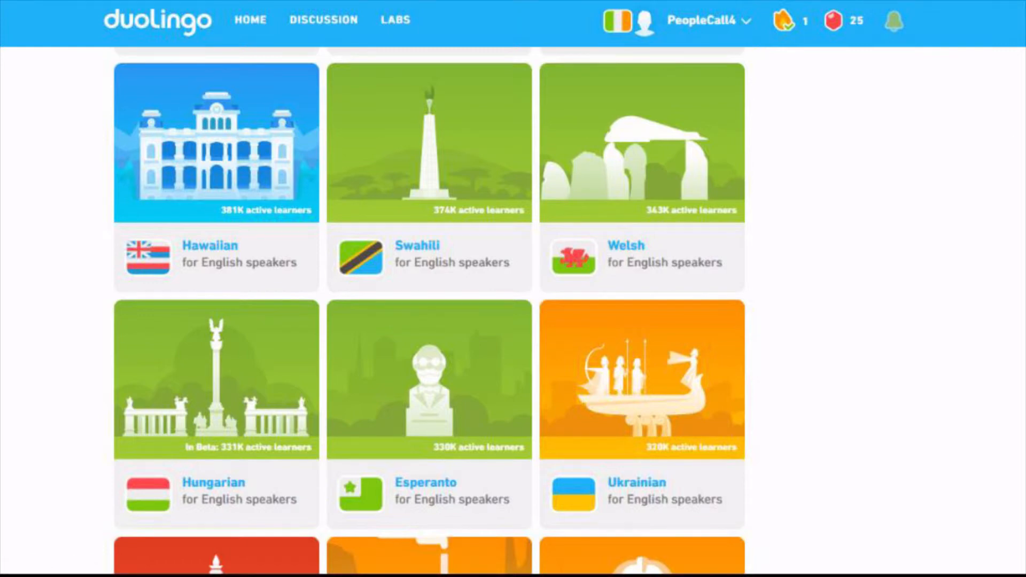
pyautogui.scroll(-3)
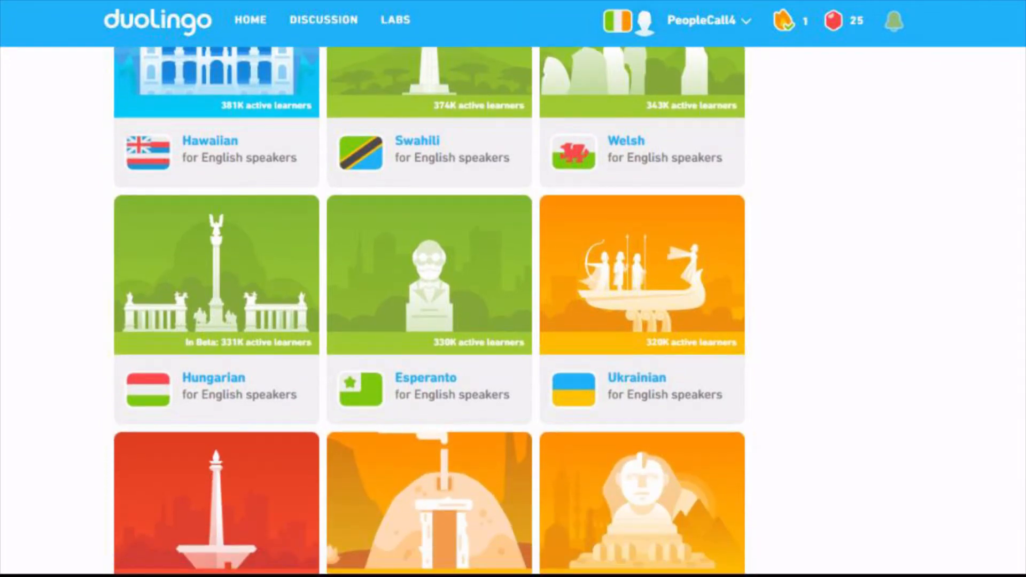
pyautogui.scroll(3)
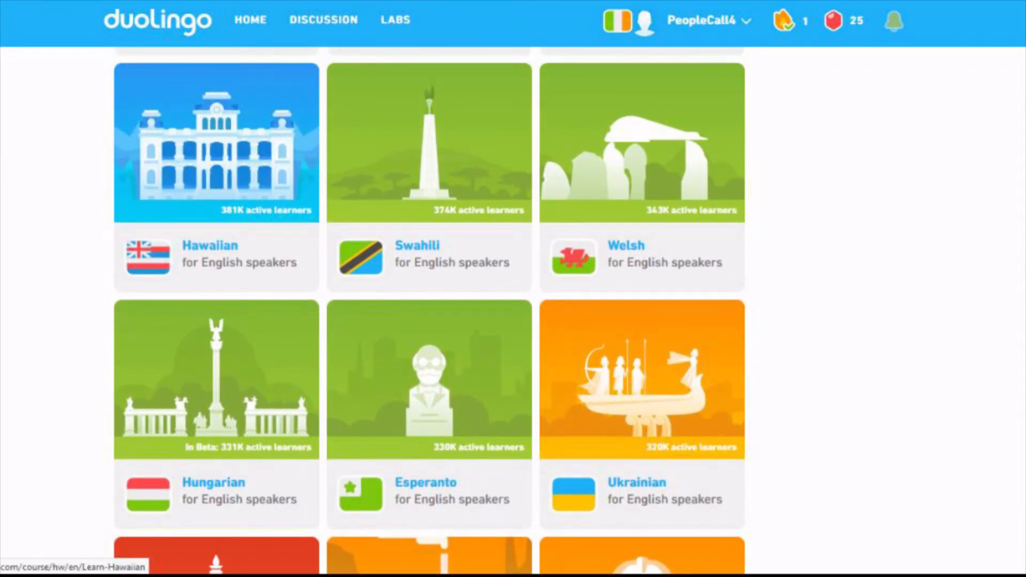
pyautogui.scroll(-3)
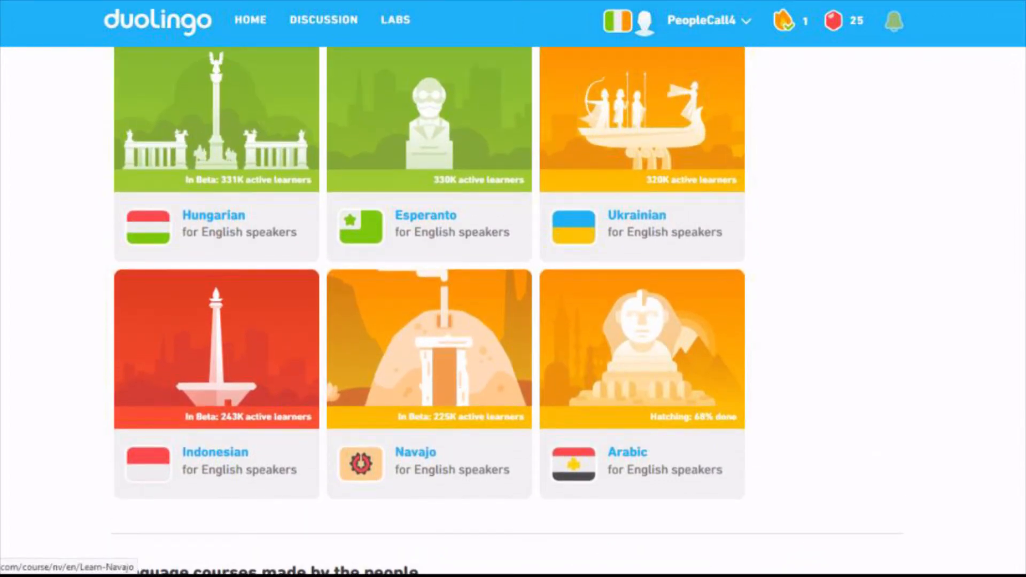
pyautogui.scroll(3)
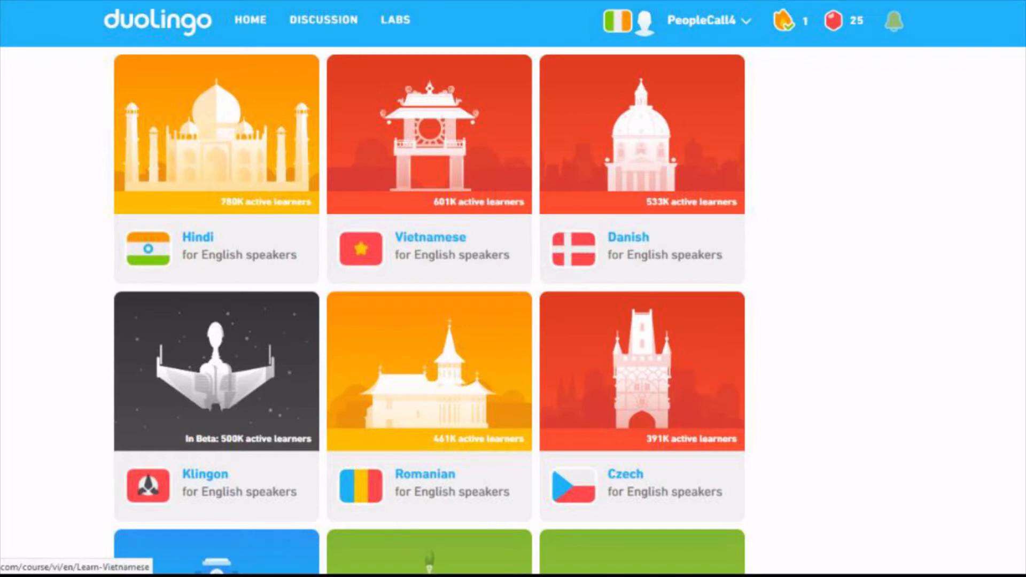
pyautogui.scroll(3)
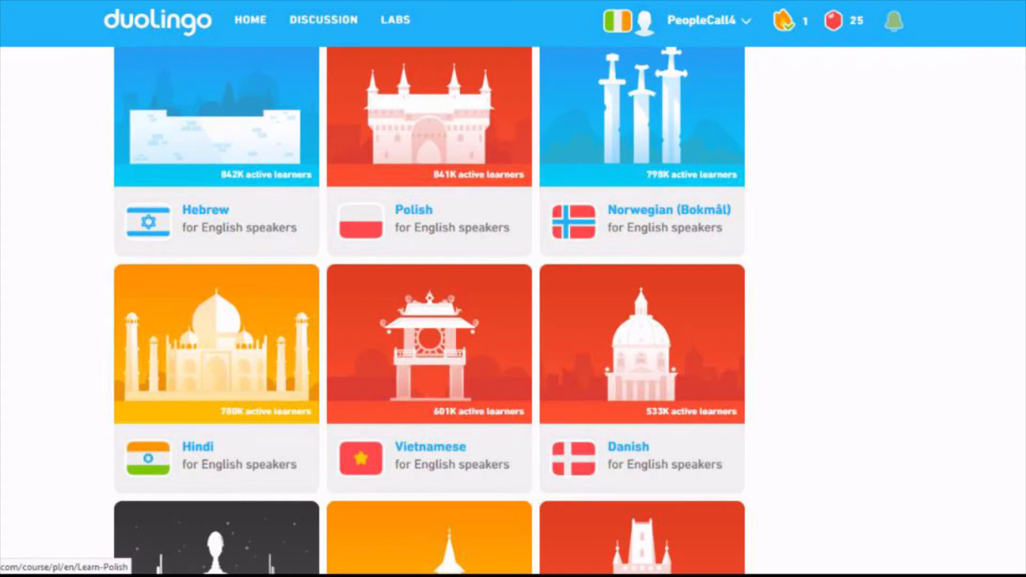
pyautogui.scroll(3)
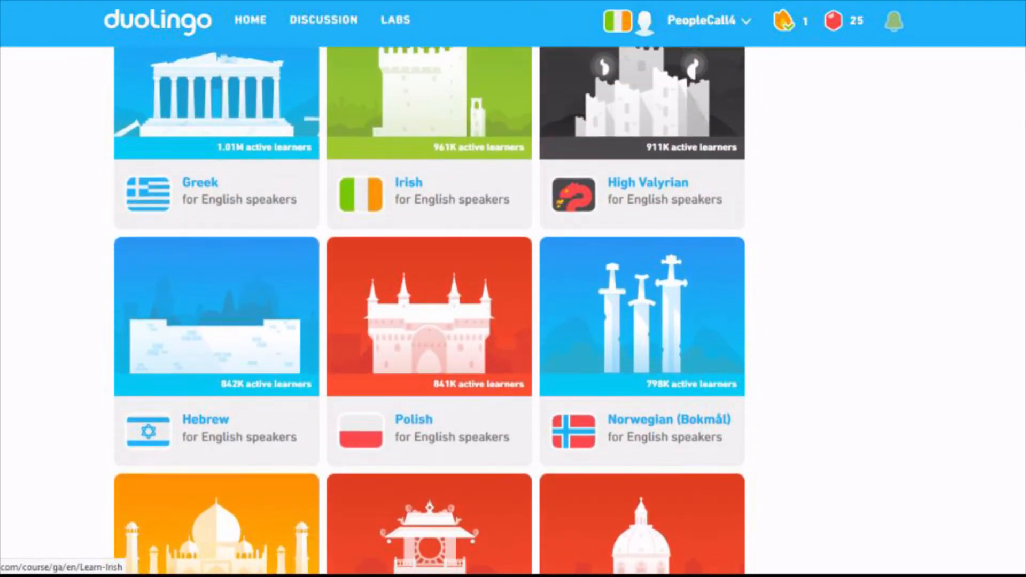
pyautogui.scroll(3)
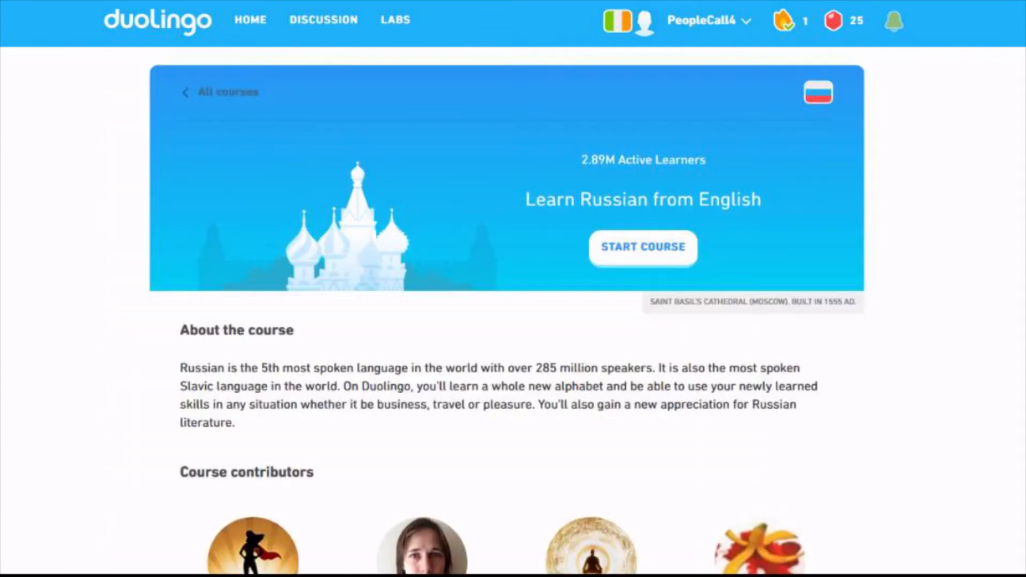
pyautogui.scroll(-3)
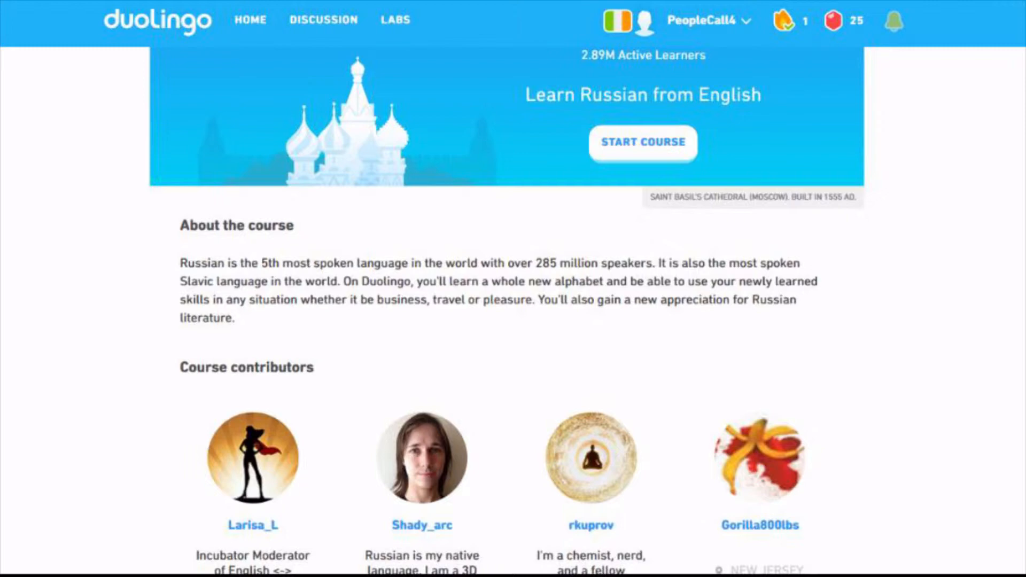
pyautogui.scroll(-3)
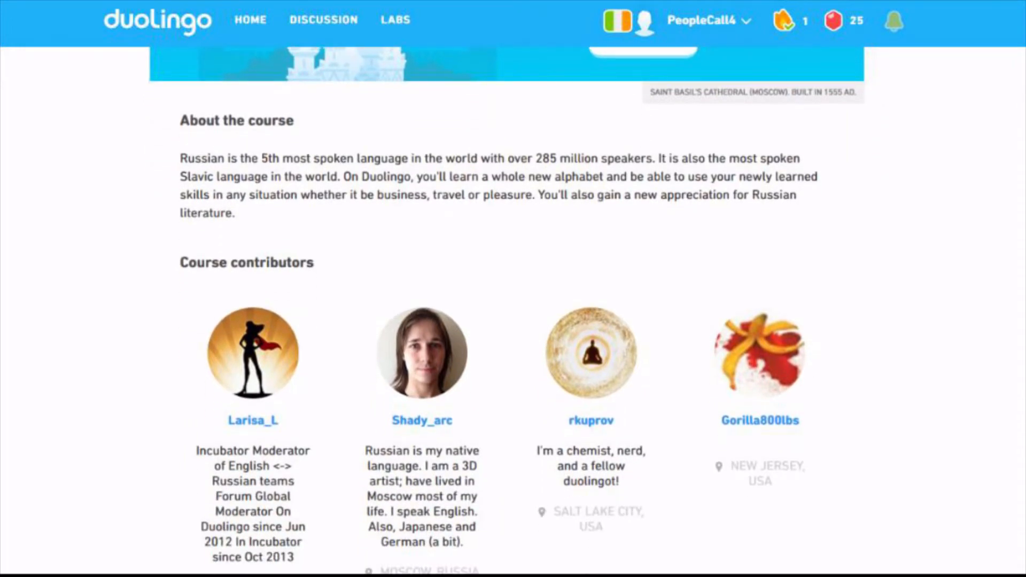
pyautogui.scroll(-3)
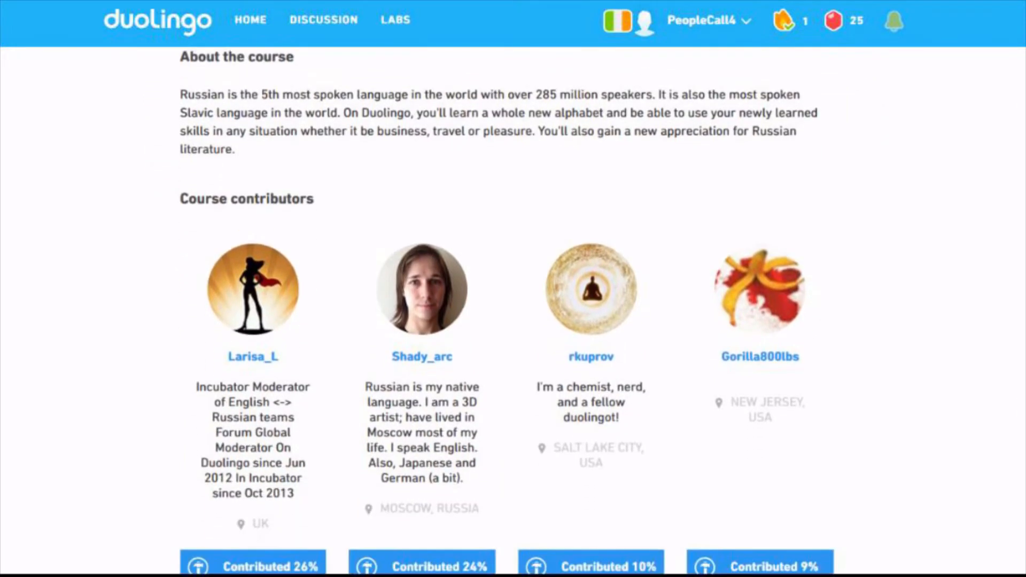
pyautogui.scroll(-3)
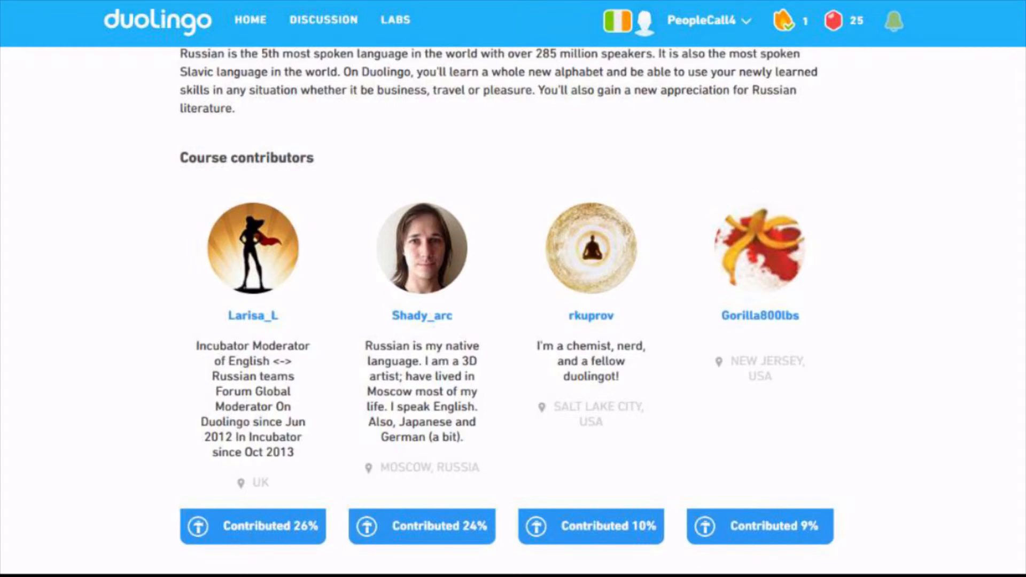
pyautogui.scroll(-3)
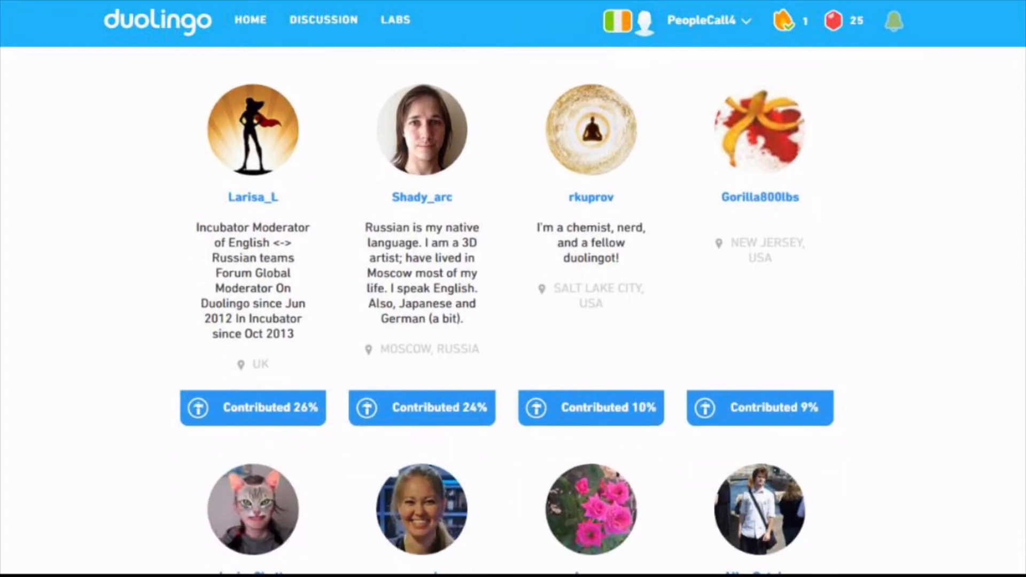
pyautogui.scroll(-3)
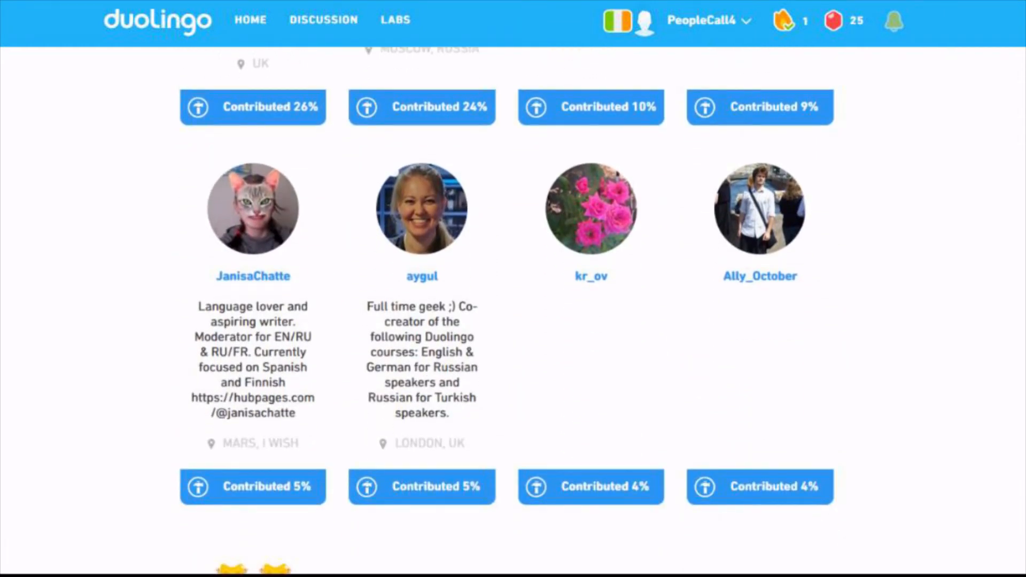
pyautogui.scroll(-3)
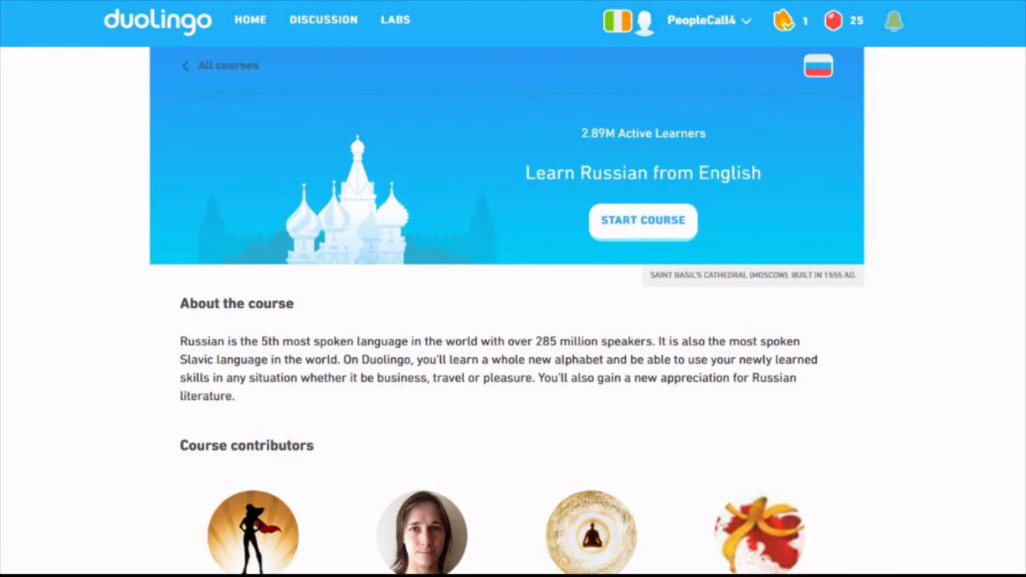
# Step: Start the Russian course and begin its first Alphabet lesson
pyautogui.click(616, 21)
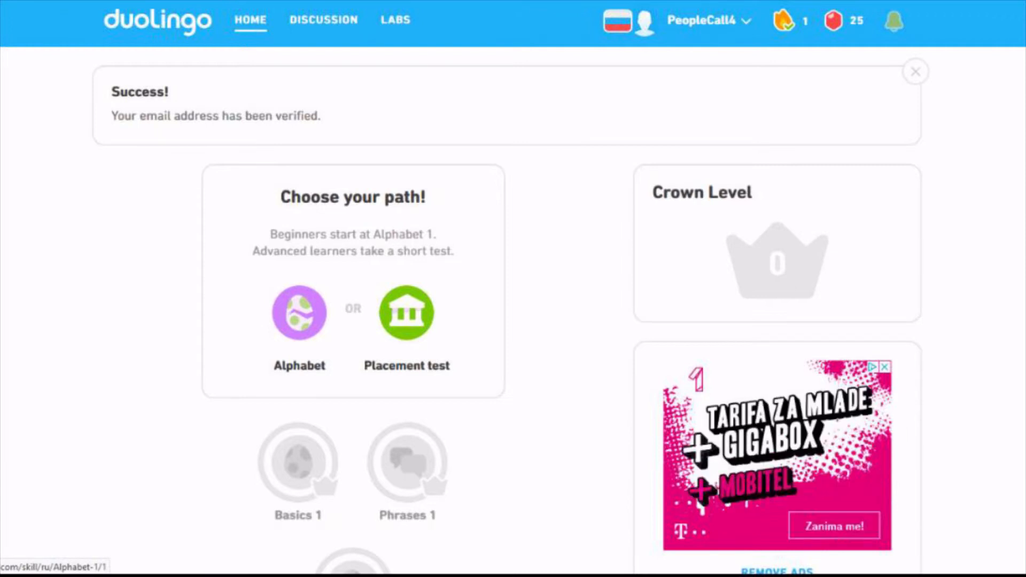
pyautogui.click(406, 312)
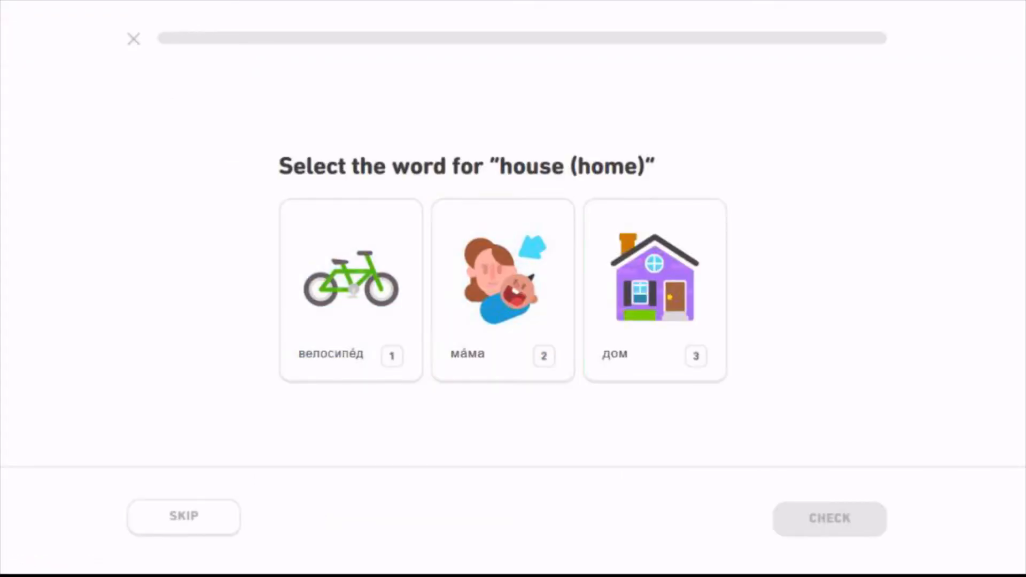
# Step: Try the picture cards, settle on дом for 'house (home)' and have it marked correct
pyautogui.click(655, 290)
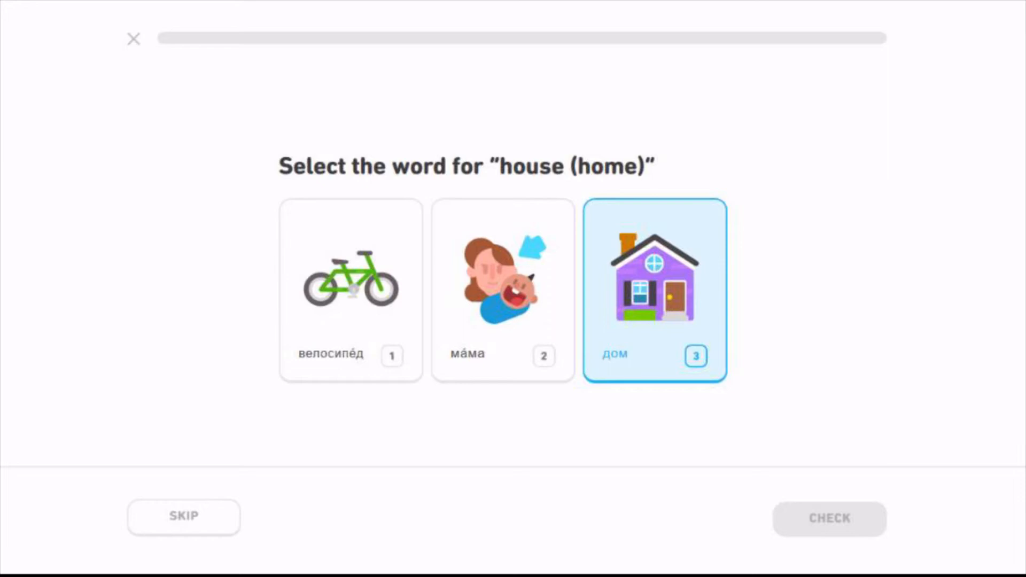
pyautogui.click(654, 289)
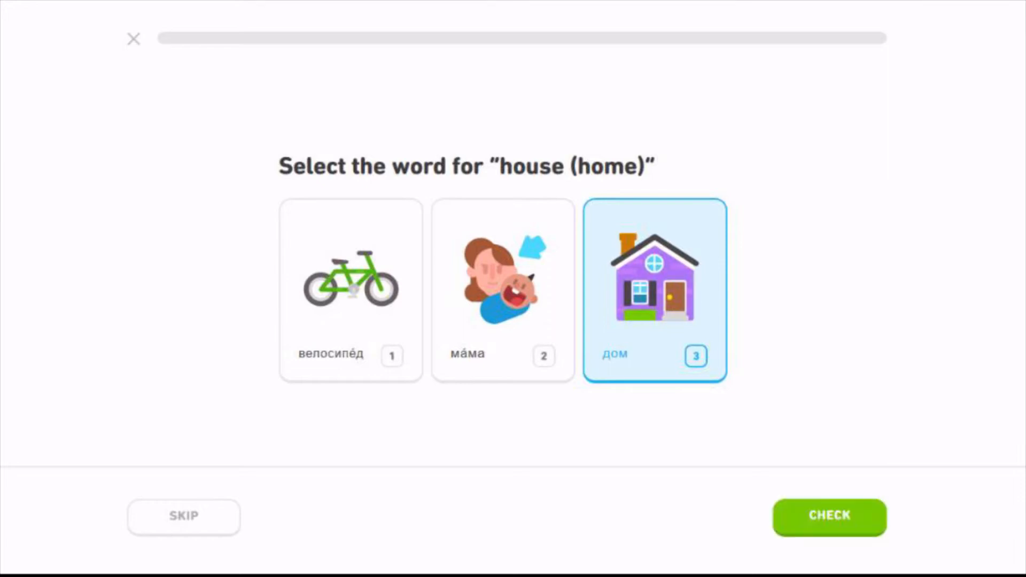
pyautogui.click(502, 290)
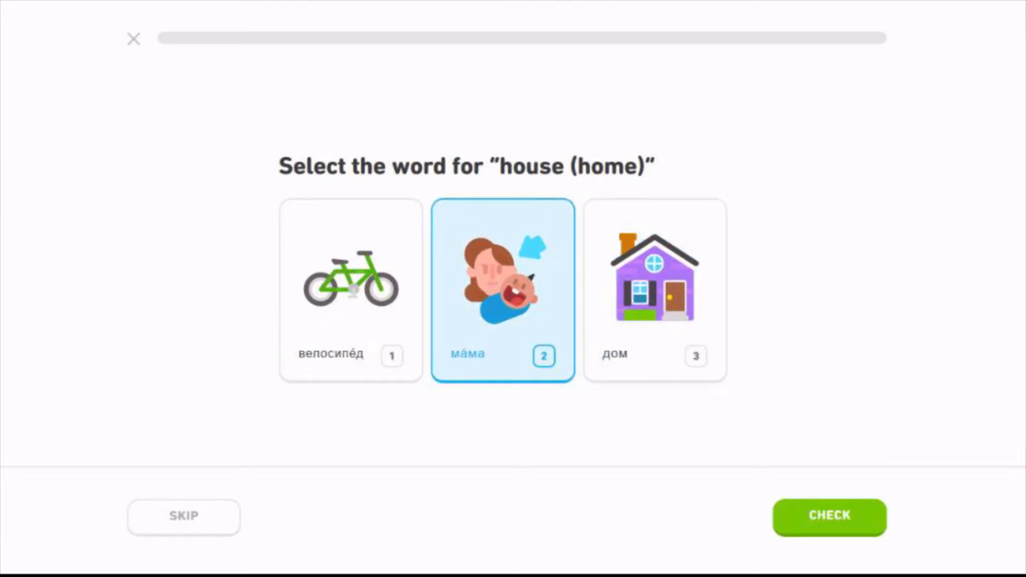
pyautogui.click(655, 289)
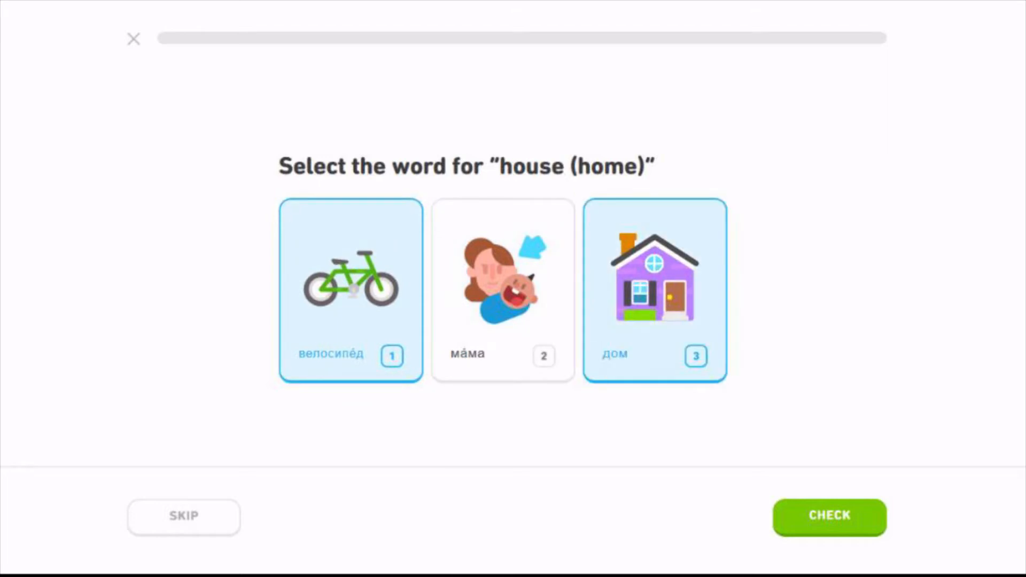
pyautogui.click(503, 291)
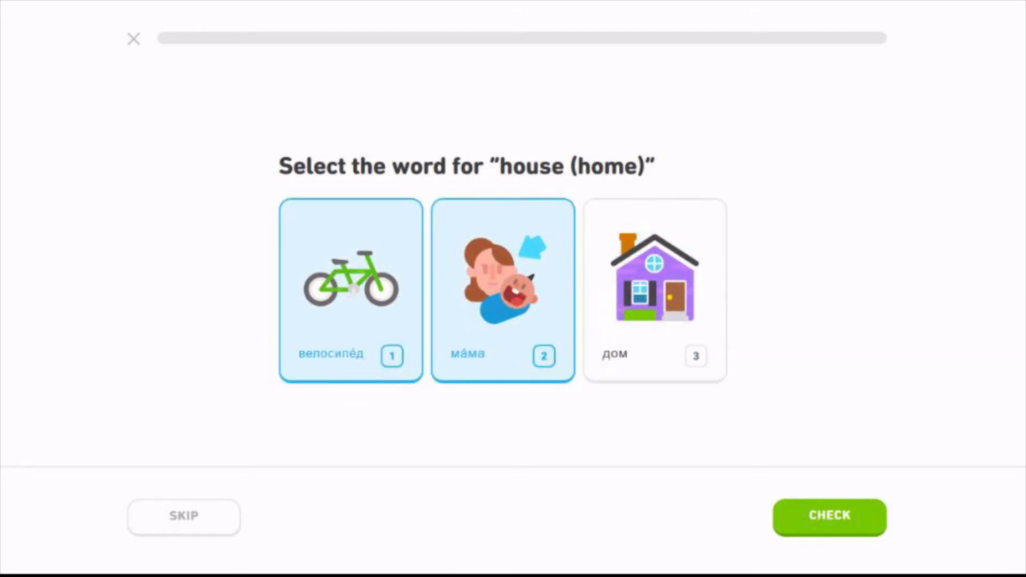
pyautogui.click(653, 289)
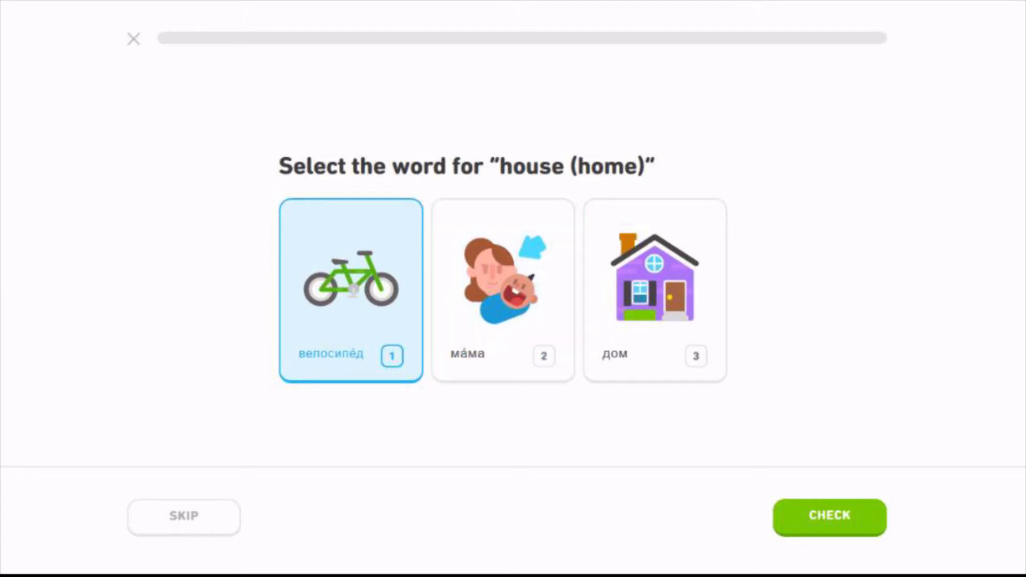
pyautogui.click(655, 290)
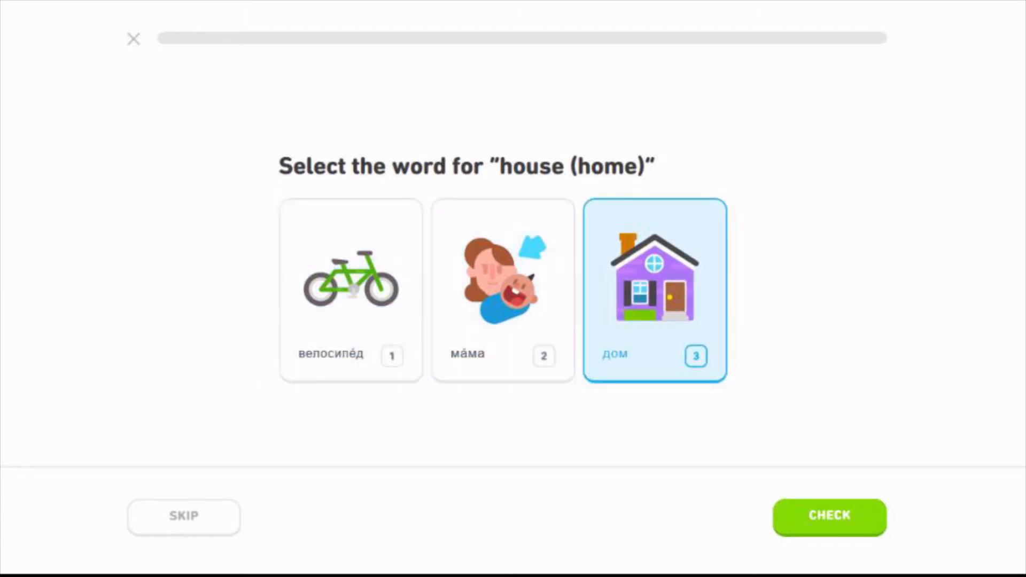
pyautogui.click(829, 517)
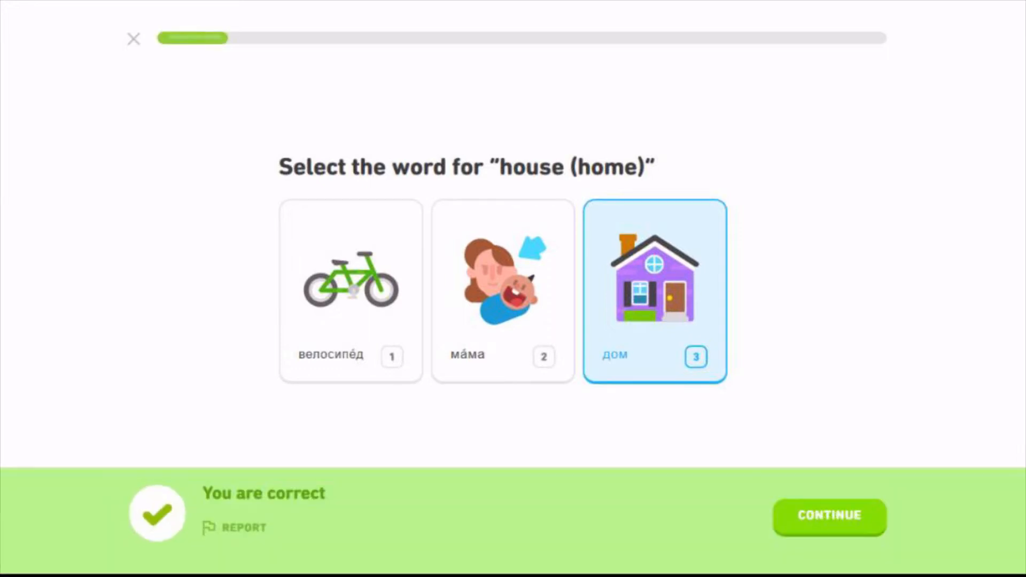
# Step: Try the cards, answer 'mom' with мама correctly and move on to the Мама там exercise
pyautogui.click(828, 516)
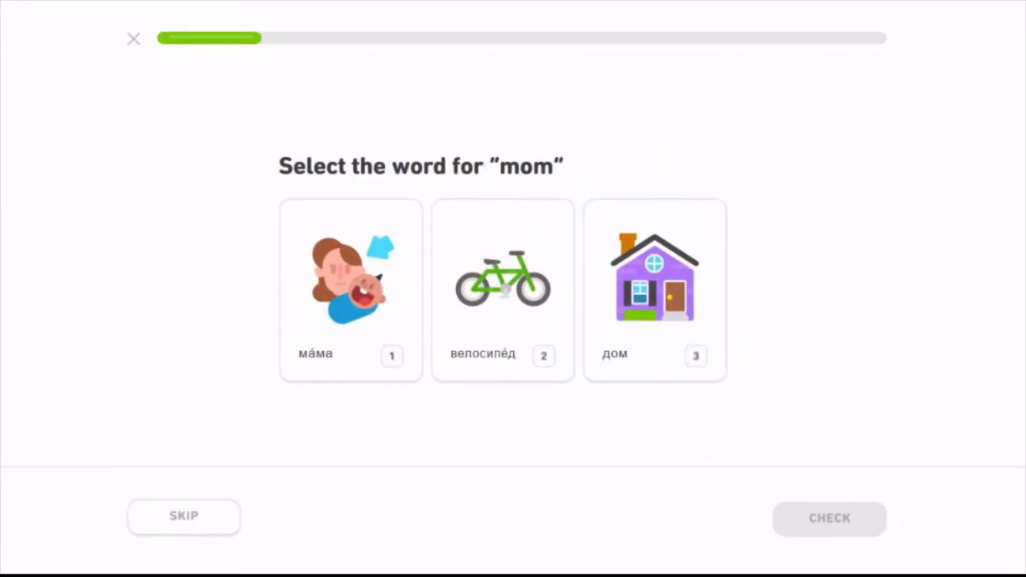
pyautogui.click(351, 290)
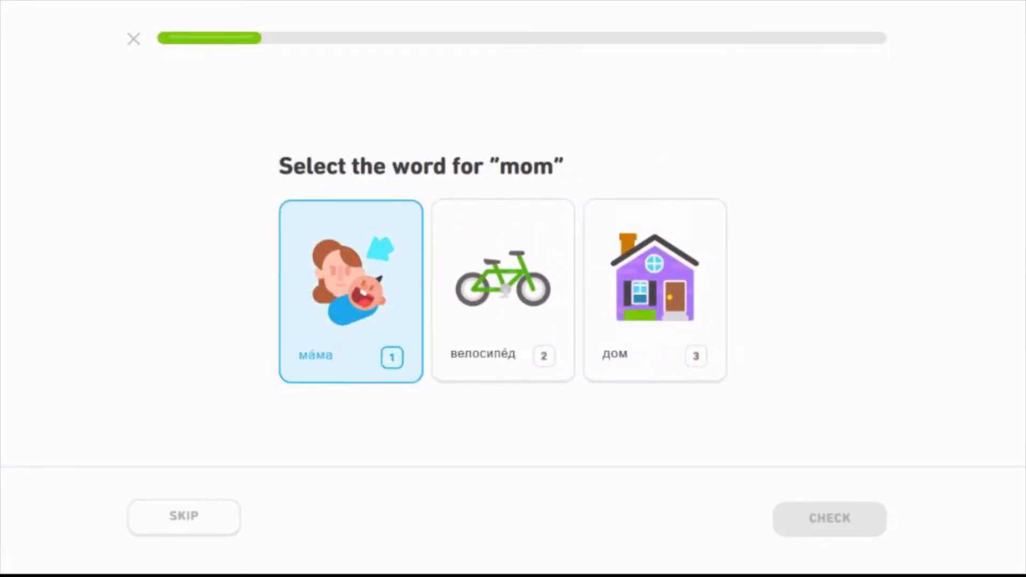
pyautogui.click(503, 289)
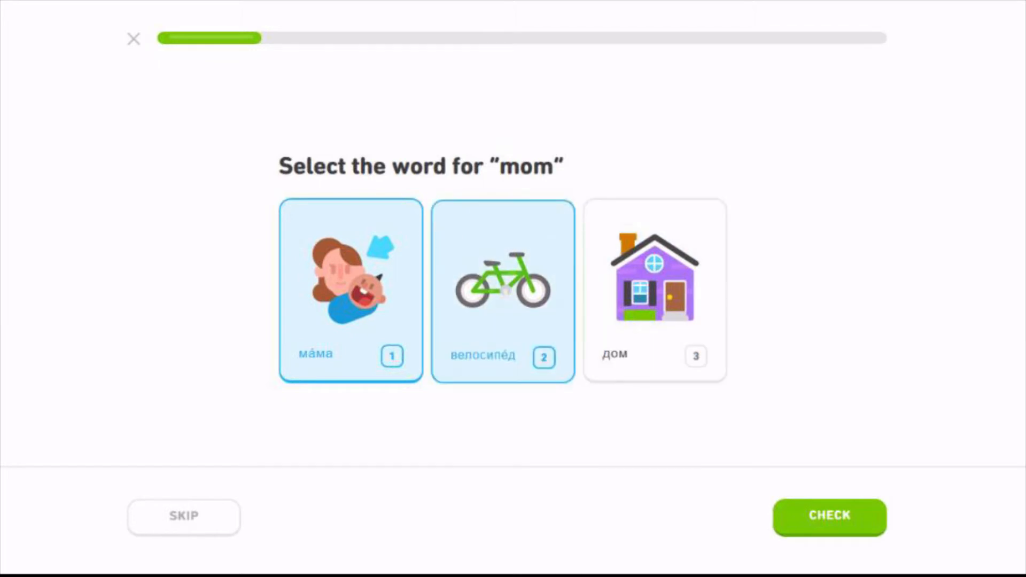
pyautogui.click(502, 290)
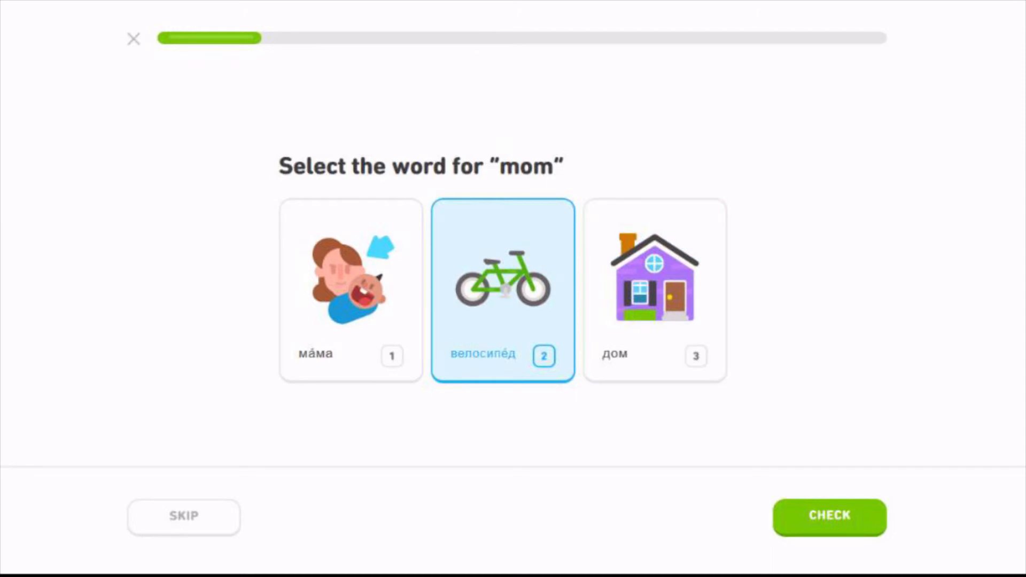
pyautogui.click(350, 289)
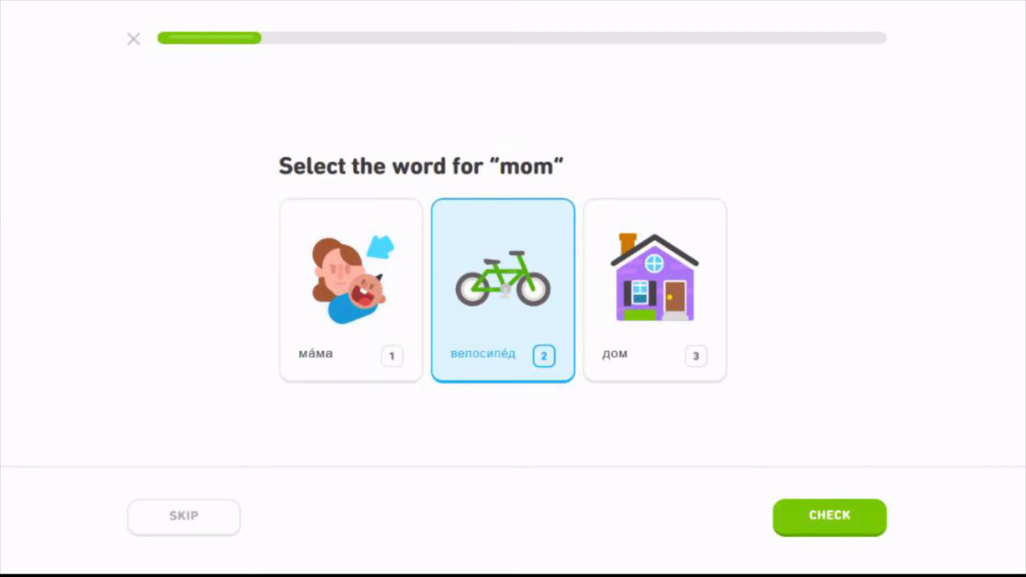
pyautogui.click(351, 290)
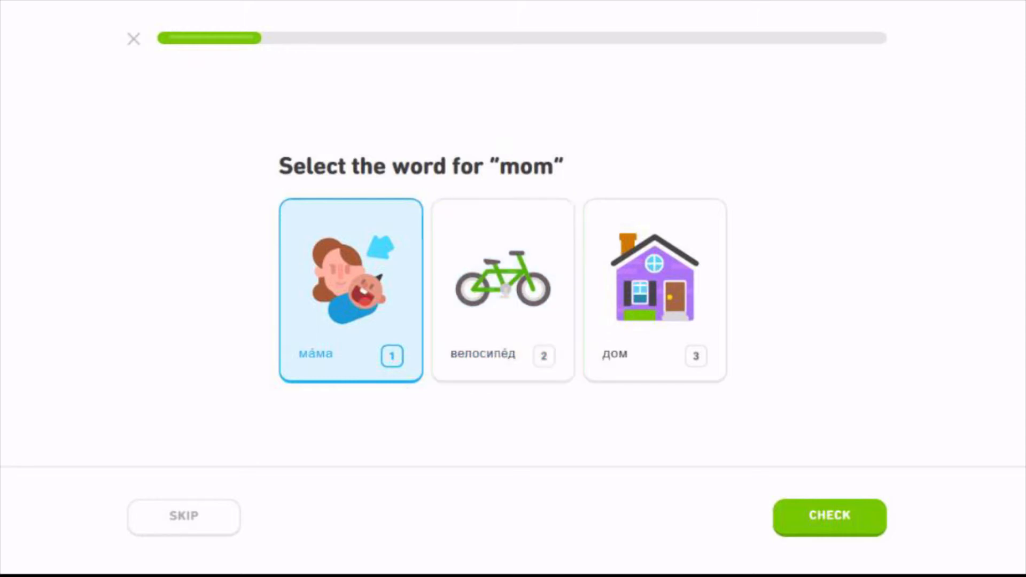
pyautogui.click(503, 290)
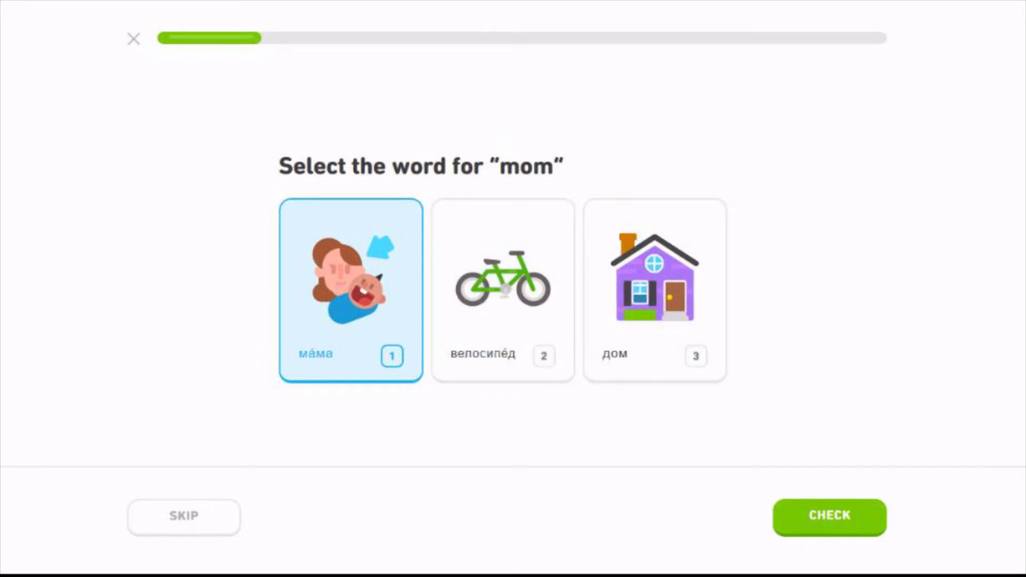
pyautogui.click(829, 517)
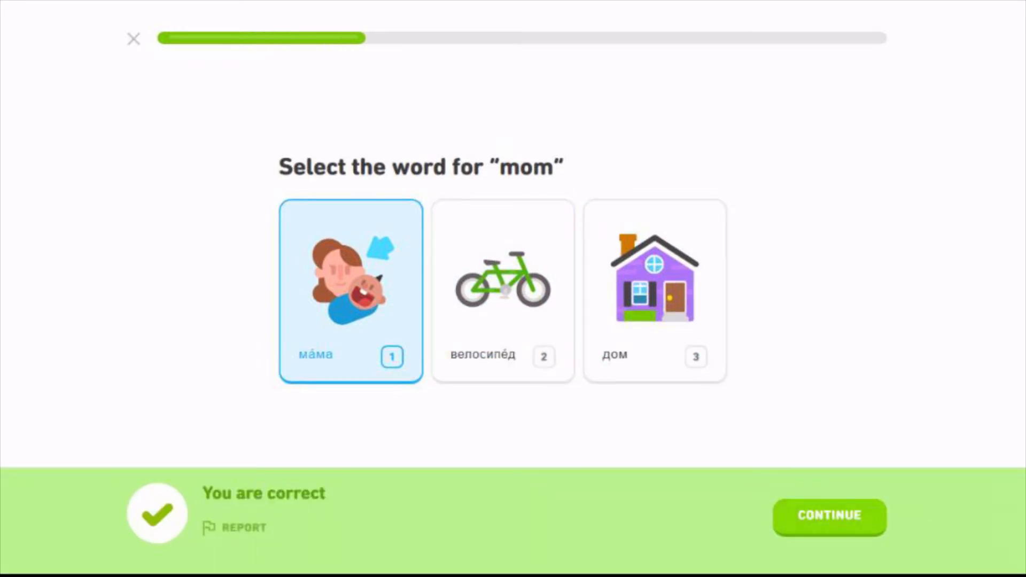
pyautogui.click(828, 517)
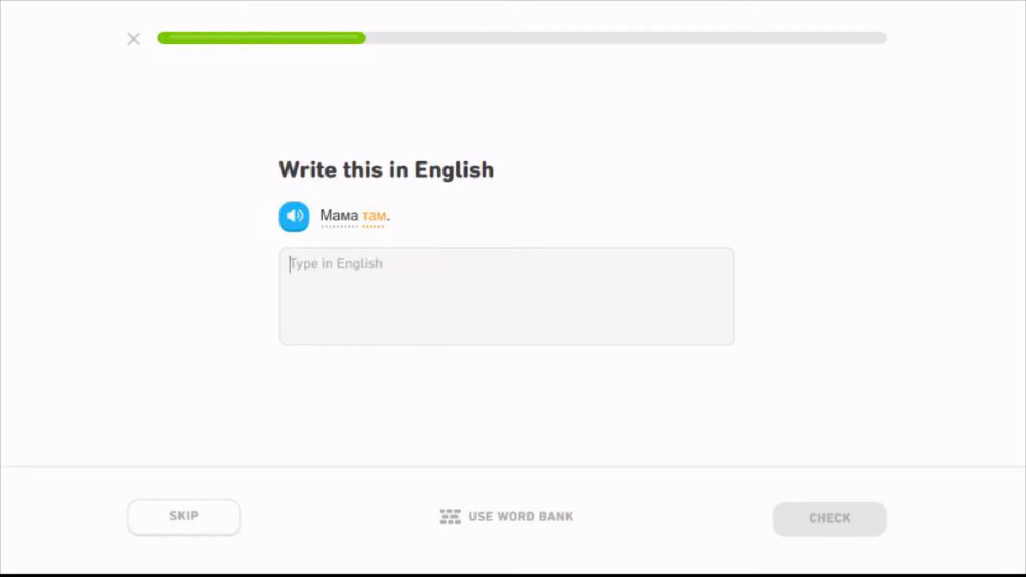
# Step: Translate 'Мама там.' as 'mum is there', checking the Мама hint, and advance to Это дом
pyautogui.write('mum')
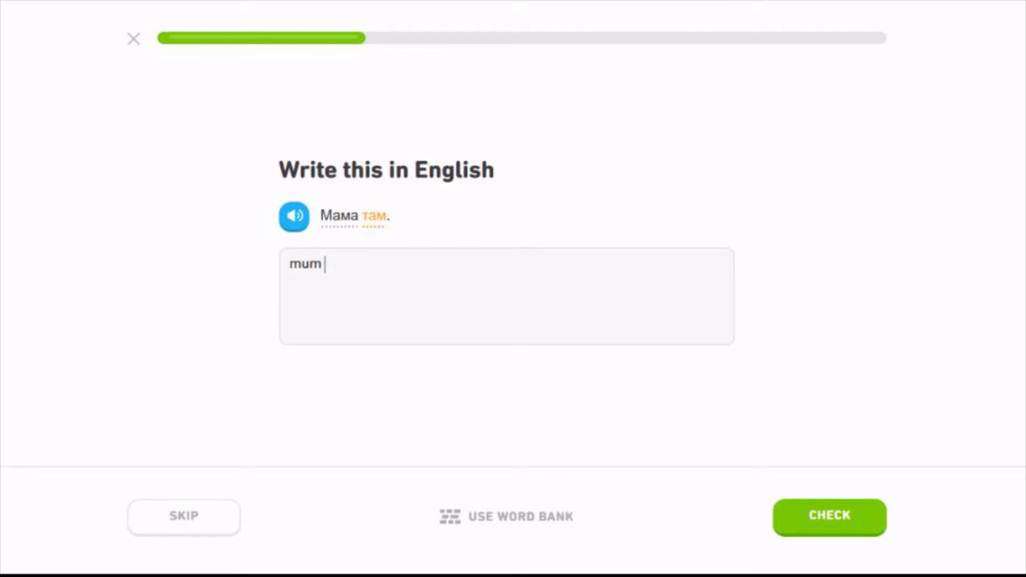
pyautogui.write('is there')
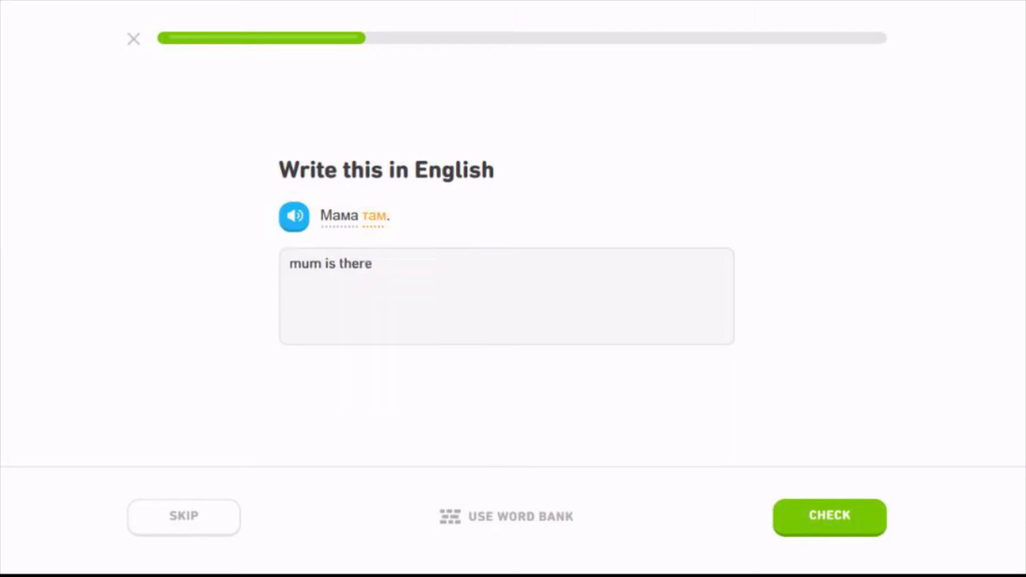
pyautogui.click(339, 216)
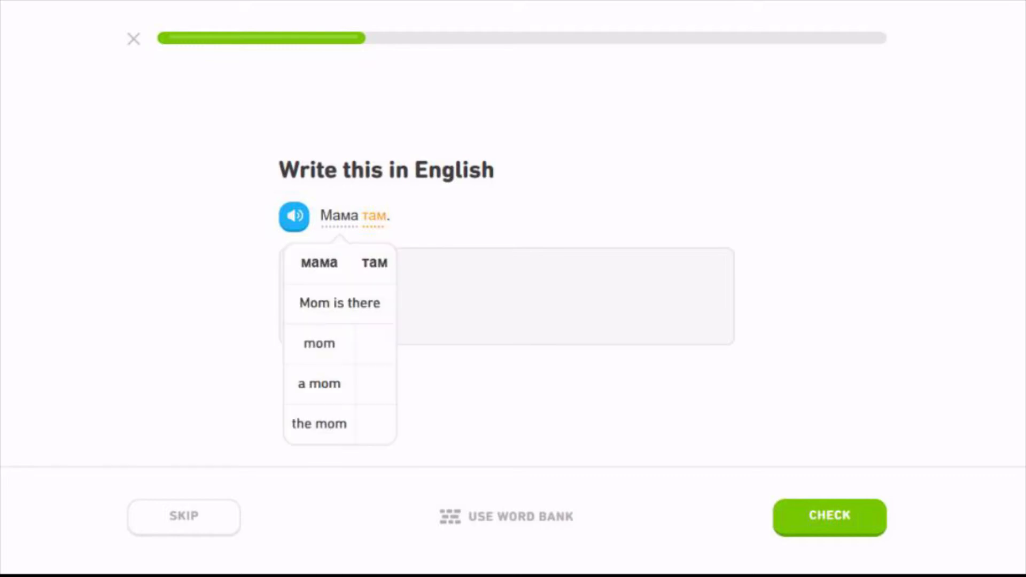
pyautogui.write('mum is there')
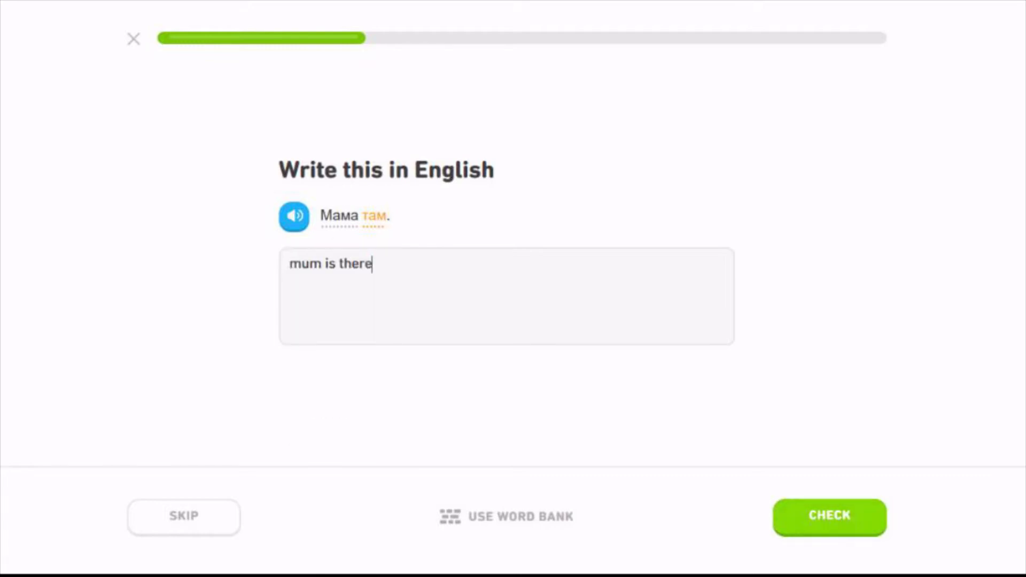
pyautogui.click(828, 516)
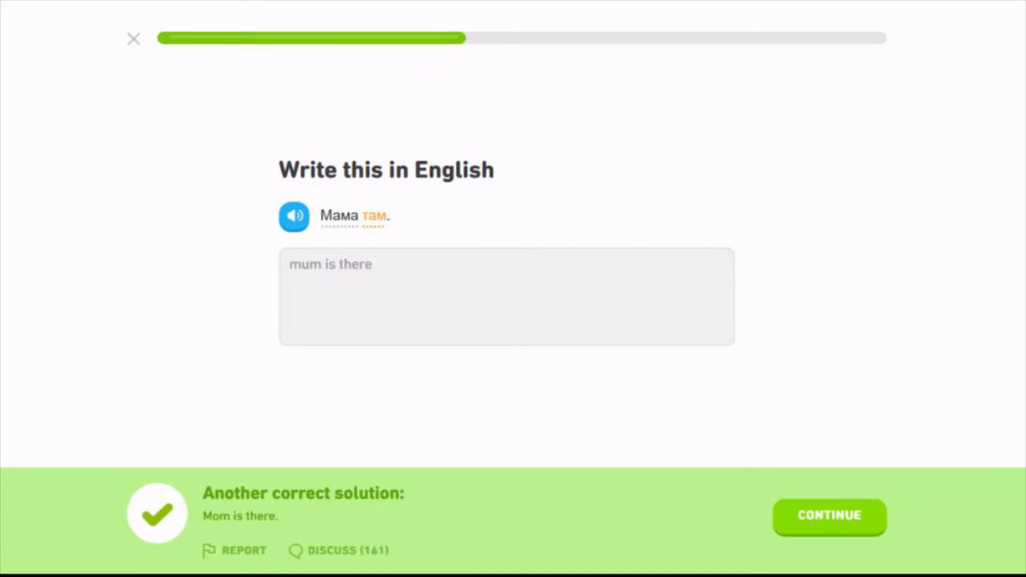
pyautogui.click(829, 517)
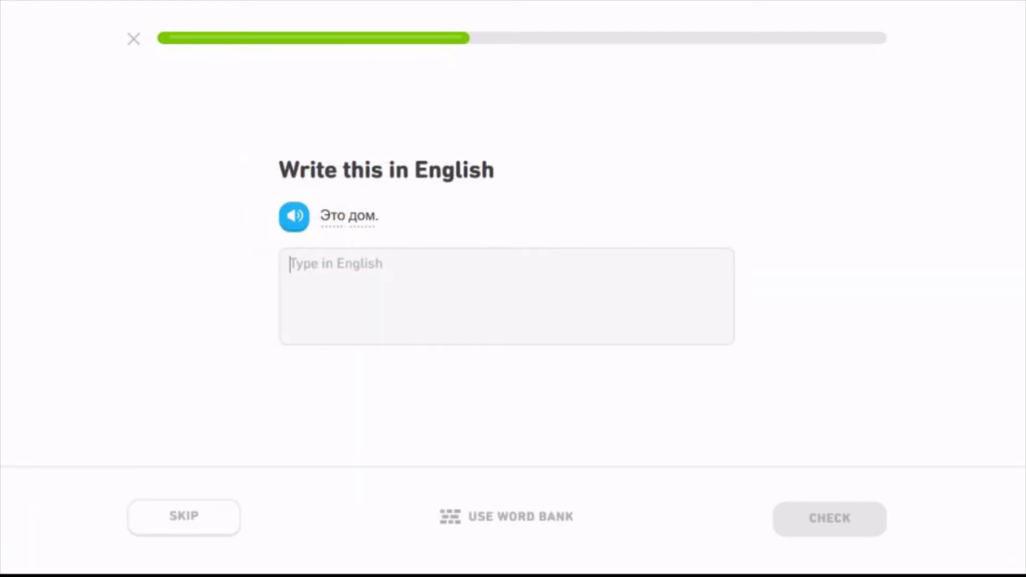
# Step: Submit 'This is house' for 'Это дом.', see it rejected, and move to Это Том
pyautogui.write('Thi')
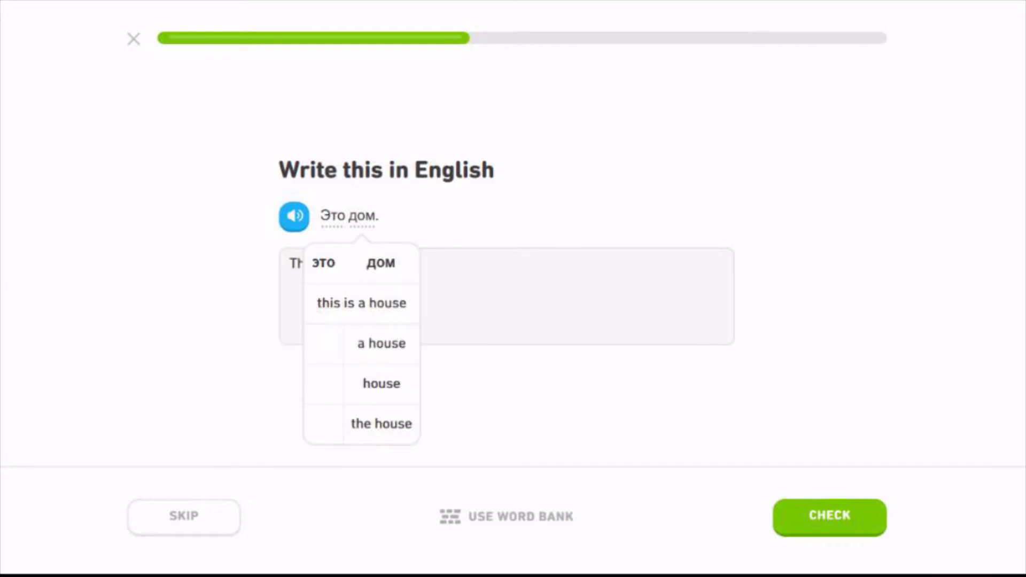
pyautogui.write('This is home')
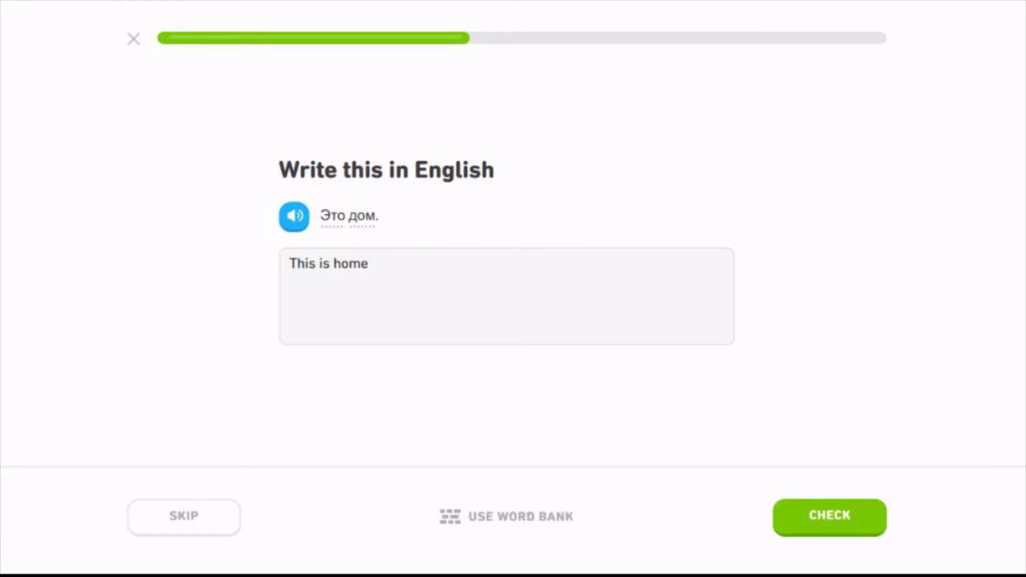
pyautogui.press('Backspace')
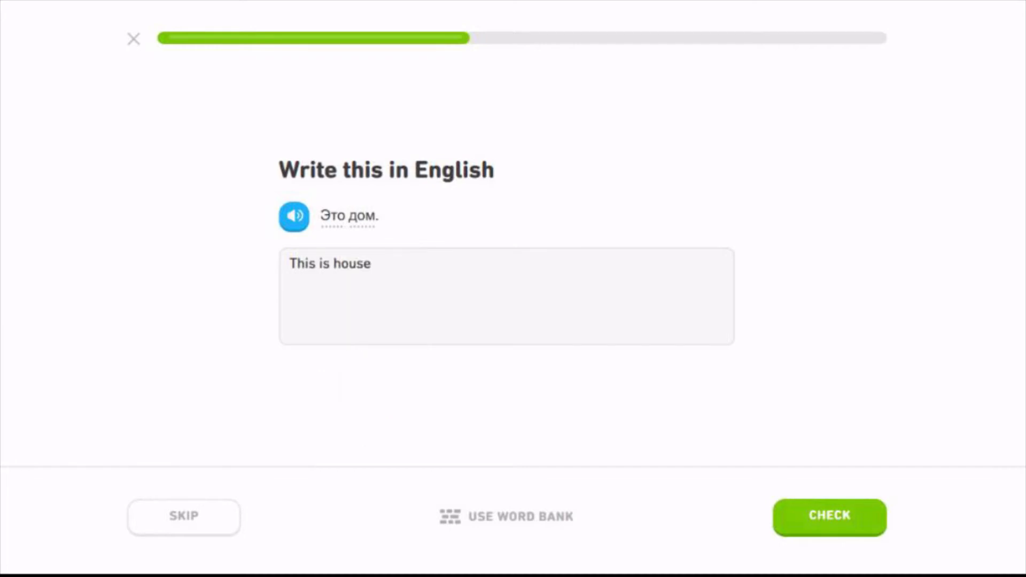
pyautogui.click(828, 517)
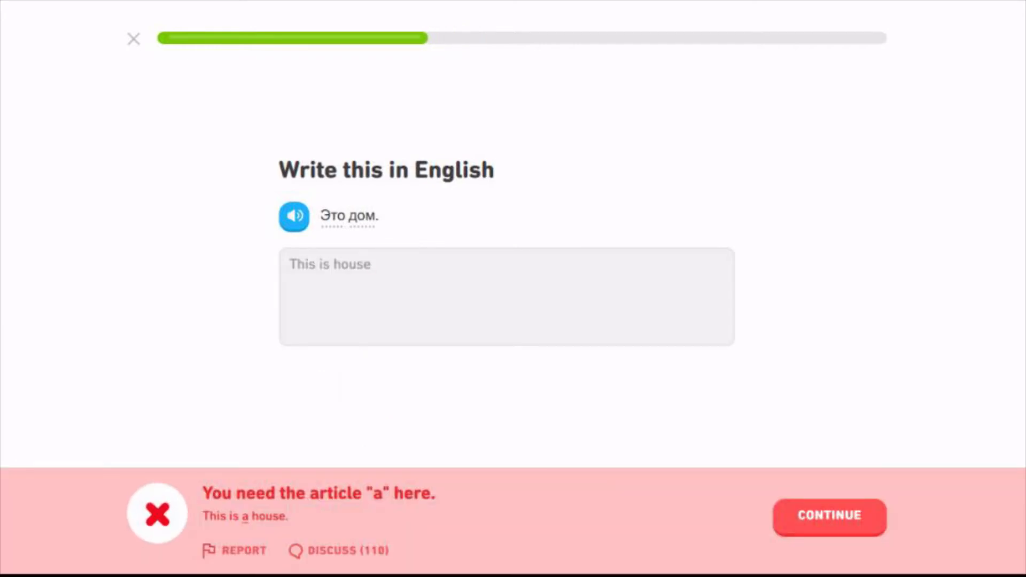
pyautogui.click(828, 517)
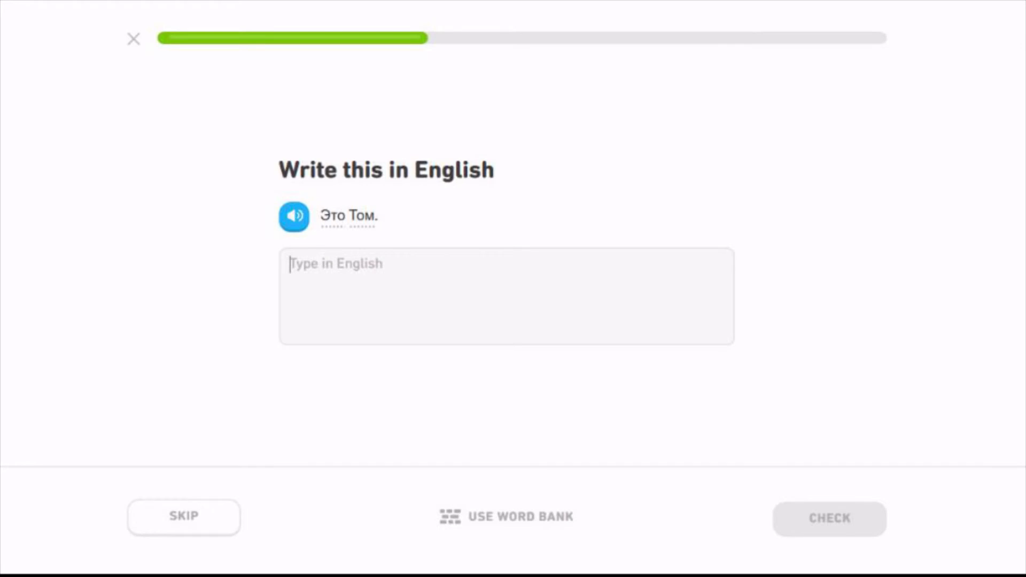
# Step: Translate 'Это Том.' as 'This is Tom' and advance to 'Мама, Дима — медик.'
pyautogui.write('This is')
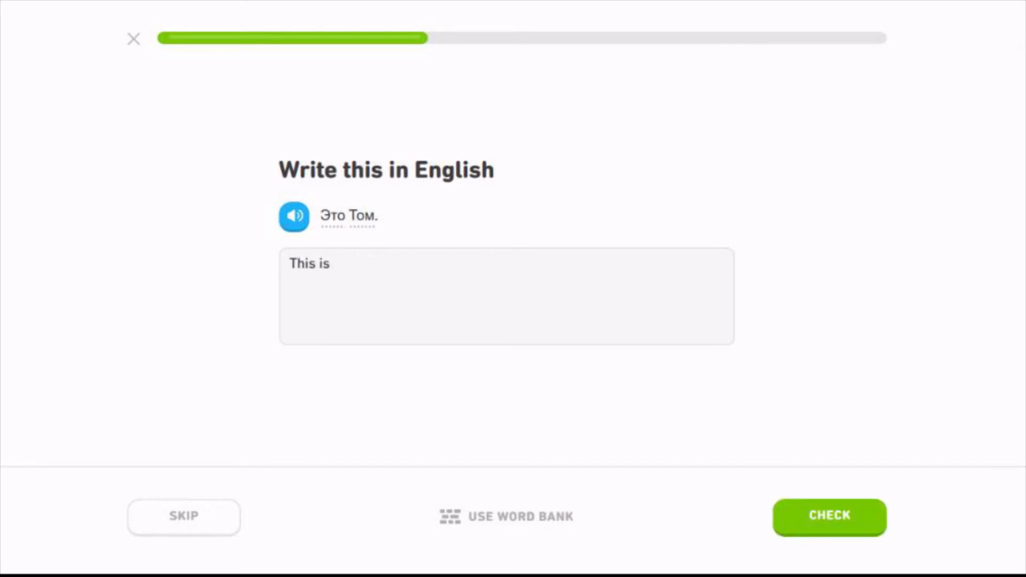
pyautogui.click(828, 516)
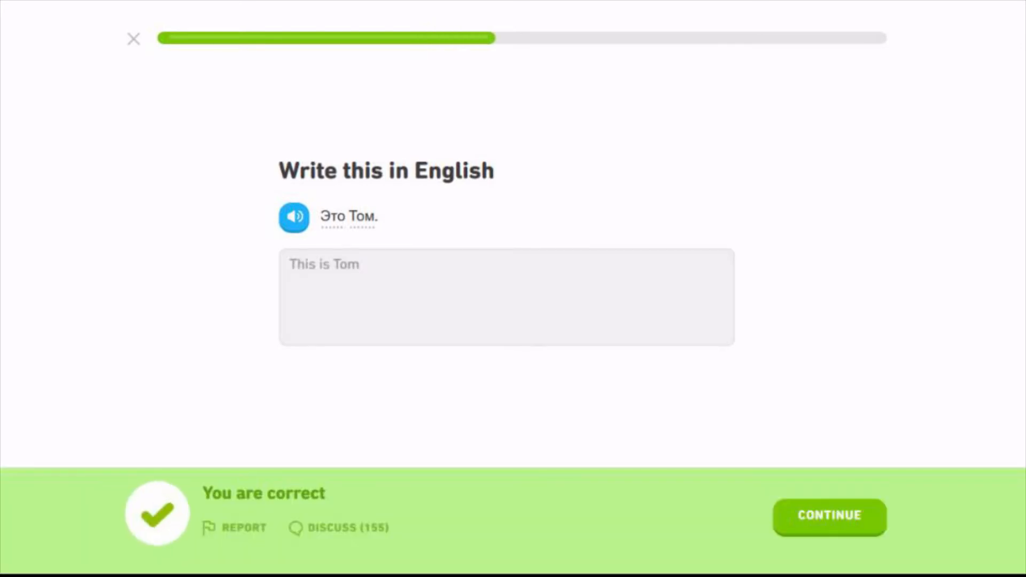
pyautogui.click(828, 516)
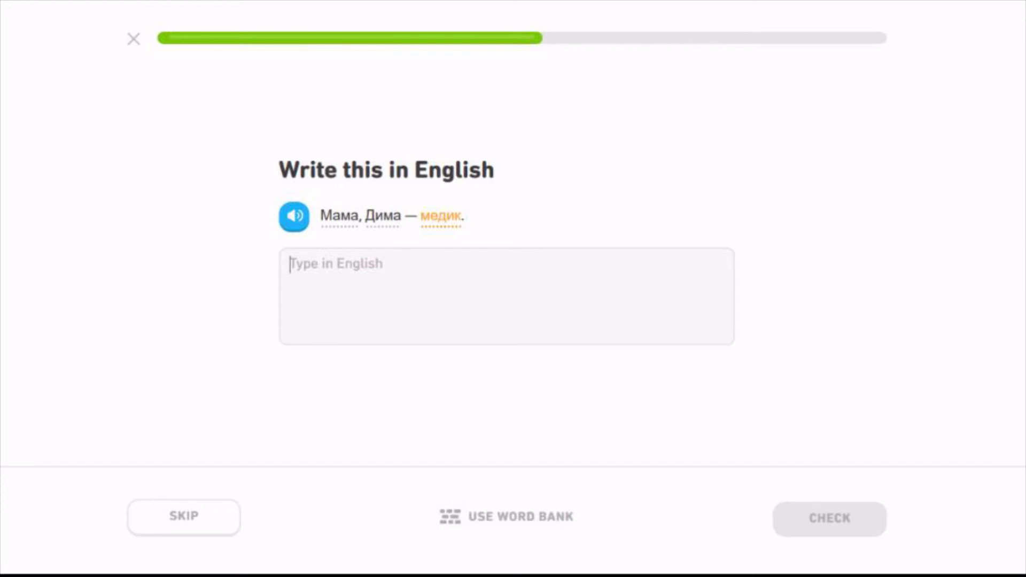
# Step: Translate the sentence as 'Mum, Dima is a medic' and have it accepted
pyautogui.write('M')
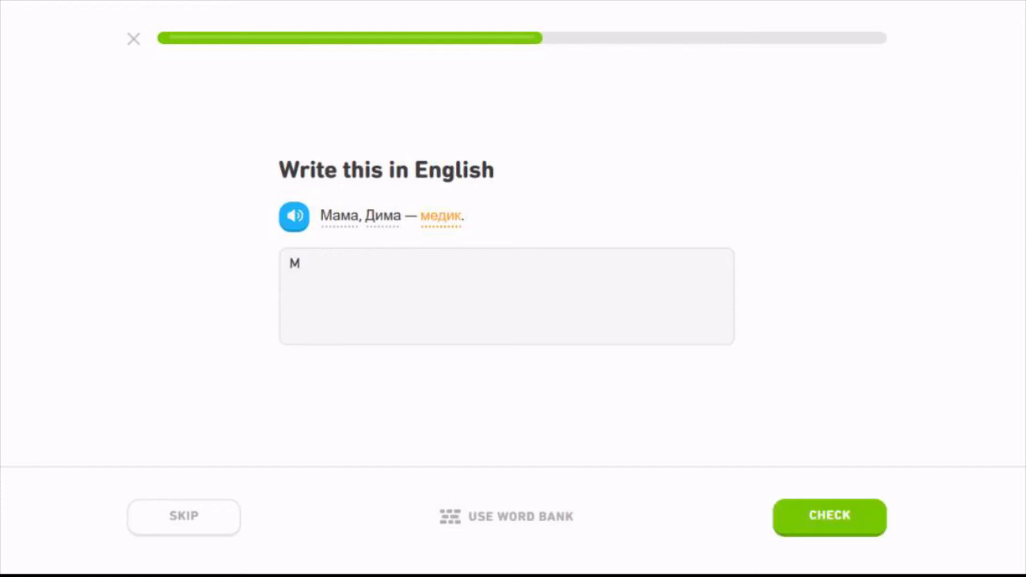
pyautogui.write('um, dima is a me')
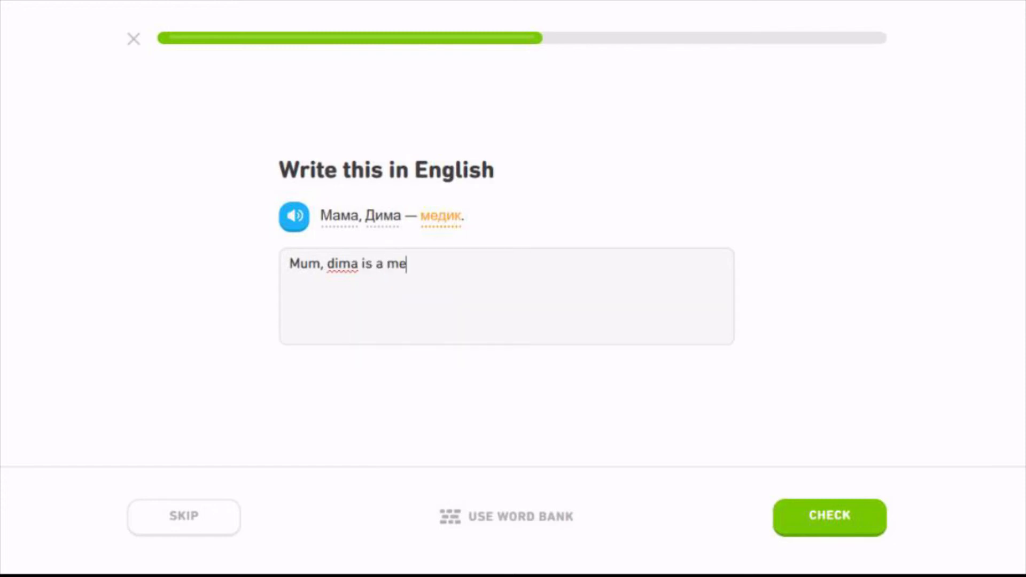
pyautogui.write('dic')
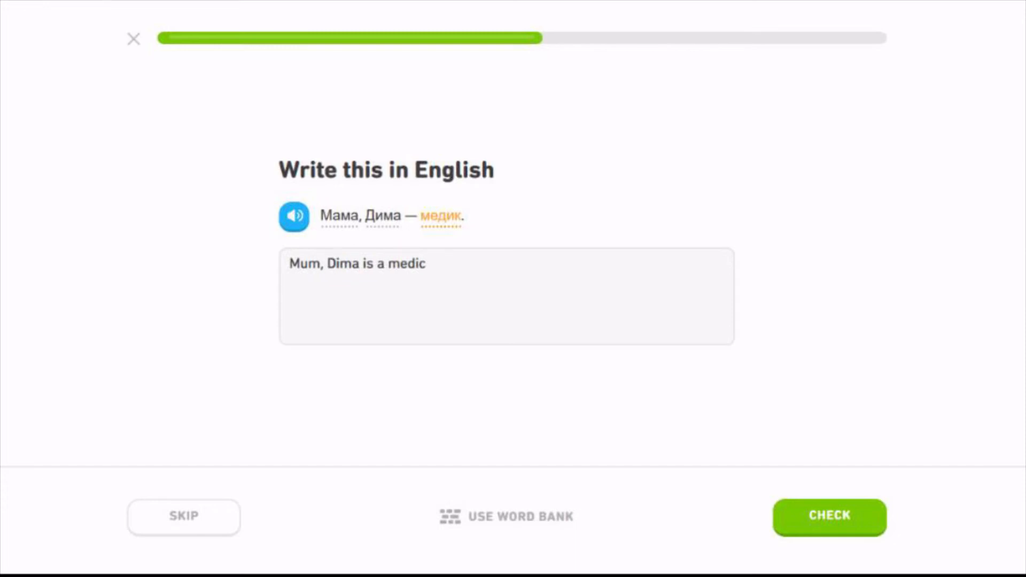
pyautogui.click(829, 516)
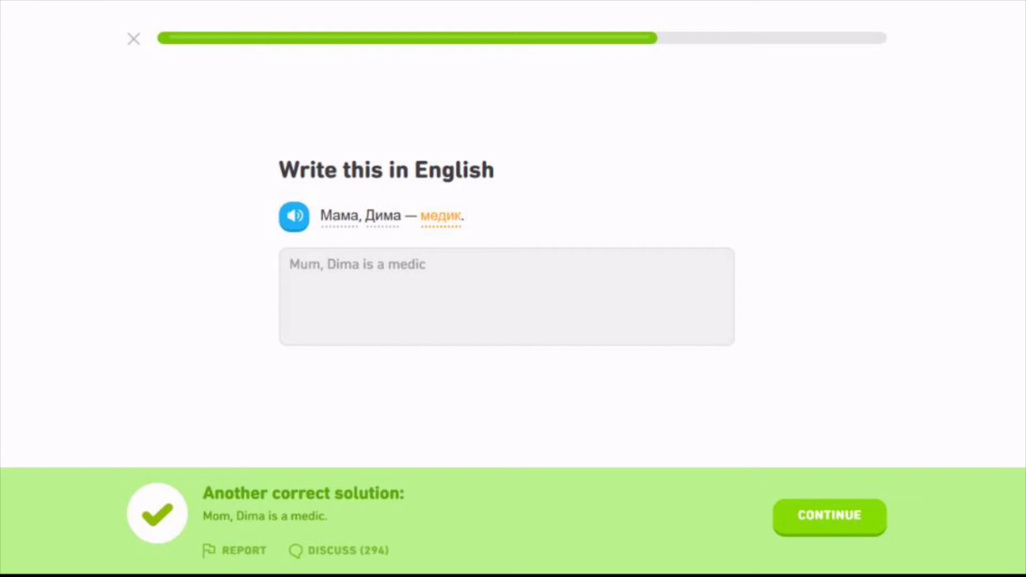
pyautogui.click(828, 517)
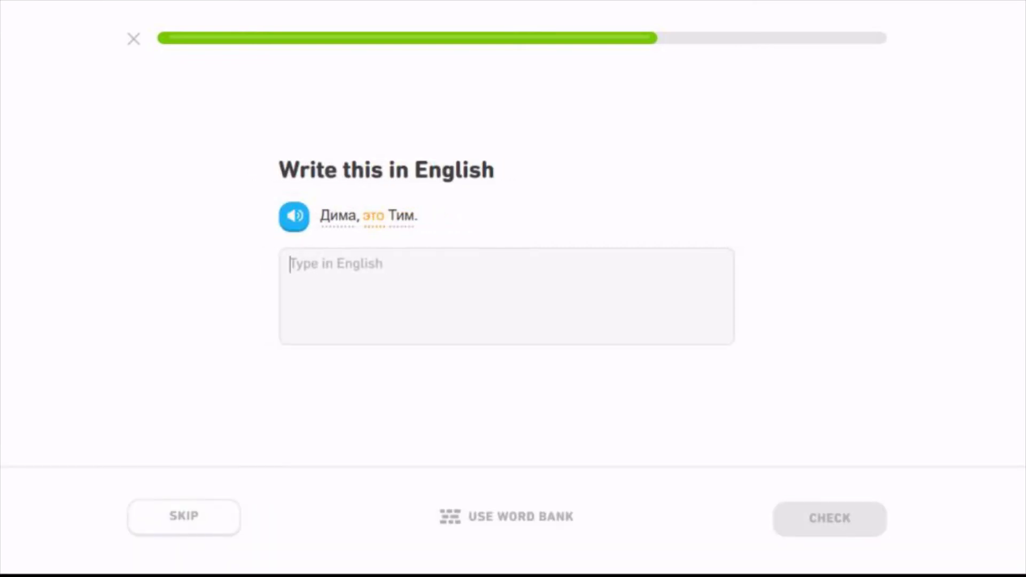
# Step: Get 'Dima and Tom' and 'This is a house' accepted as translations
pyautogui.write('Dima and T')
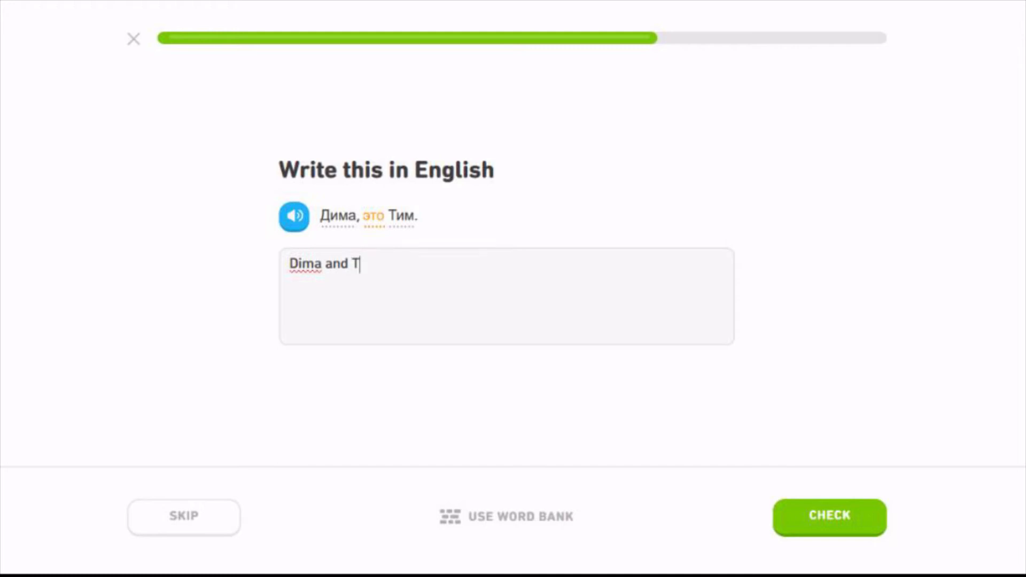
pyautogui.click(829, 516)
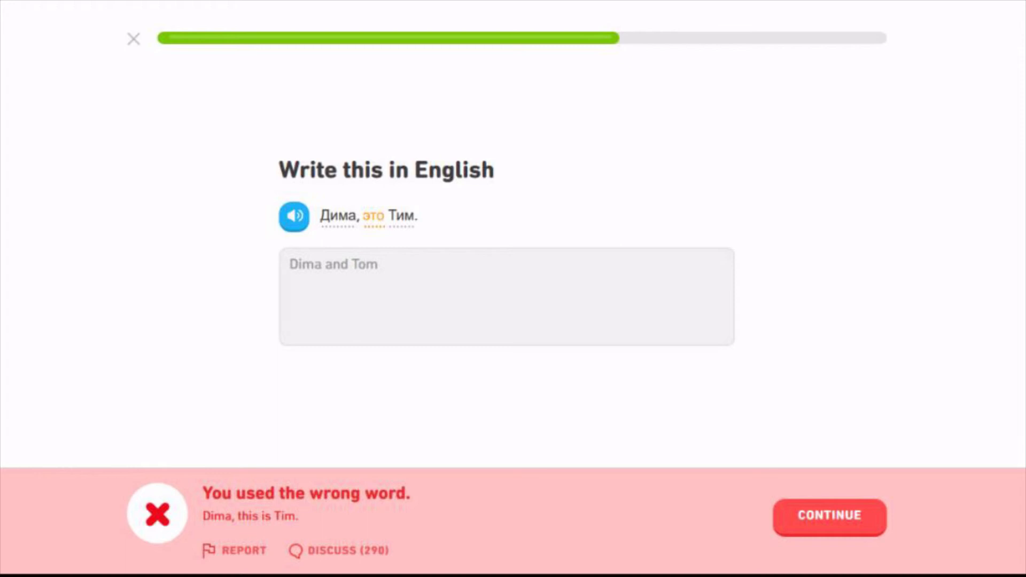
pyautogui.click(828, 517)
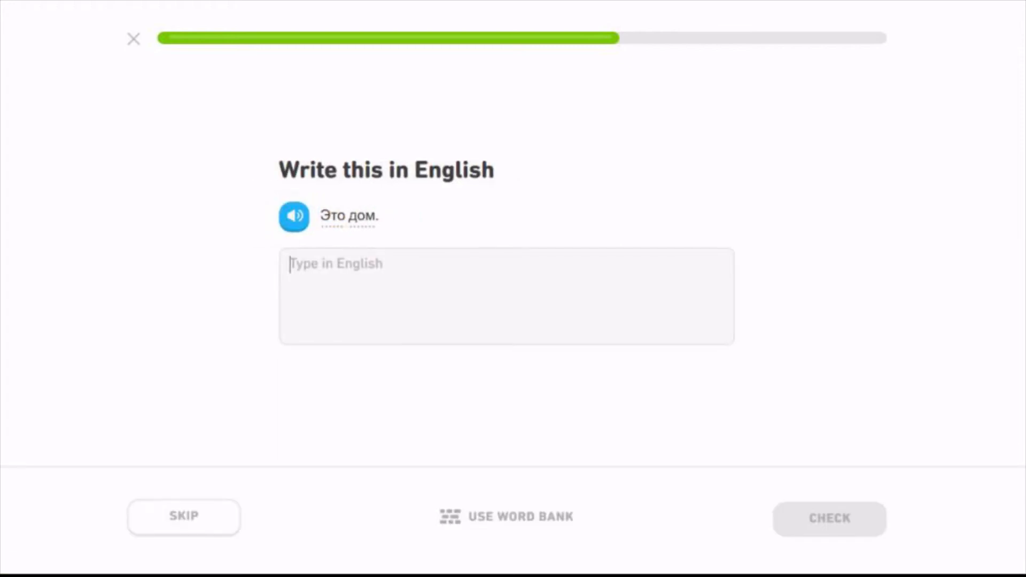
pyautogui.write('This')
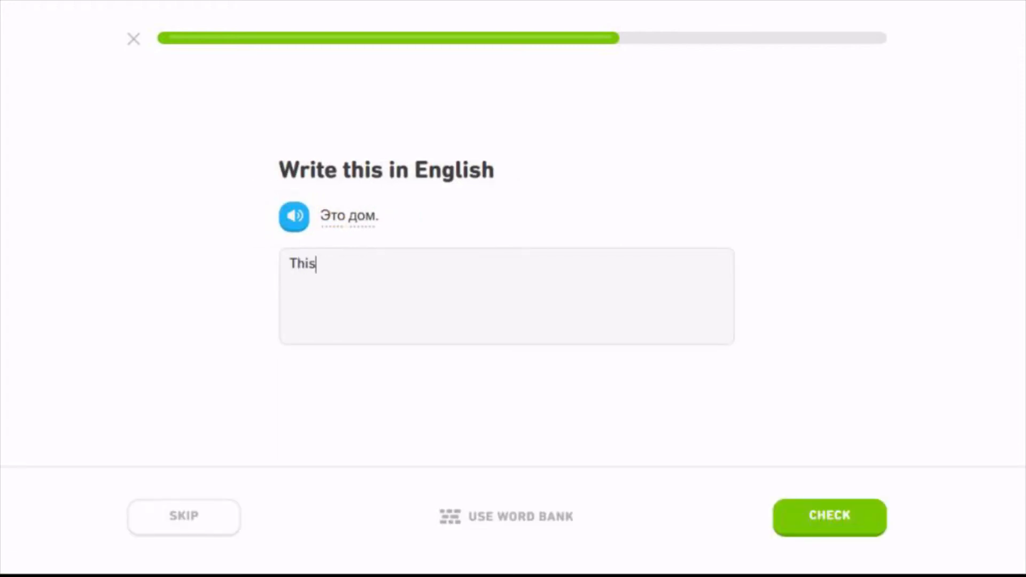
pyautogui.write('is a h')
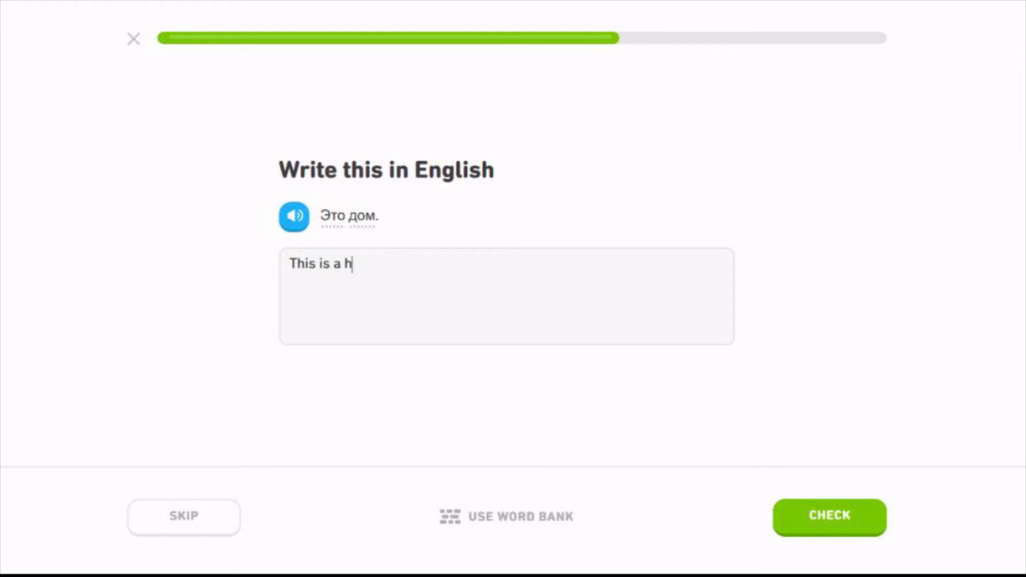
pyautogui.click(828, 517)
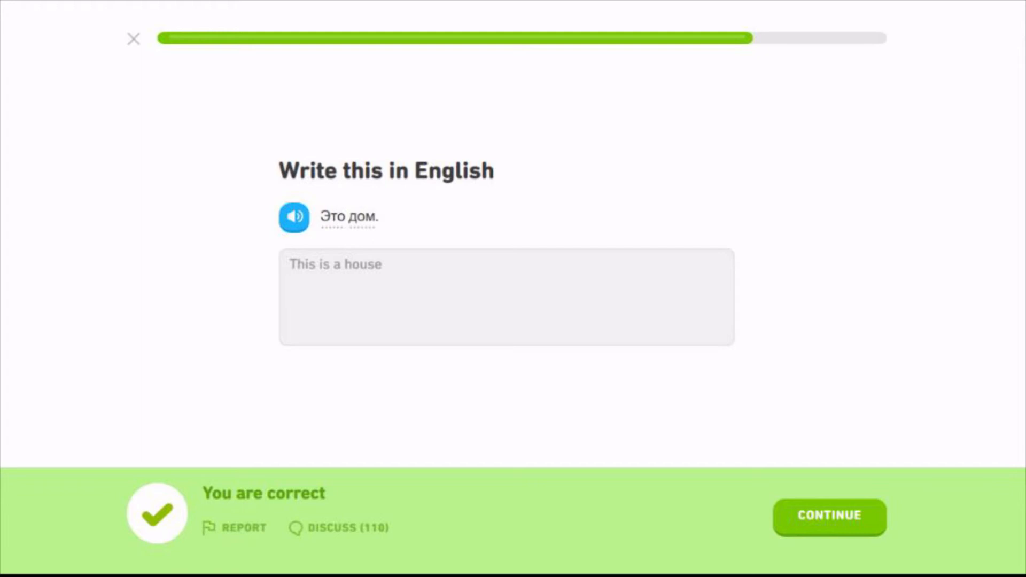
pyautogui.click(827, 517)
pyautogui.write('D')
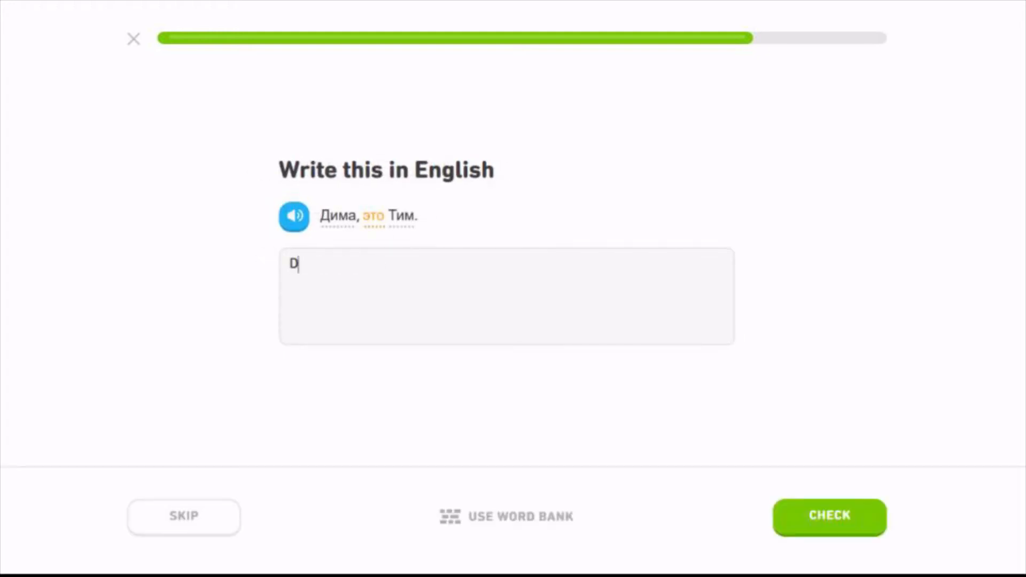
# Step: Retry the Дима, это Тим sentence after 'Dima, this is Tom' fails, answering 'Dima this is Tim'
pyautogui.write('ima, this')
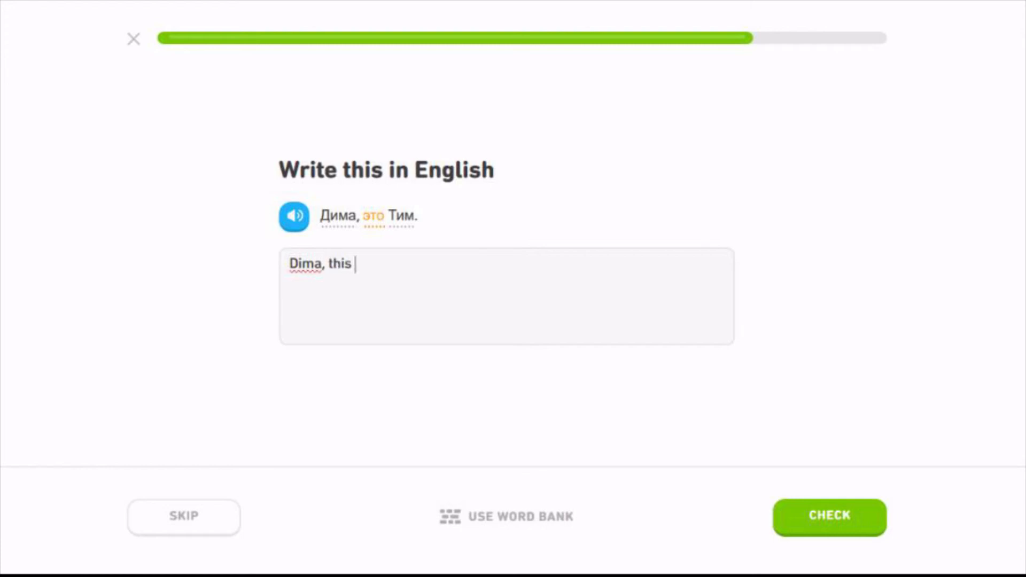
pyautogui.click(829, 517)
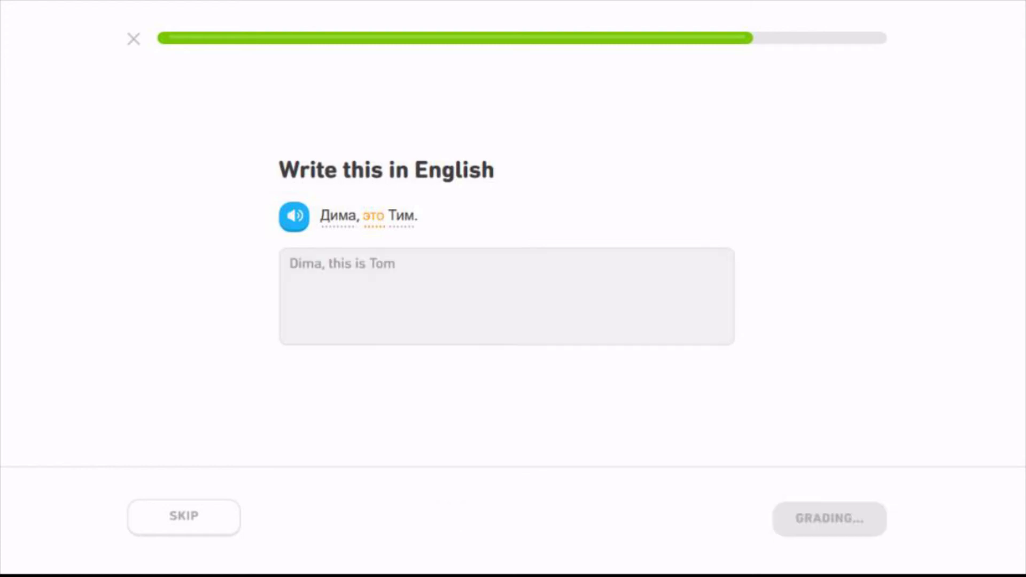
pyautogui.click(184, 517)
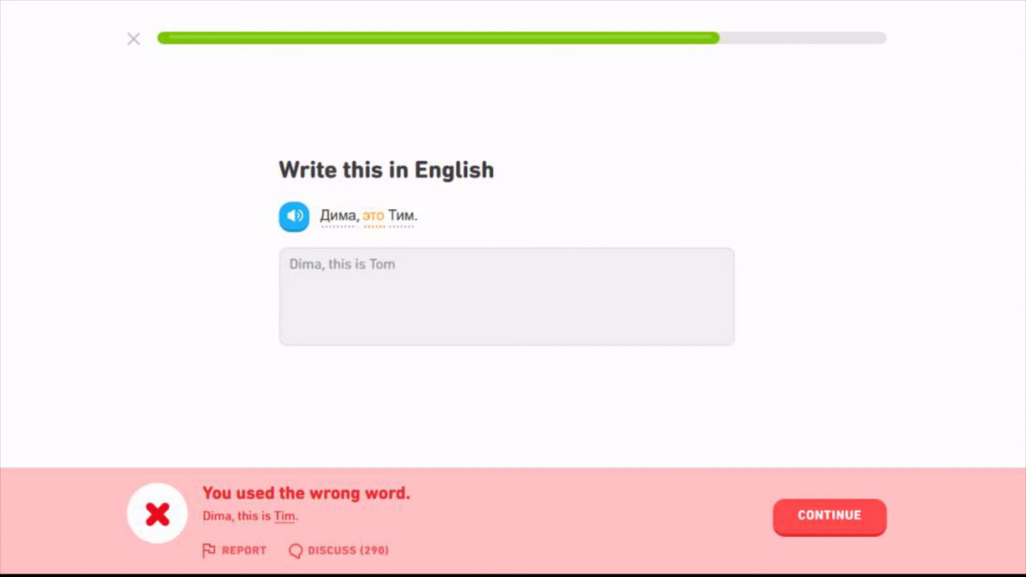
pyautogui.click(829, 517)
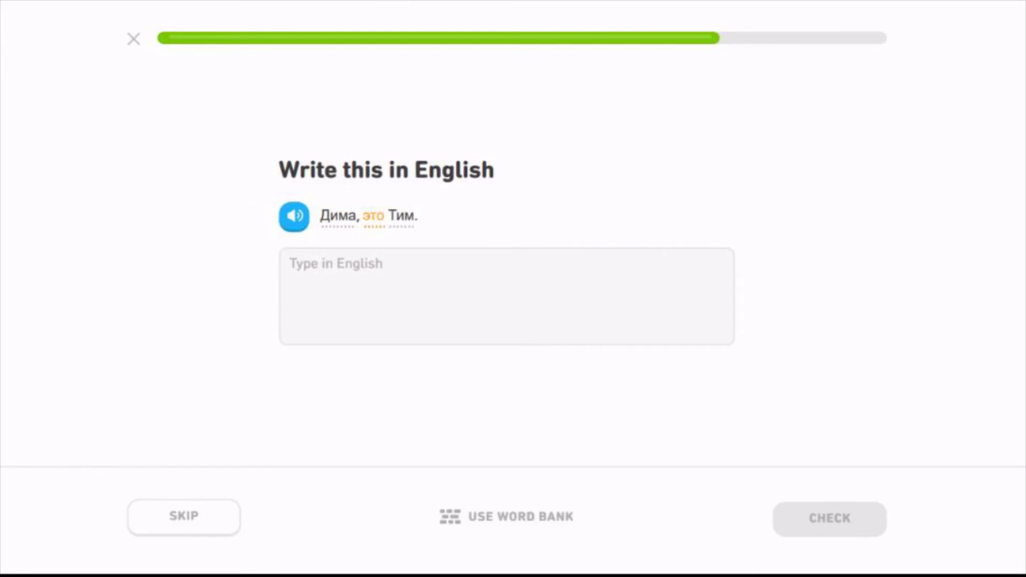
pyautogui.write('Dima t')
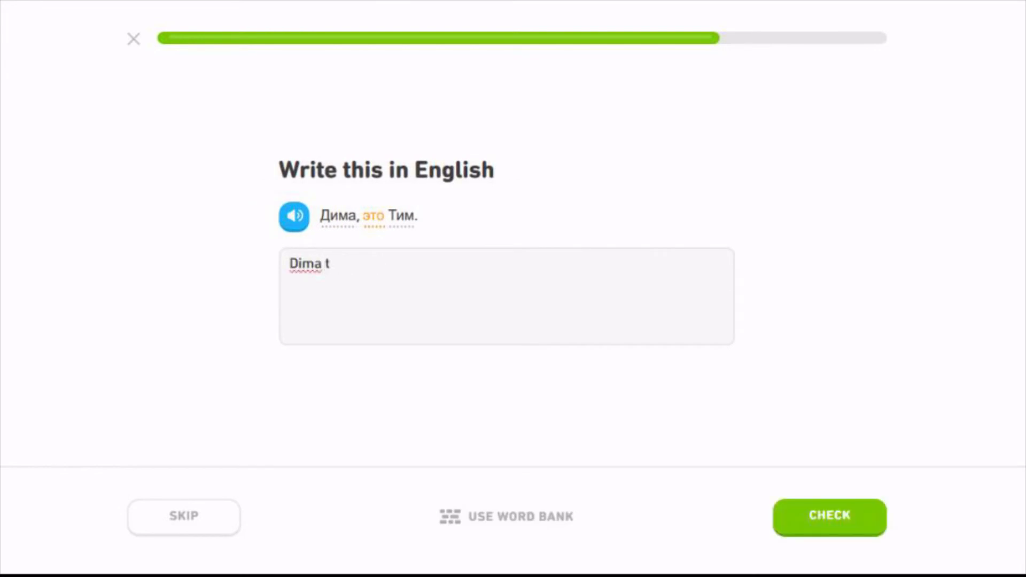
pyautogui.write('his is Tim')
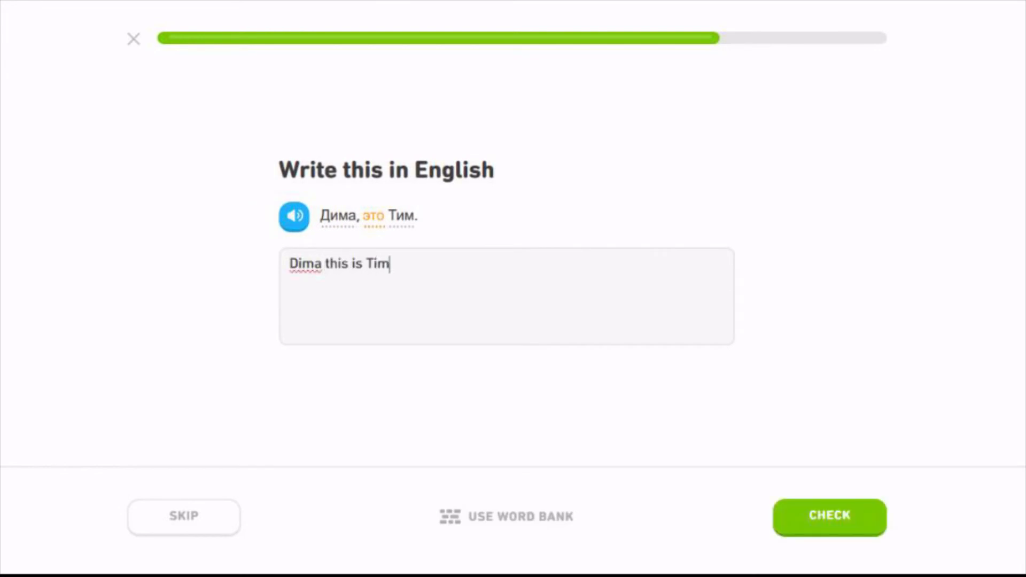
pyautogui.click(829, 516)
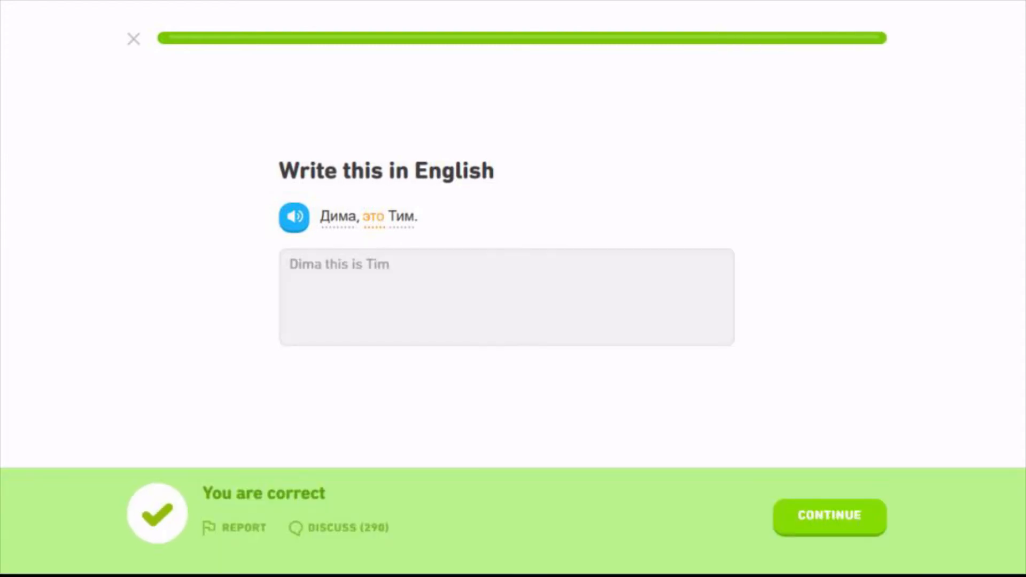
# Step: Collect the +10 XP on the Lesson complete screen and return to the skill tree
pyautogui.click(828, 517)
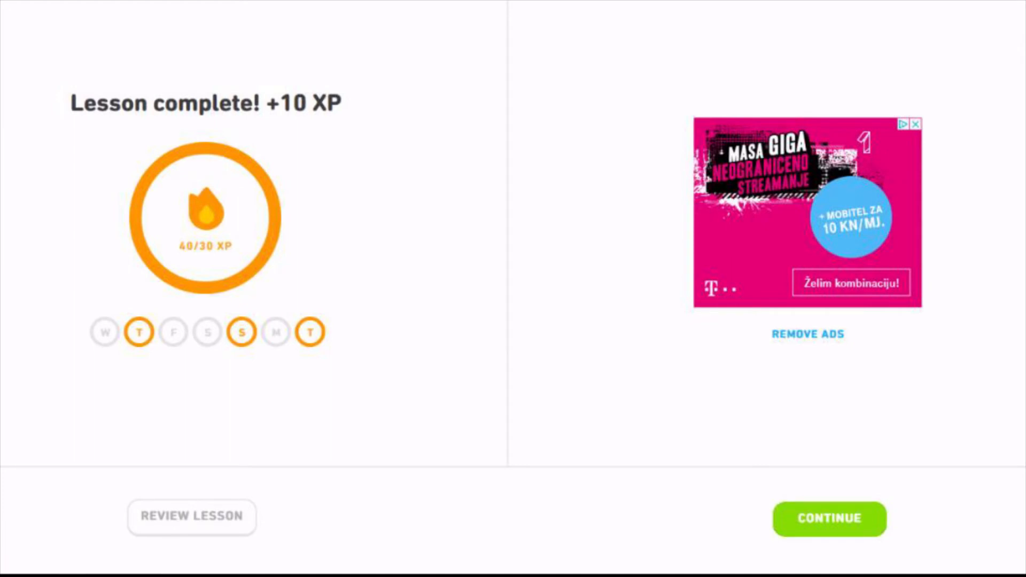
pyautogui.click(828, 519)
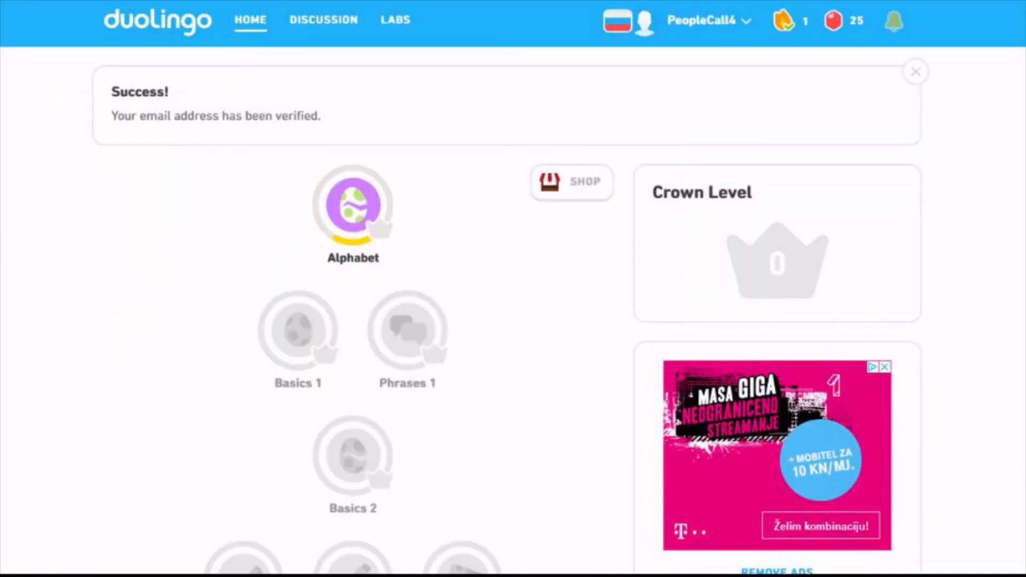
pyautogui.click(353, 207)
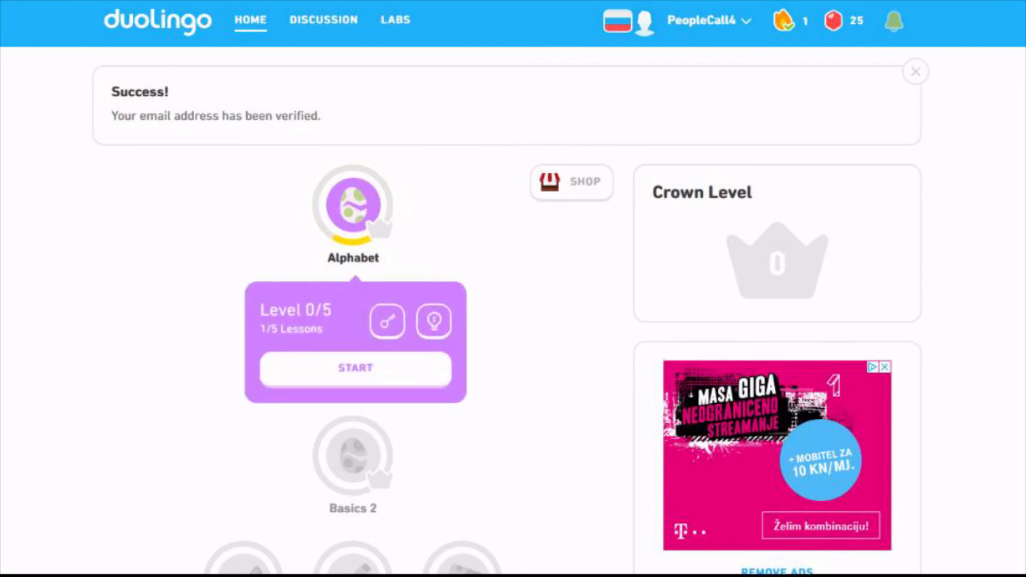
pyautogui.scroll(-3)
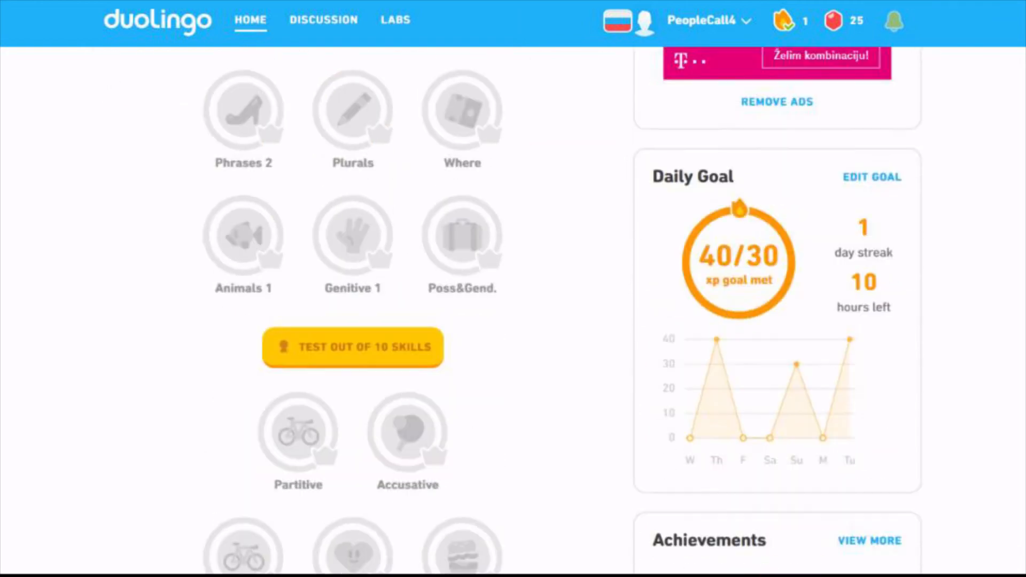
pyautogui.scroll(-3)
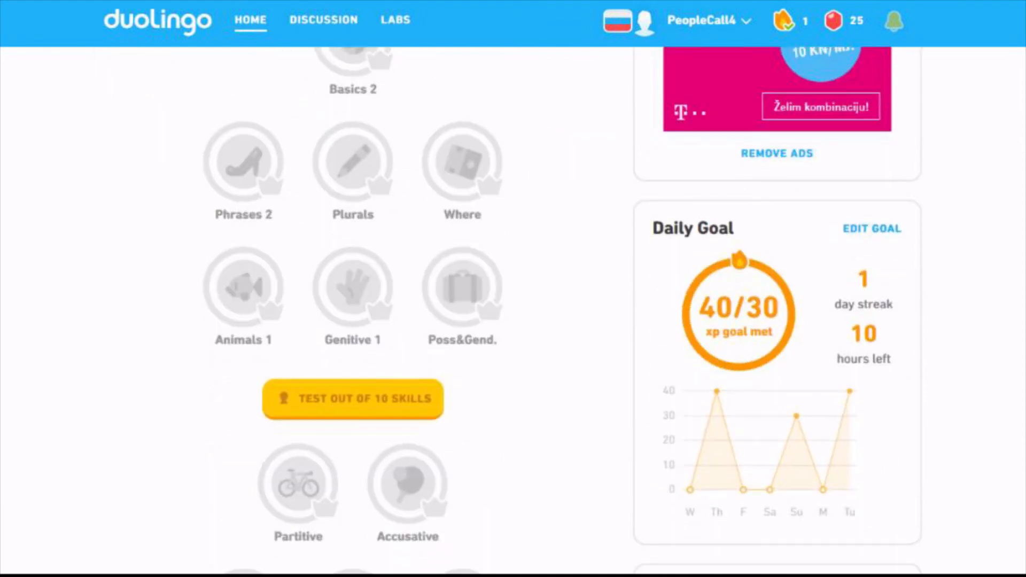
pyautogui.scroll(-3)
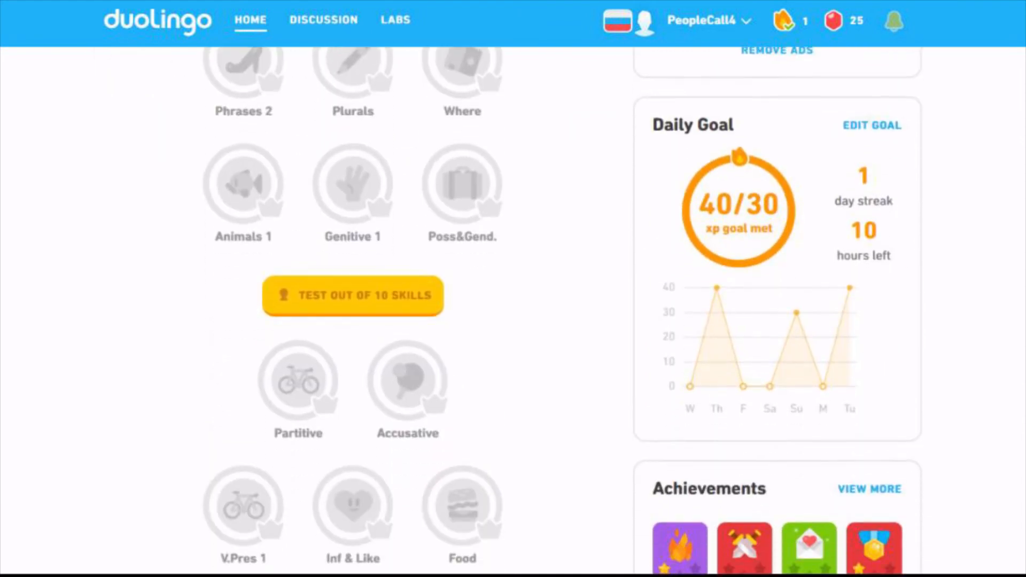
pyautogui.scroll(-3)
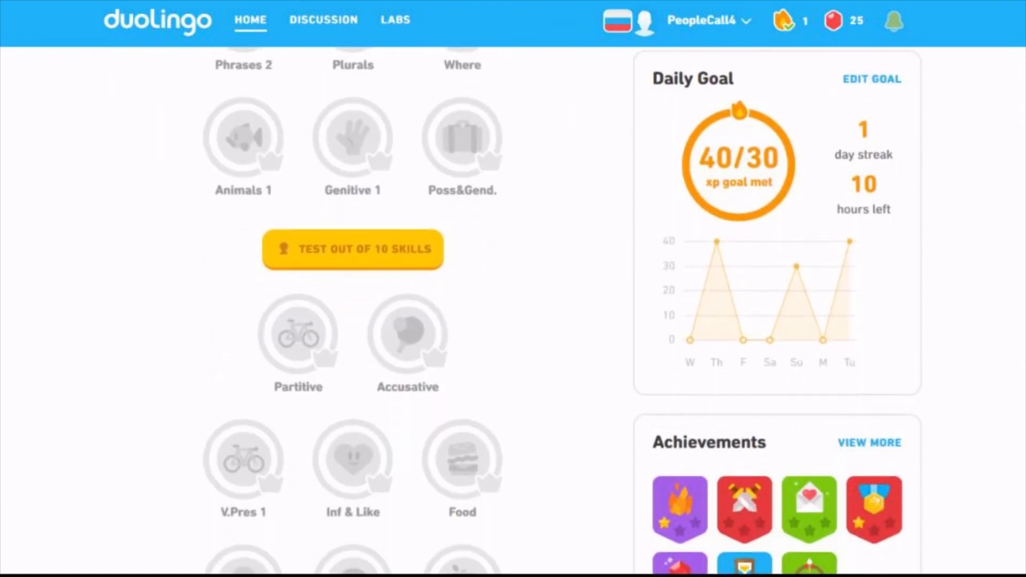
pyautogui.scroll(-3)
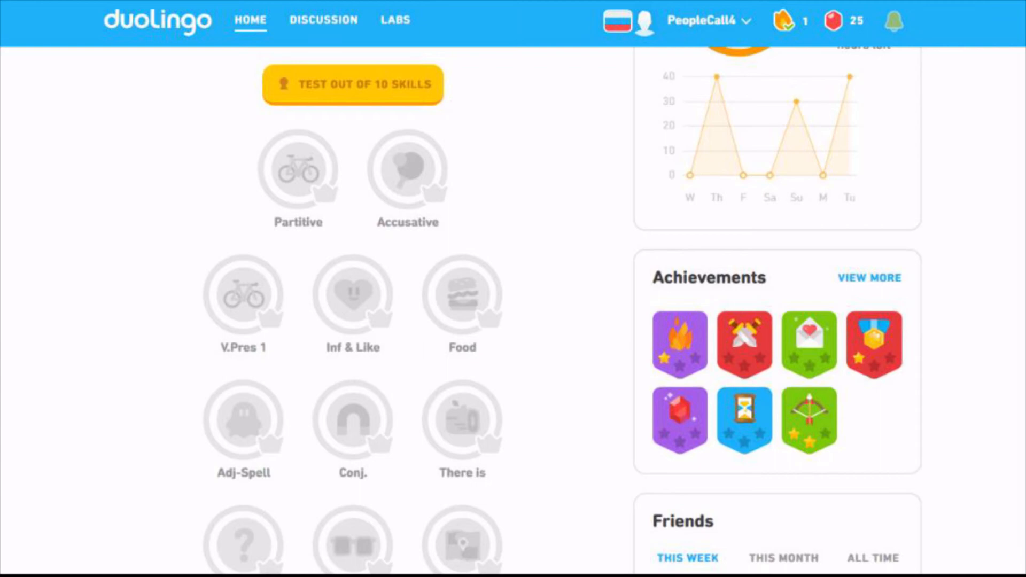
pyautogui.scroll(-3)
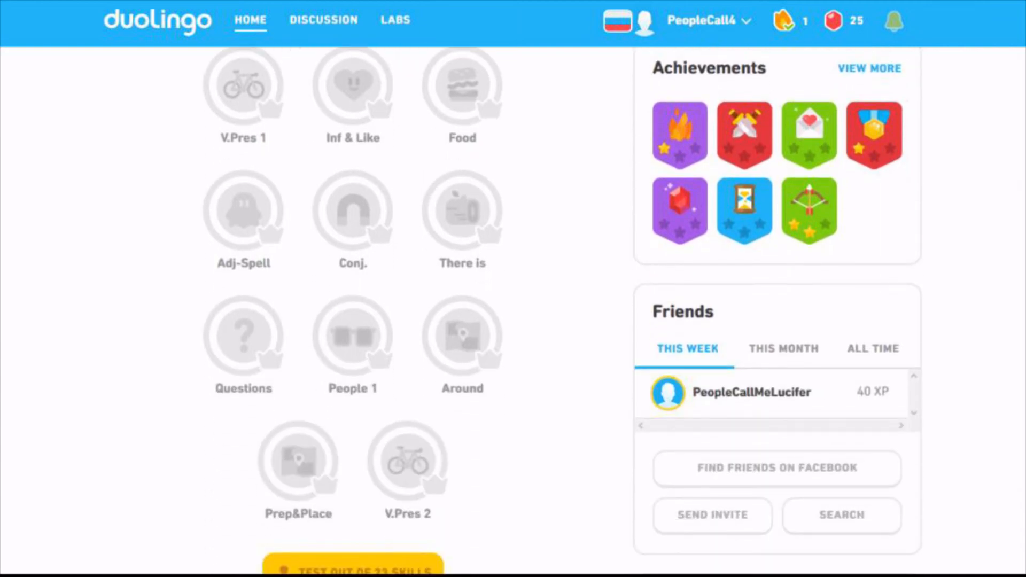
pyautogui.scroll(-3)
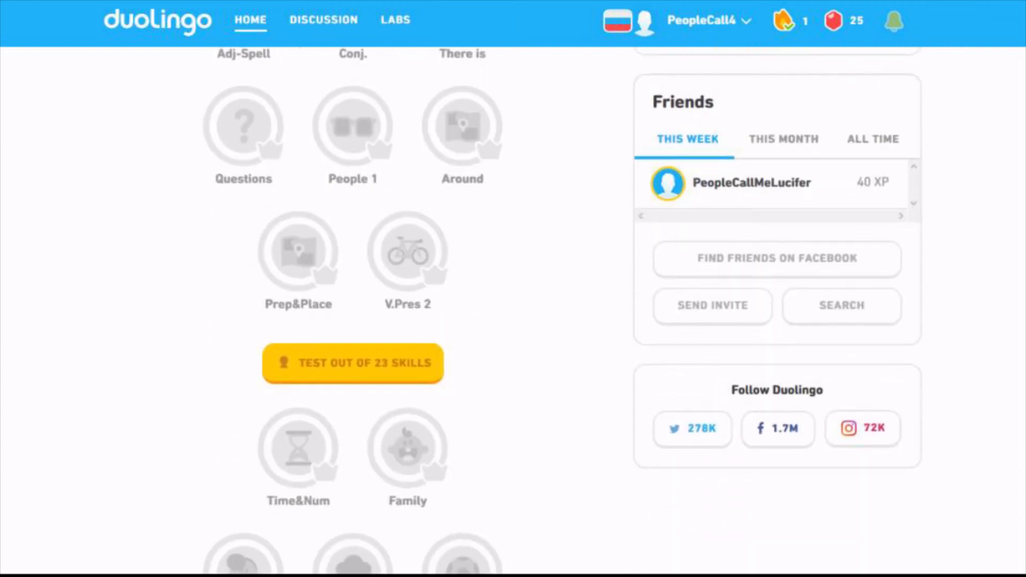
pyautogui.scroll(-3)
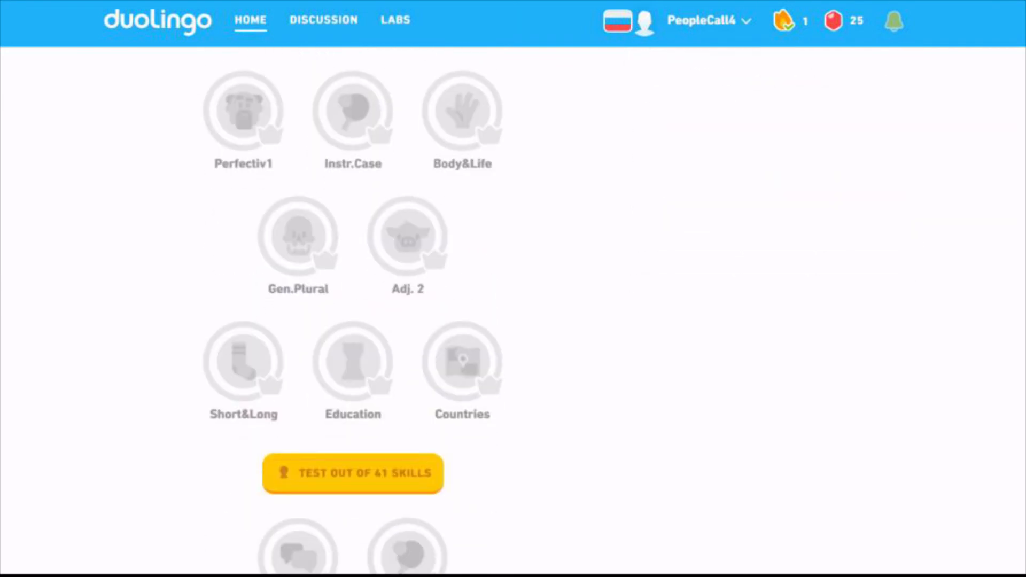
pyautogui.scroll(-3)
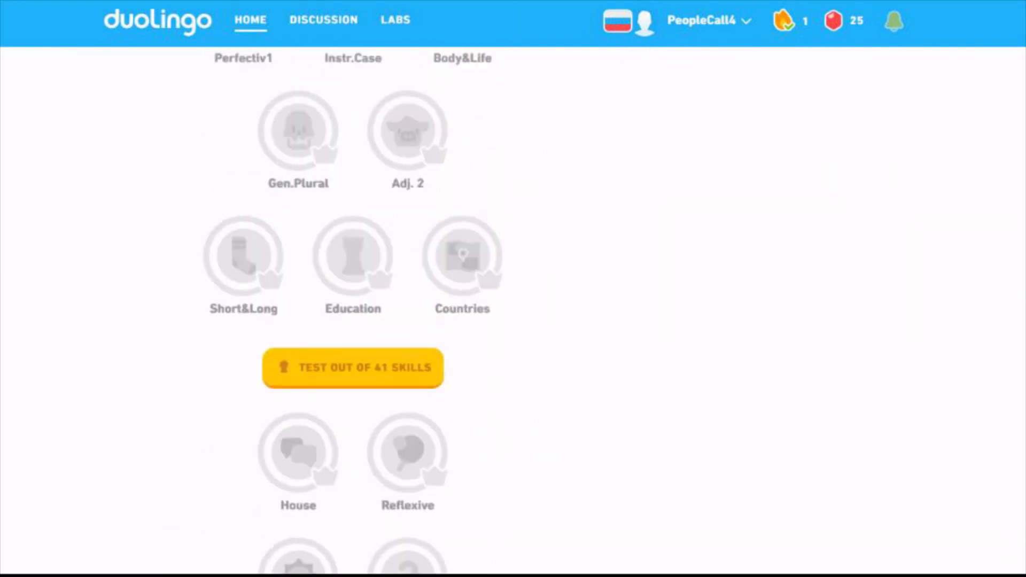
pyautogui.scroll(-3)
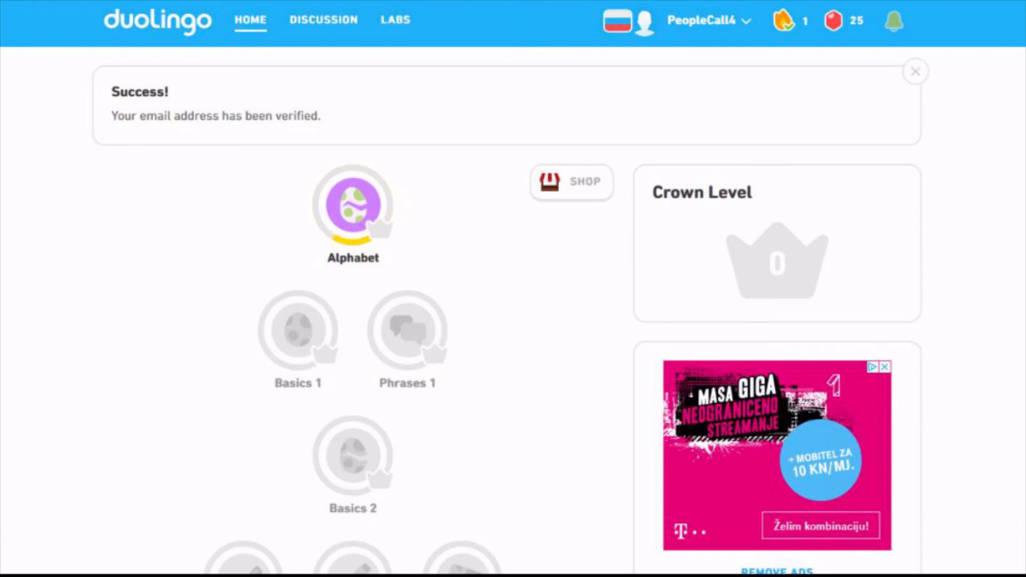
# Step: Start an Alphabet lesson and answer радио for the radio picture
pyautogui.click(352, 207)
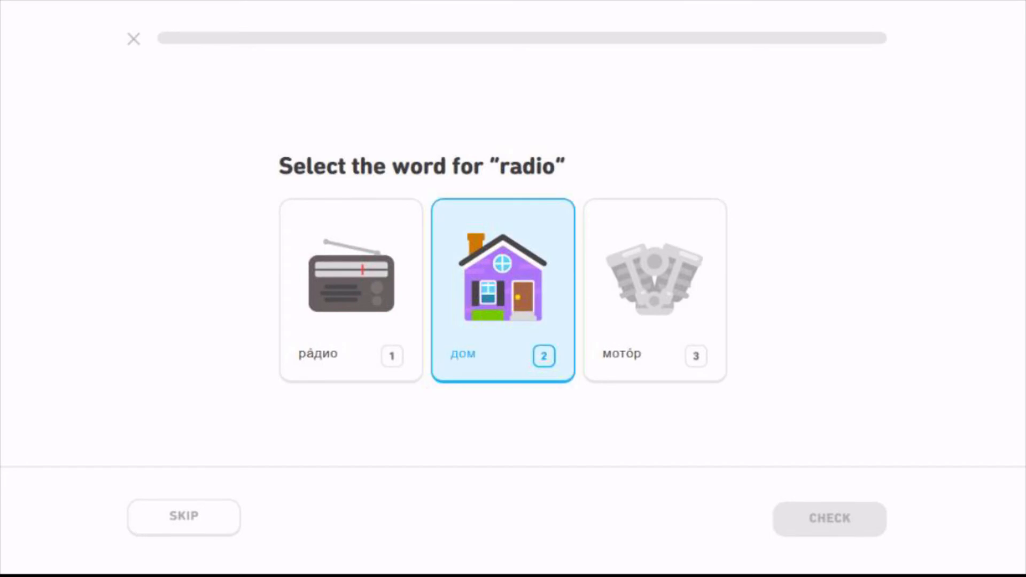
pyautogui.click(350, 290)
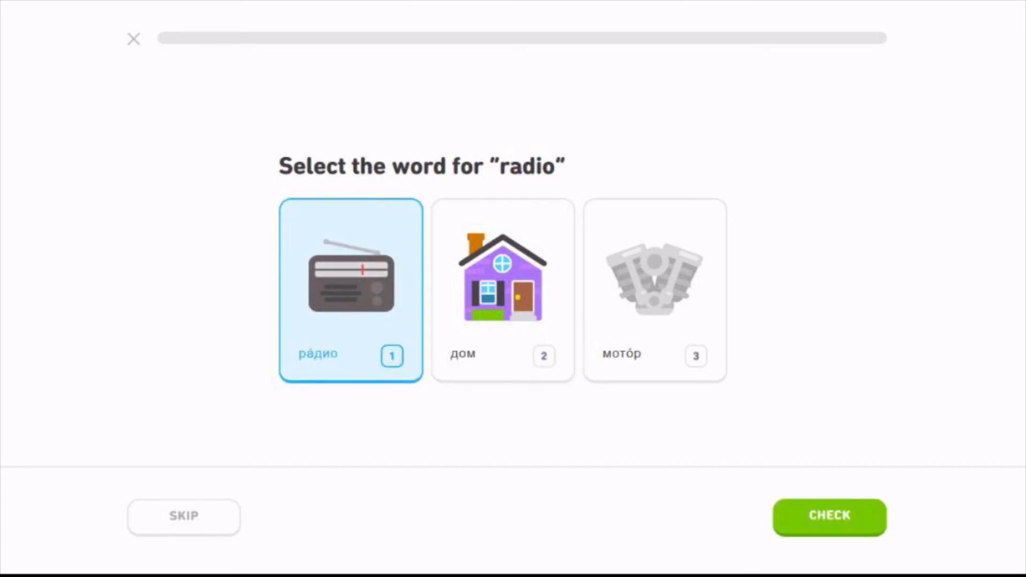
pyautogui.click(654, 290)
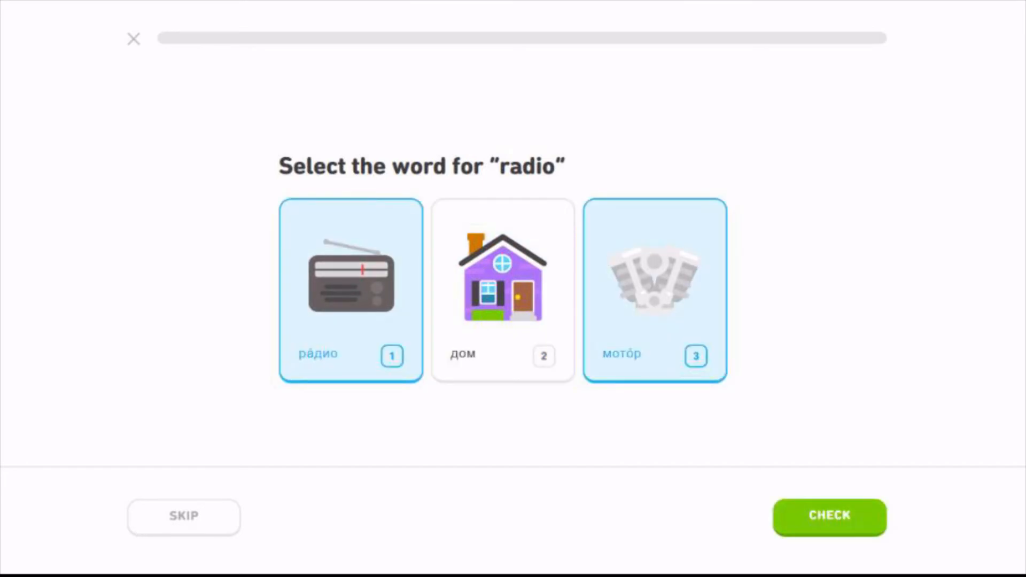
pyautogui.click(654, 289)
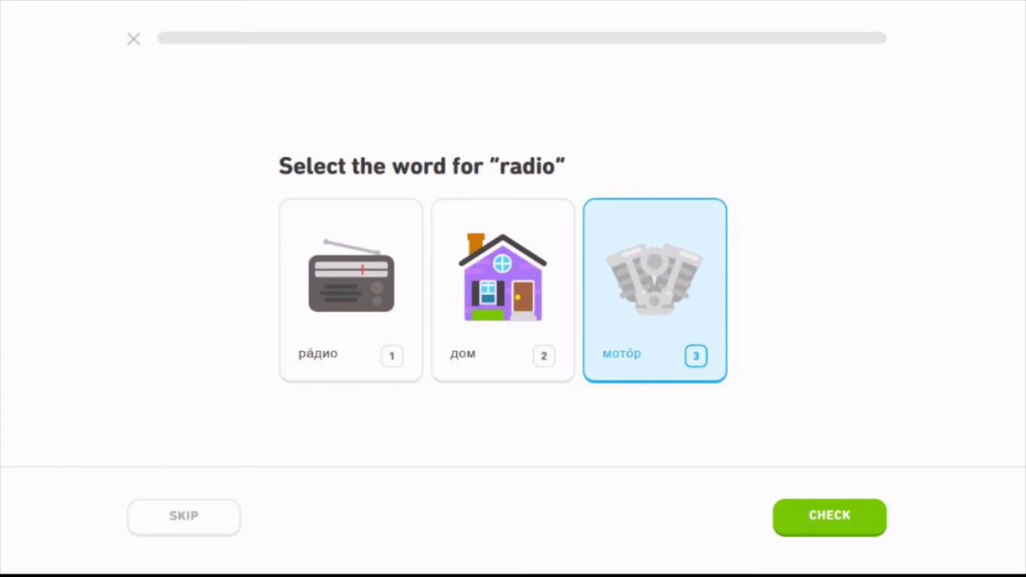
pyautogui.click(351, 289)
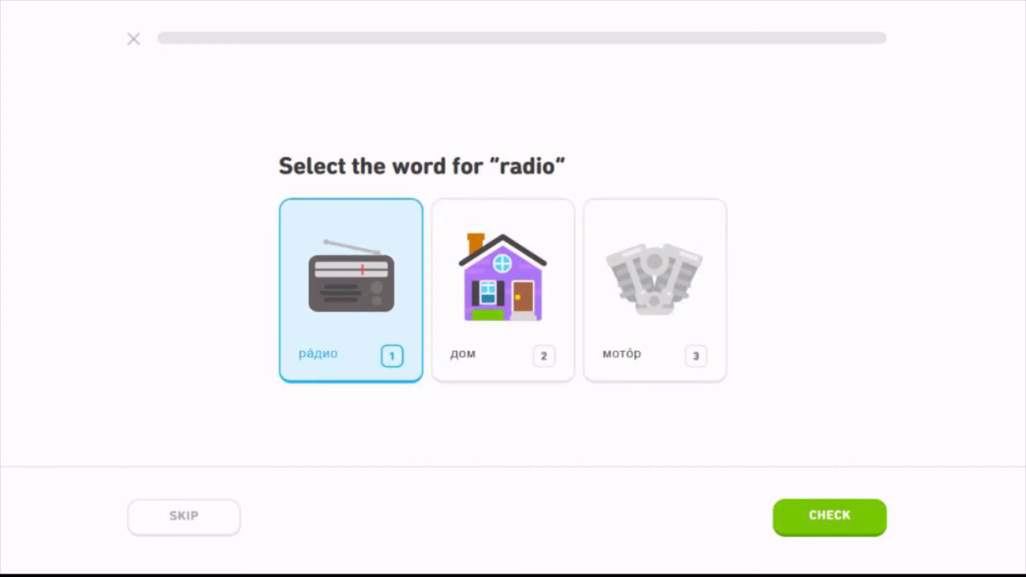
pyautogui.click(829, 516)
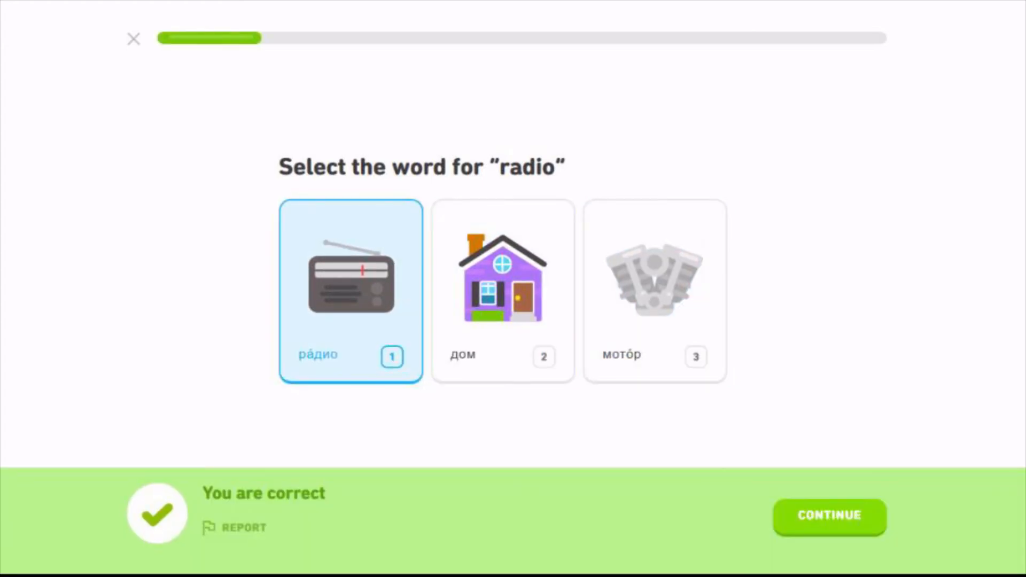
# Step: Answer мотор for the motor picture and have it accepted
pyautogui.click(829, 516)
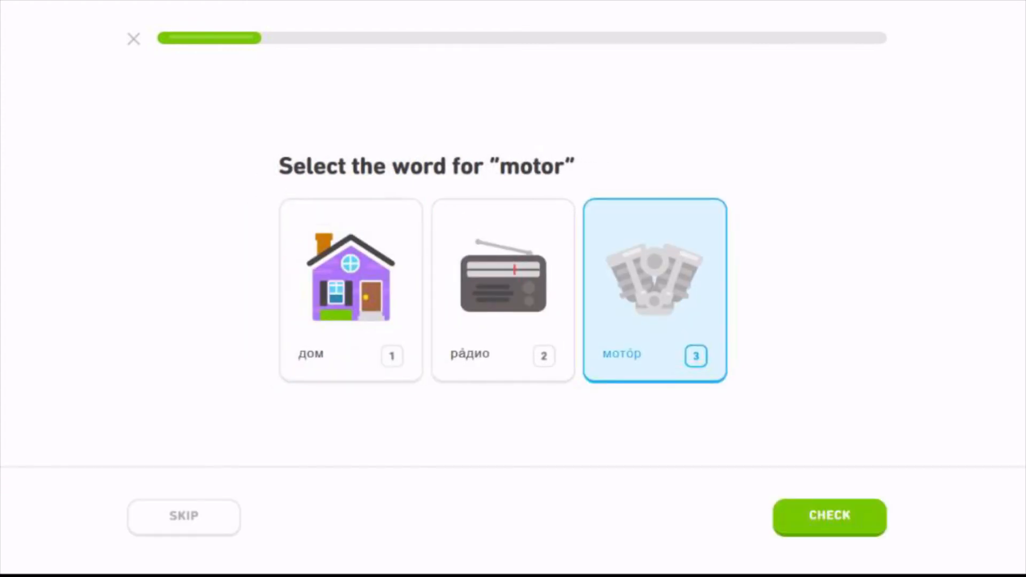
pyautogui.click(829, 517)
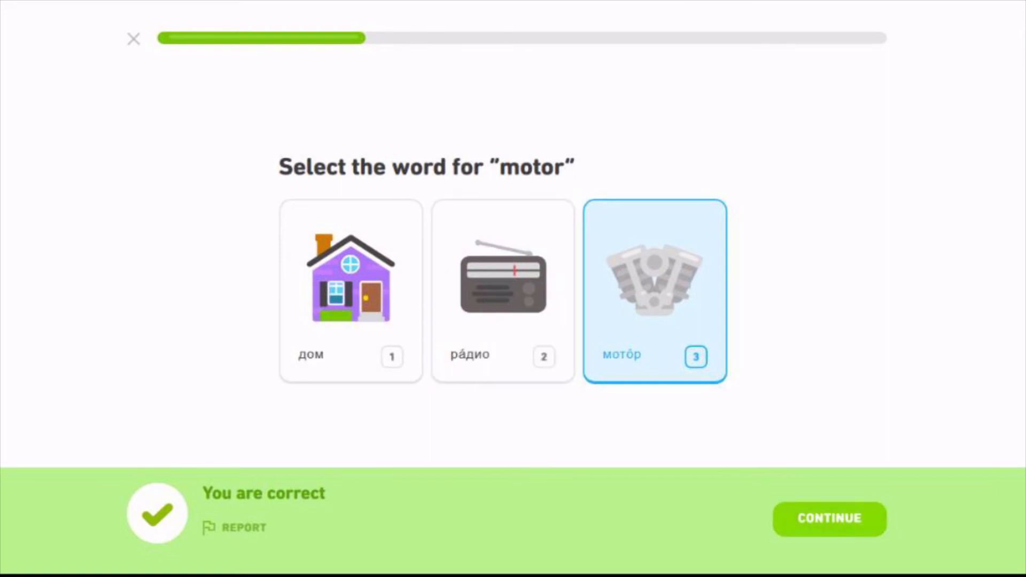
# Step: Translate Том, это Анна as 'Tom this is Anna' and have it accepted
pyautogui.click(829, 519)
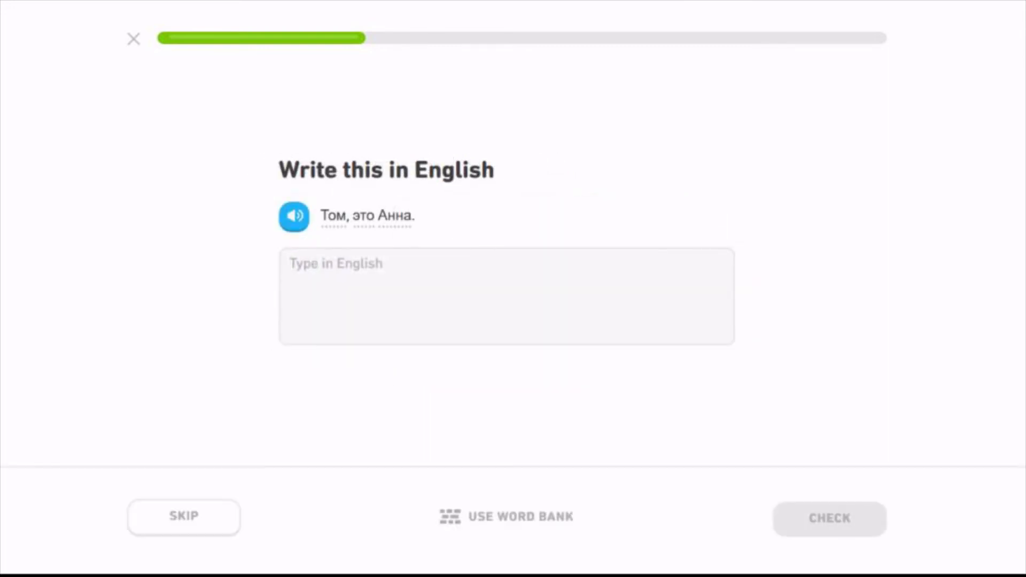
pyautogui.write('Tom')
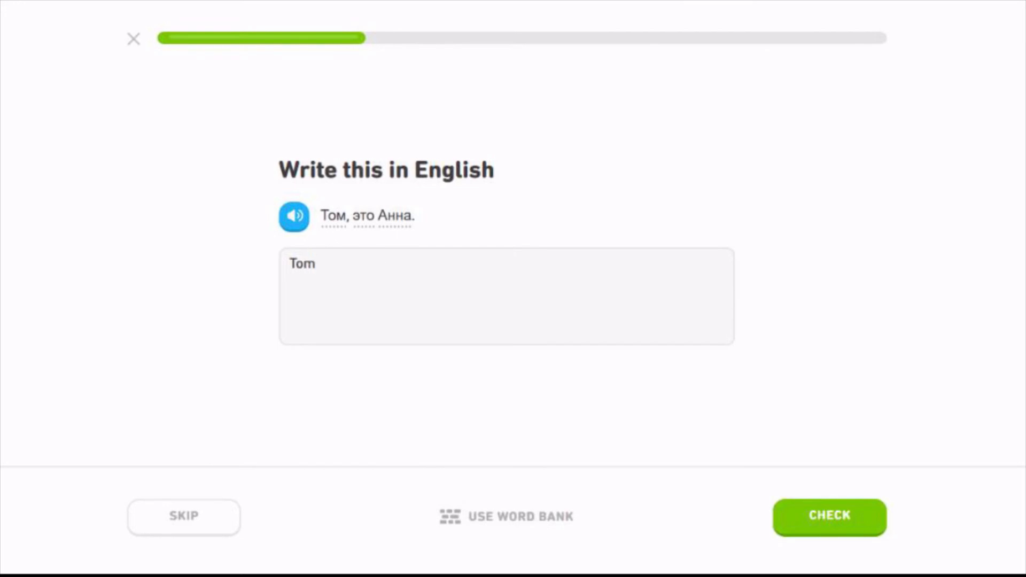
pyautogui.write('this is Ann')
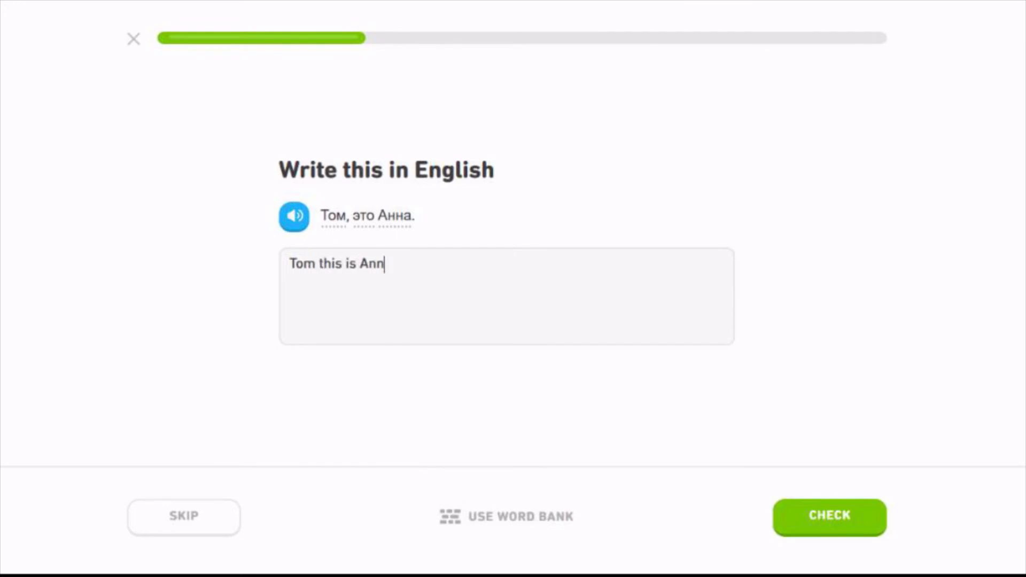
pyautogui.click(829, 516)
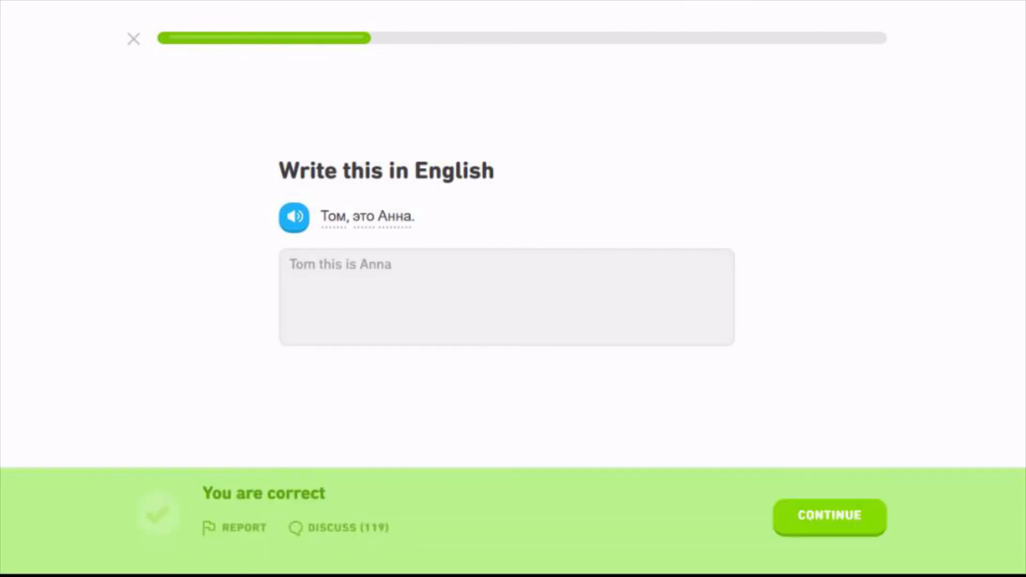
pyautogui.click(829, 516)
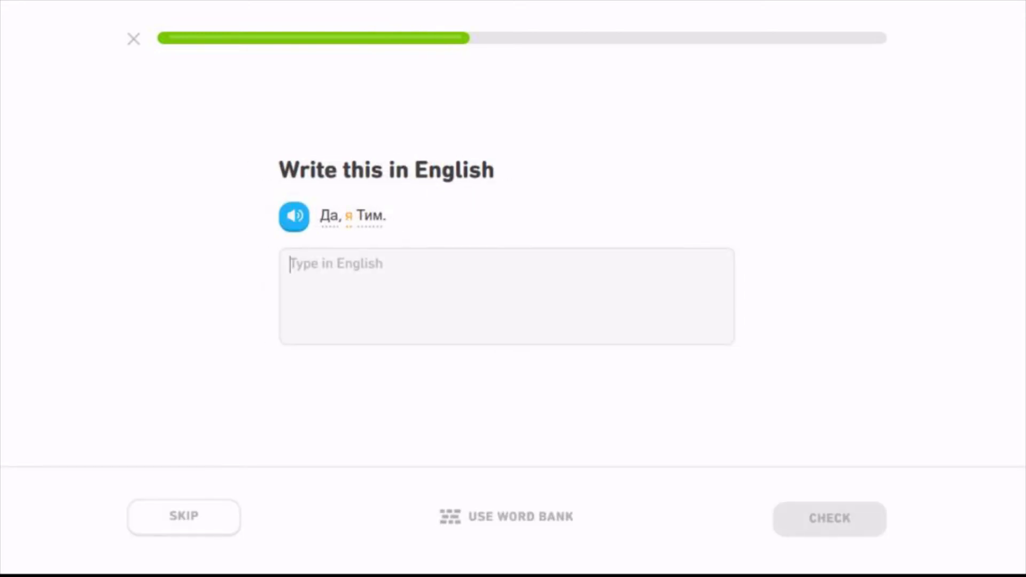
# Step: Check the hint for я, then answer 'Yes I am Tim' for Да, я Тим
pyautogui.write('Da')
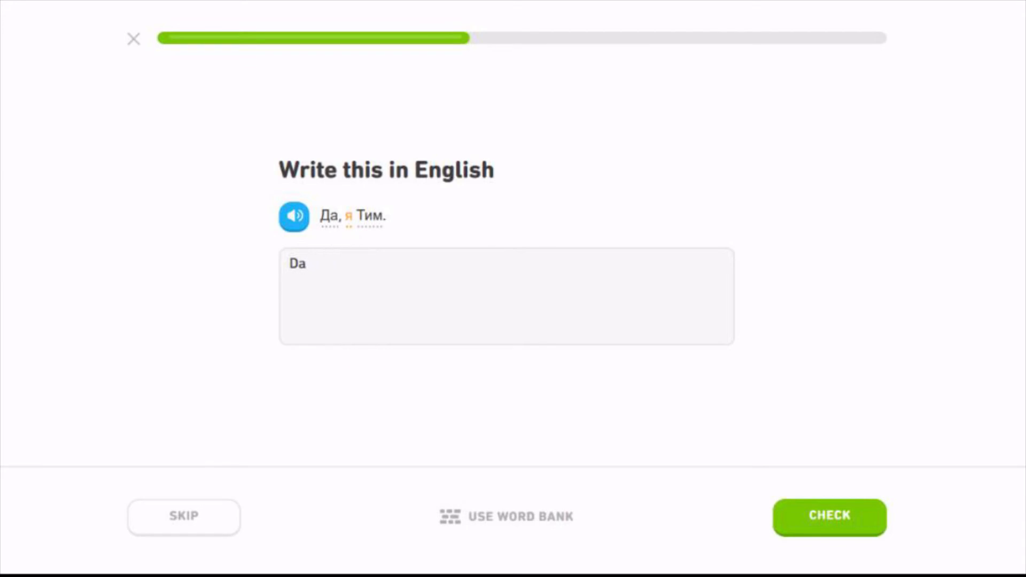
pyautogui.click(350, 216)
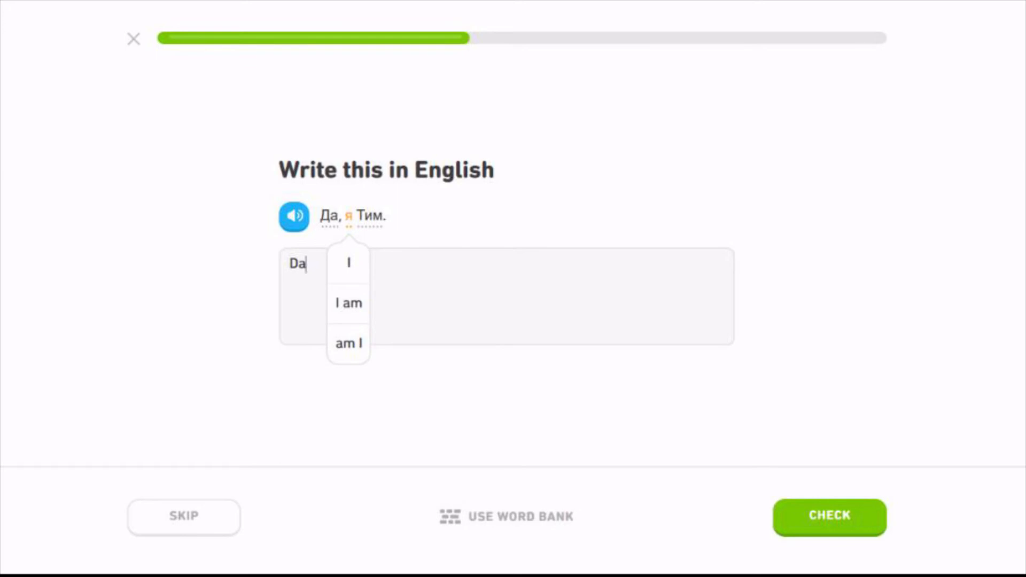
pyautogui.write('I a')
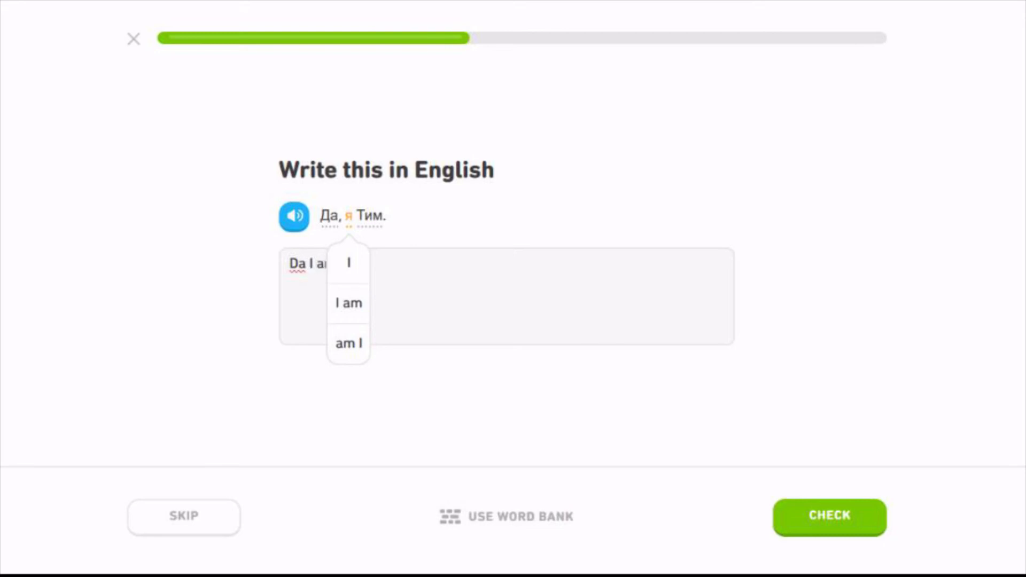
pyautogui.write('T')
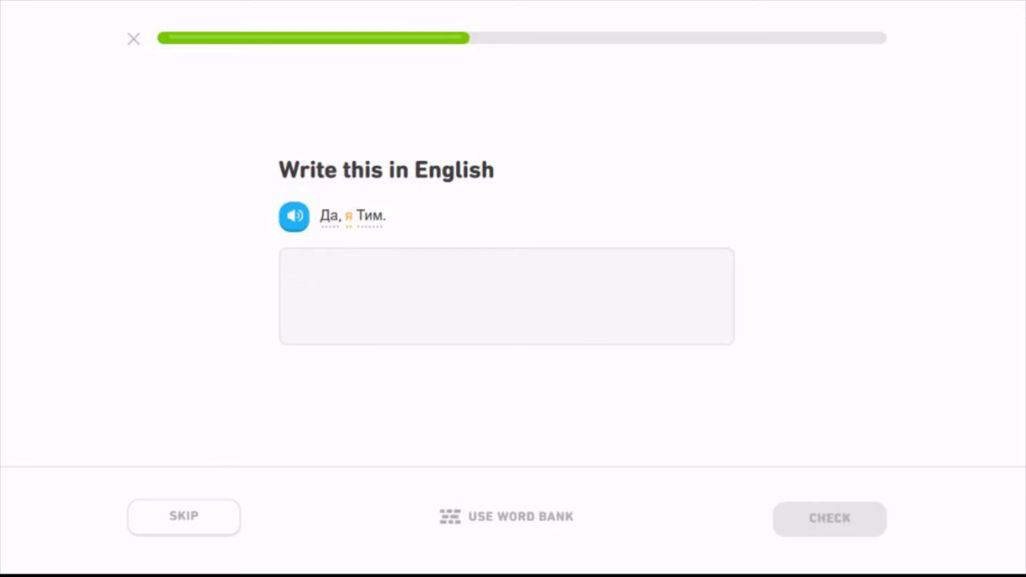
pyautogui.write('Yes')
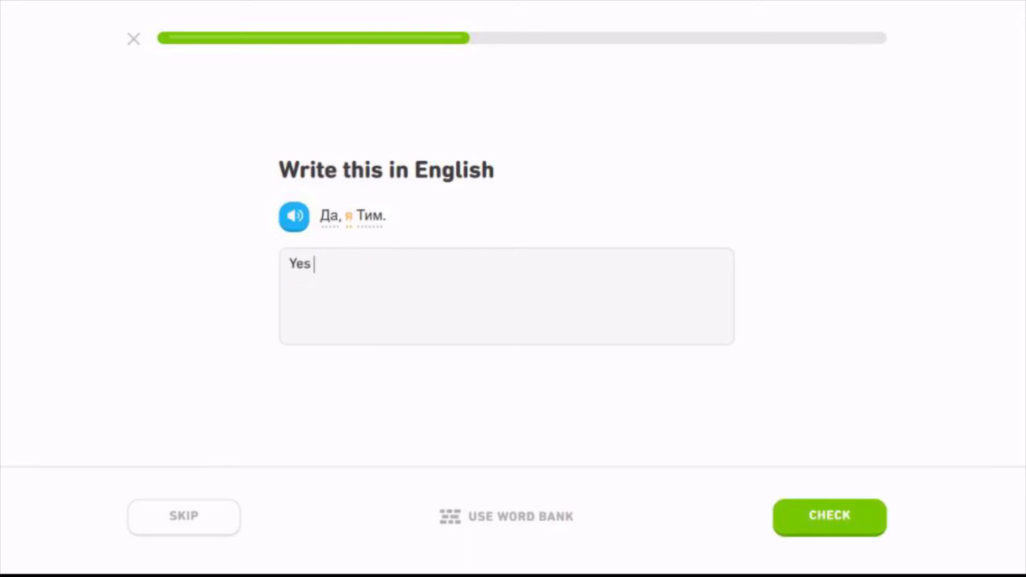
pyautogui.write('I am T')
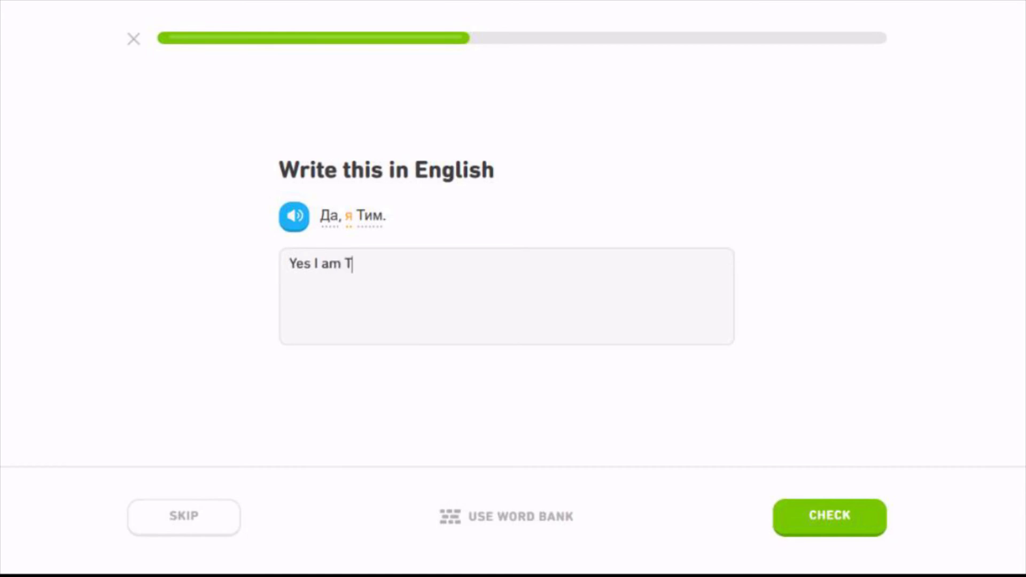
pyautogui.write('im')
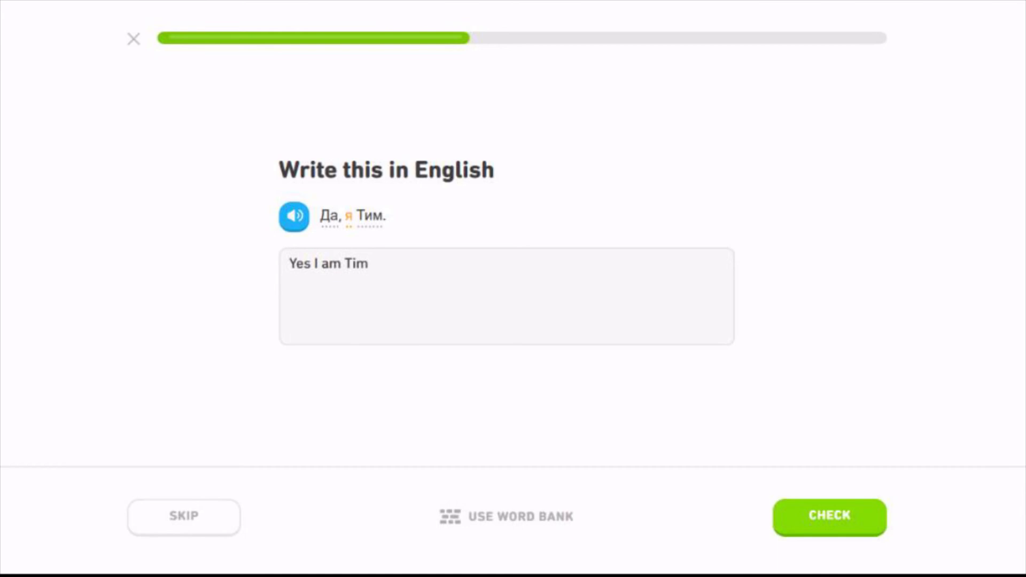
pyautogui.click(828, 517)
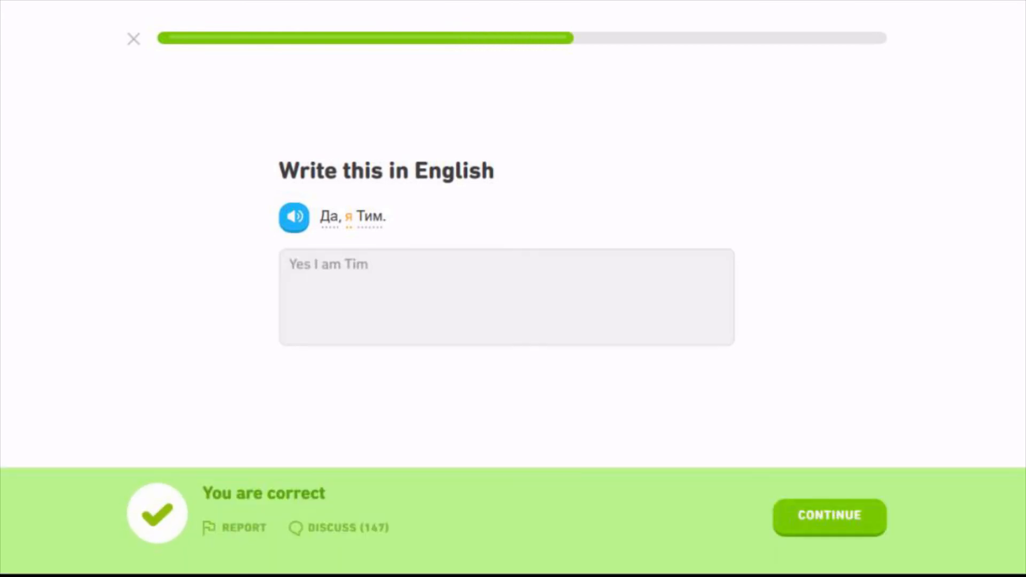
pyautogui.click(349, 216)
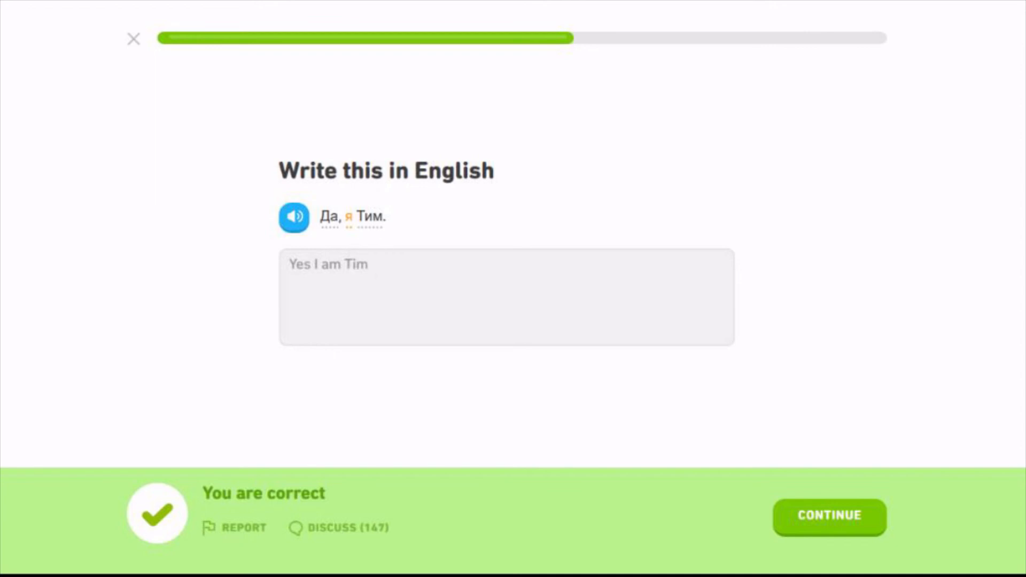
# Step: Begin translating Папа, это не мой мотор, writing 'Dad this is no' with word hints
pyautogui.click(828, 517)
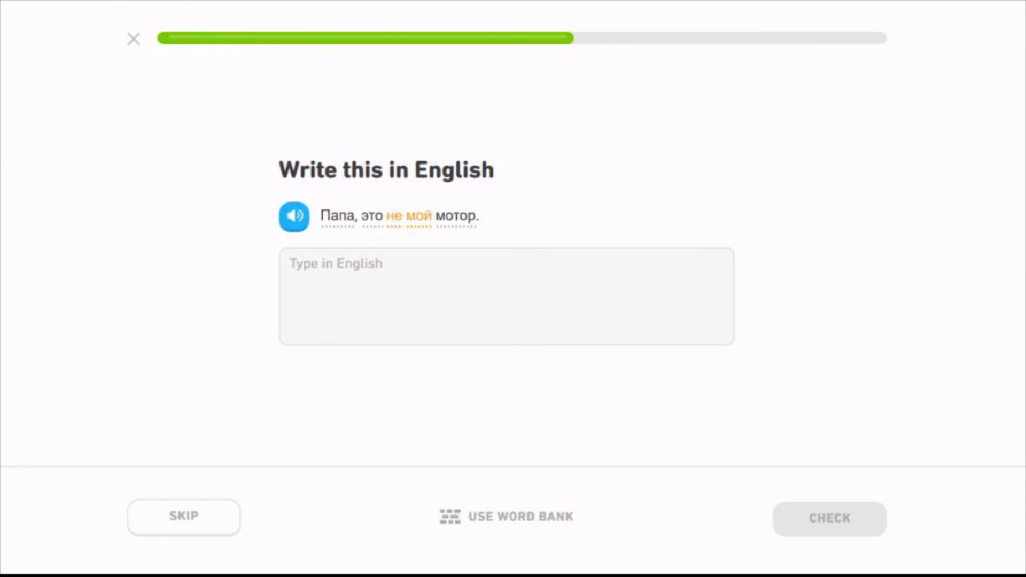
pyautogui.write('Dad')
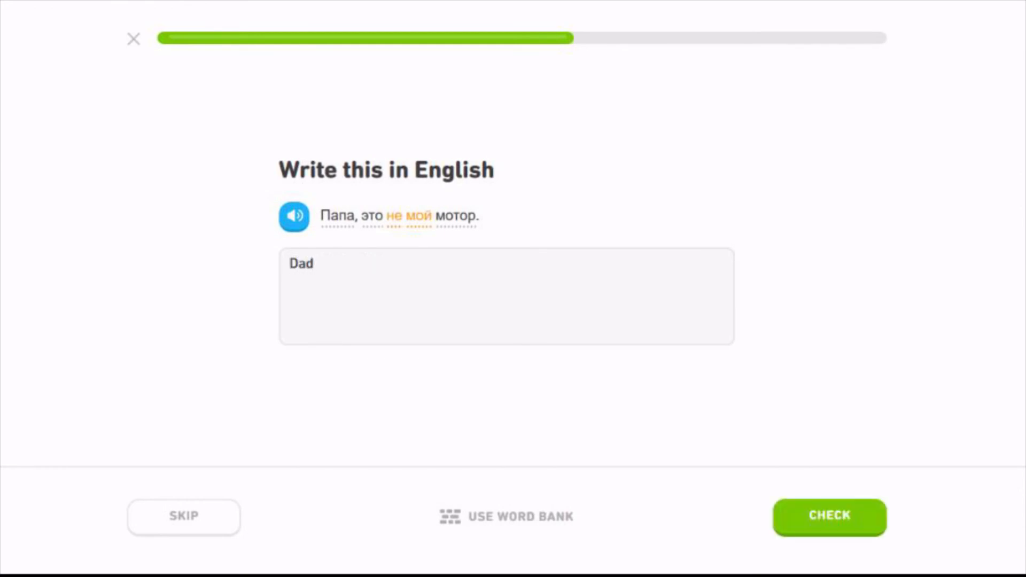
pyautogui.write('t')
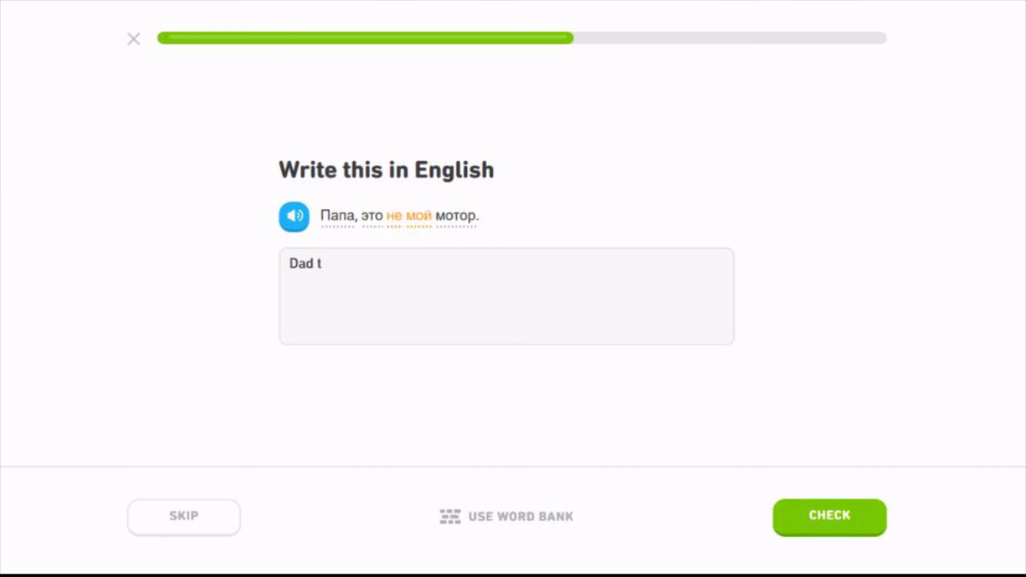
pyautogui.write('his is')
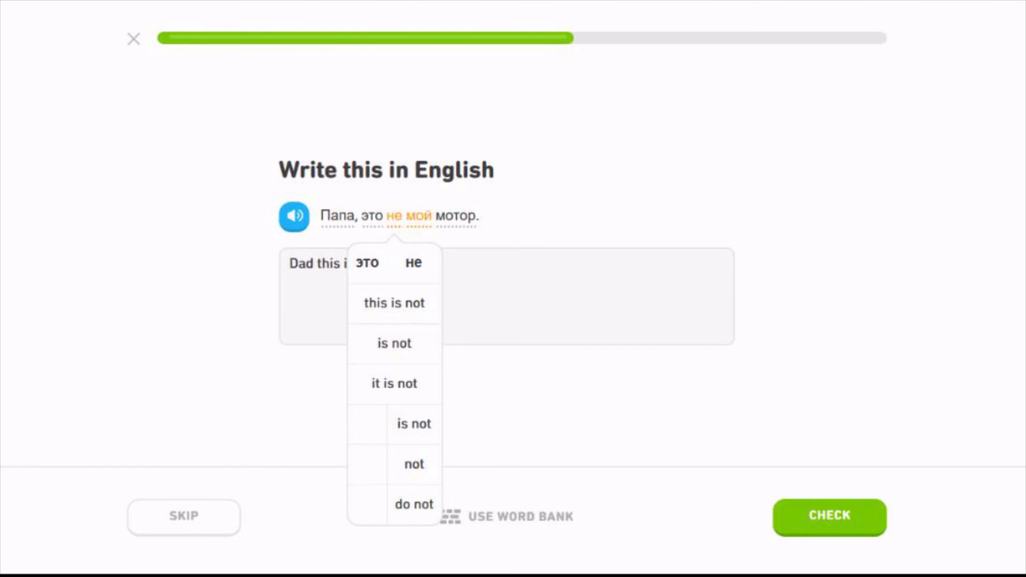
pyautogui.write('not')
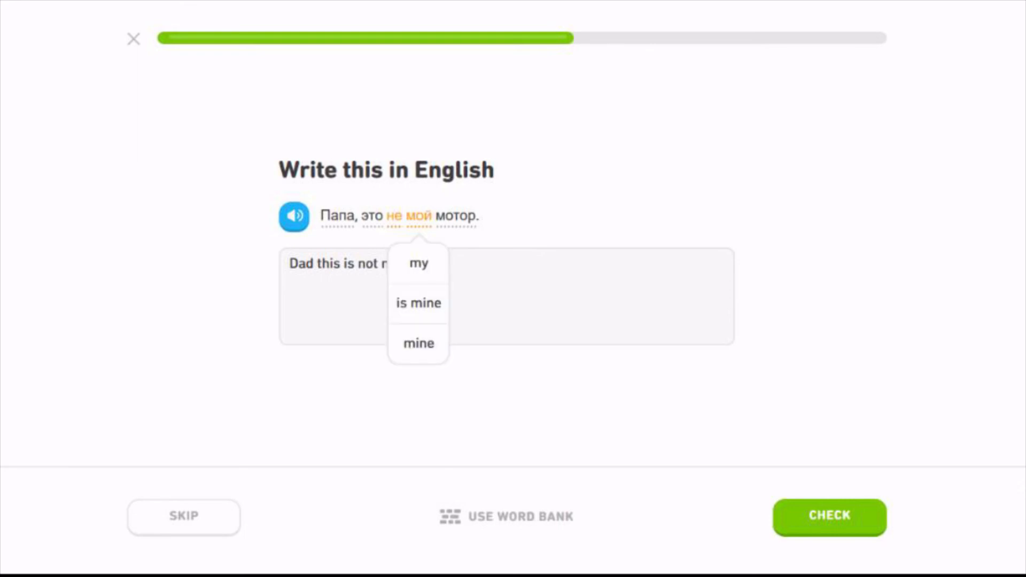
pyautogui.click(417, 262)
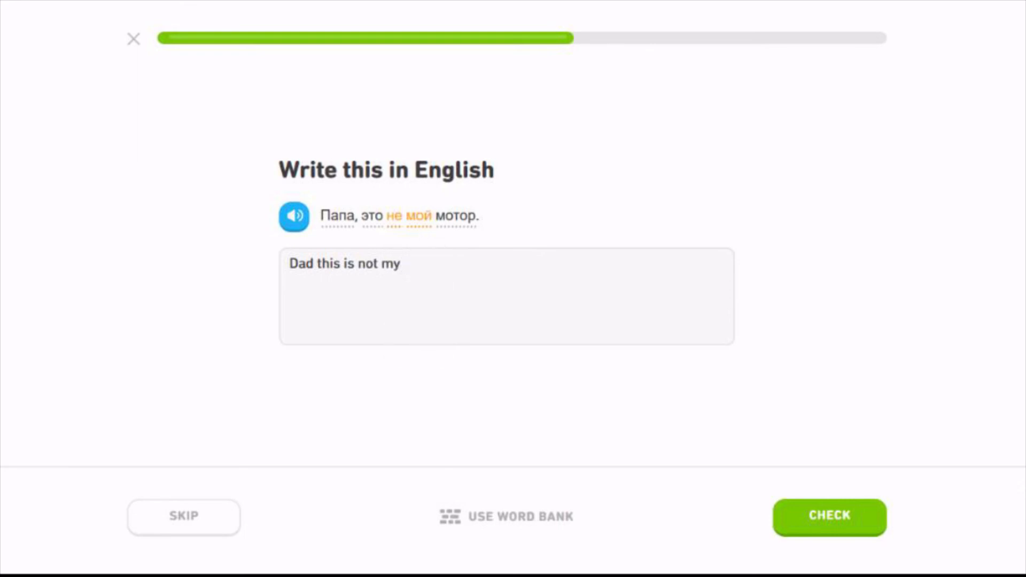
# Step: Fix the 'mort' typo to 'motor' and get 'Dad this is not my motor' accepted
pyautogui.write('mortr')
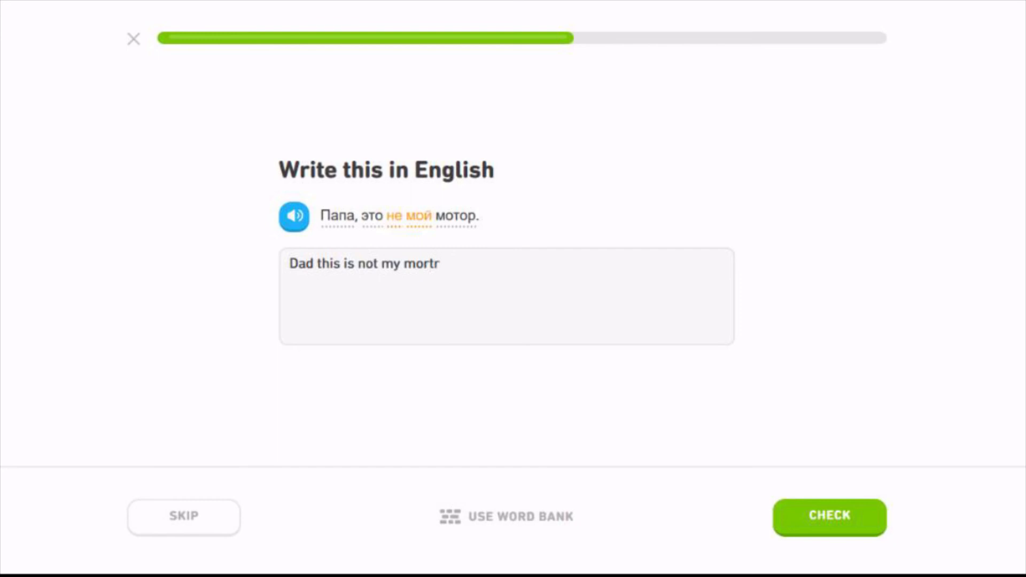
pyautogui.press('backspace')
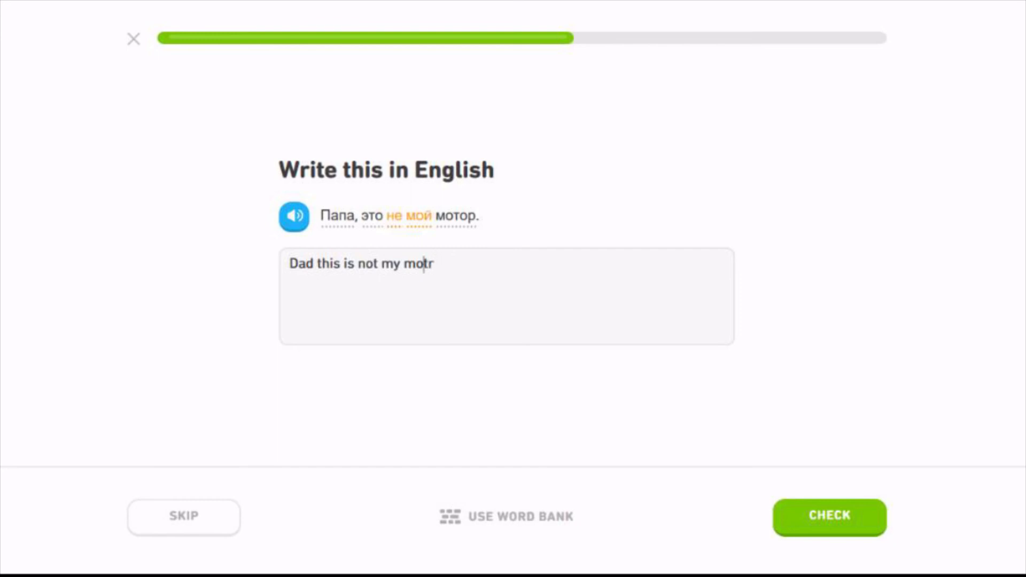
pyautogui.write('o')
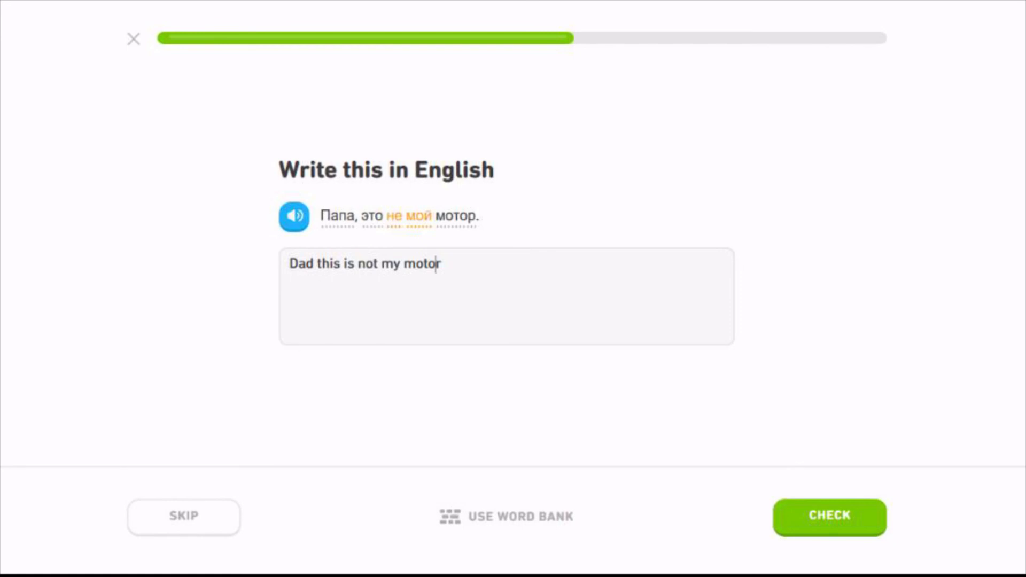
pyautogui.click(299, 264)
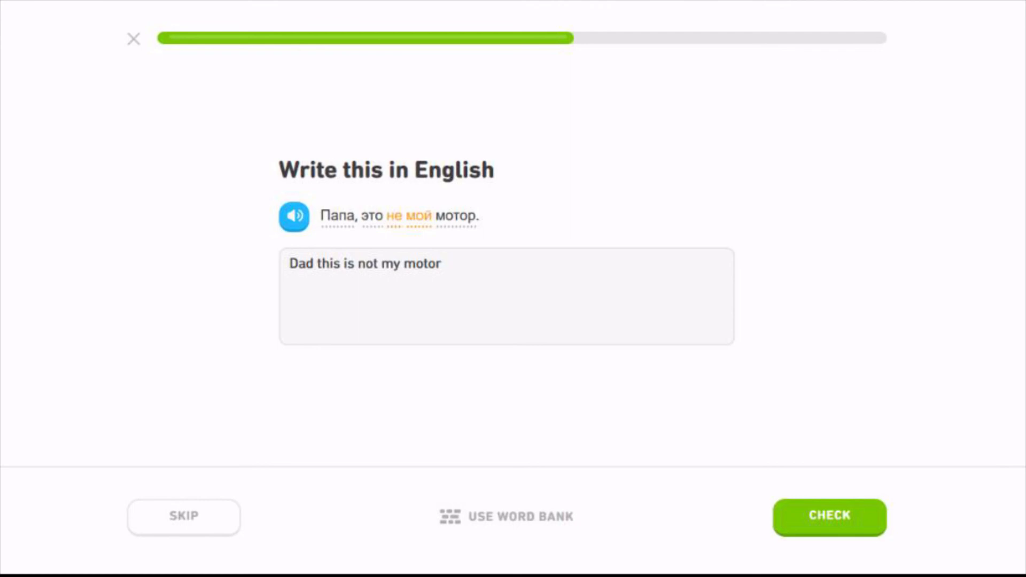
pyautogui.click(828, 517)
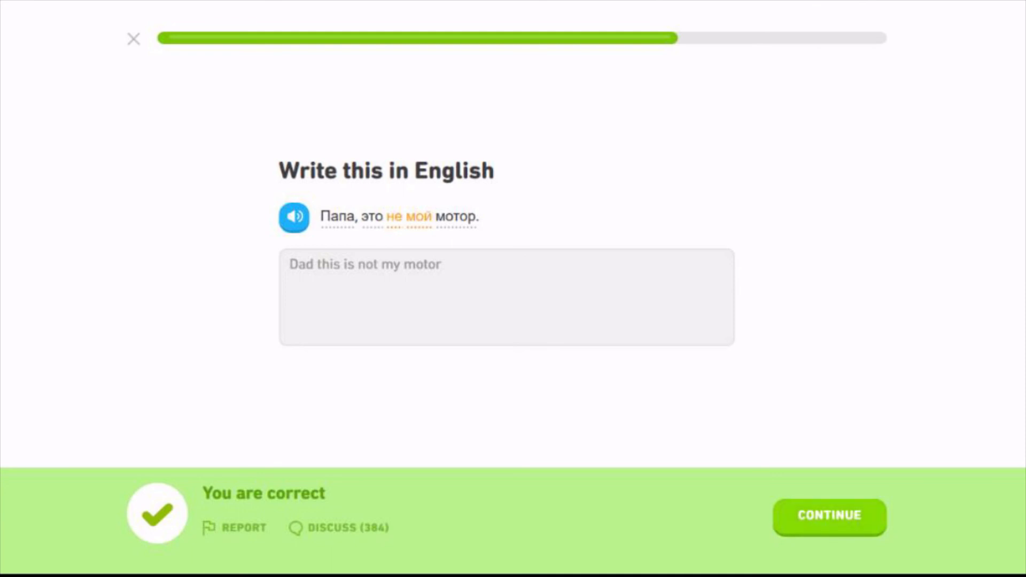
# Step: Translate Это не Том, а мой папа as 'This is not Tom this is my dad'
pyautogui.click(828, 516)
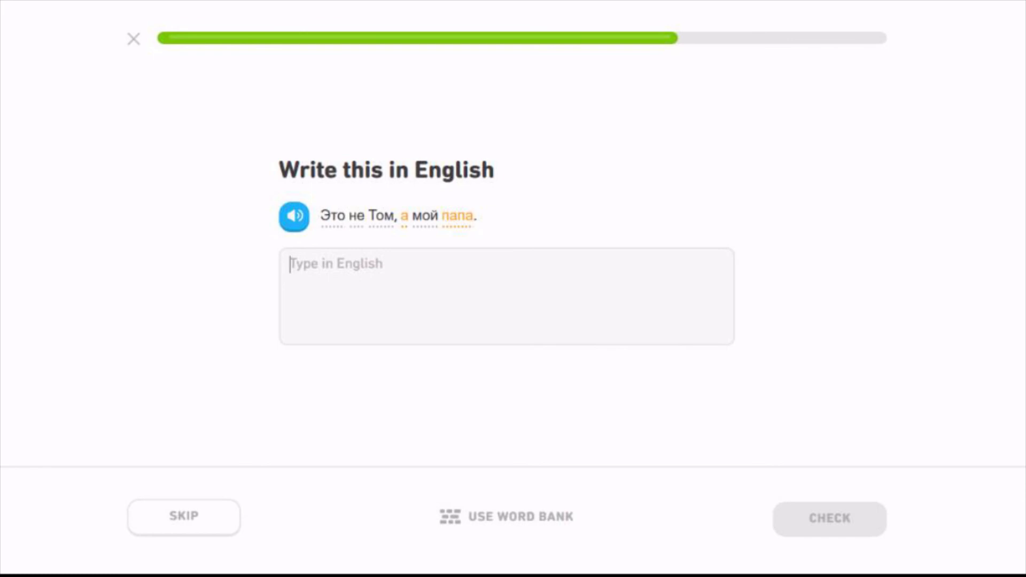
pyautogui.moveTo(409, 217)
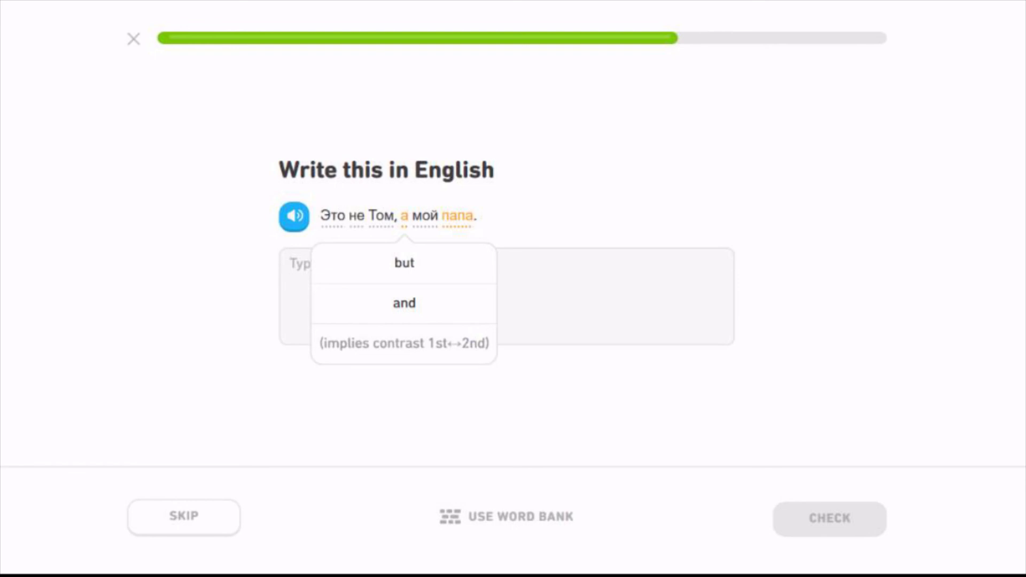
pyautogui.write('T')
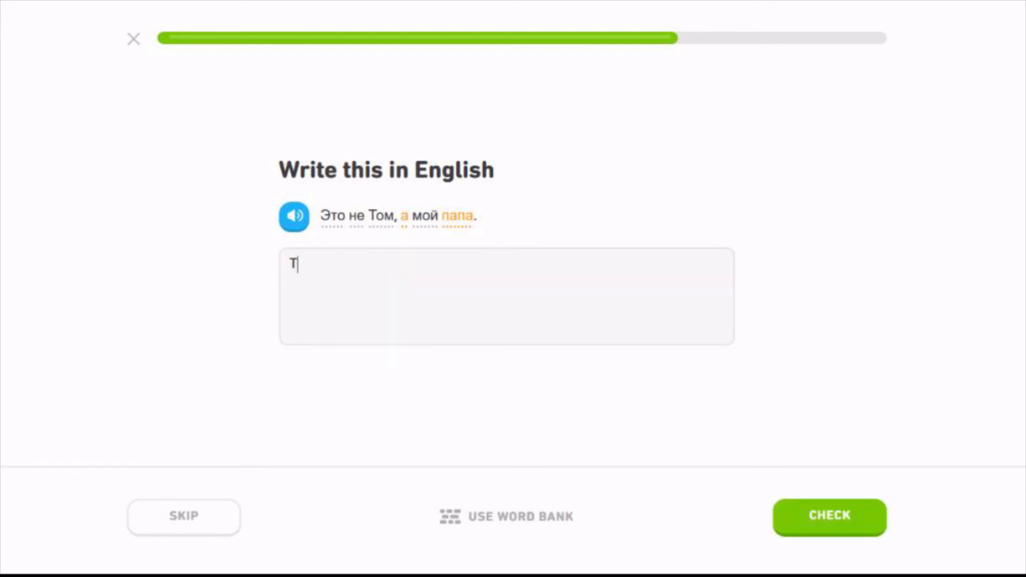
pyautogui.write('his is not T')
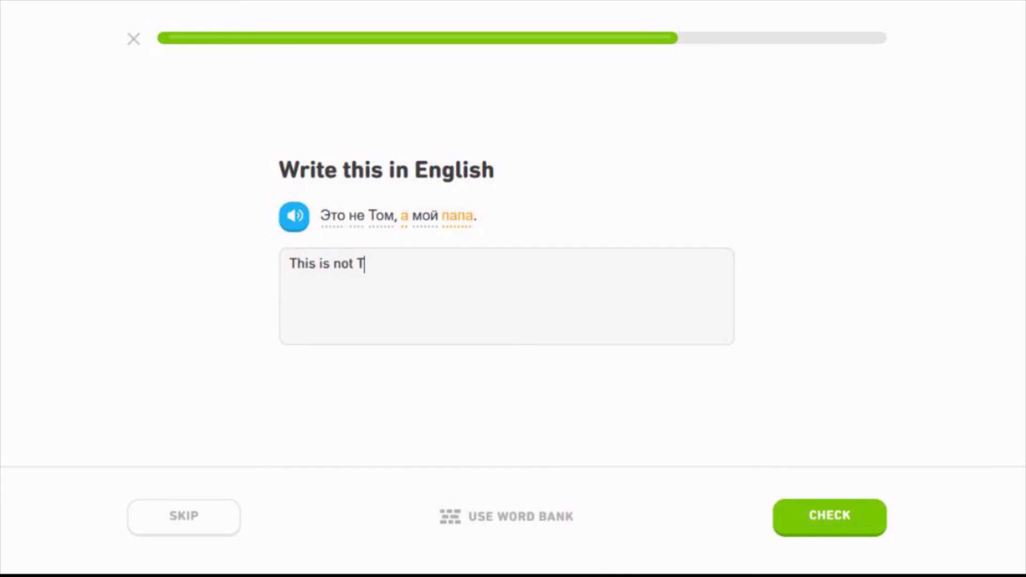
pyautogui.write('om this is')
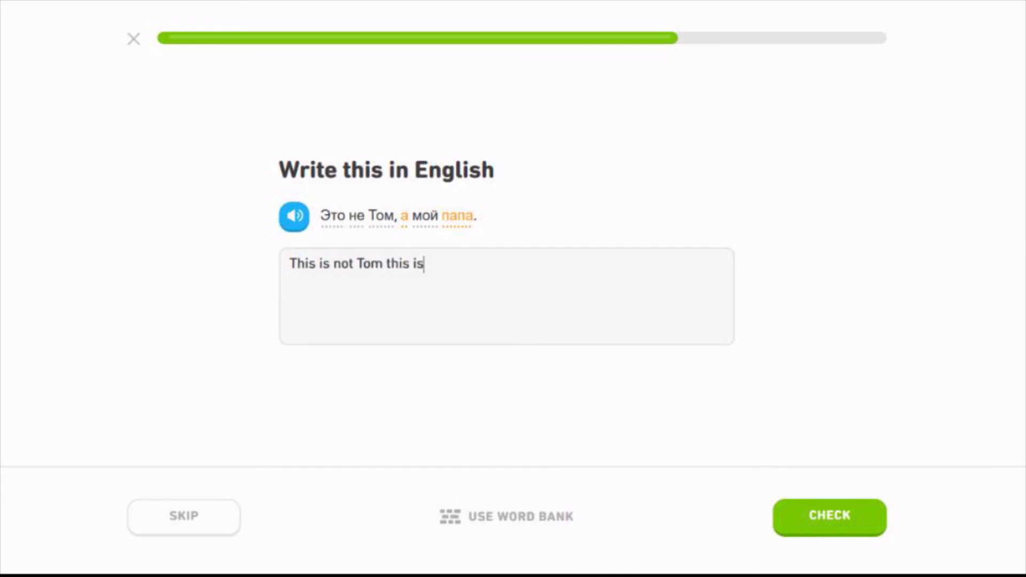
pyautogui.write('my dad')
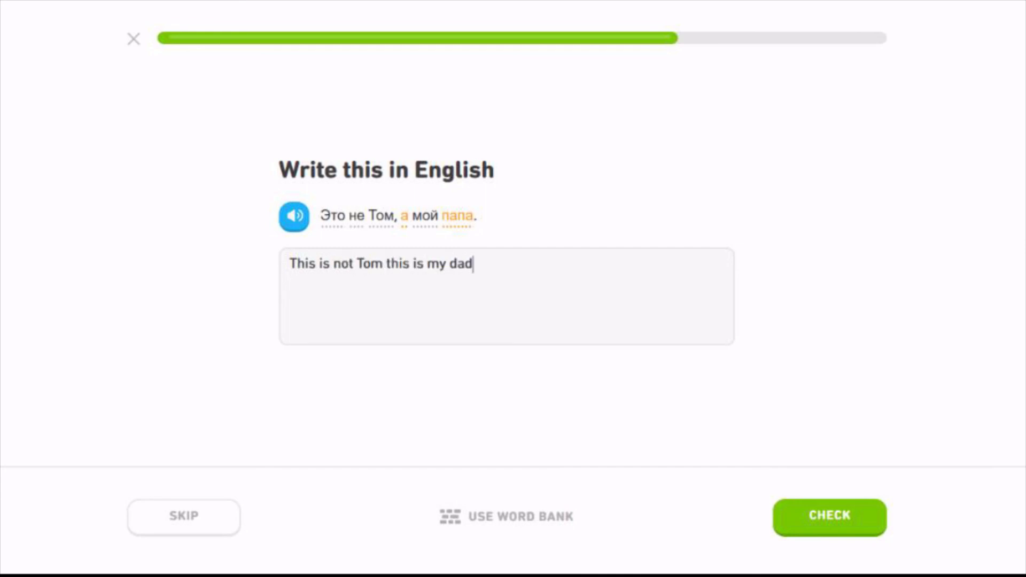
pyautogui.click(829, 516)
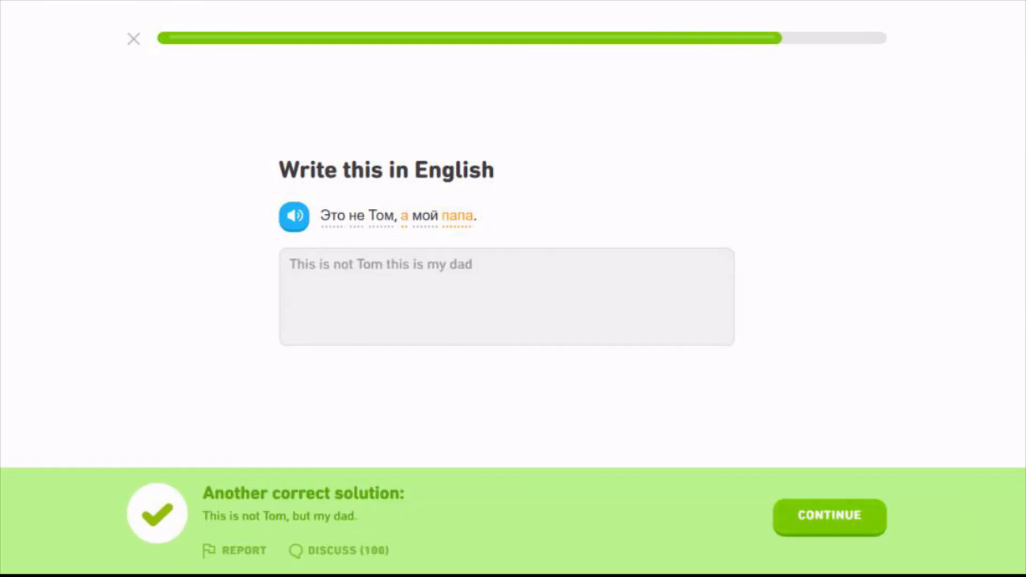
# Step: Get 'Yes this is me' accepted for Да, это я, filling the progress bar
pyautogui.click(828, 527)
pyautogui.write('Yes this is me')
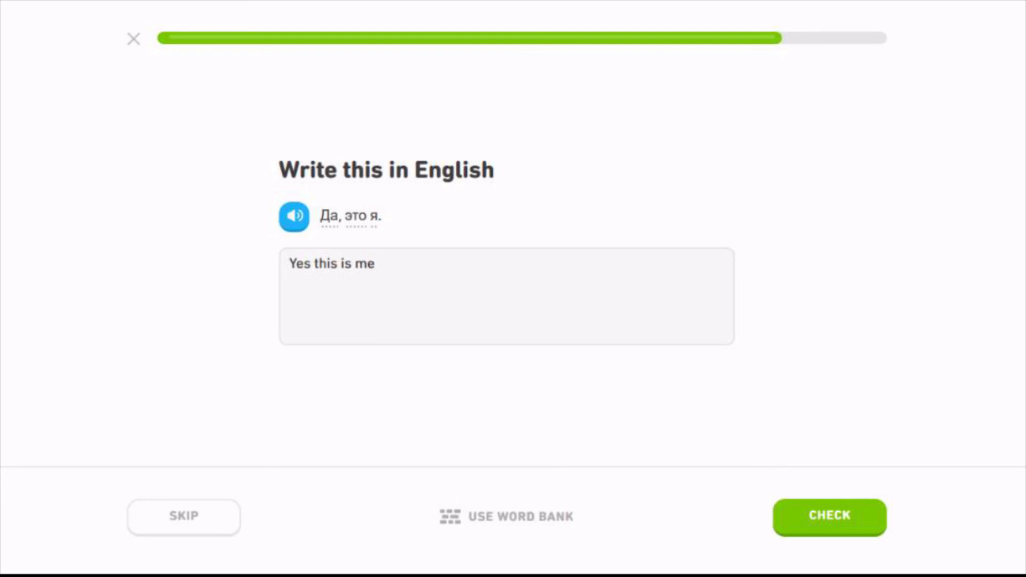
pyautogui.click(828, 516)
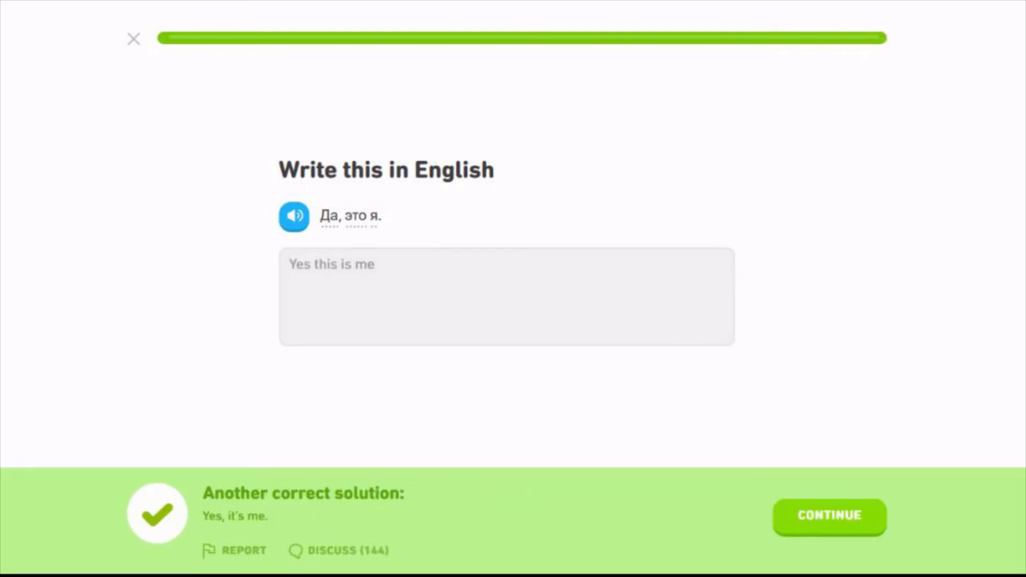
pyautogui.click(829, 516)
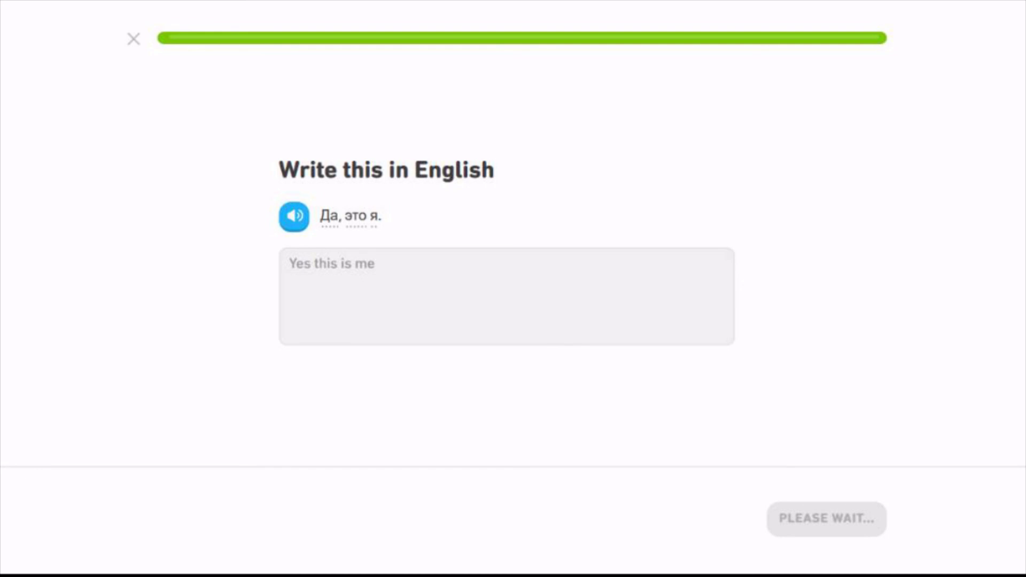
# Step: Collect the +10 XP (50/30) on the results screen and return to the course home
pyautogui.click(826, 518)
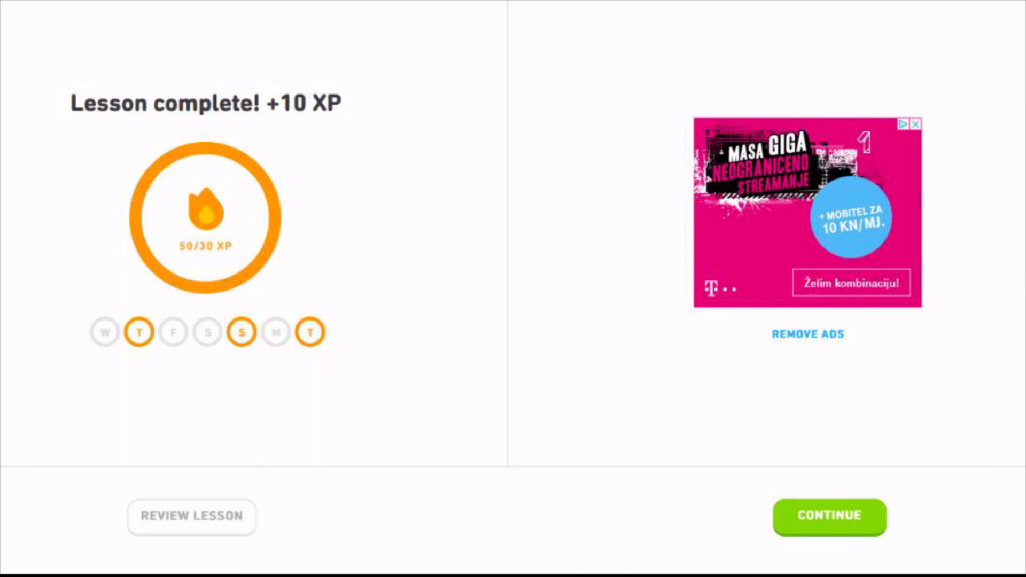
pyautogui.click(829, 517)
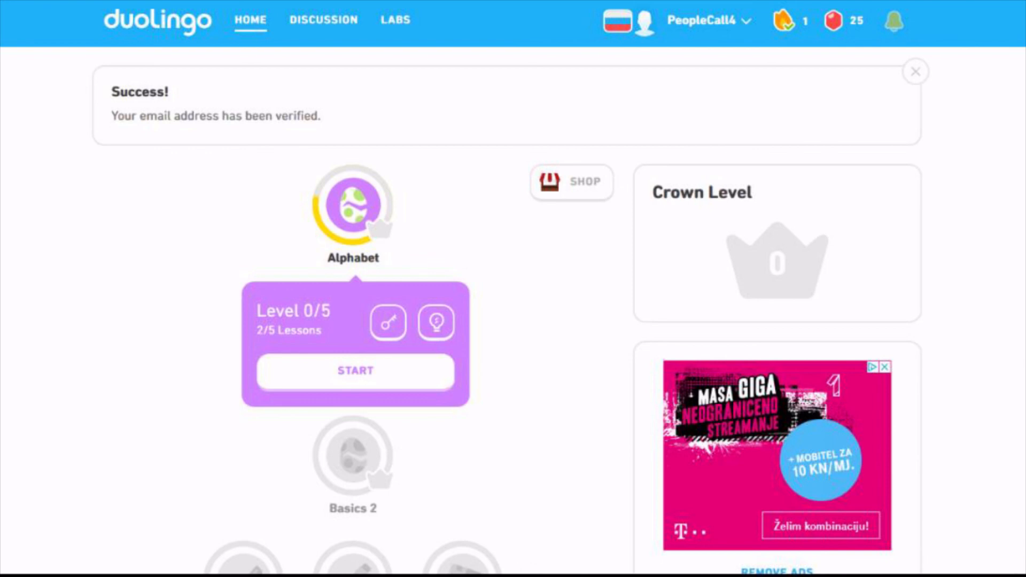
# Step: Read through the Alphabet 1 Tips and notes, scrolling the Letters and Sounds guide and letter table
pyautogui.click(435, 321)
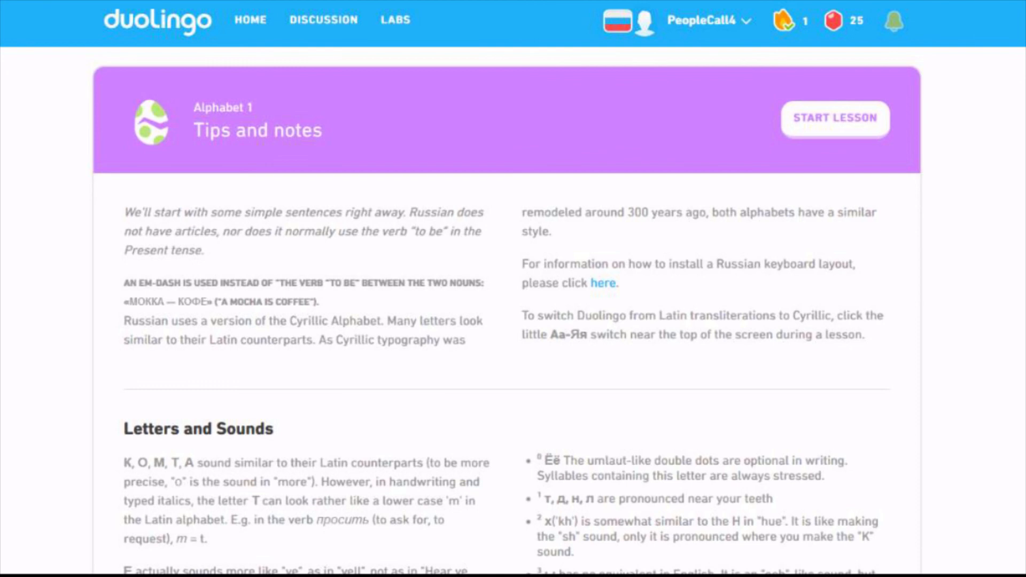
pyautogui.scroll(-3)
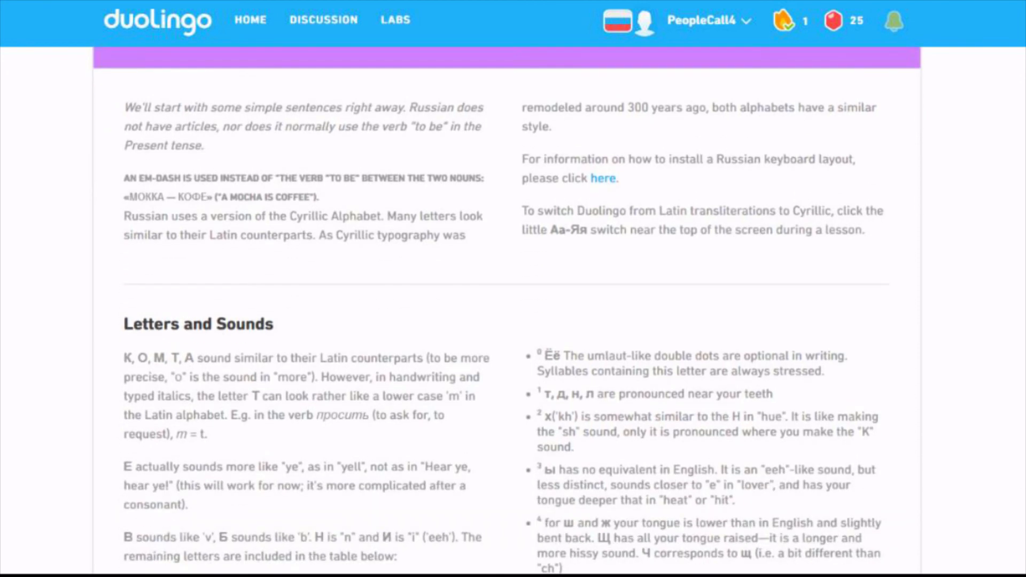
pyautogui.scroll(-3)
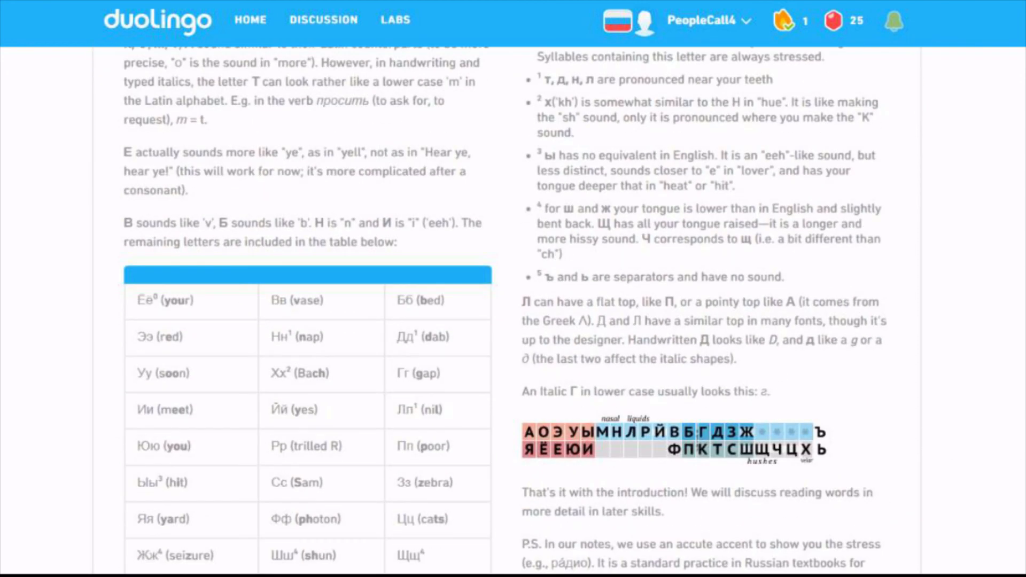
pyautogui.scroll(-3)
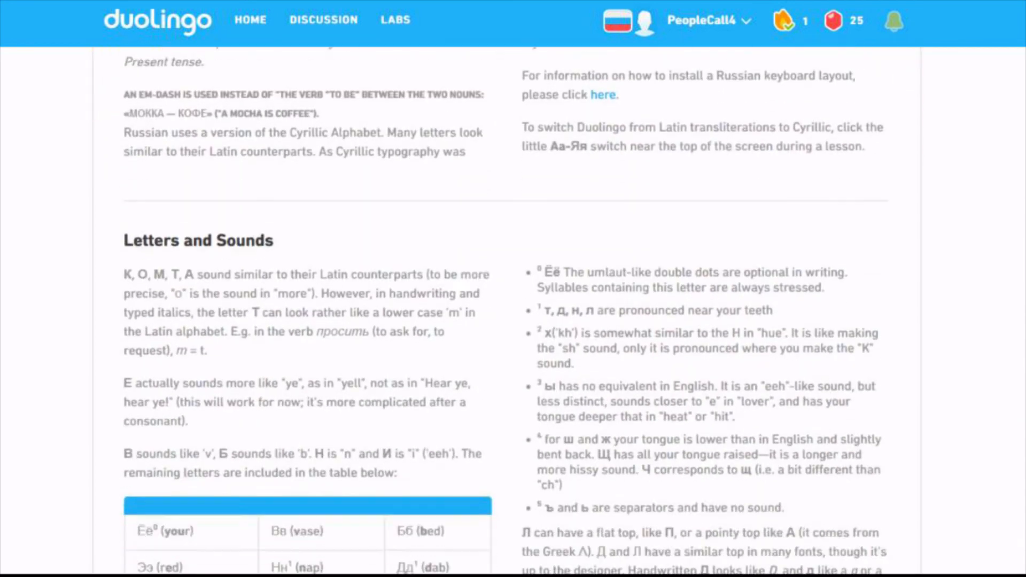
pyautogui.scroll(-3)
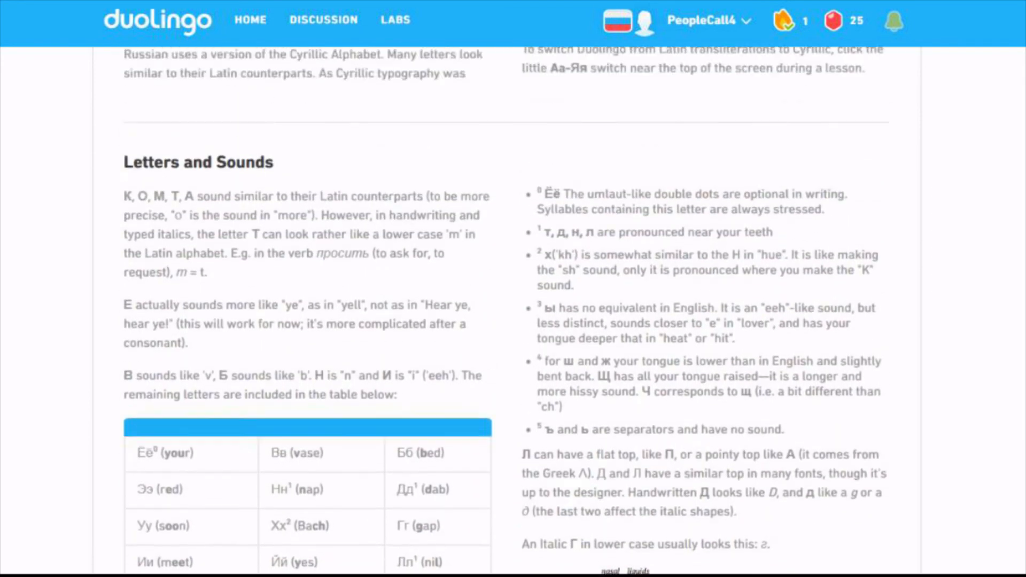
pyautogui.scroll(3)
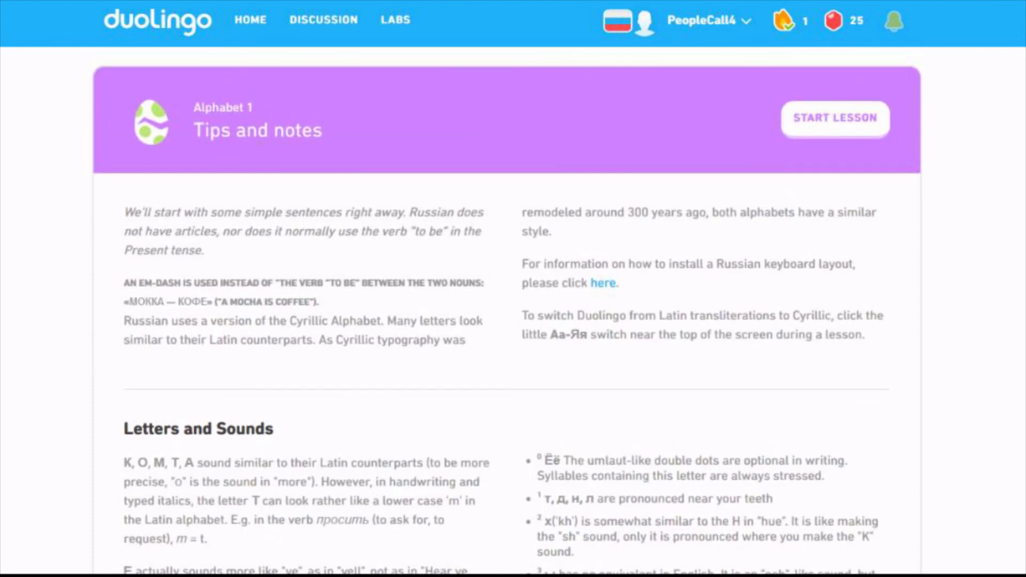